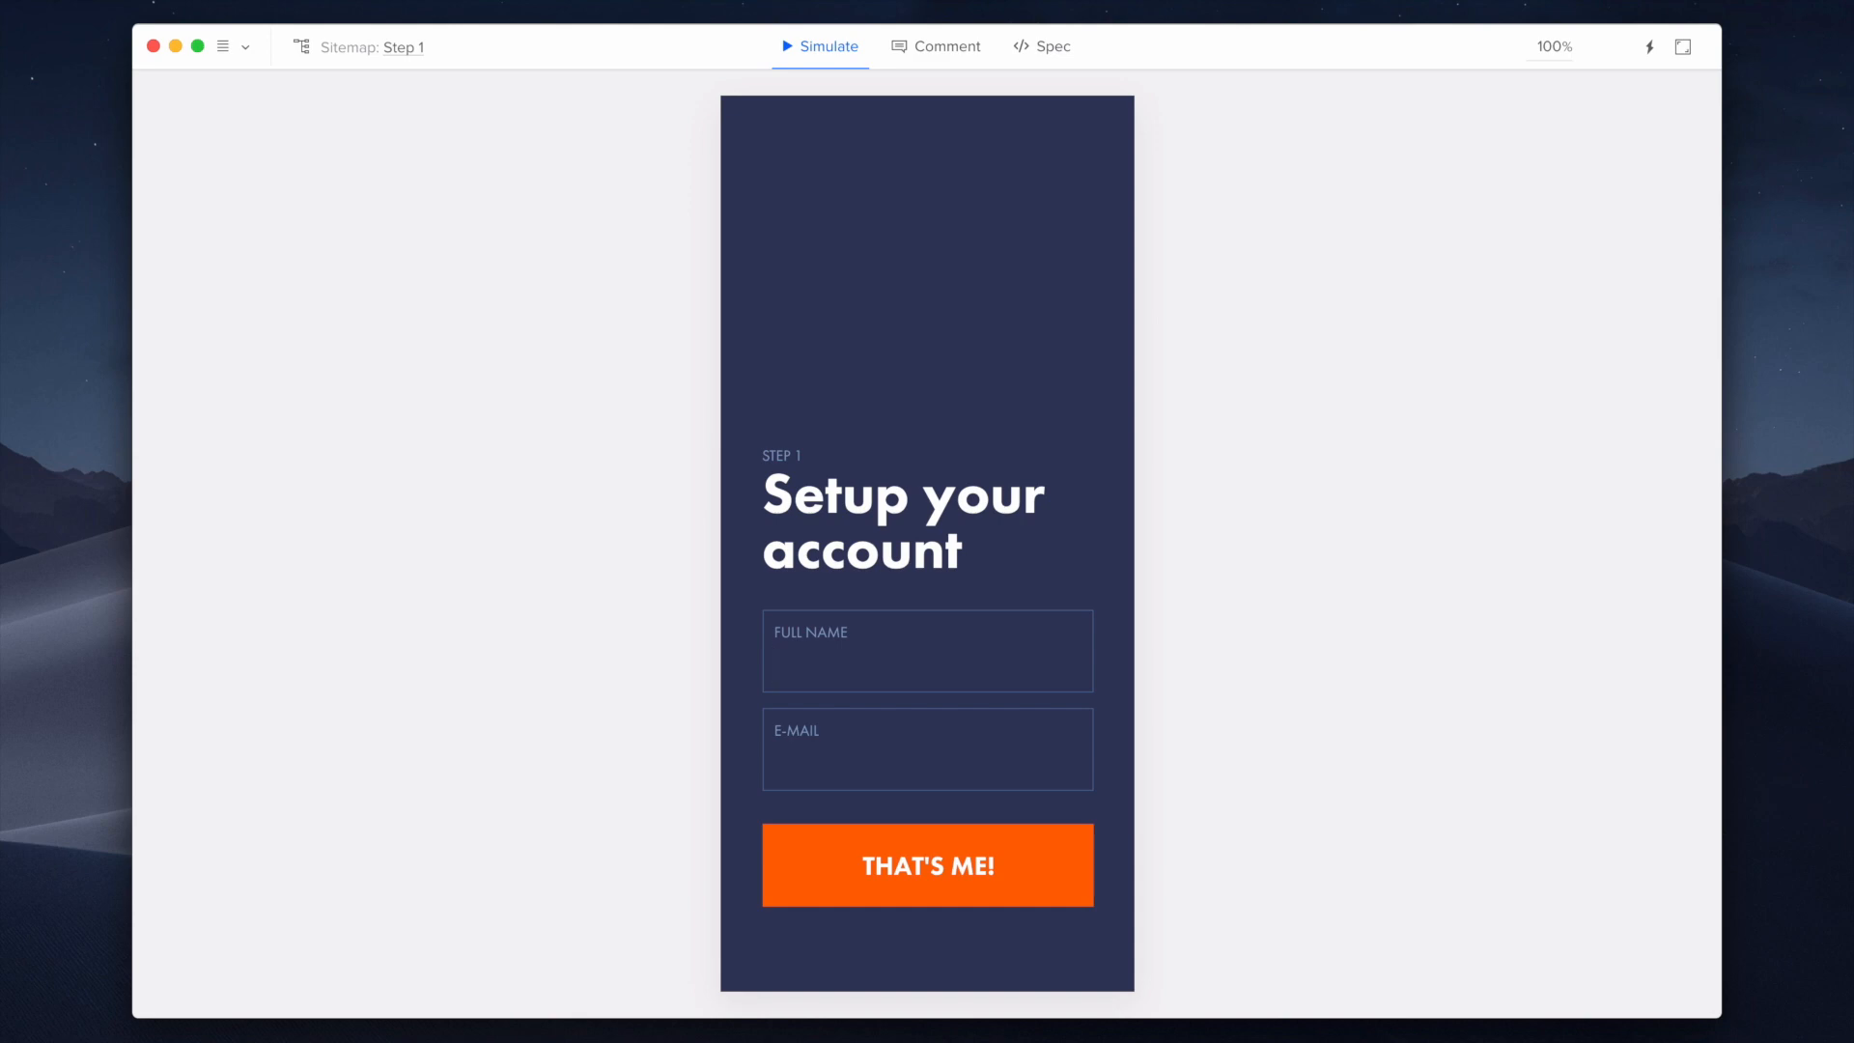
click(927, 662)
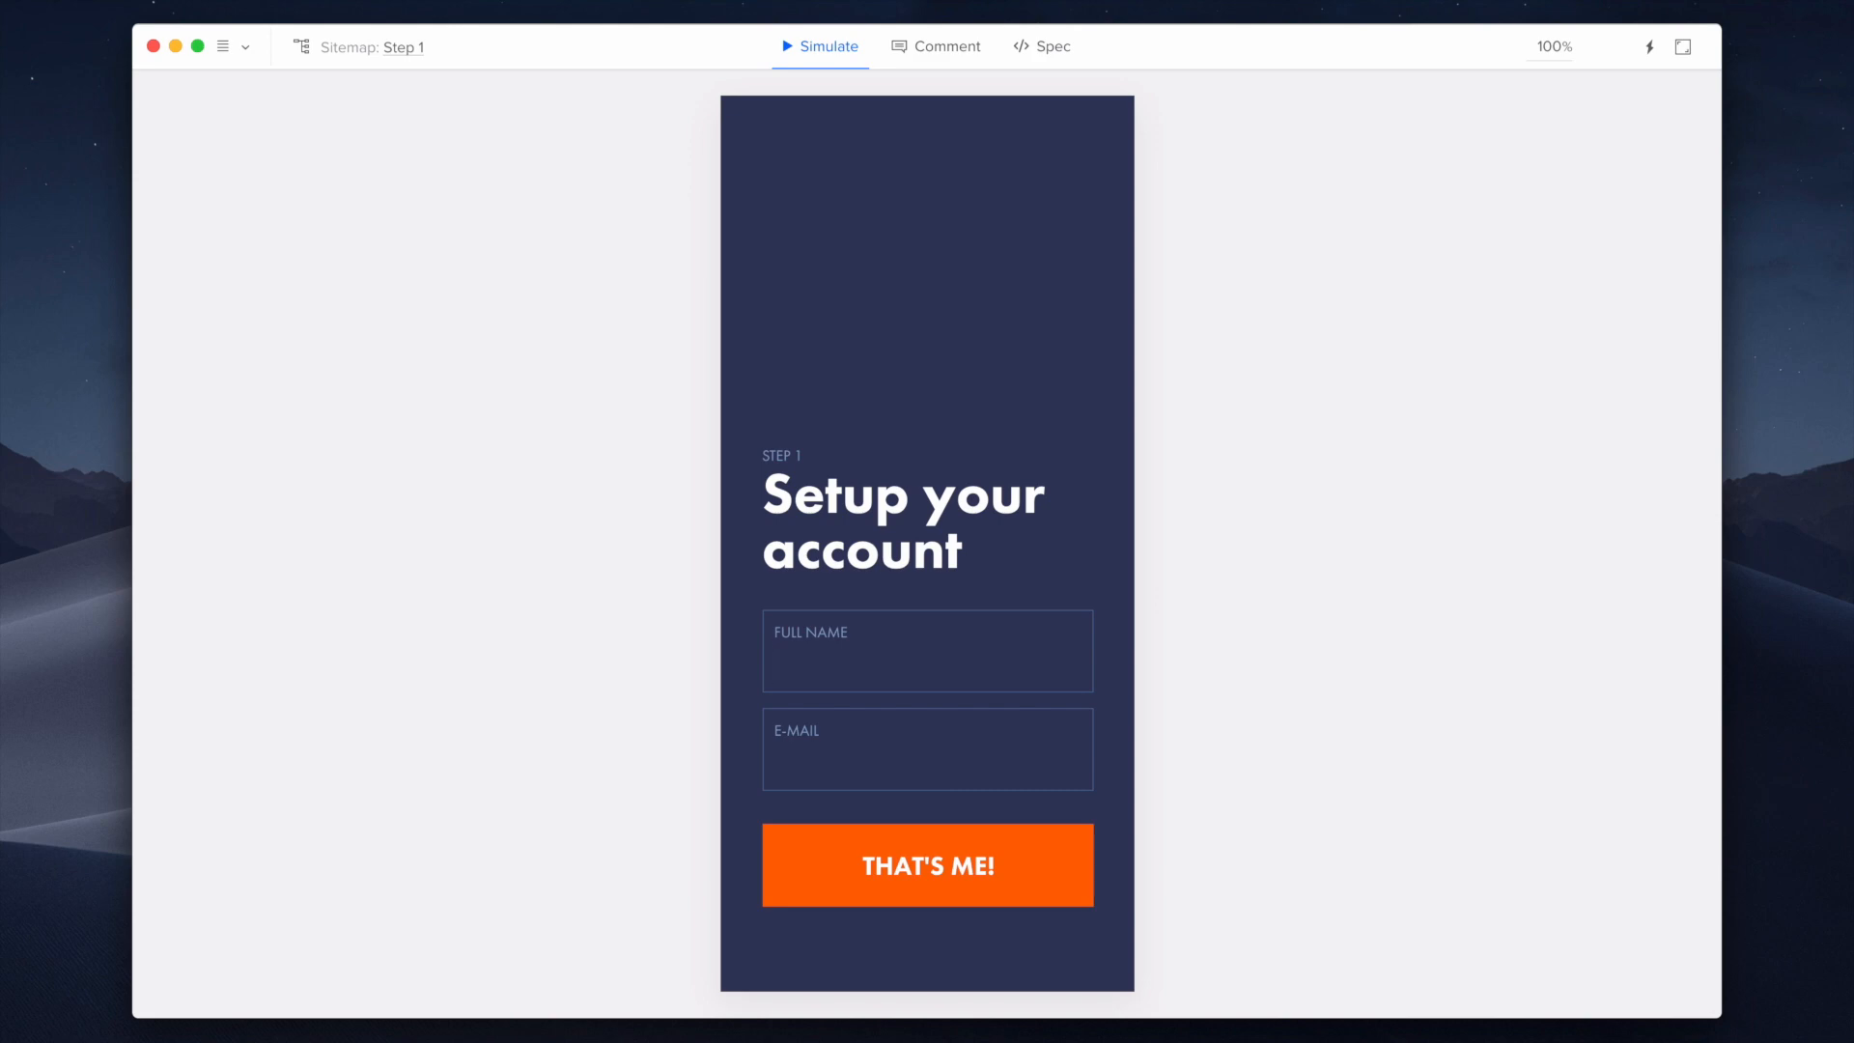
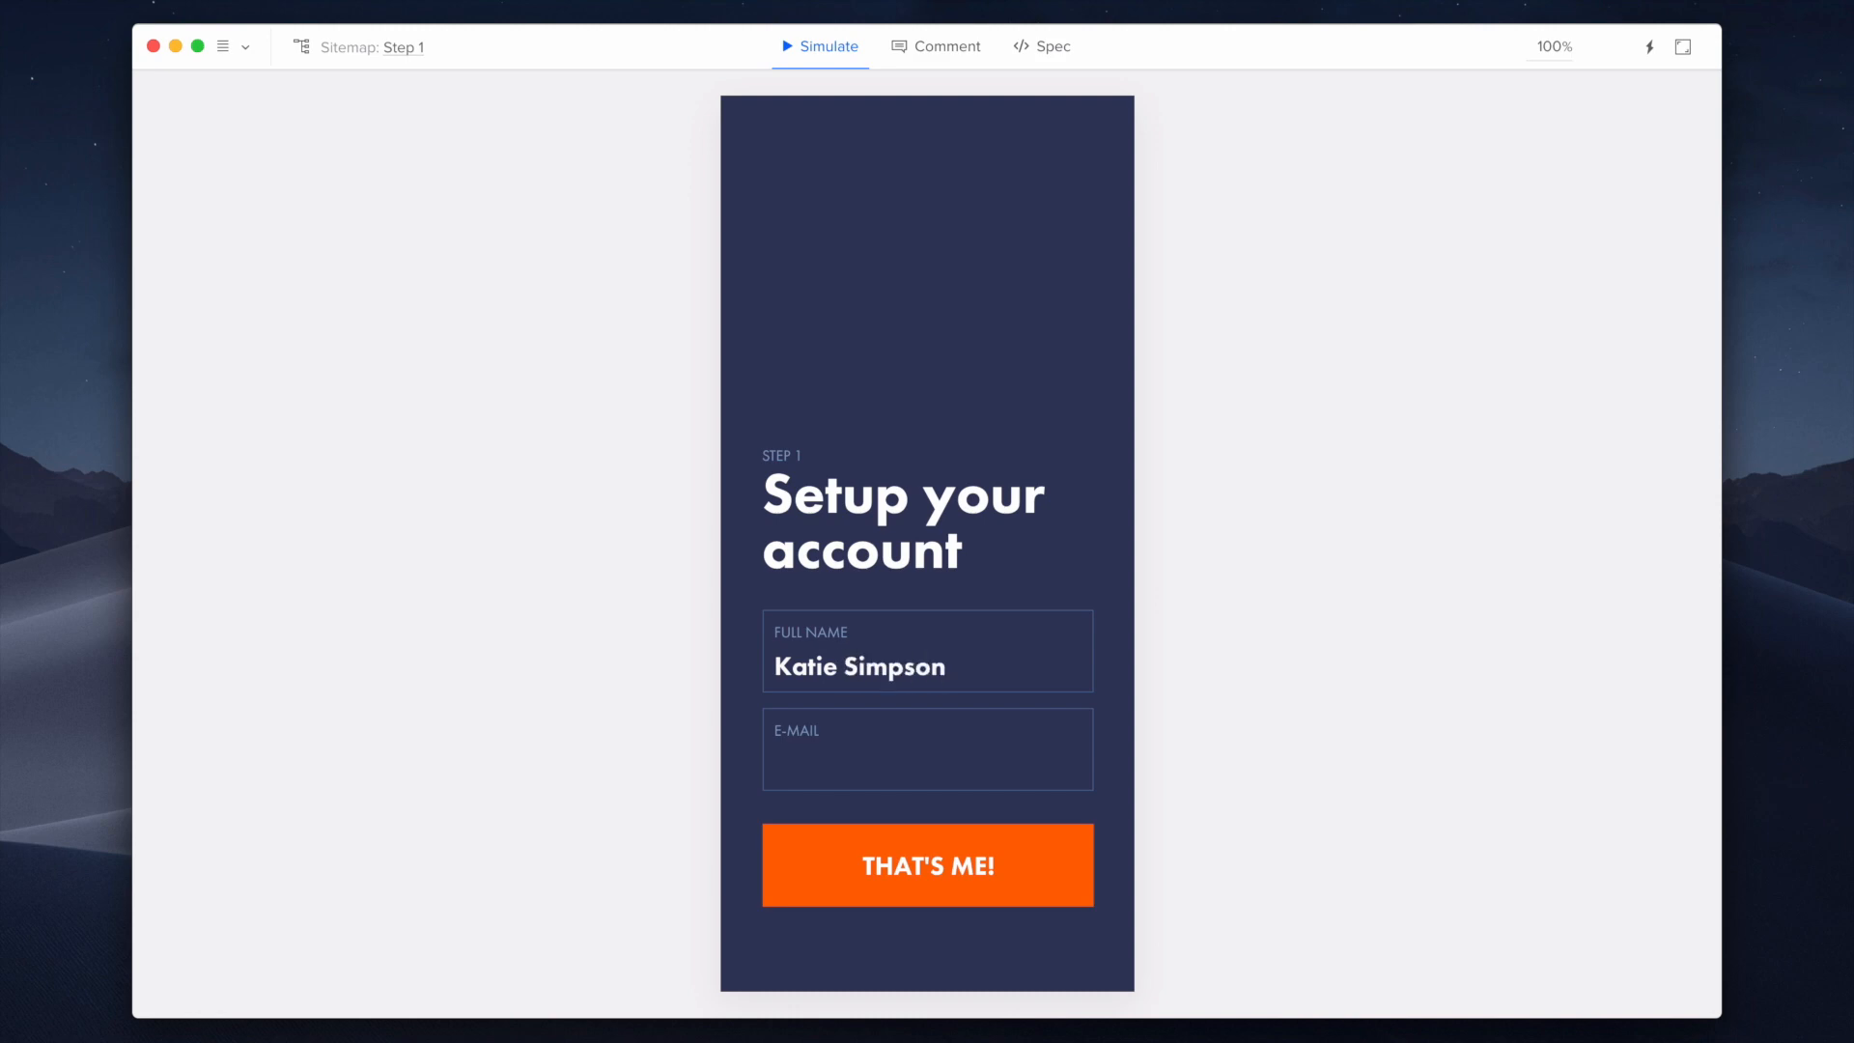
Enter a sample e-mail address ending in '.com' in the E-MAIL field
click(927, 749)
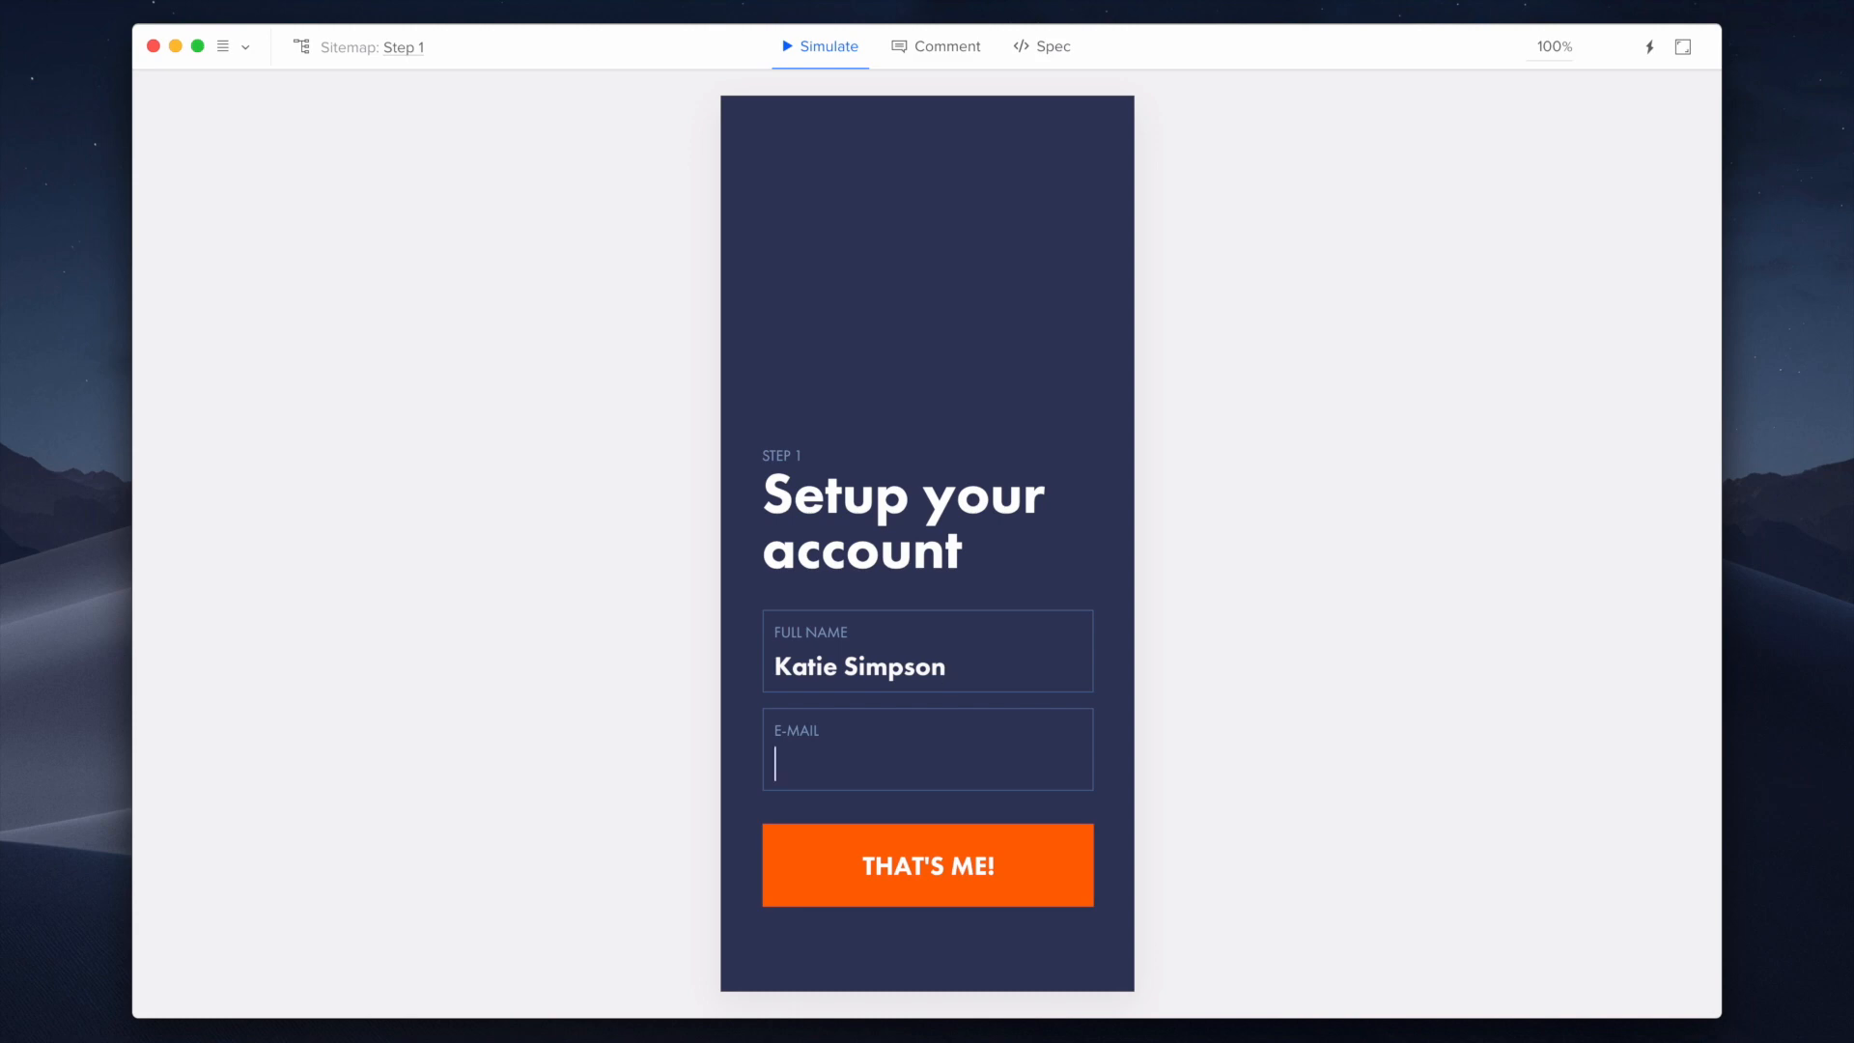
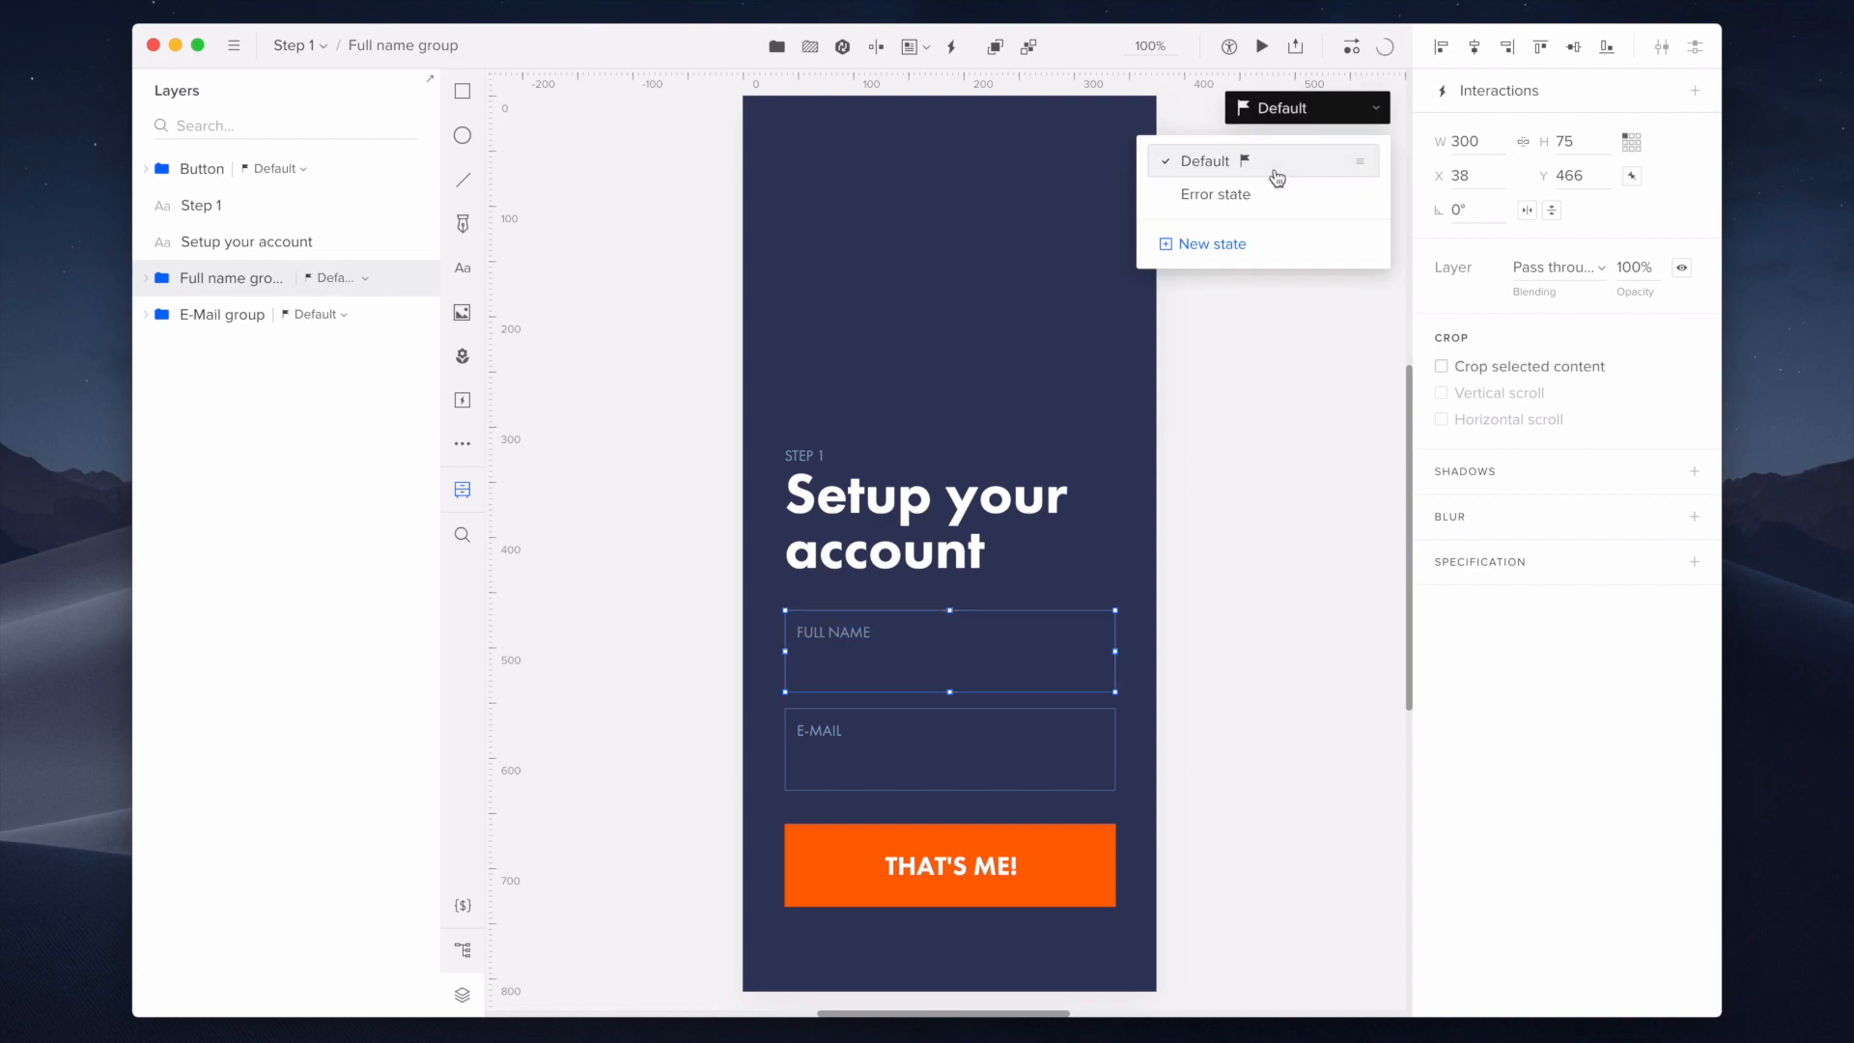
Review the e-mail group's Error state and the button's Clicked state, then select the THAT'S ME! button
click(1212, 193)
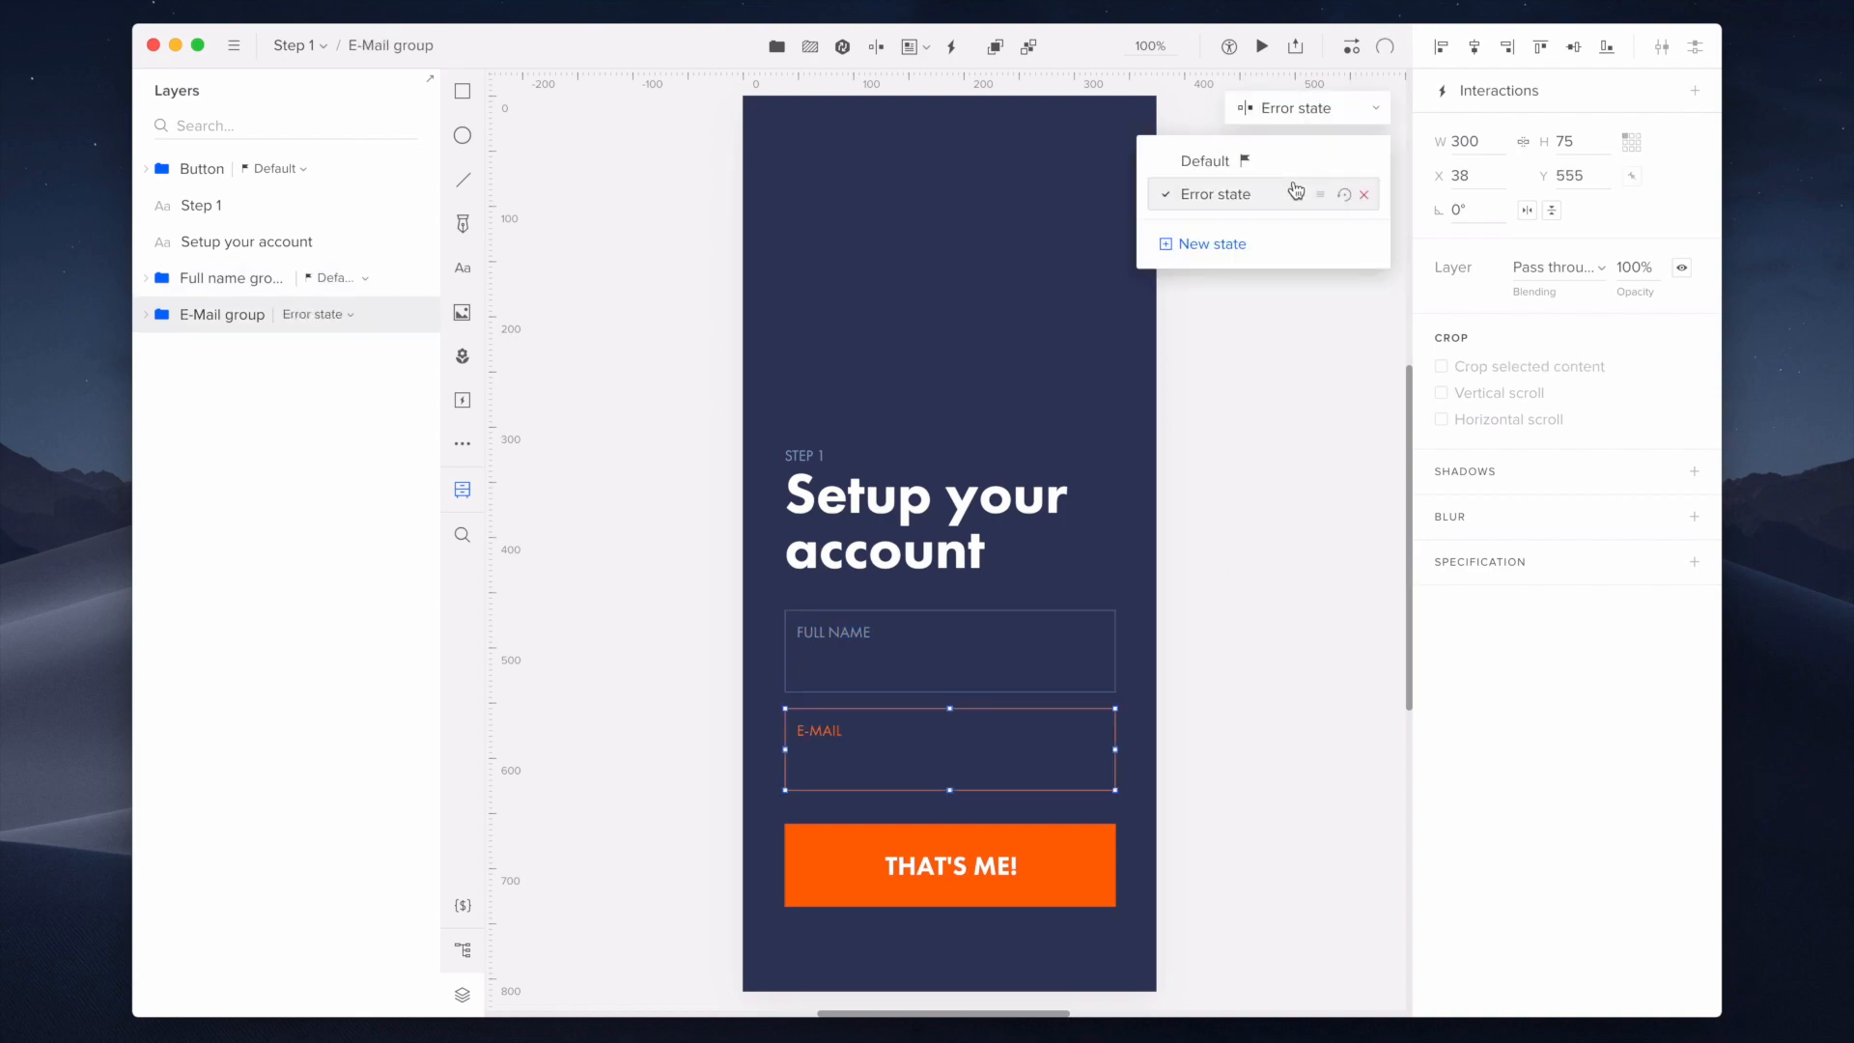
click(950, 865)
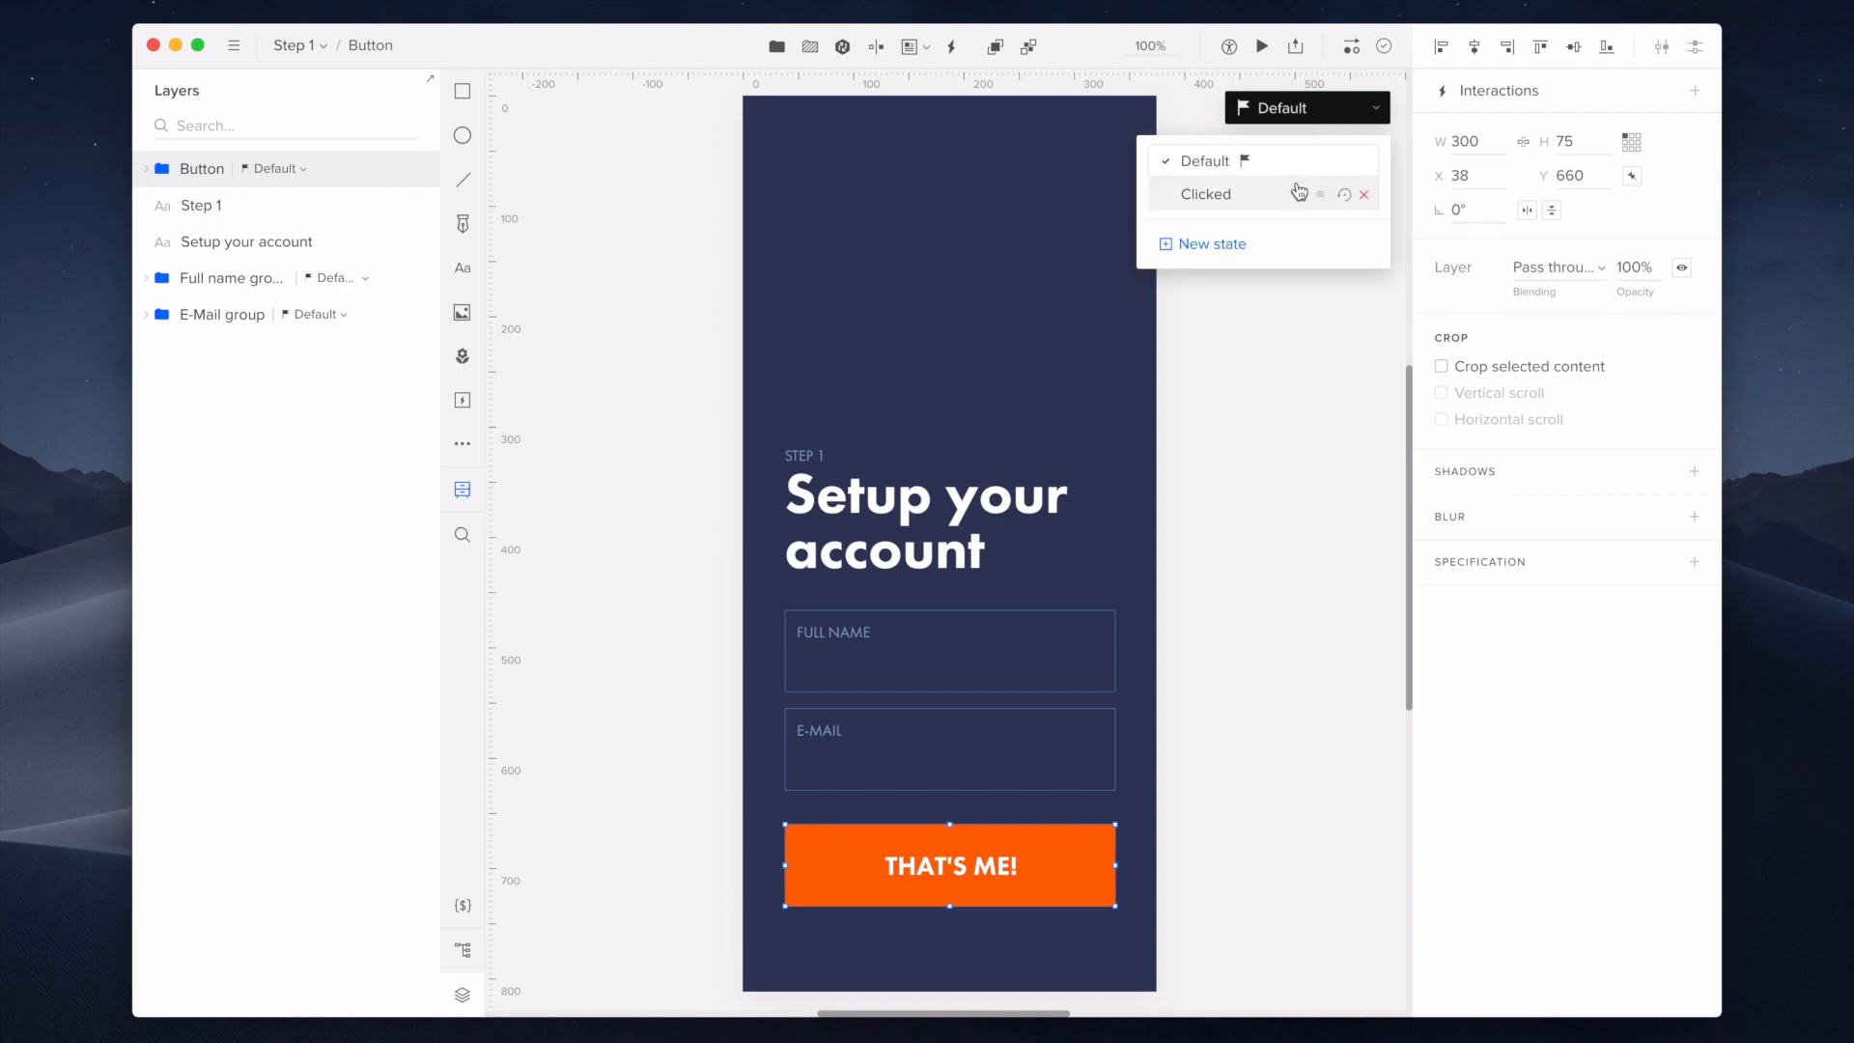
mouse_move(1299, 160)
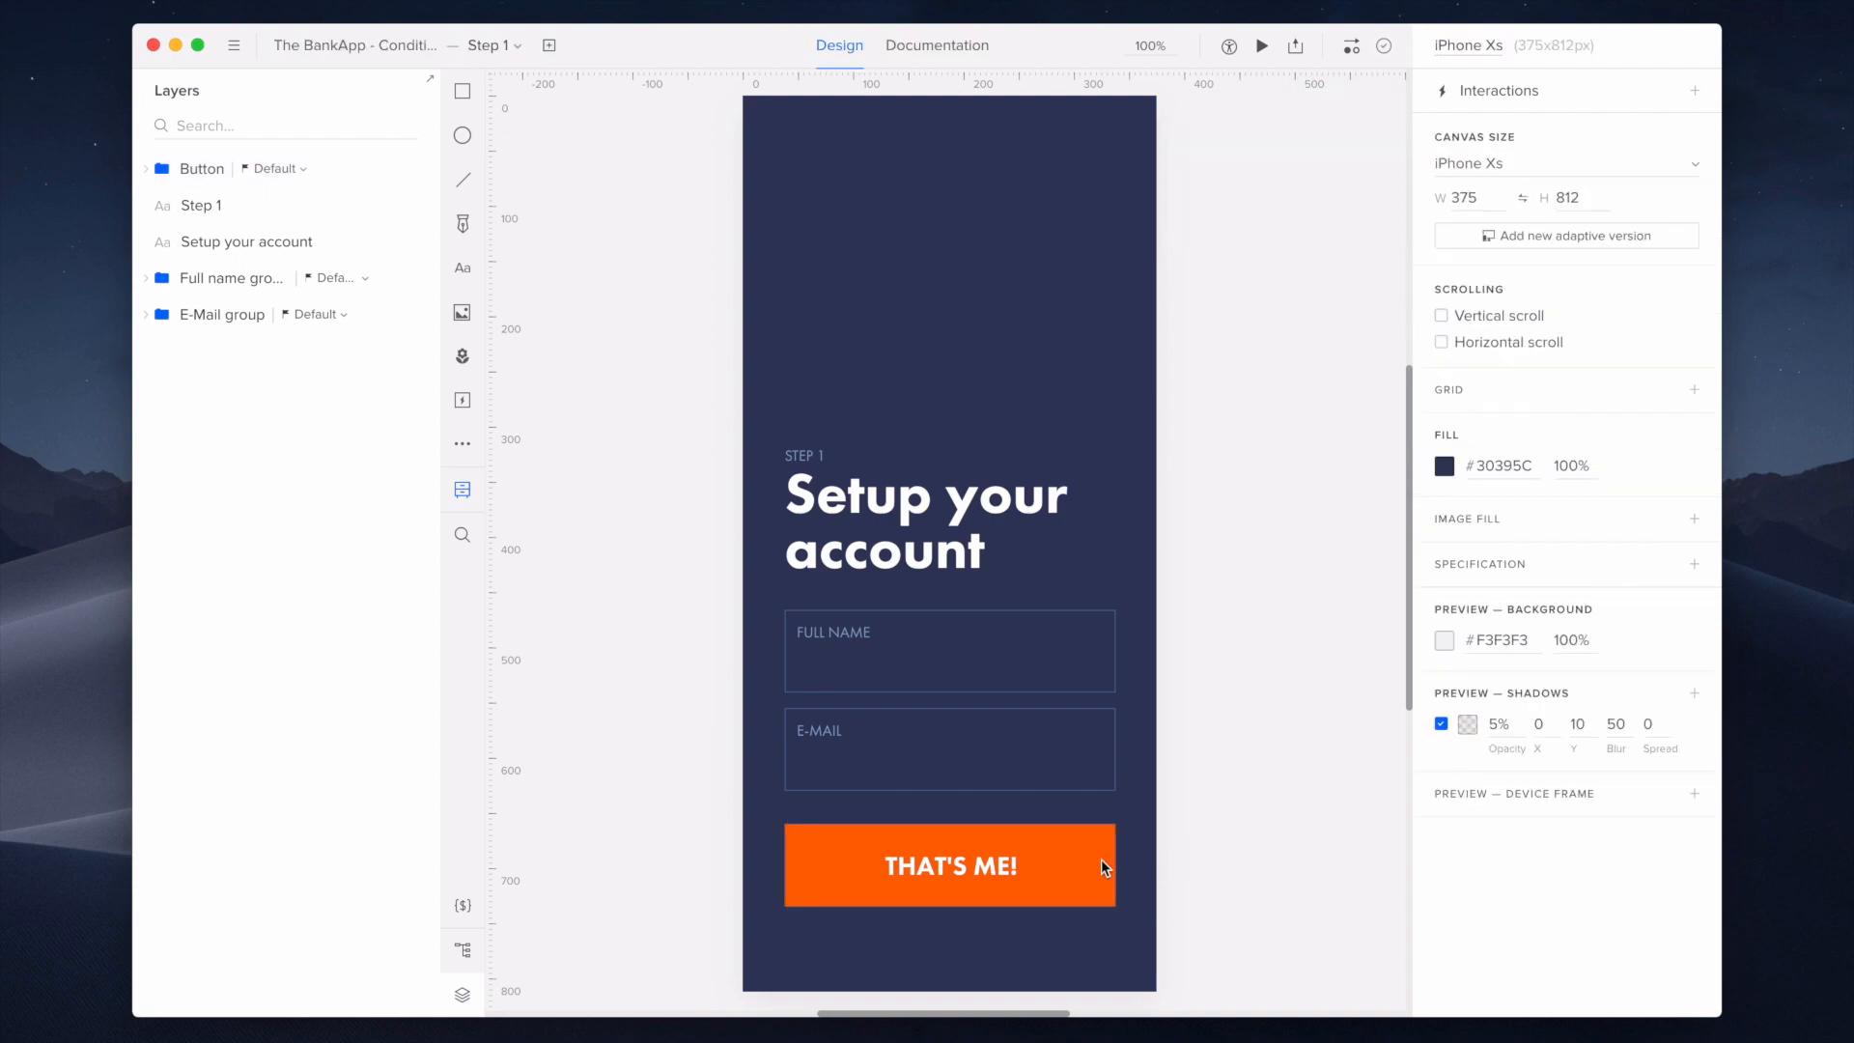
click(948, 865)
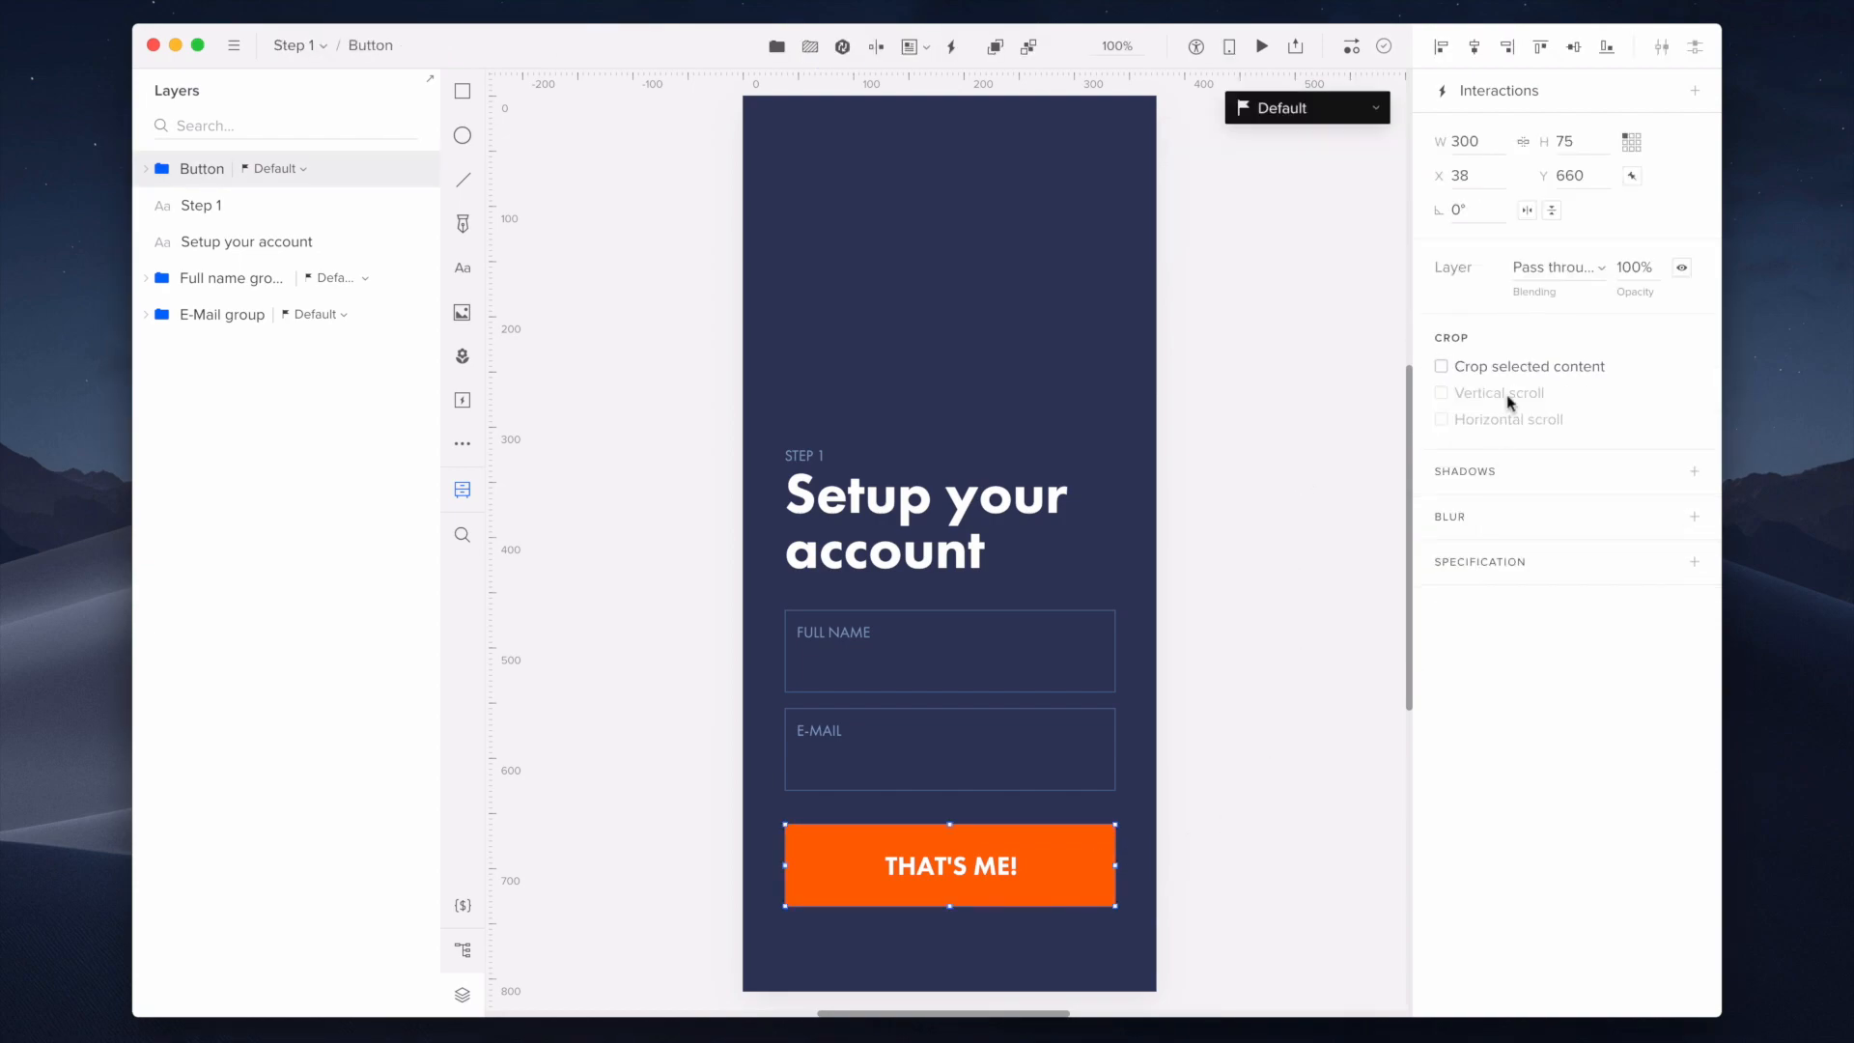
Add a new button interaction with condition: content of Full name Input is not empty
click(1695, 91)
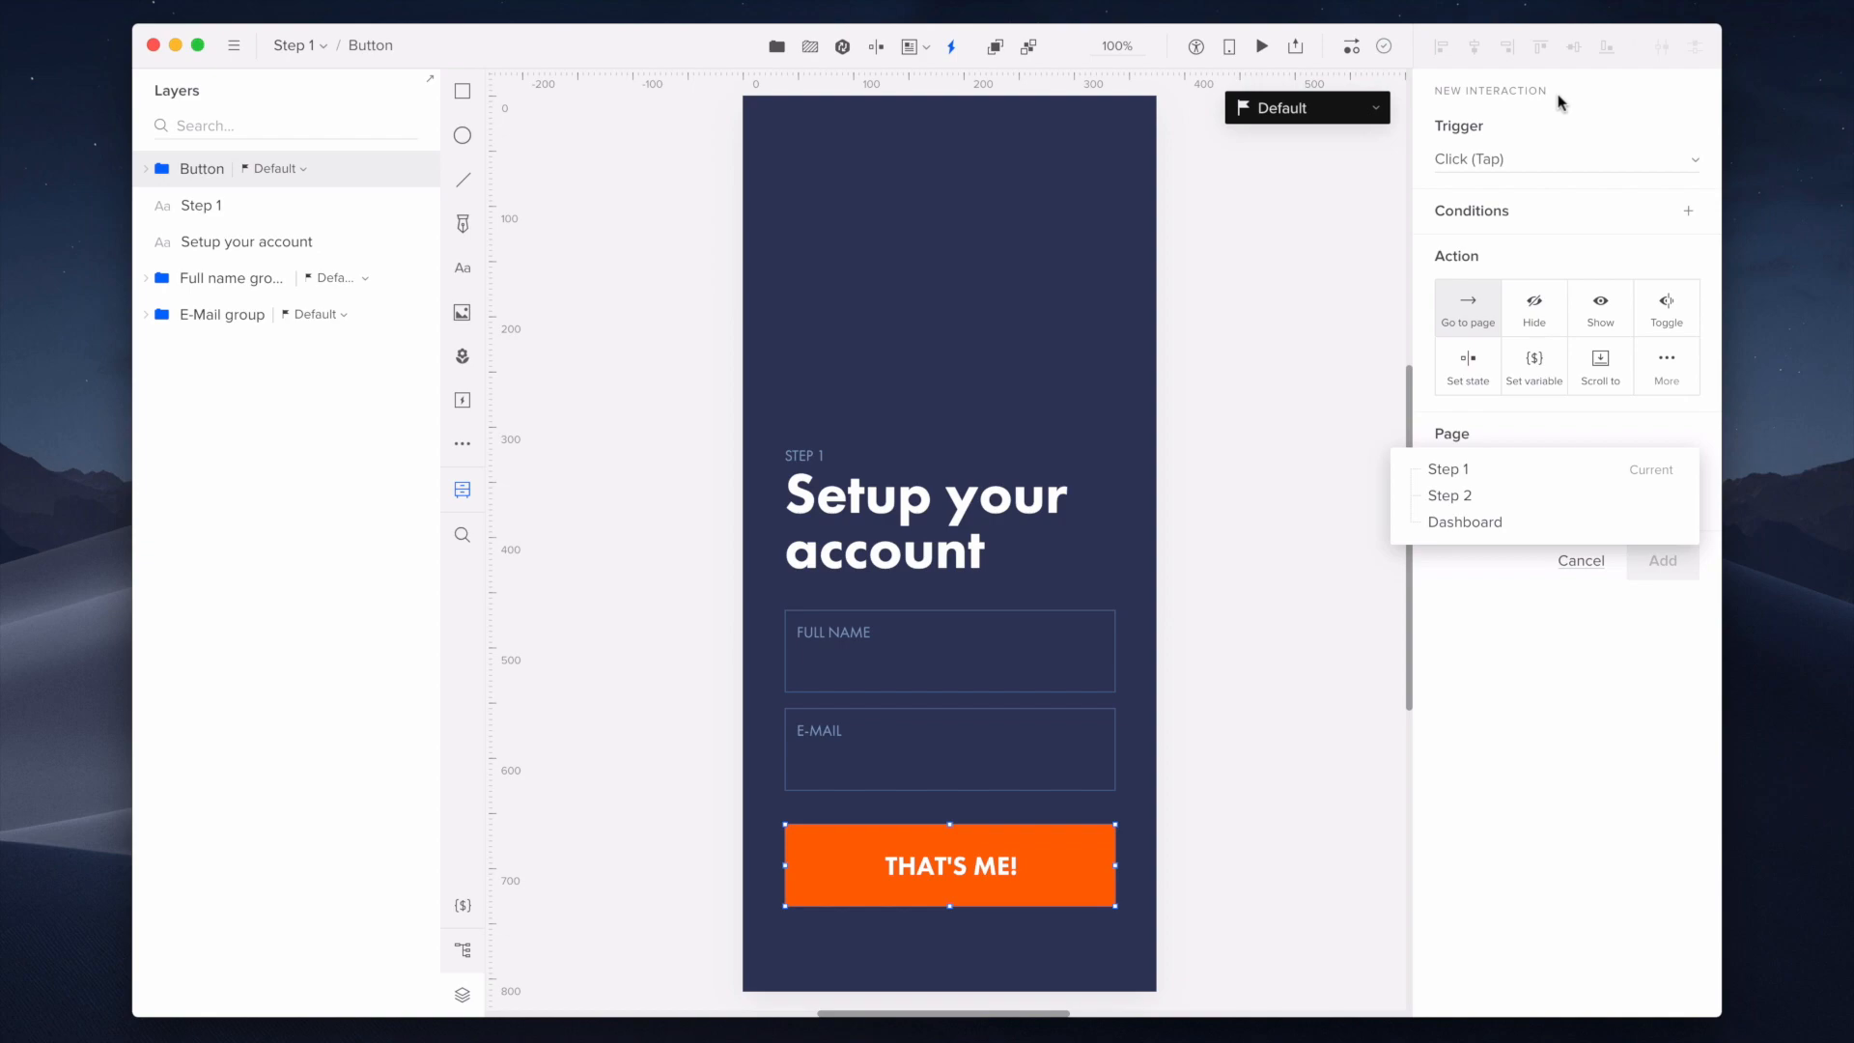
click(1687, 211)
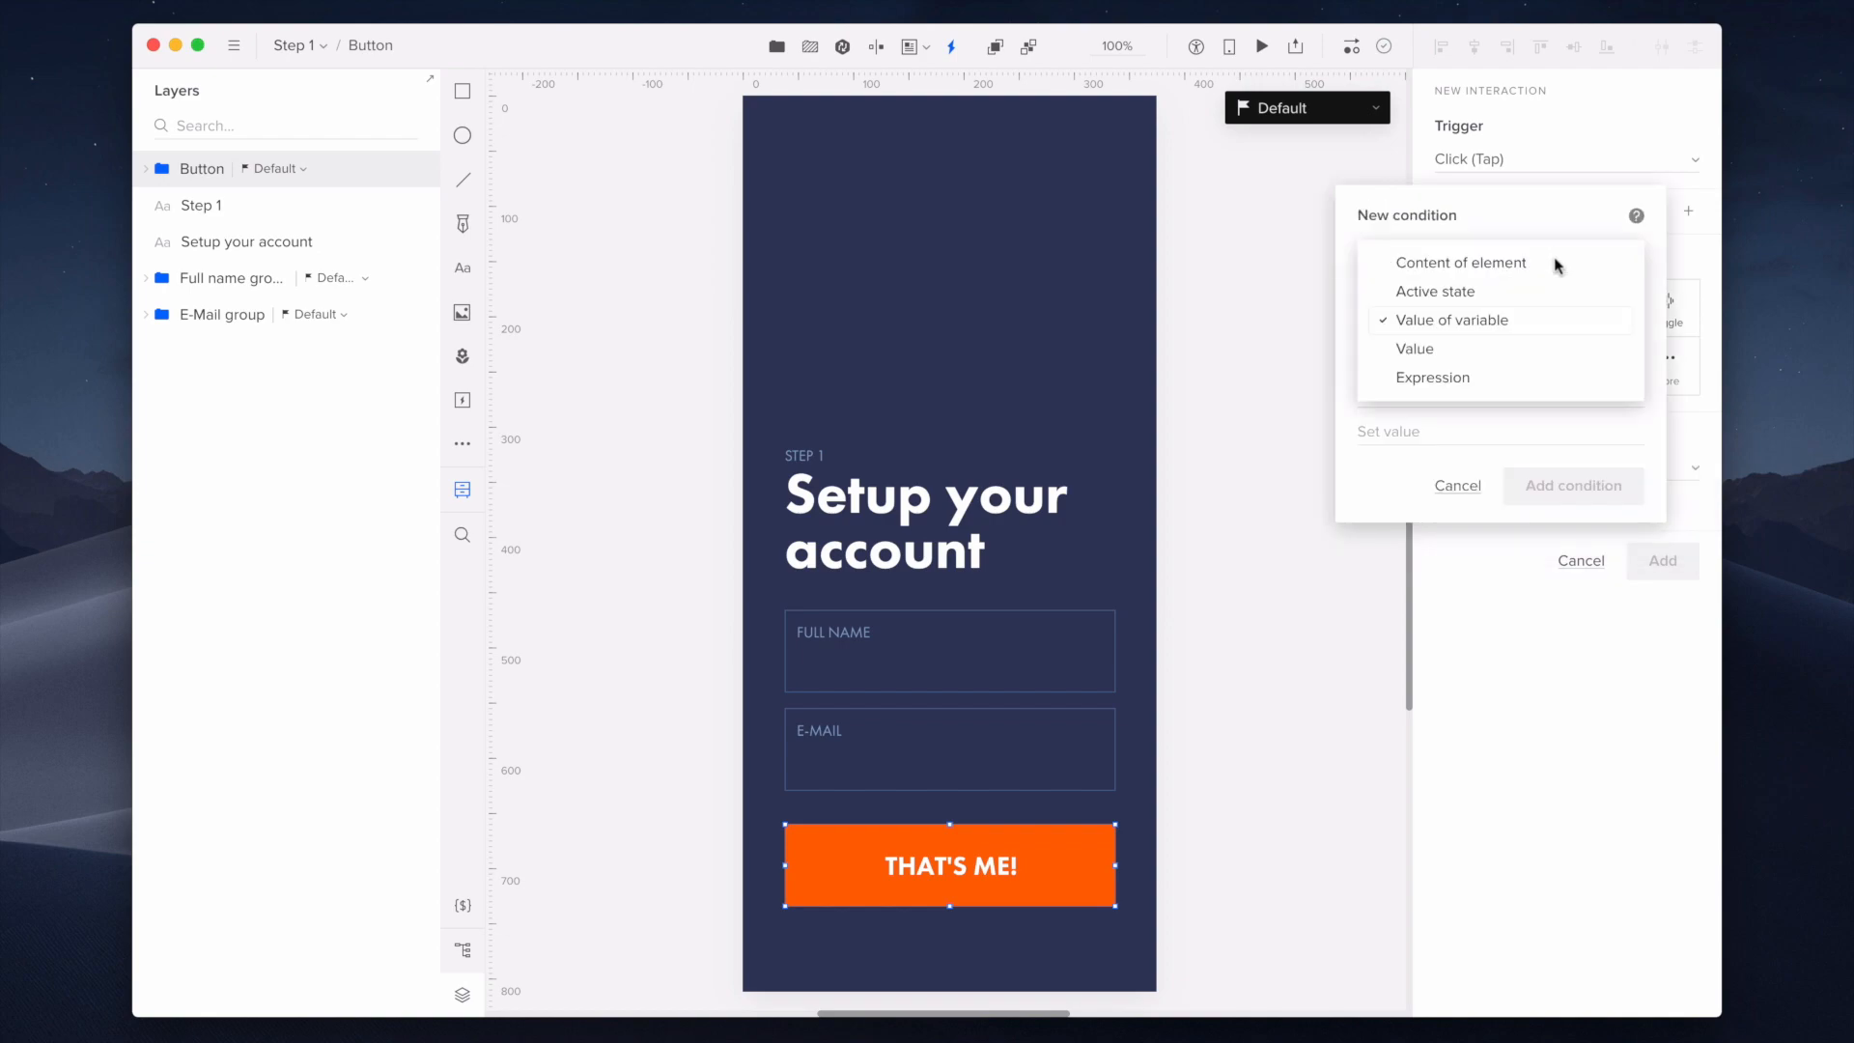
click(1460, 263)
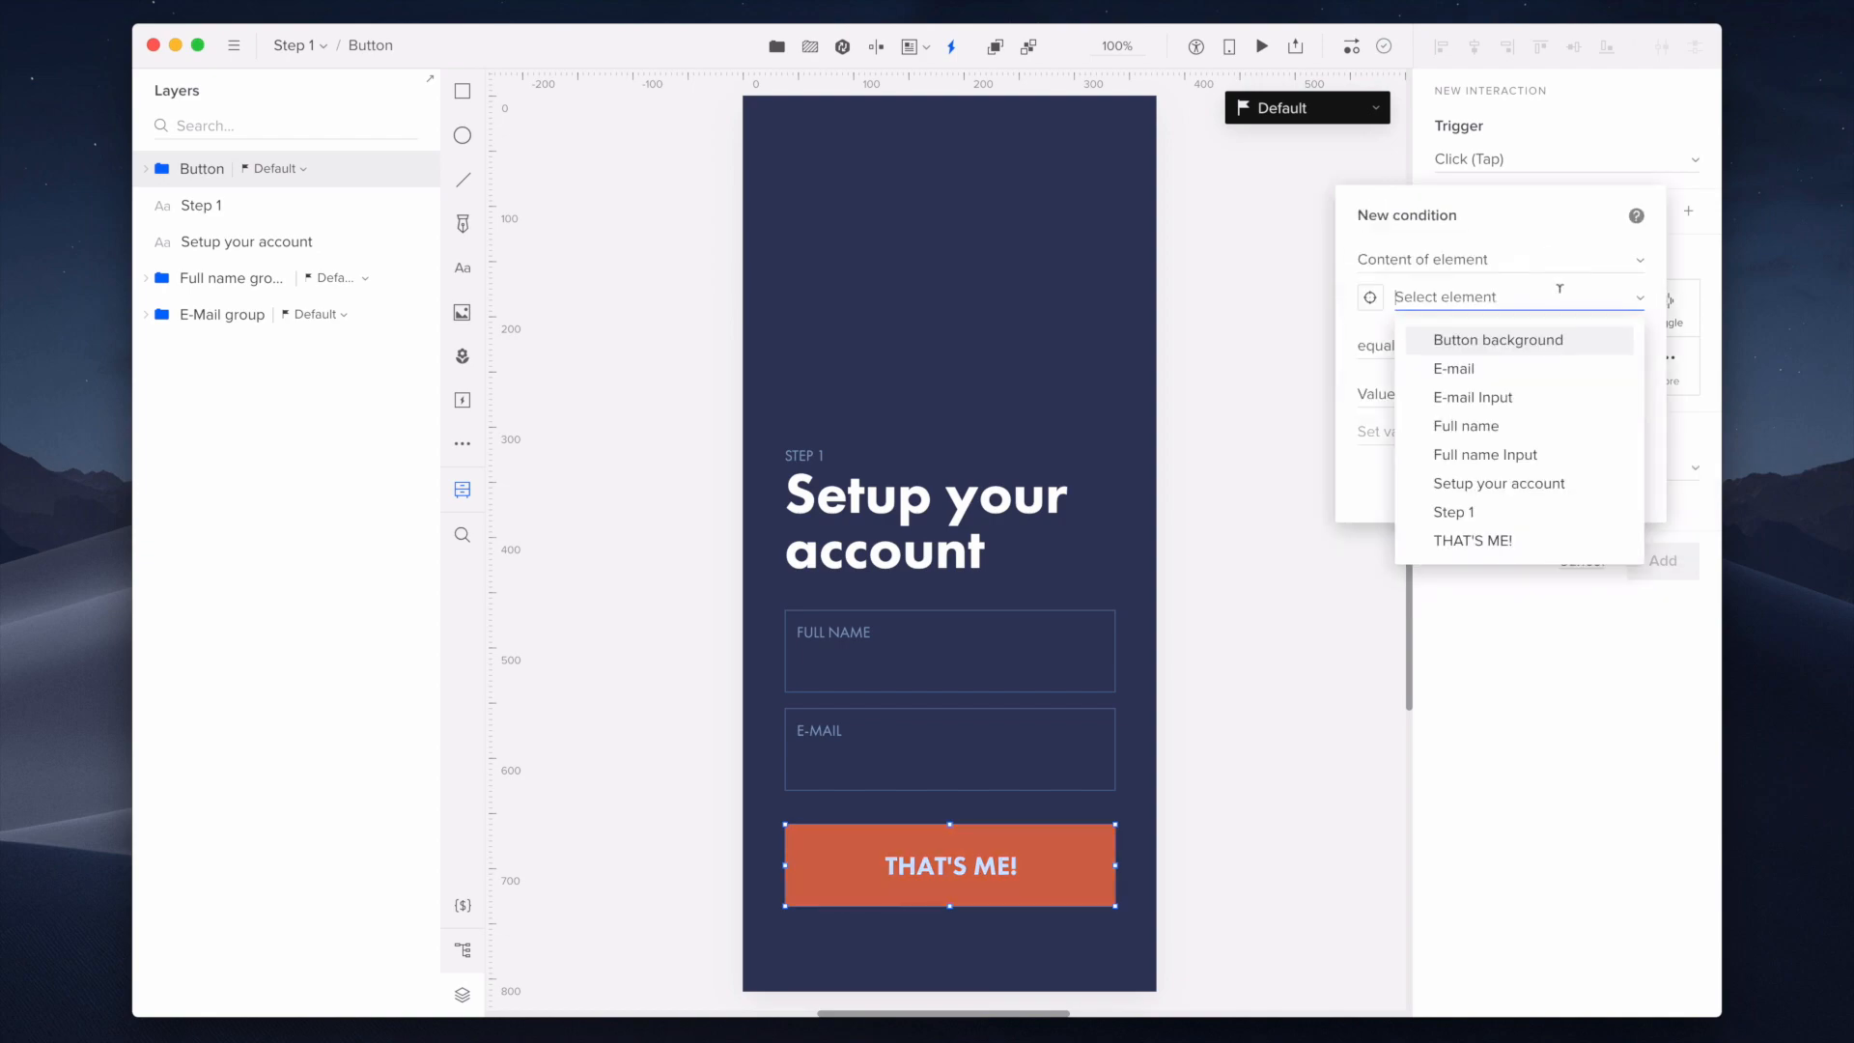
mouse_move(1573, 462)
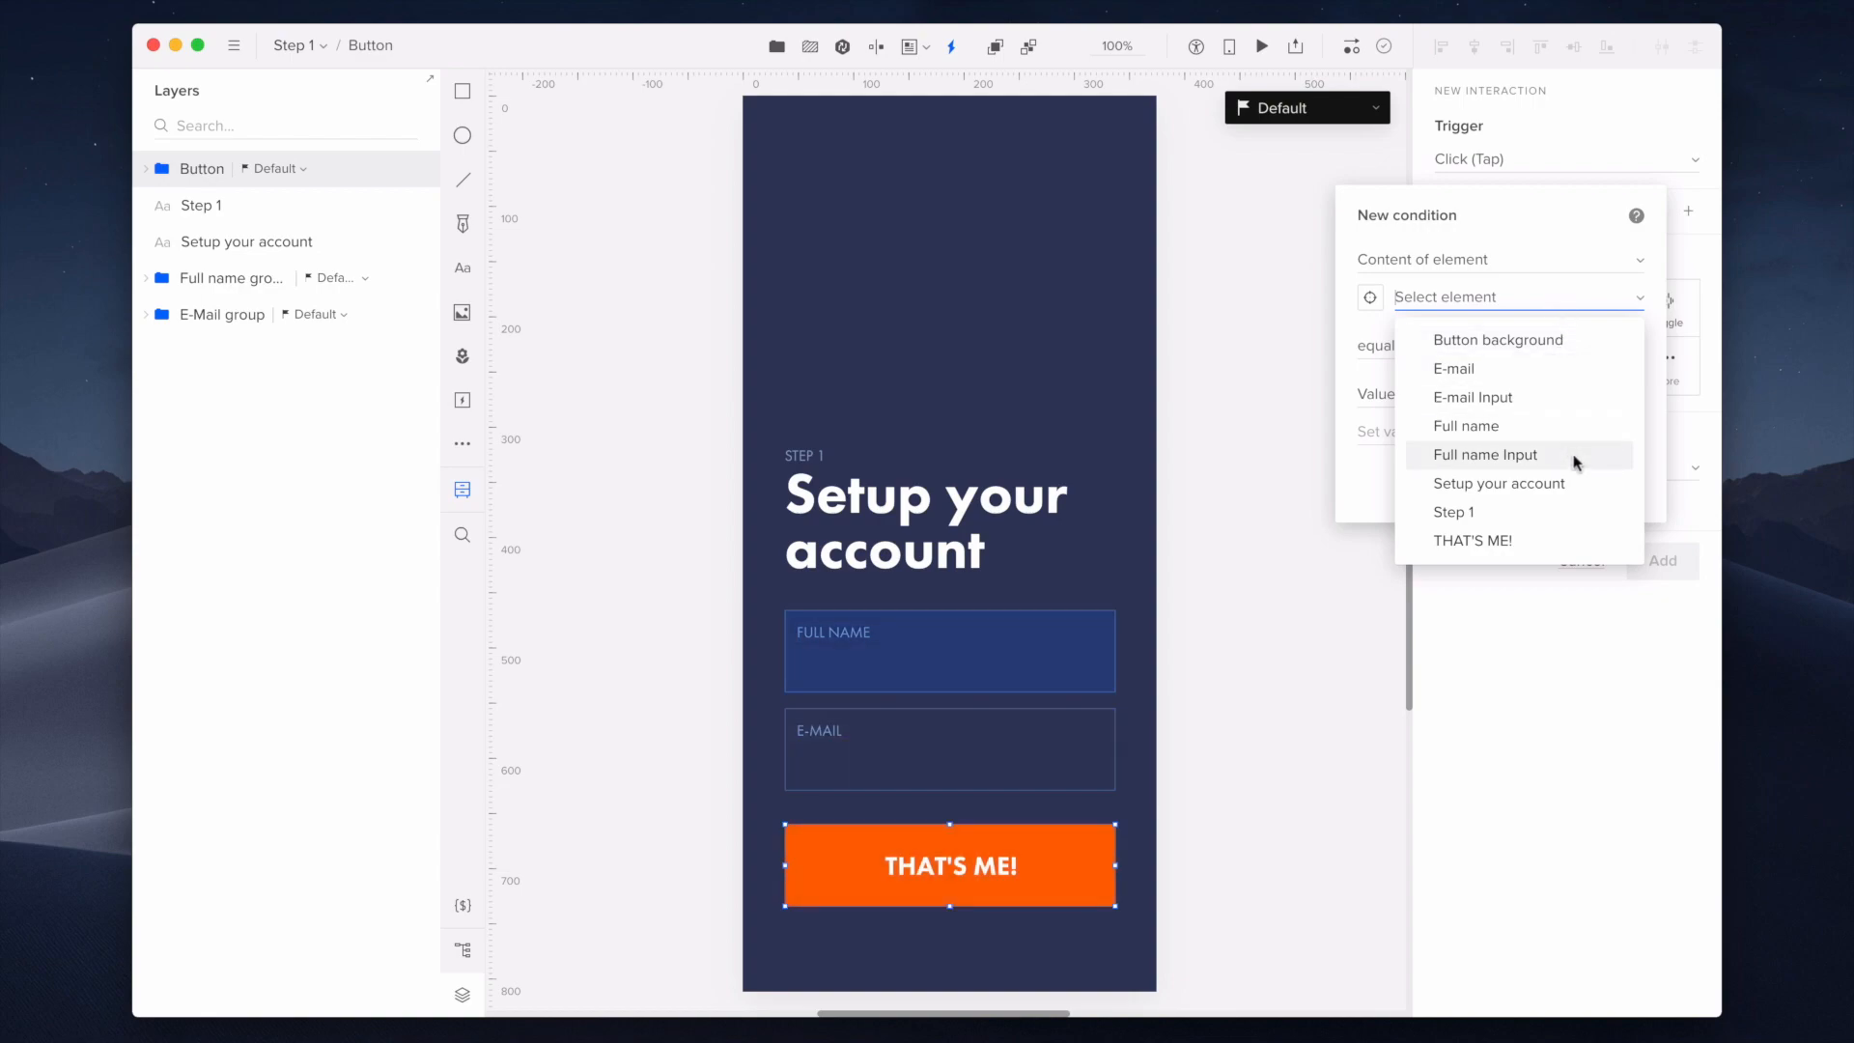
click(1486, 454)
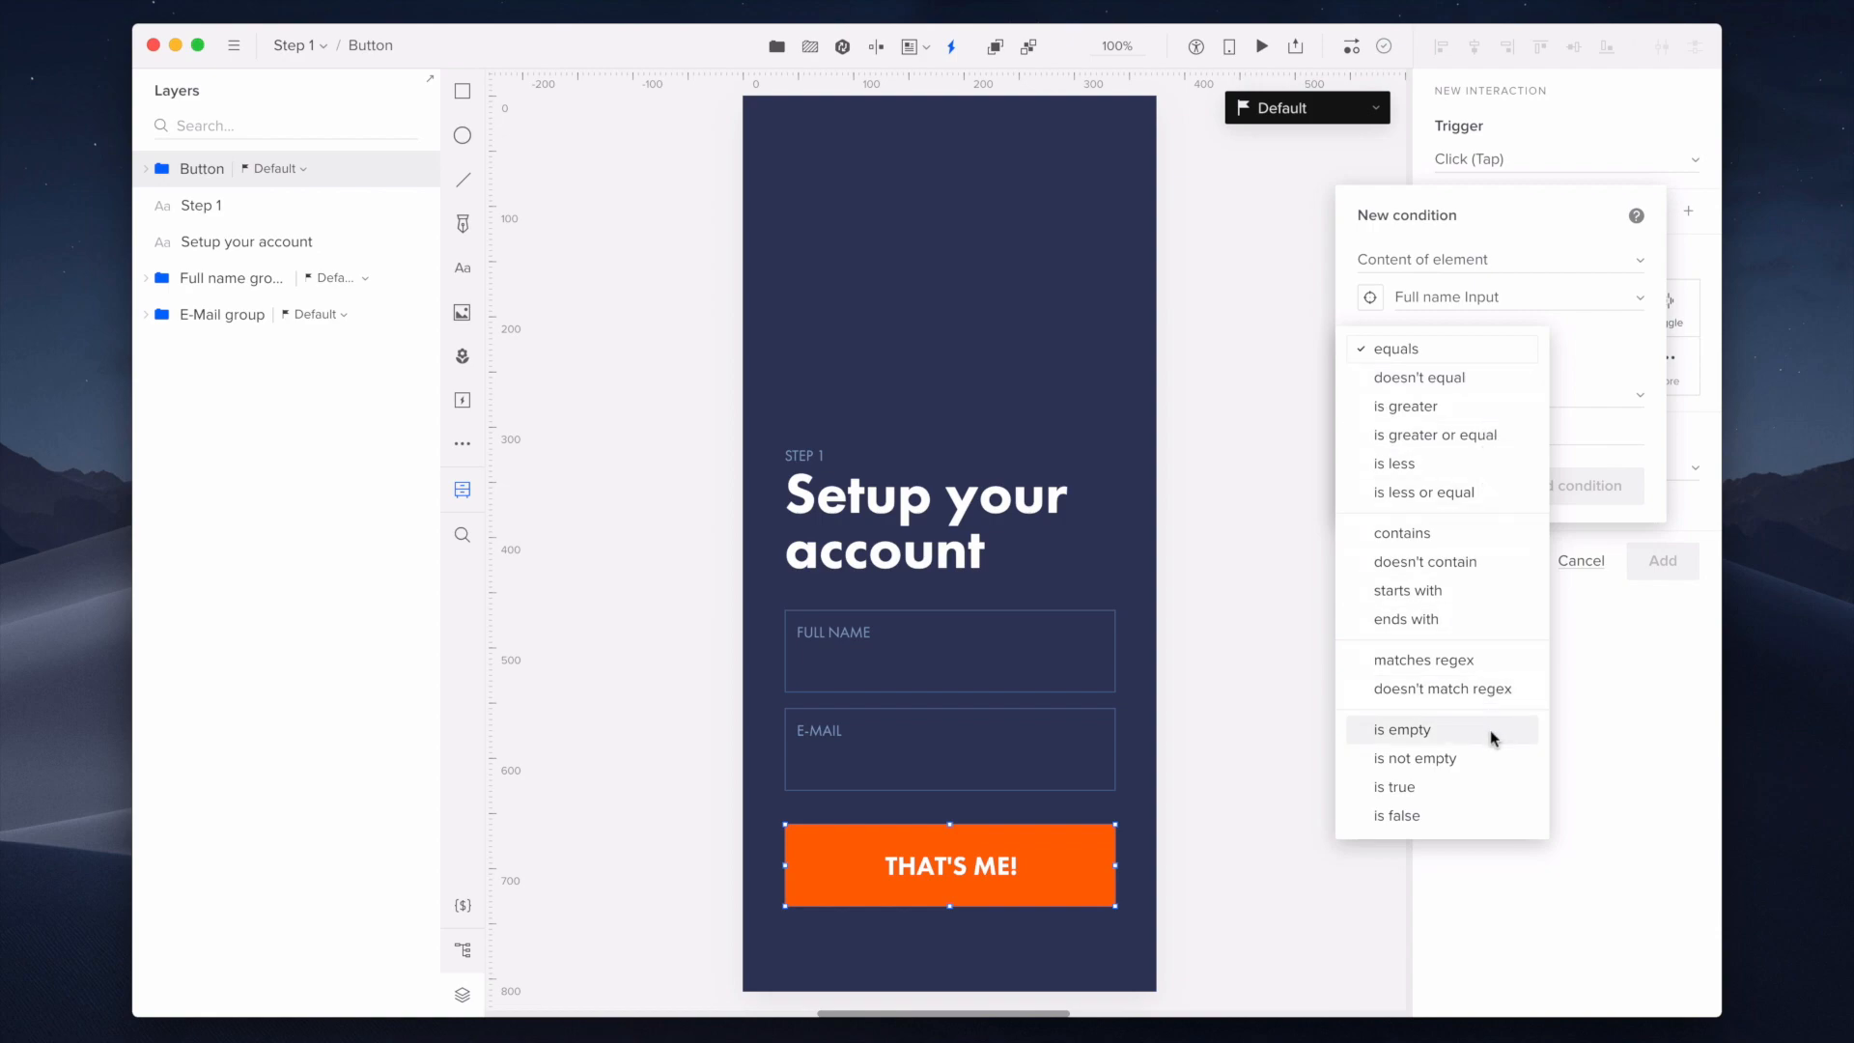
click(1413, 757)
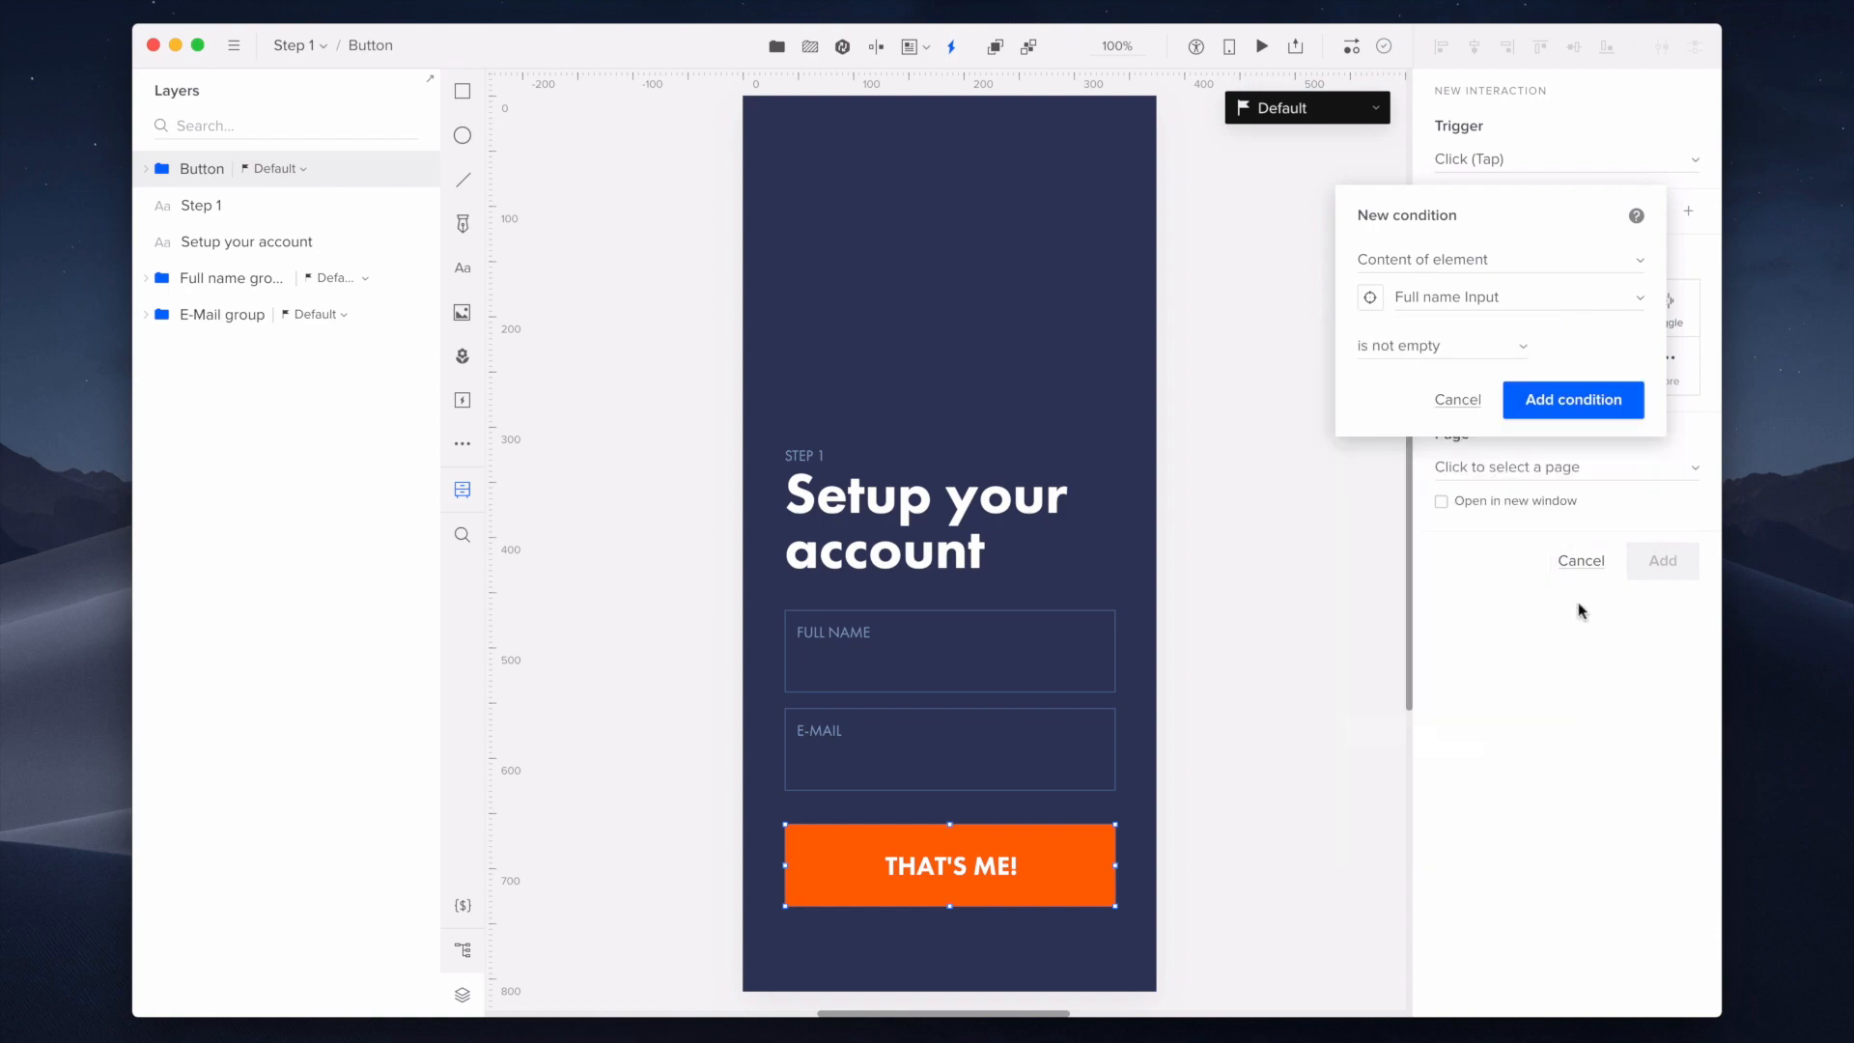
click(1571, 398)
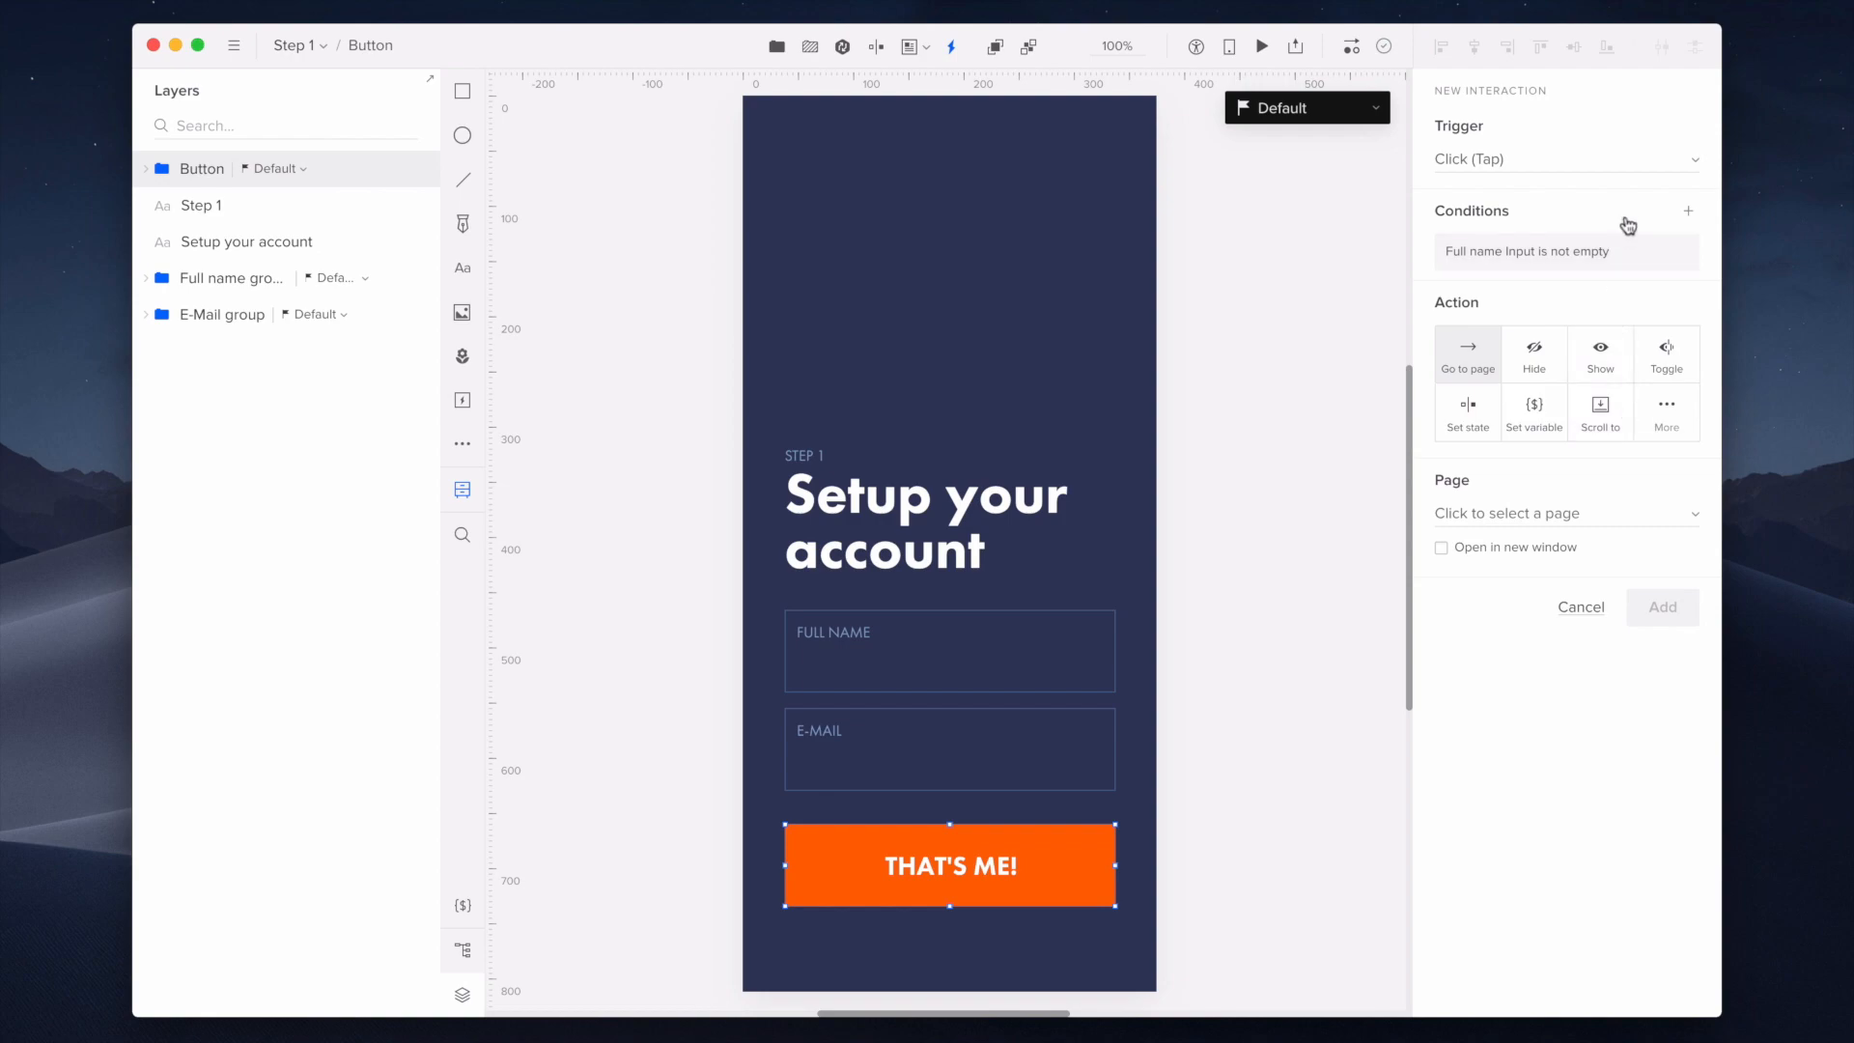
Add a second condition: content of E-mail Input matches regex with the preset Email pattern
click(1687, 210)
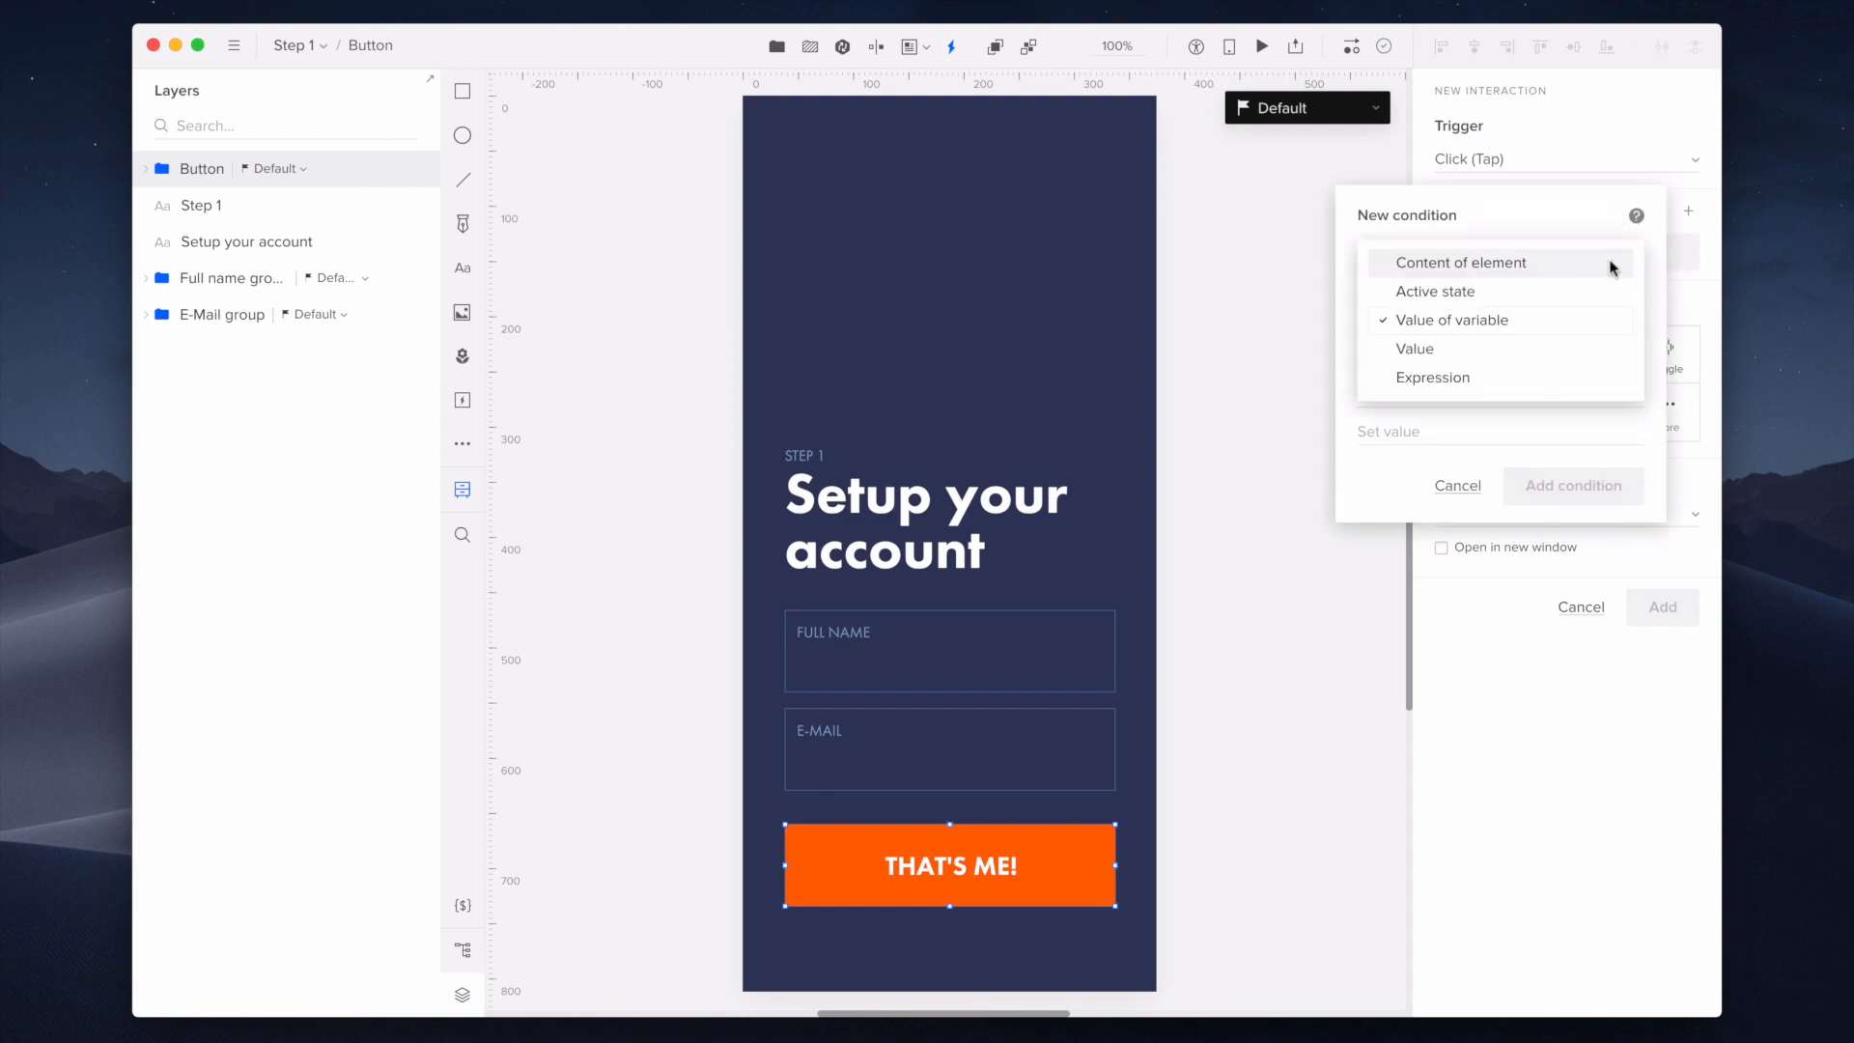
click(1459, 262)
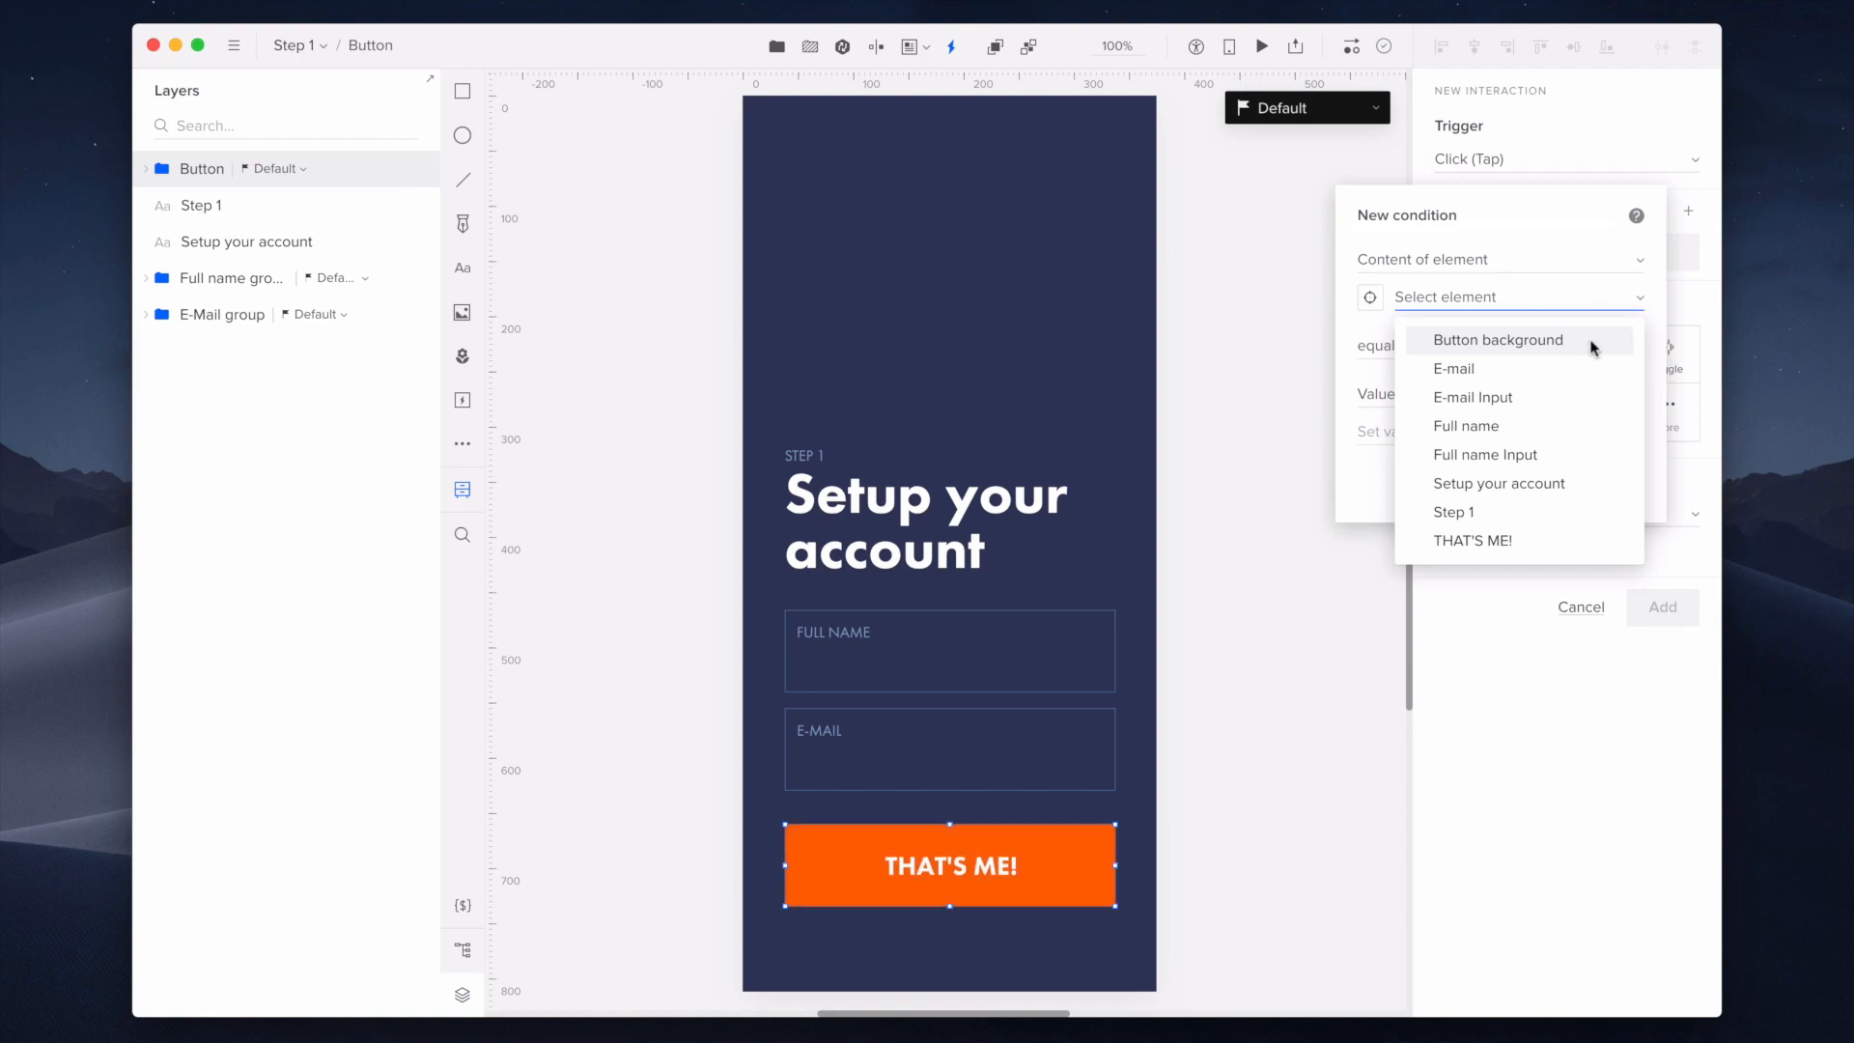
click(1473, 397)
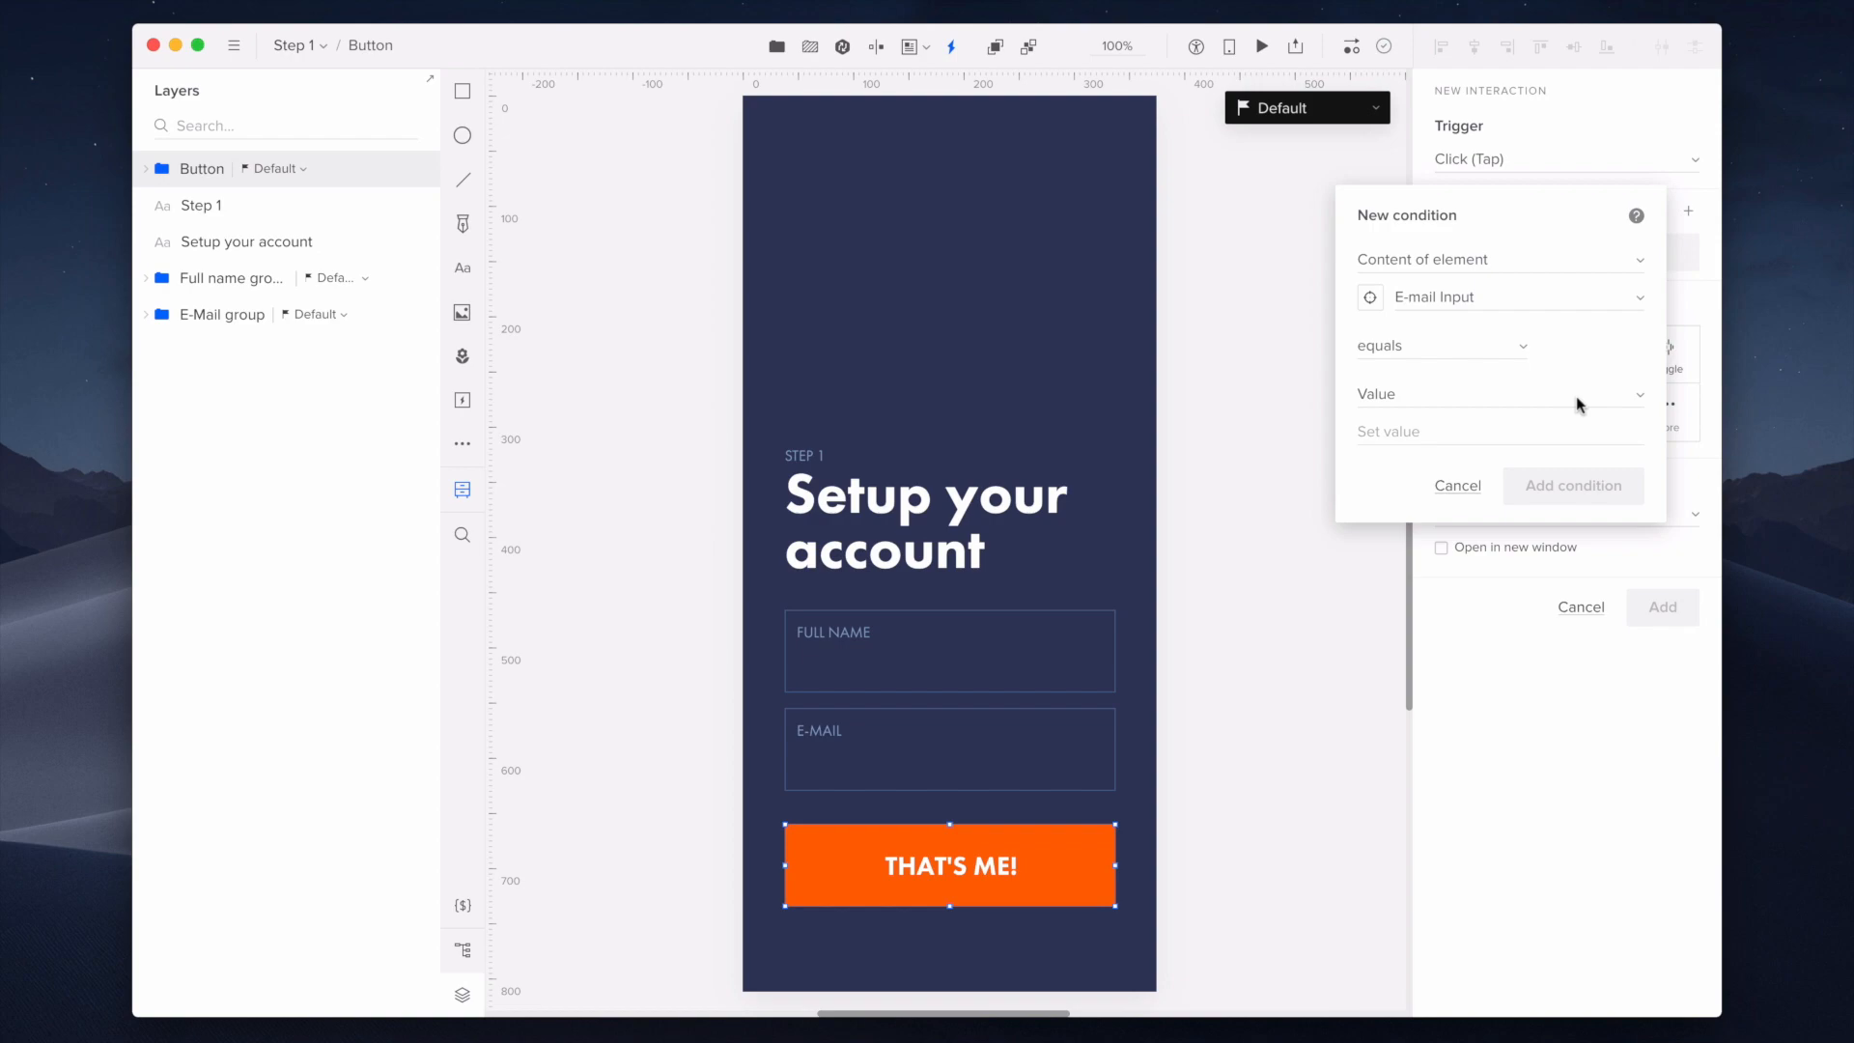
click(1439, 346)
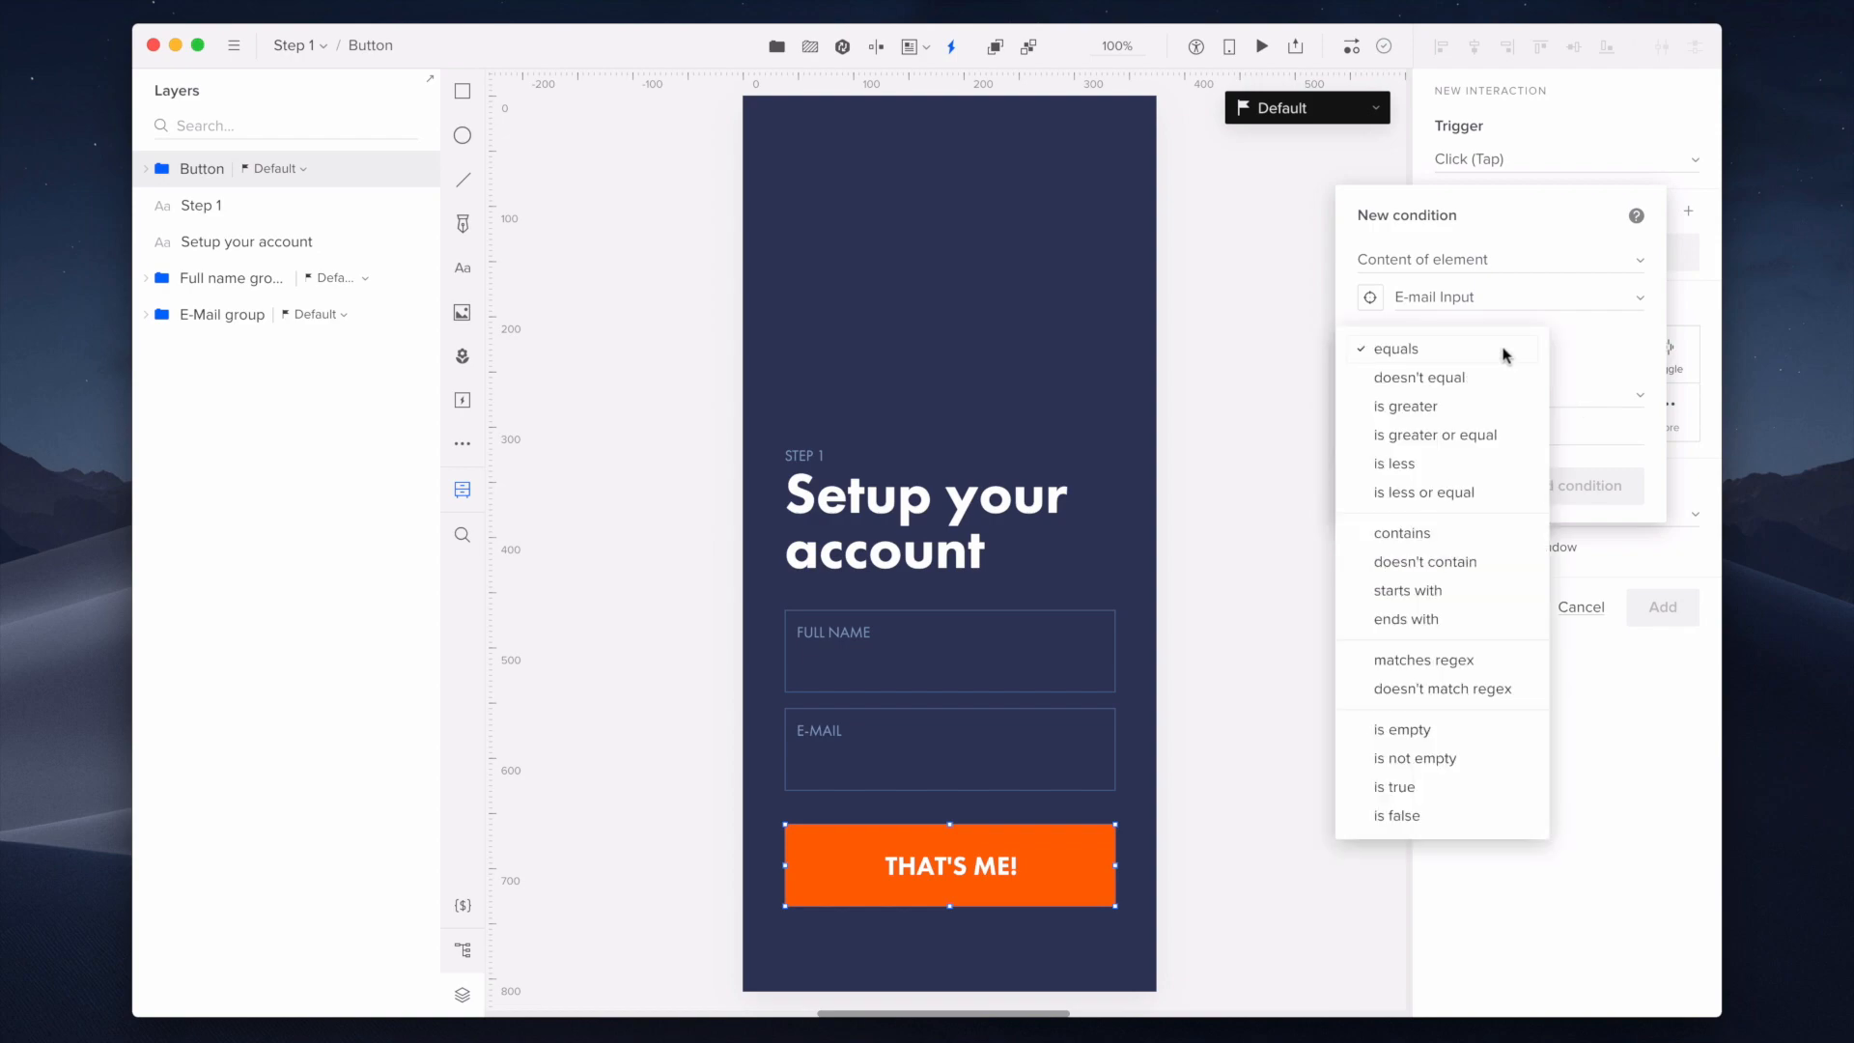
mouse_move(1493, 492)
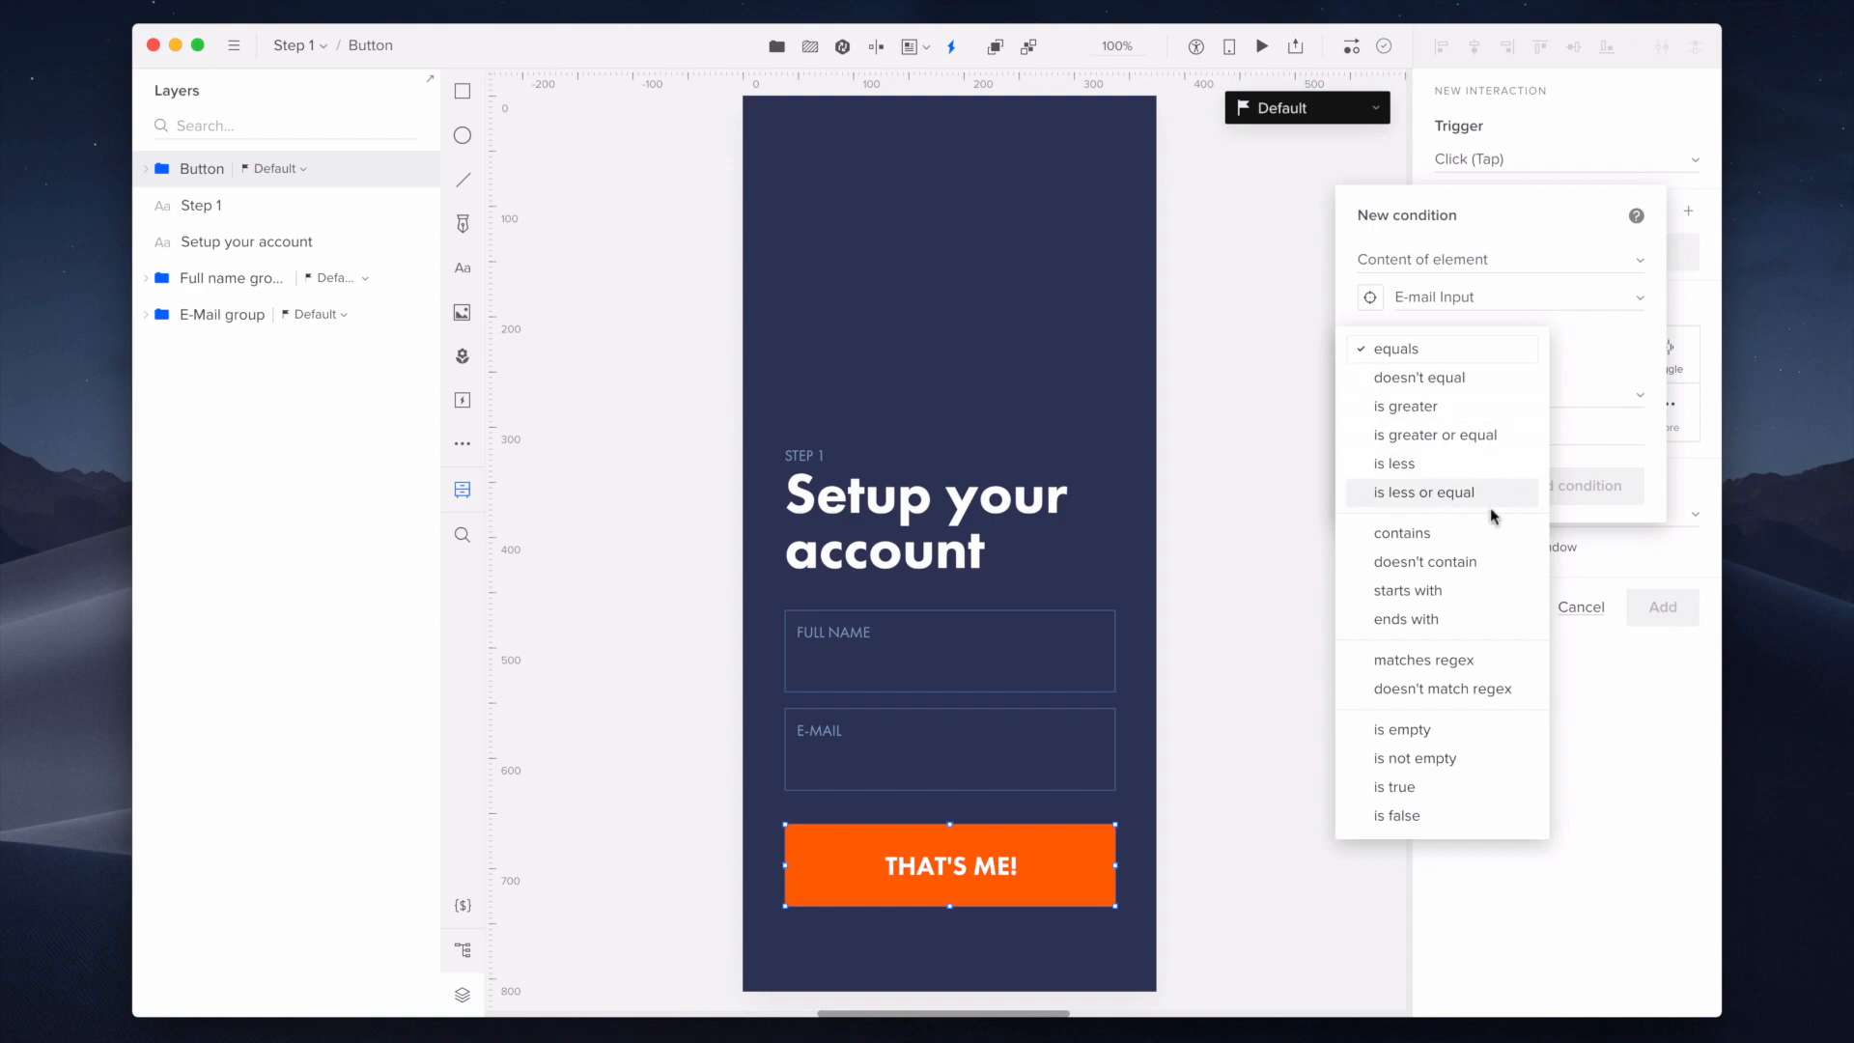
click(1423, 659)
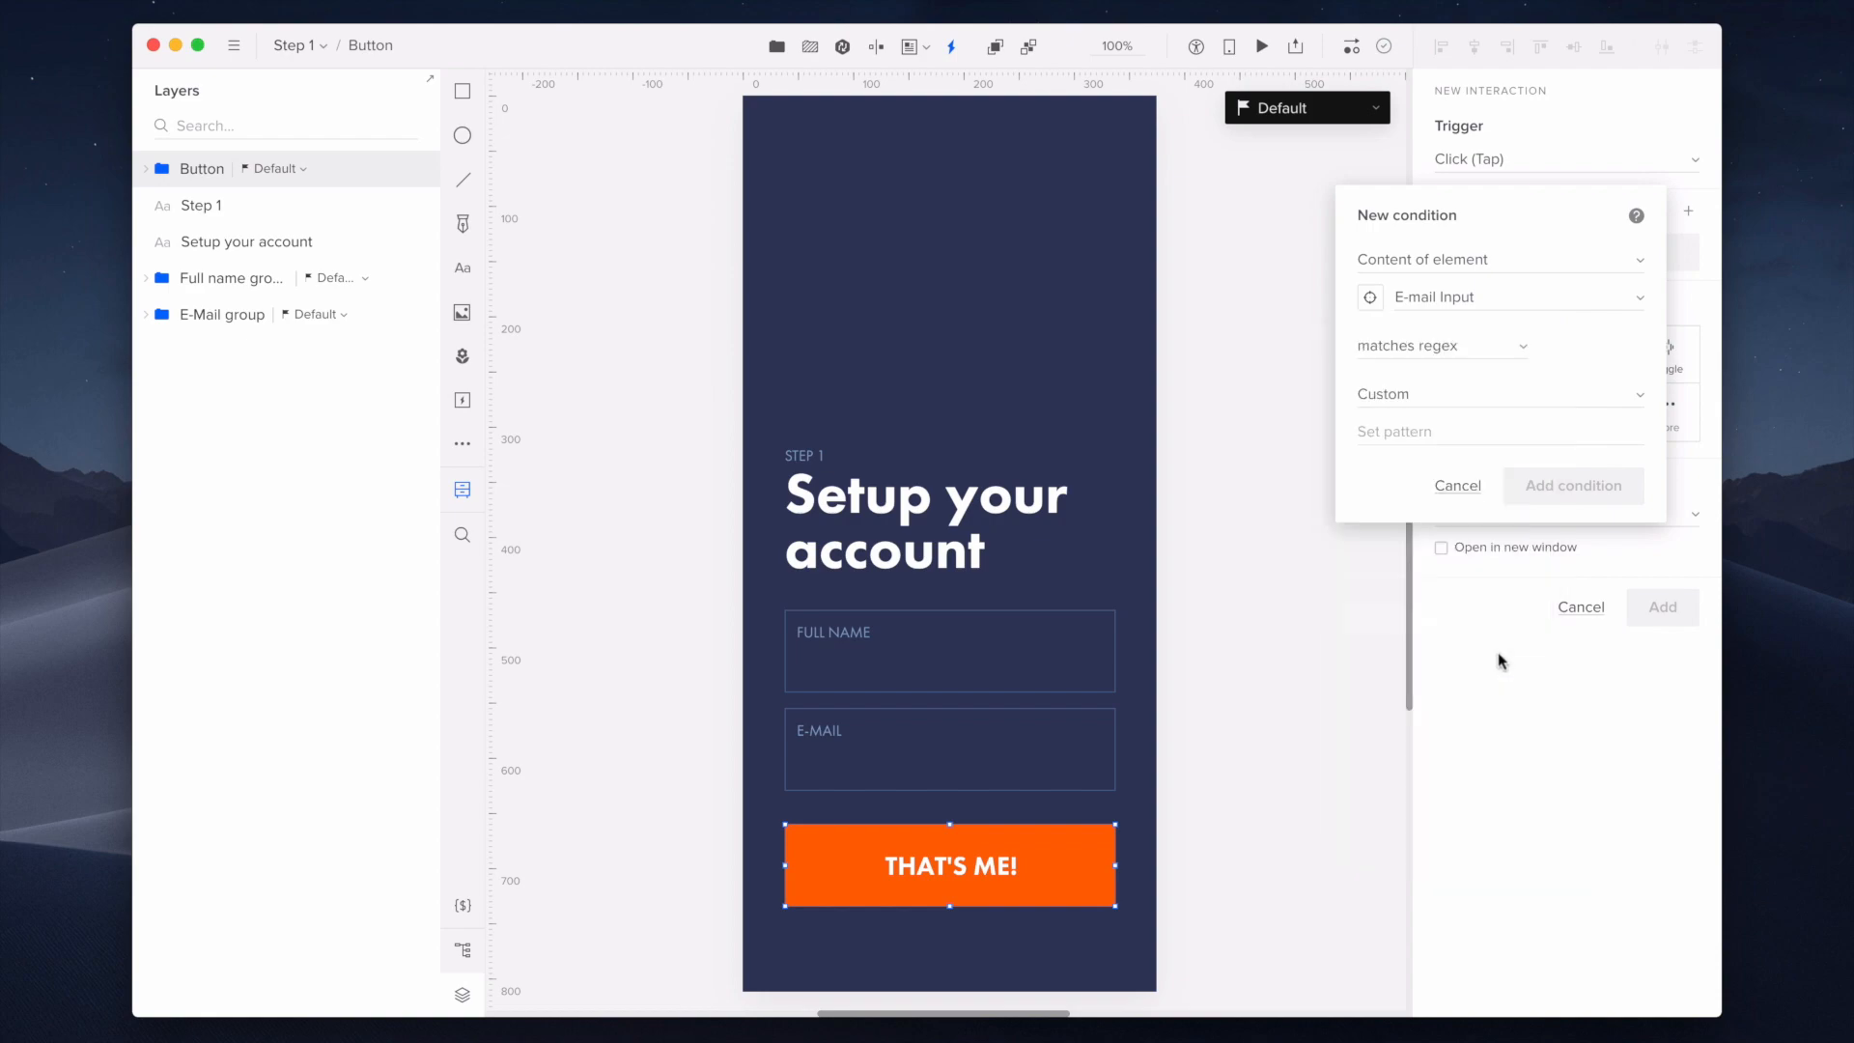
click(1499, 394)
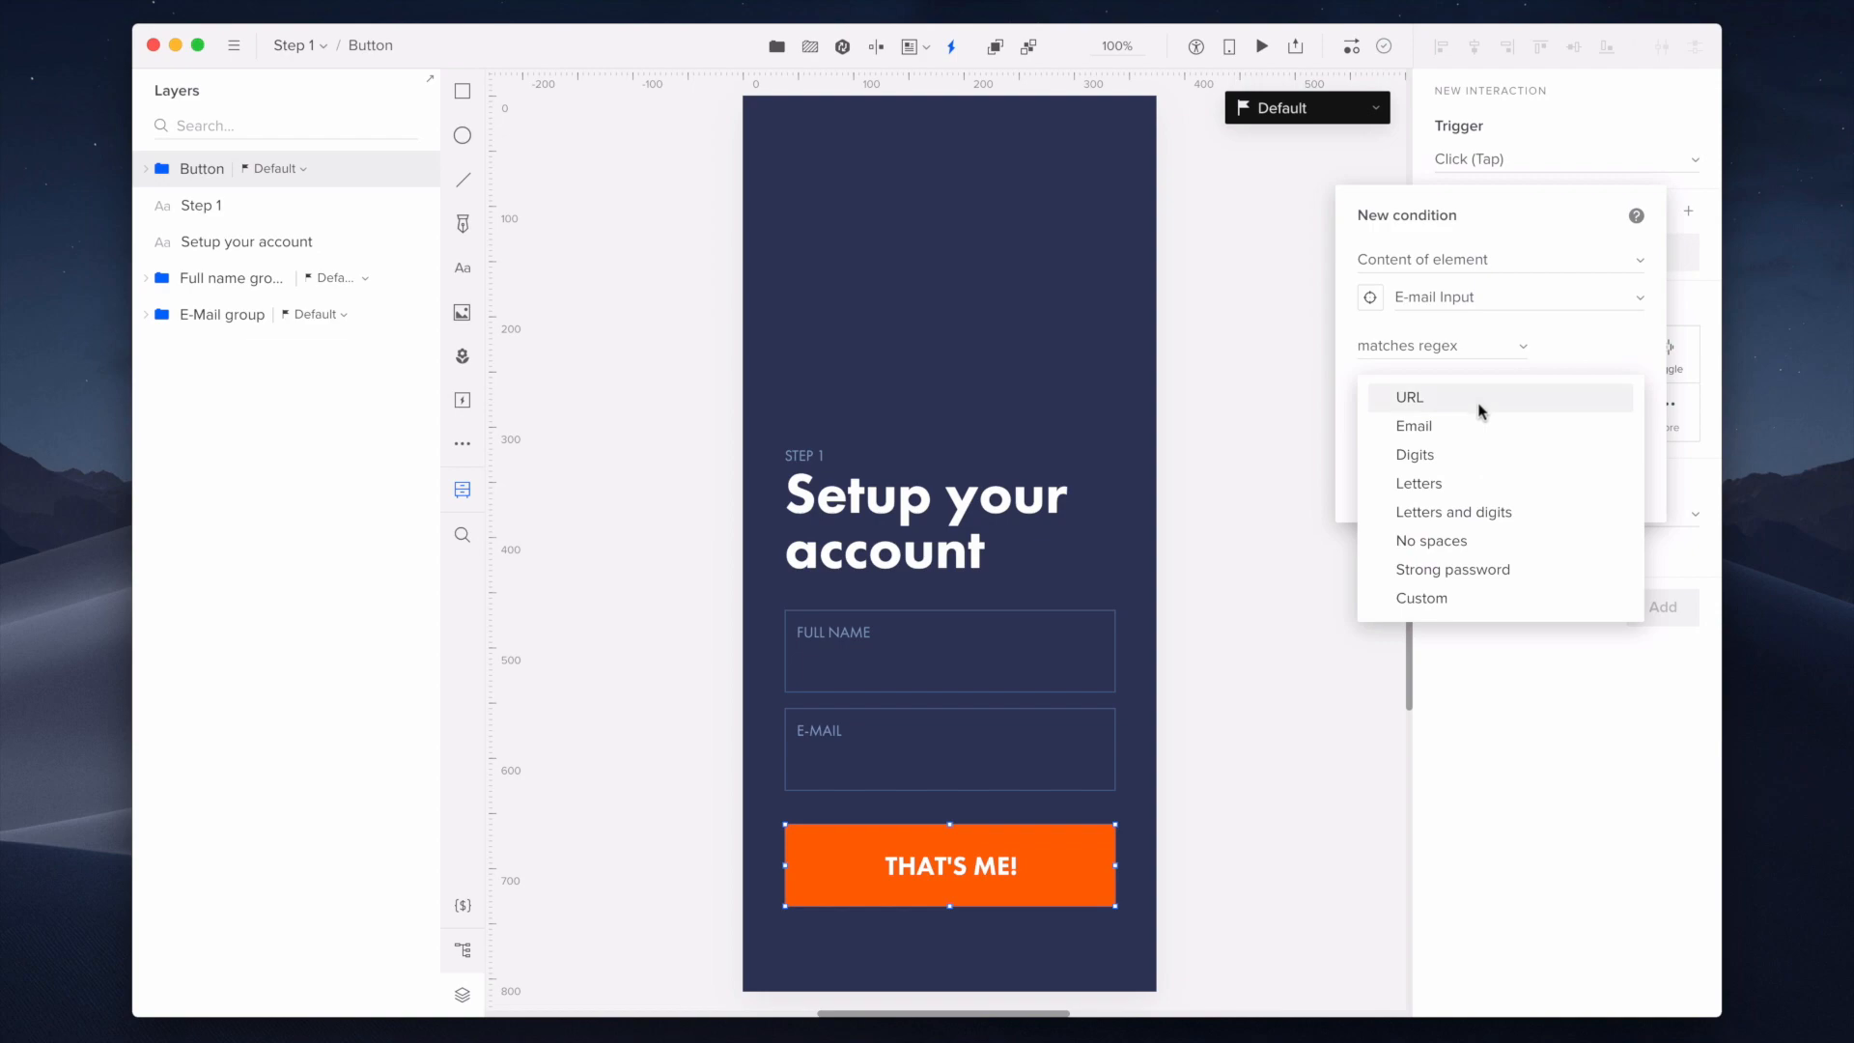
mouse_move(1486, 425)
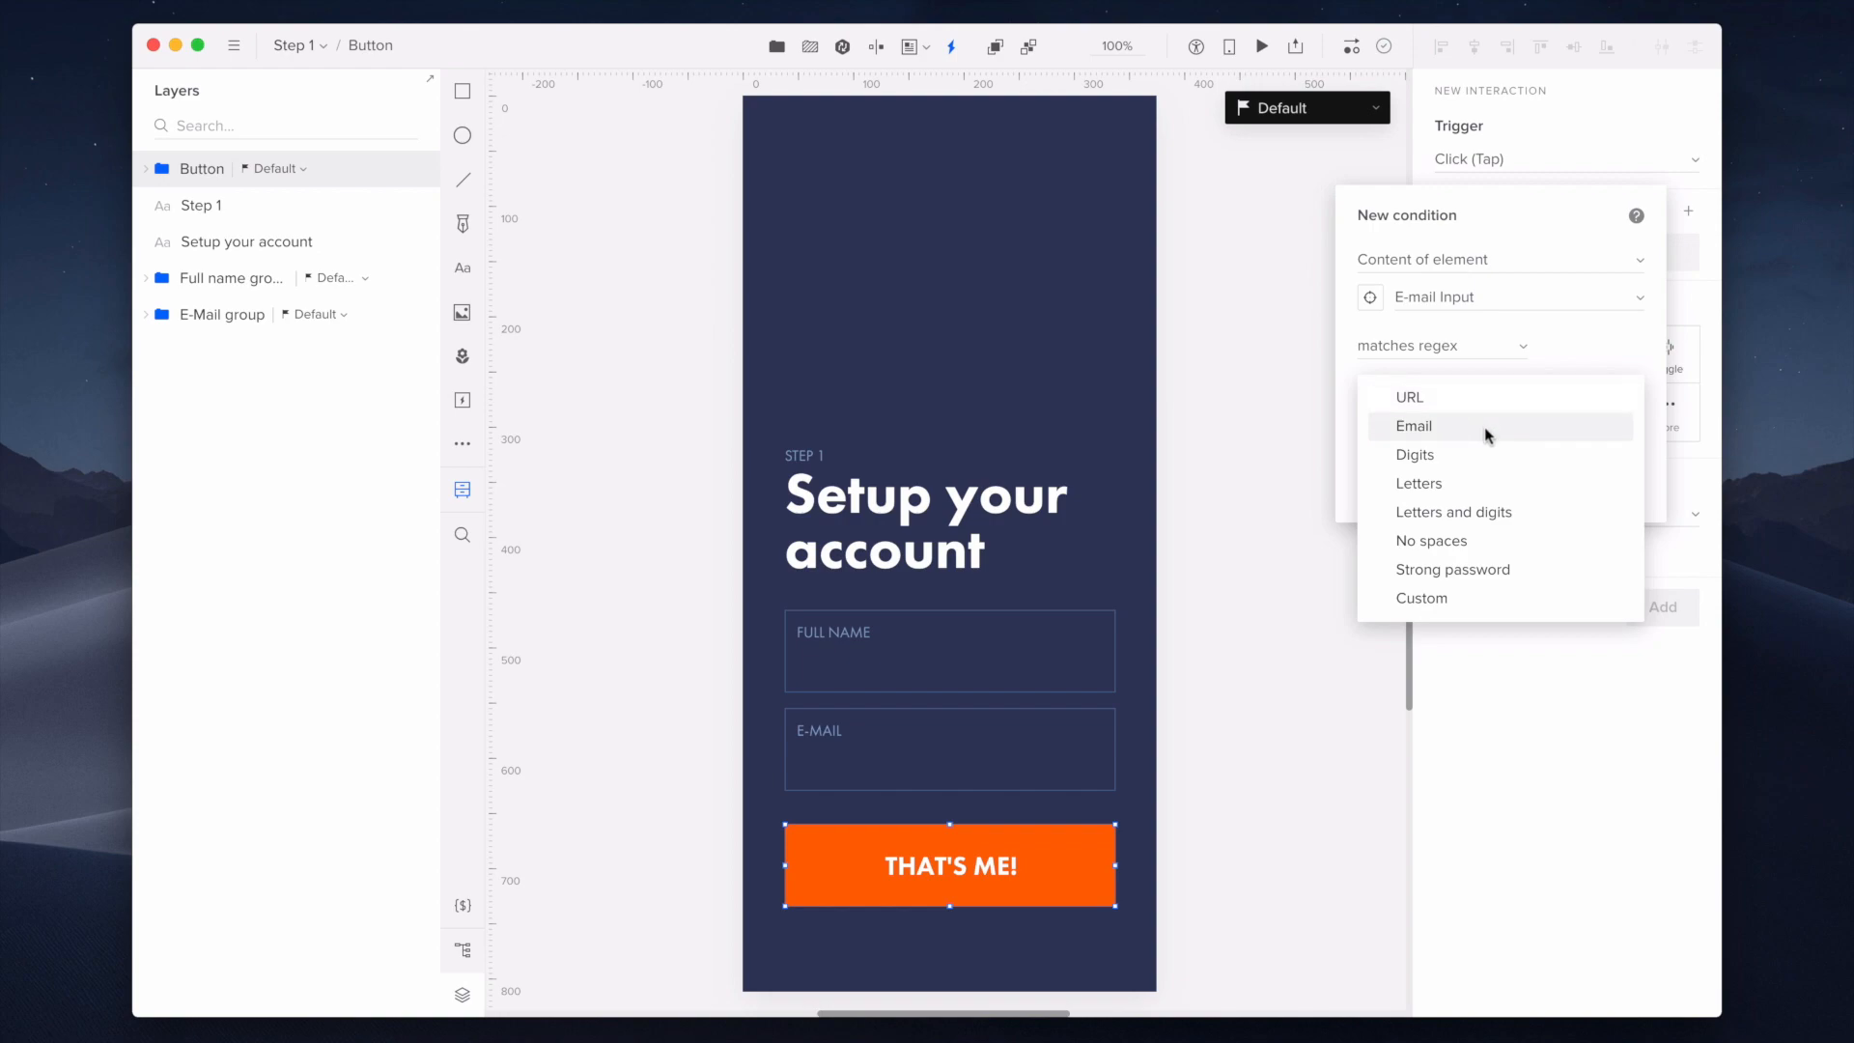
click(1413, 424)
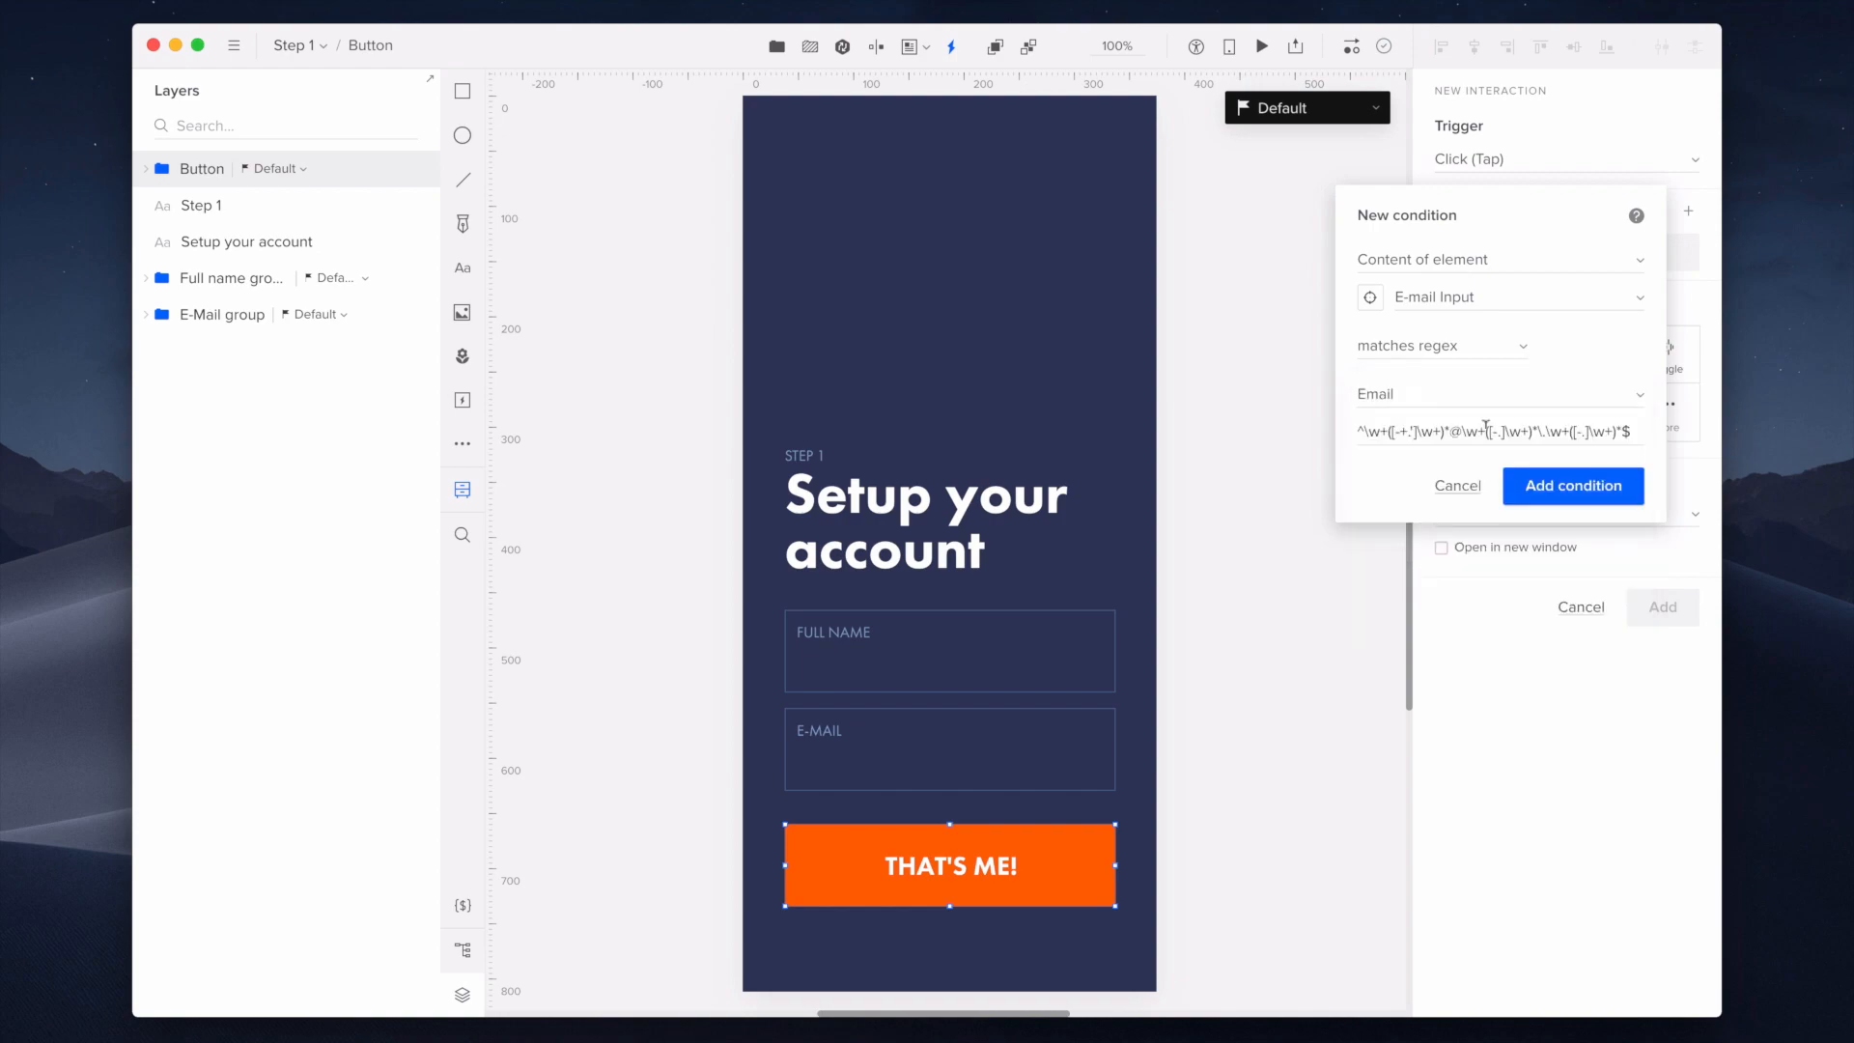
click(1572, 485)
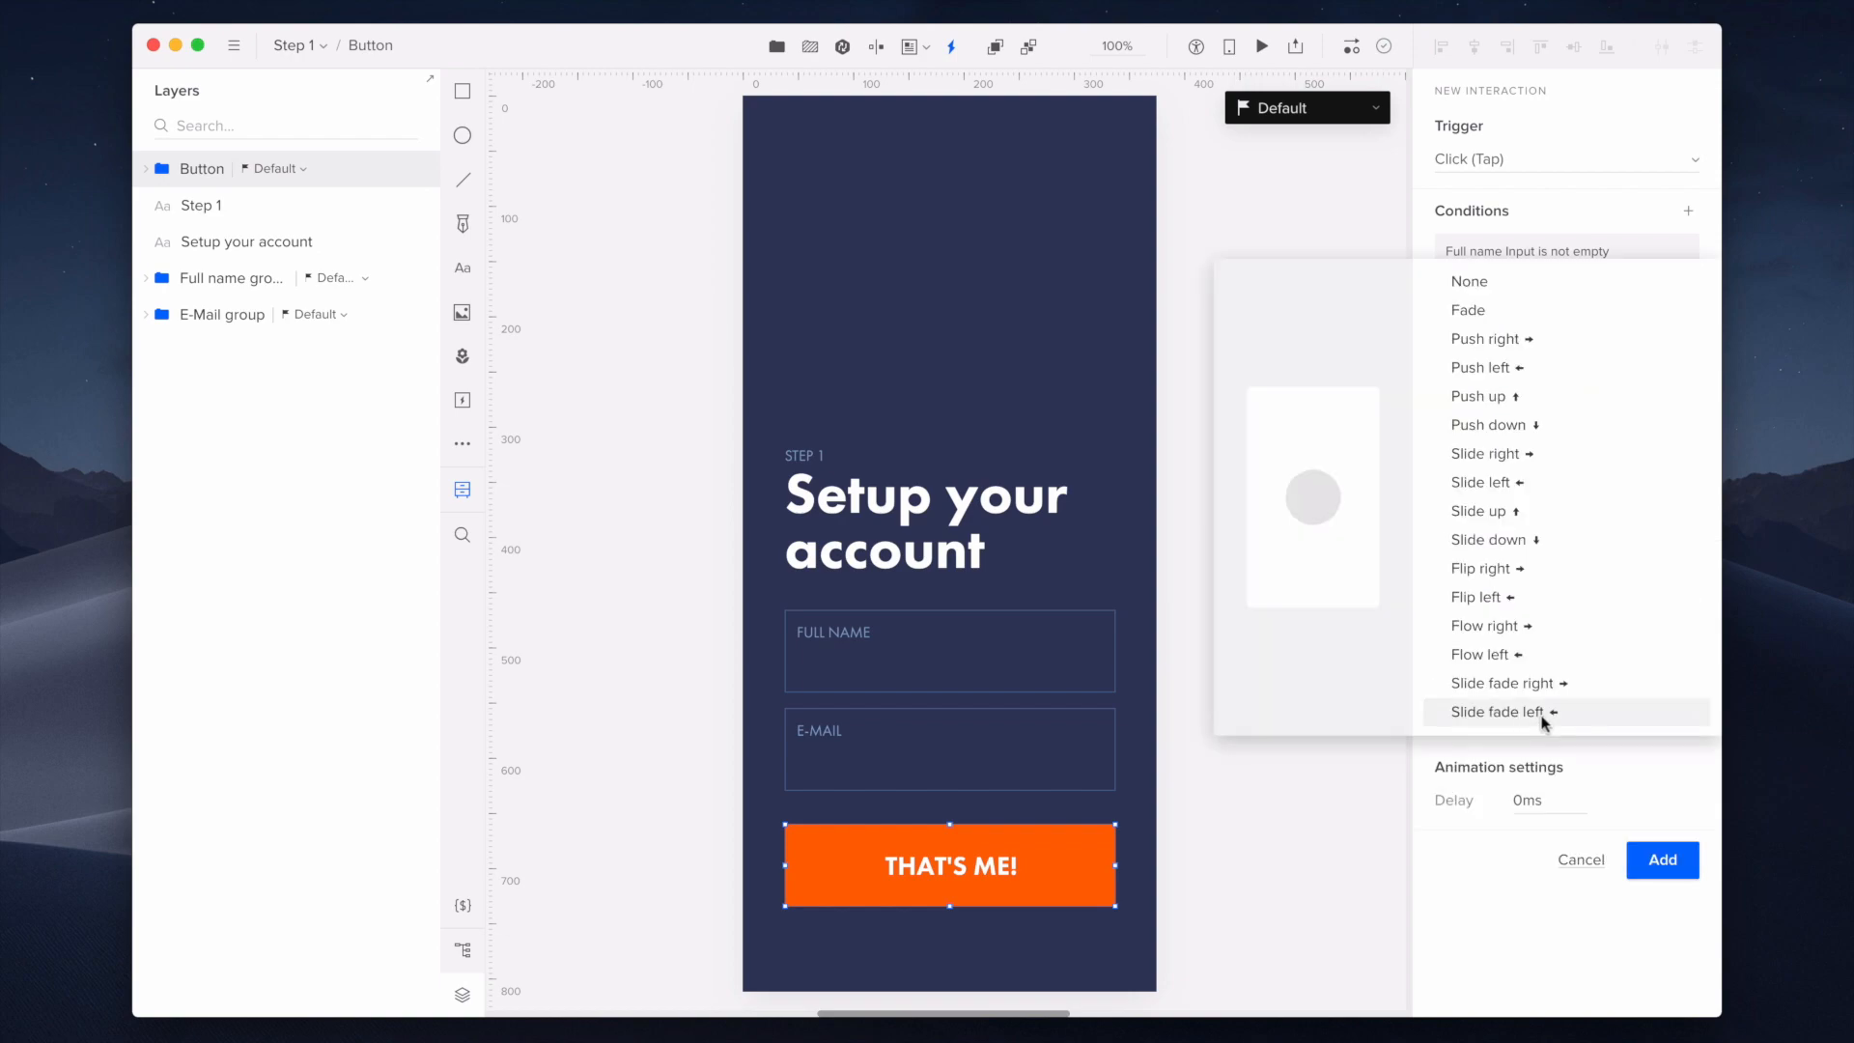
Save the Go to Step 2 interaction with a push-left animation and start a new interaction
click(1487, 367)
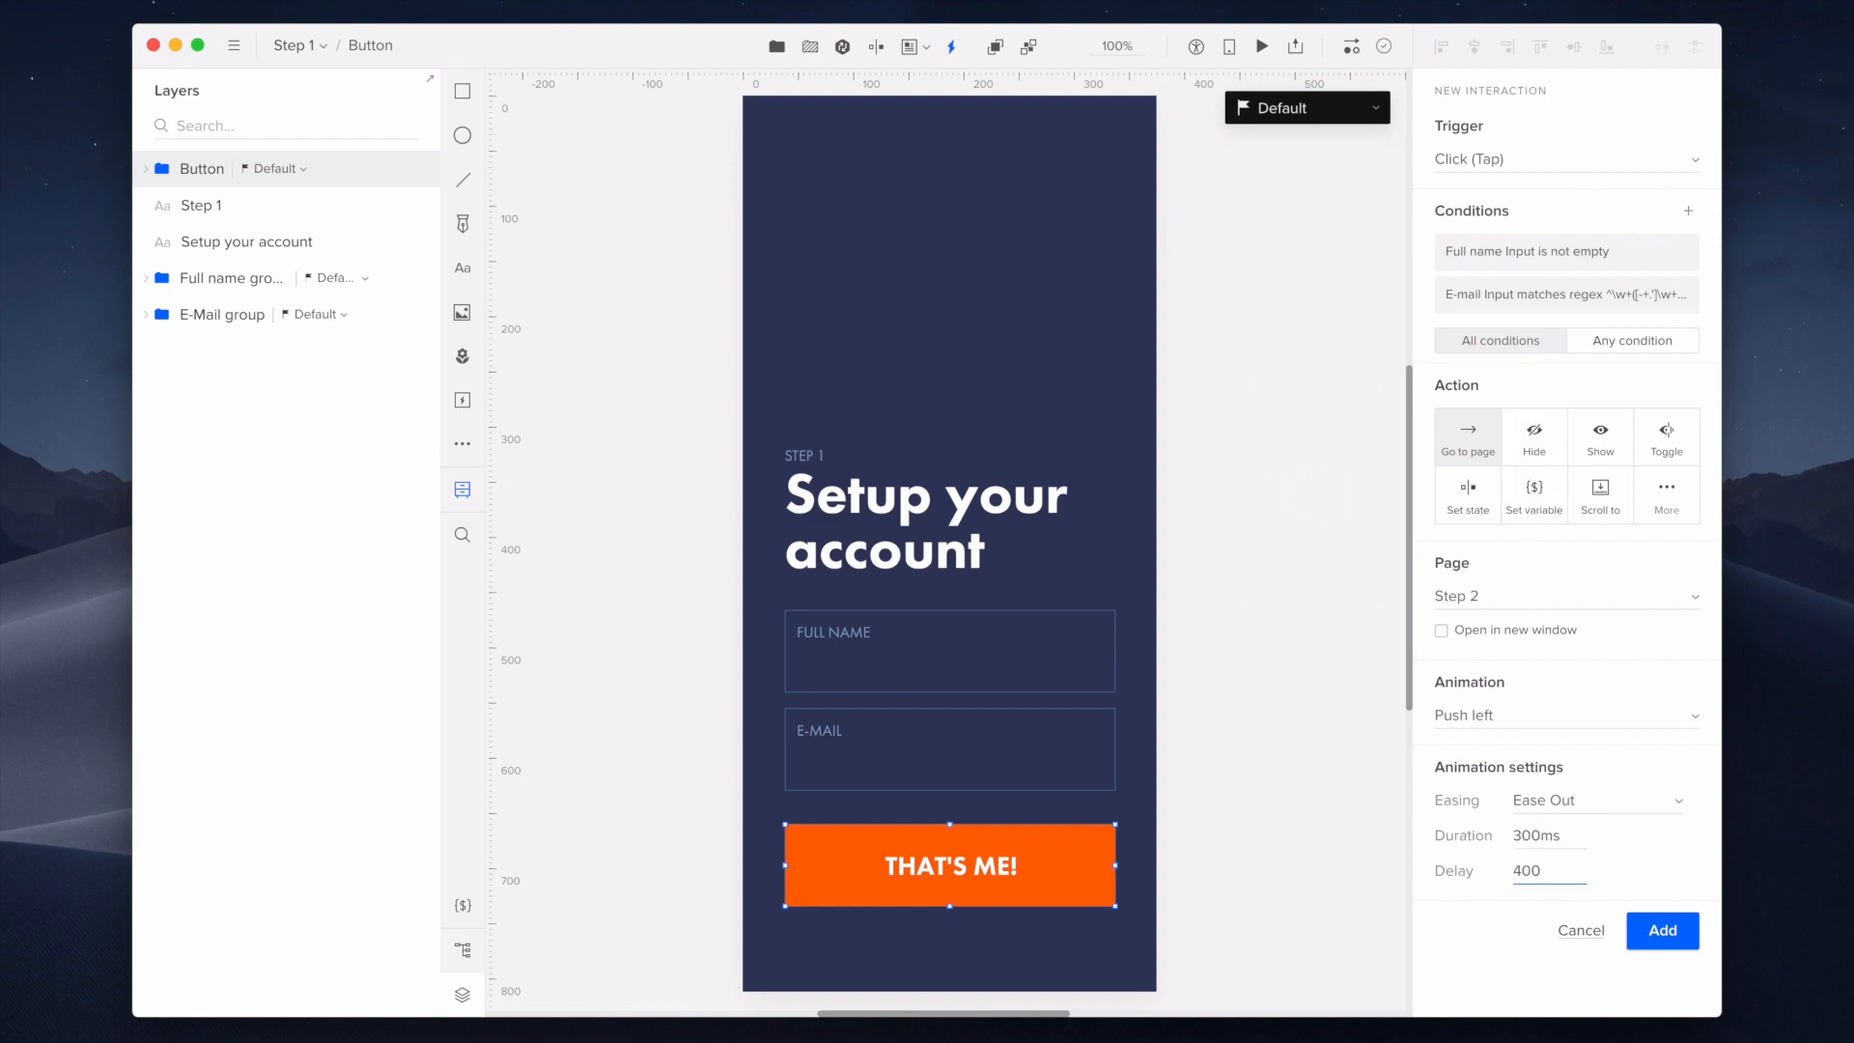
click(1663, 930)
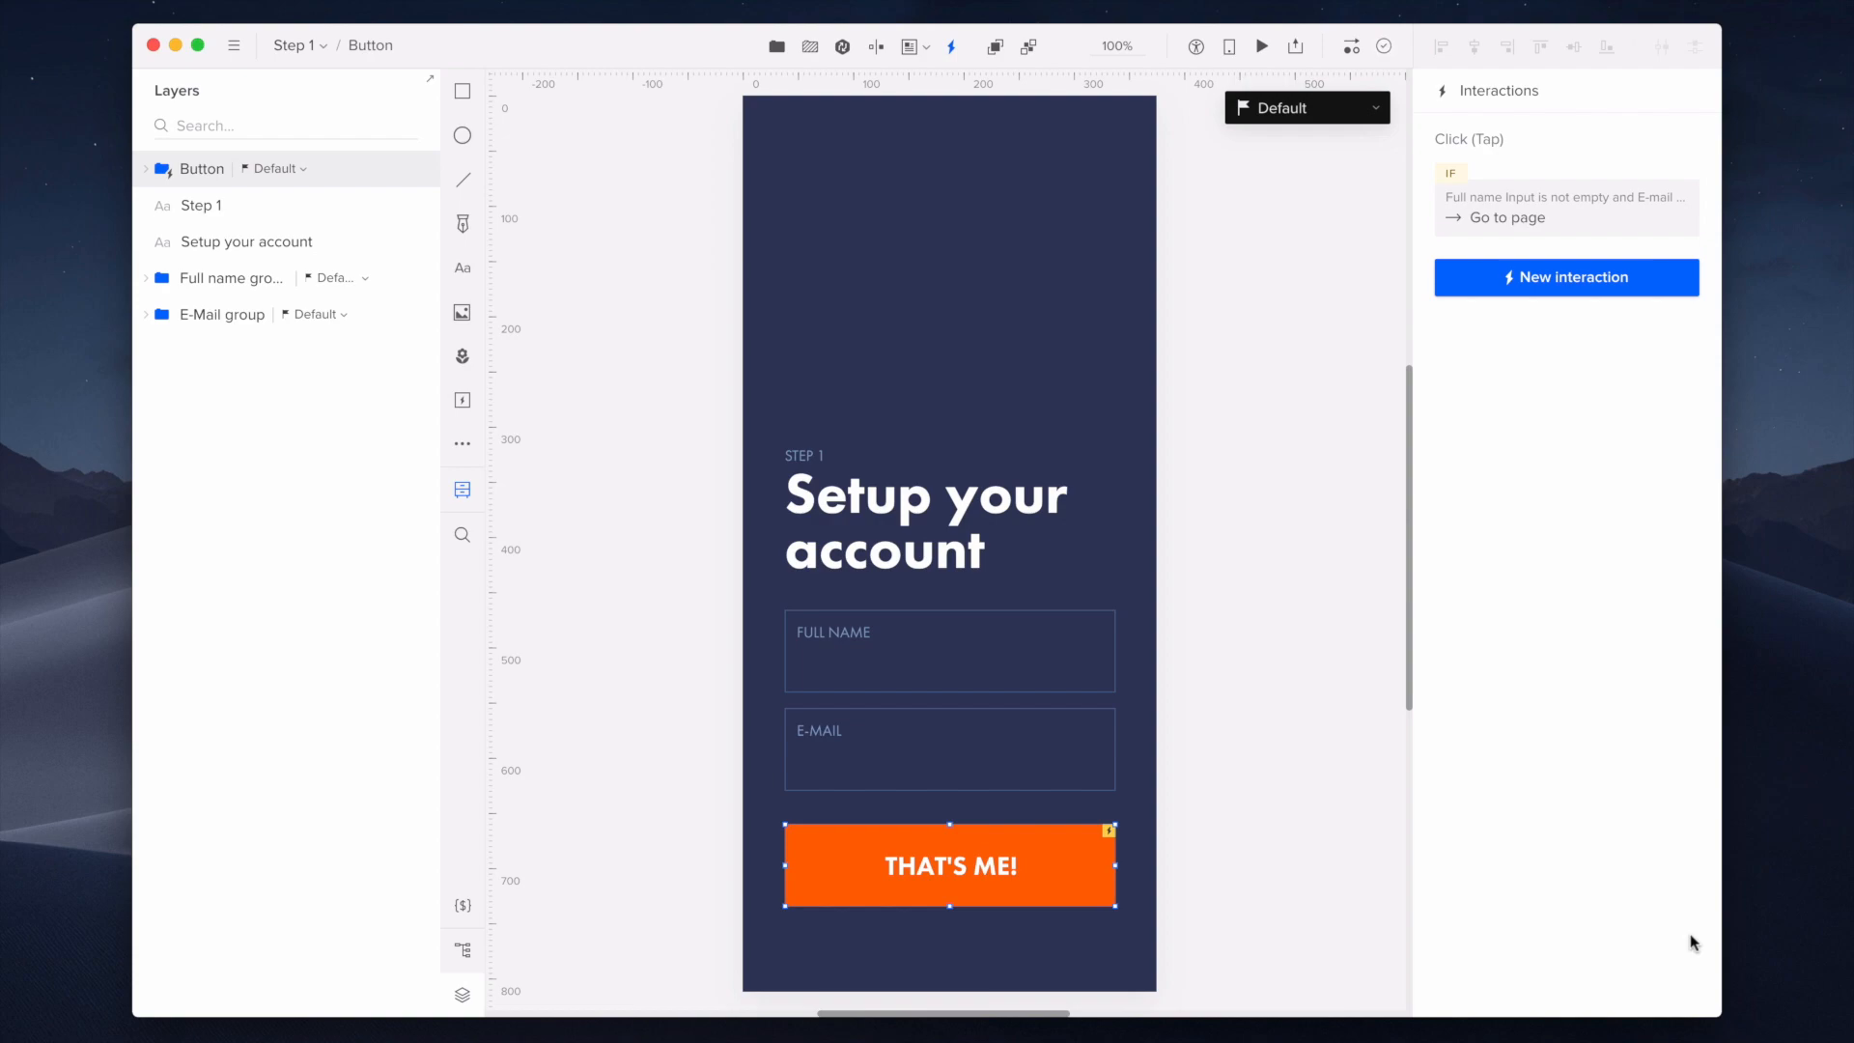
click(1566, 276)
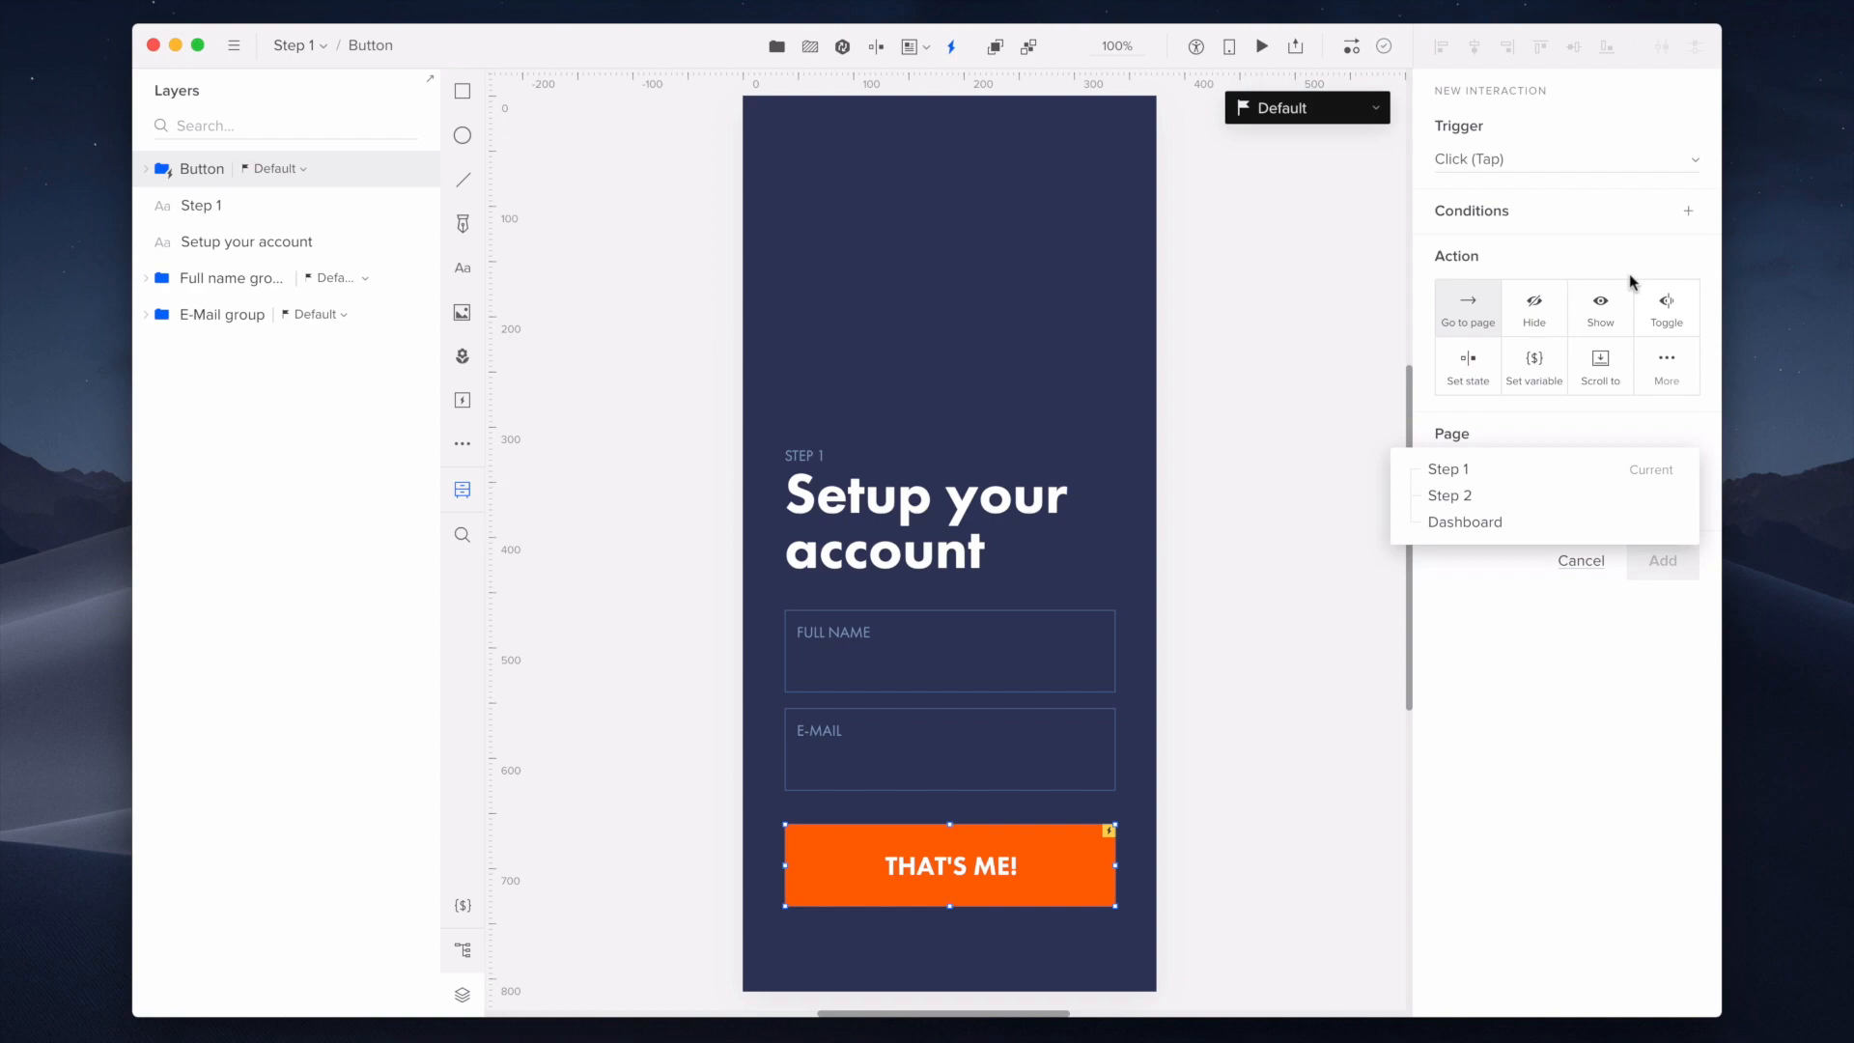
Add the condition that Full name Input content is not empty
click(1688, 210)
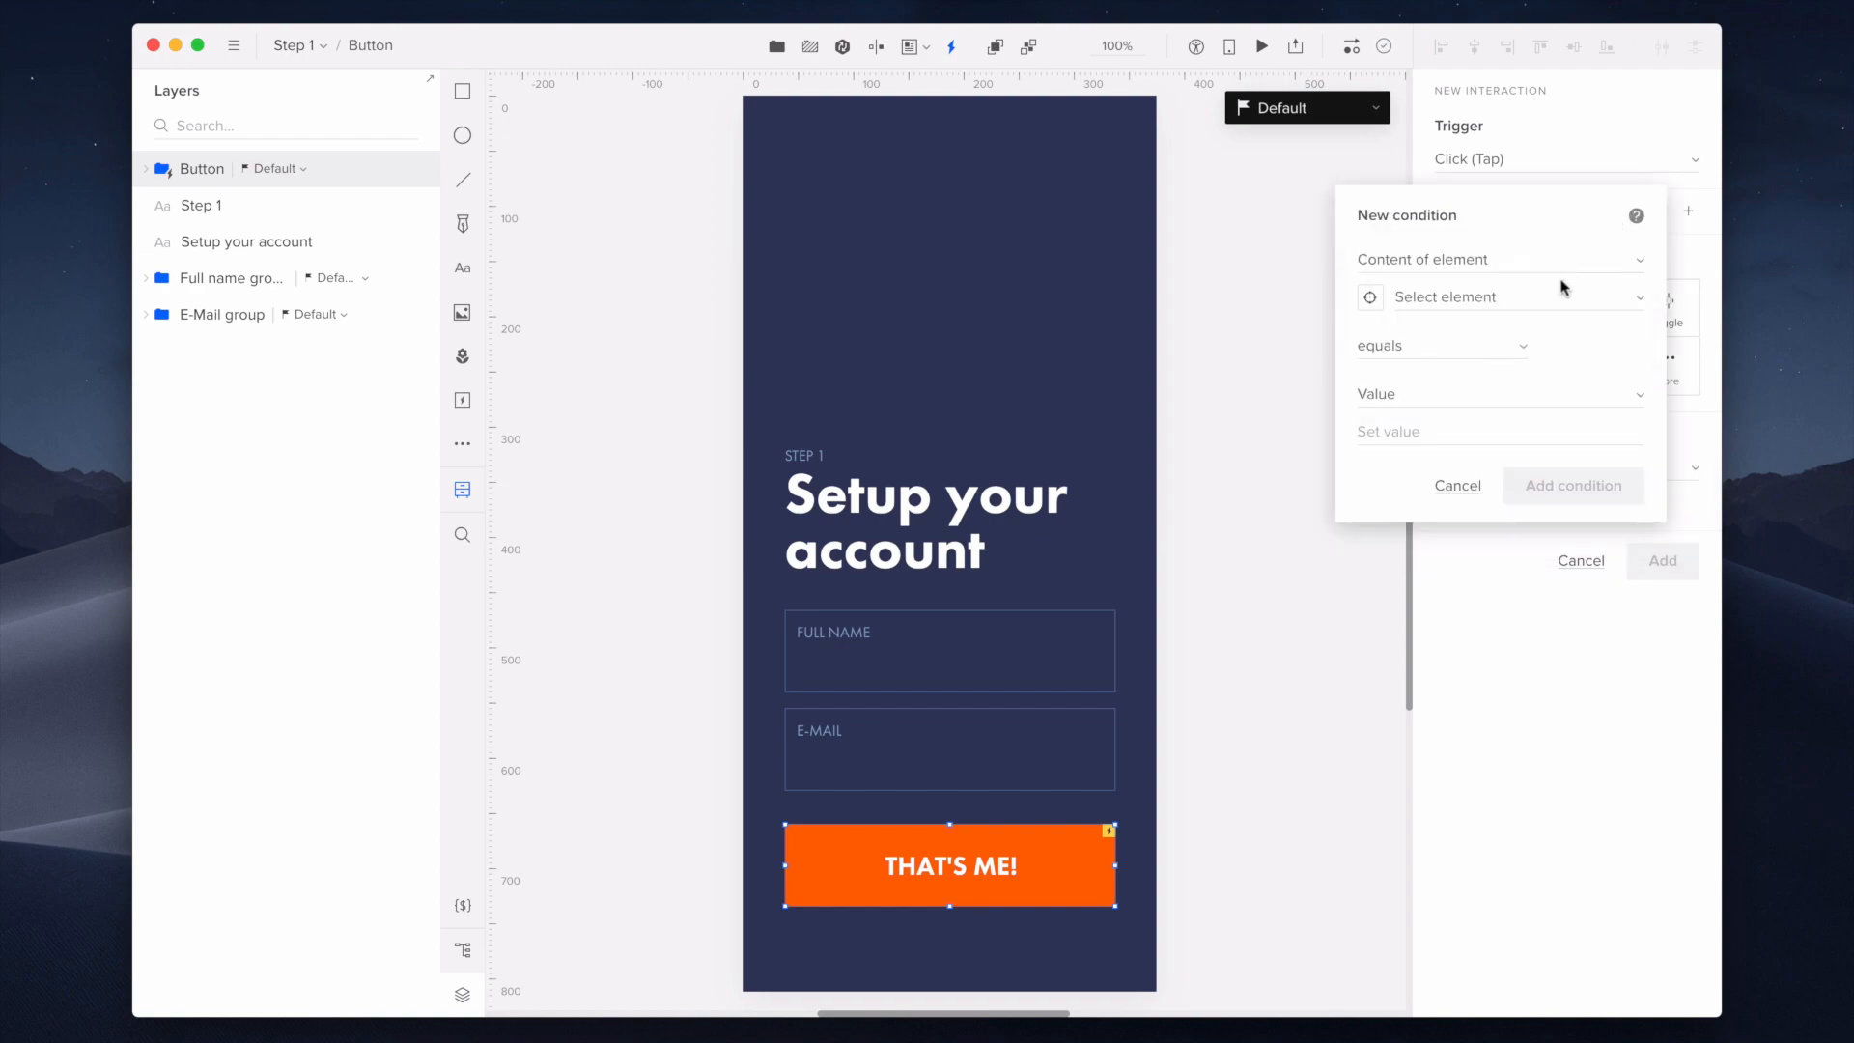
click(1498, 296)
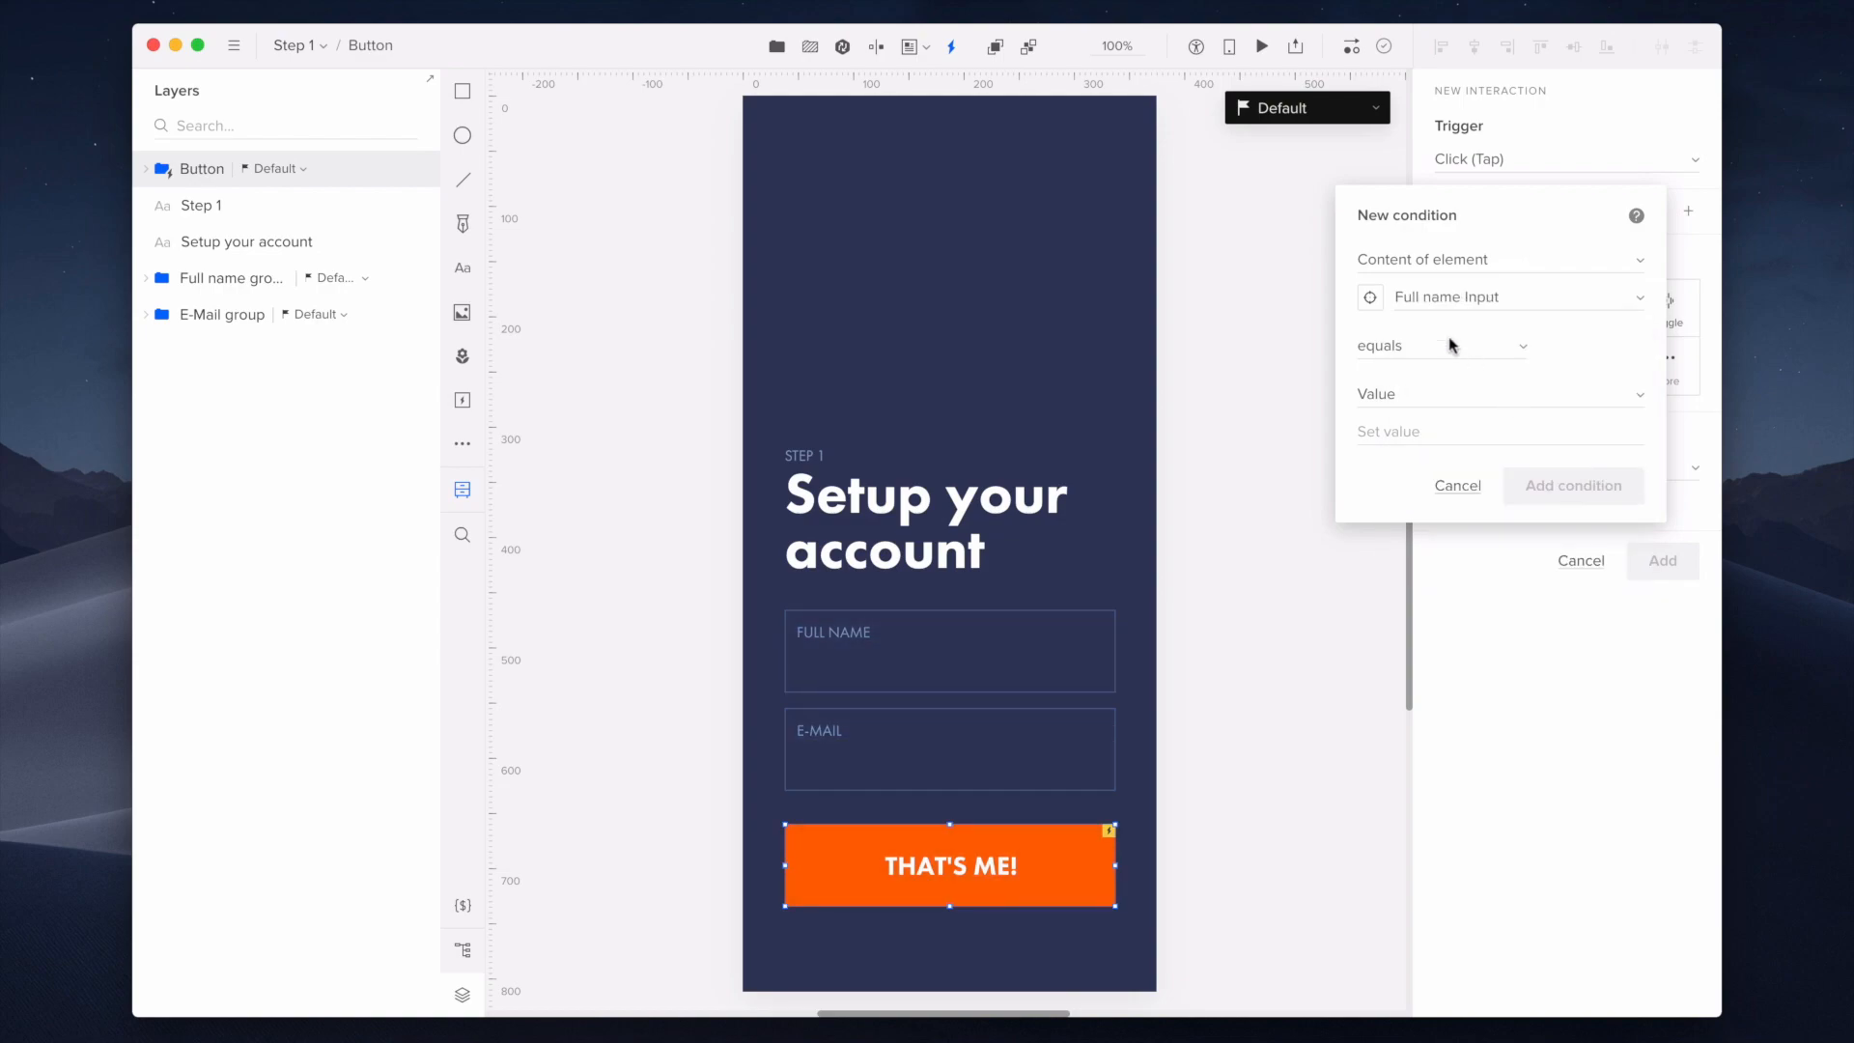
click(1440, 346)
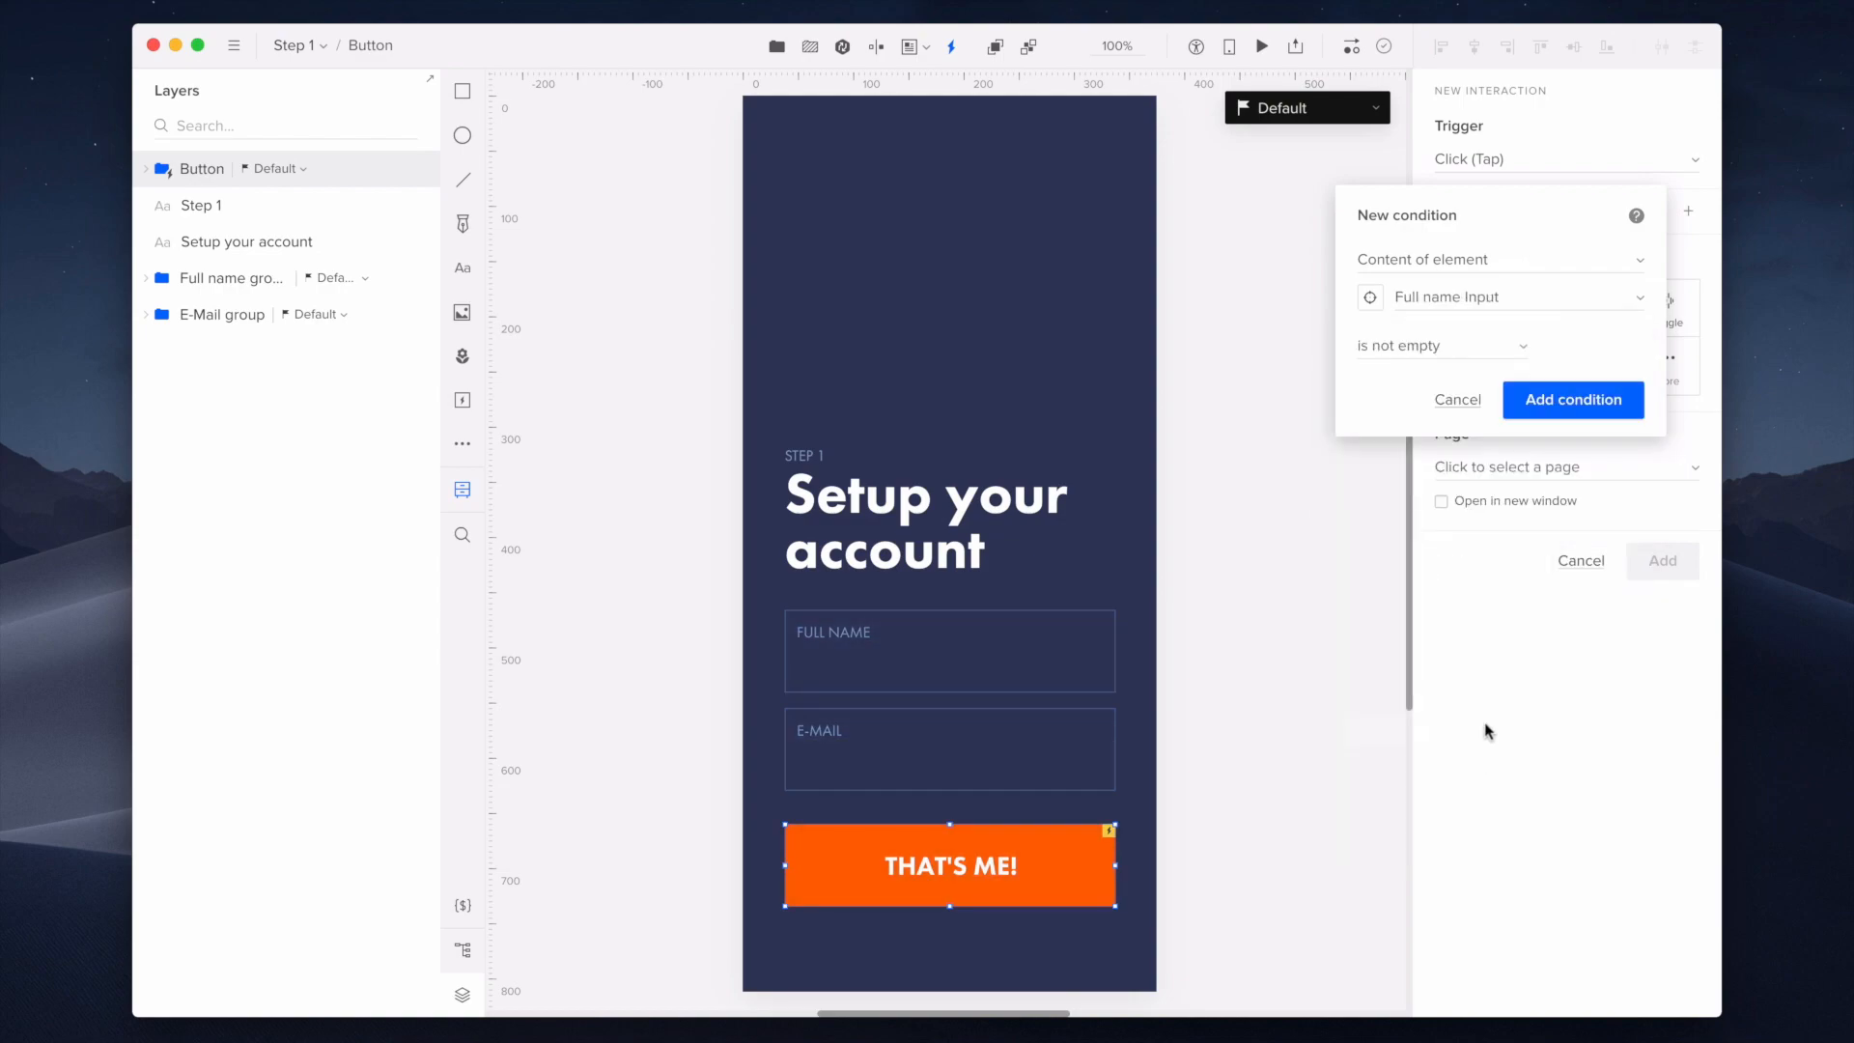
mouse_move(1631, 419)
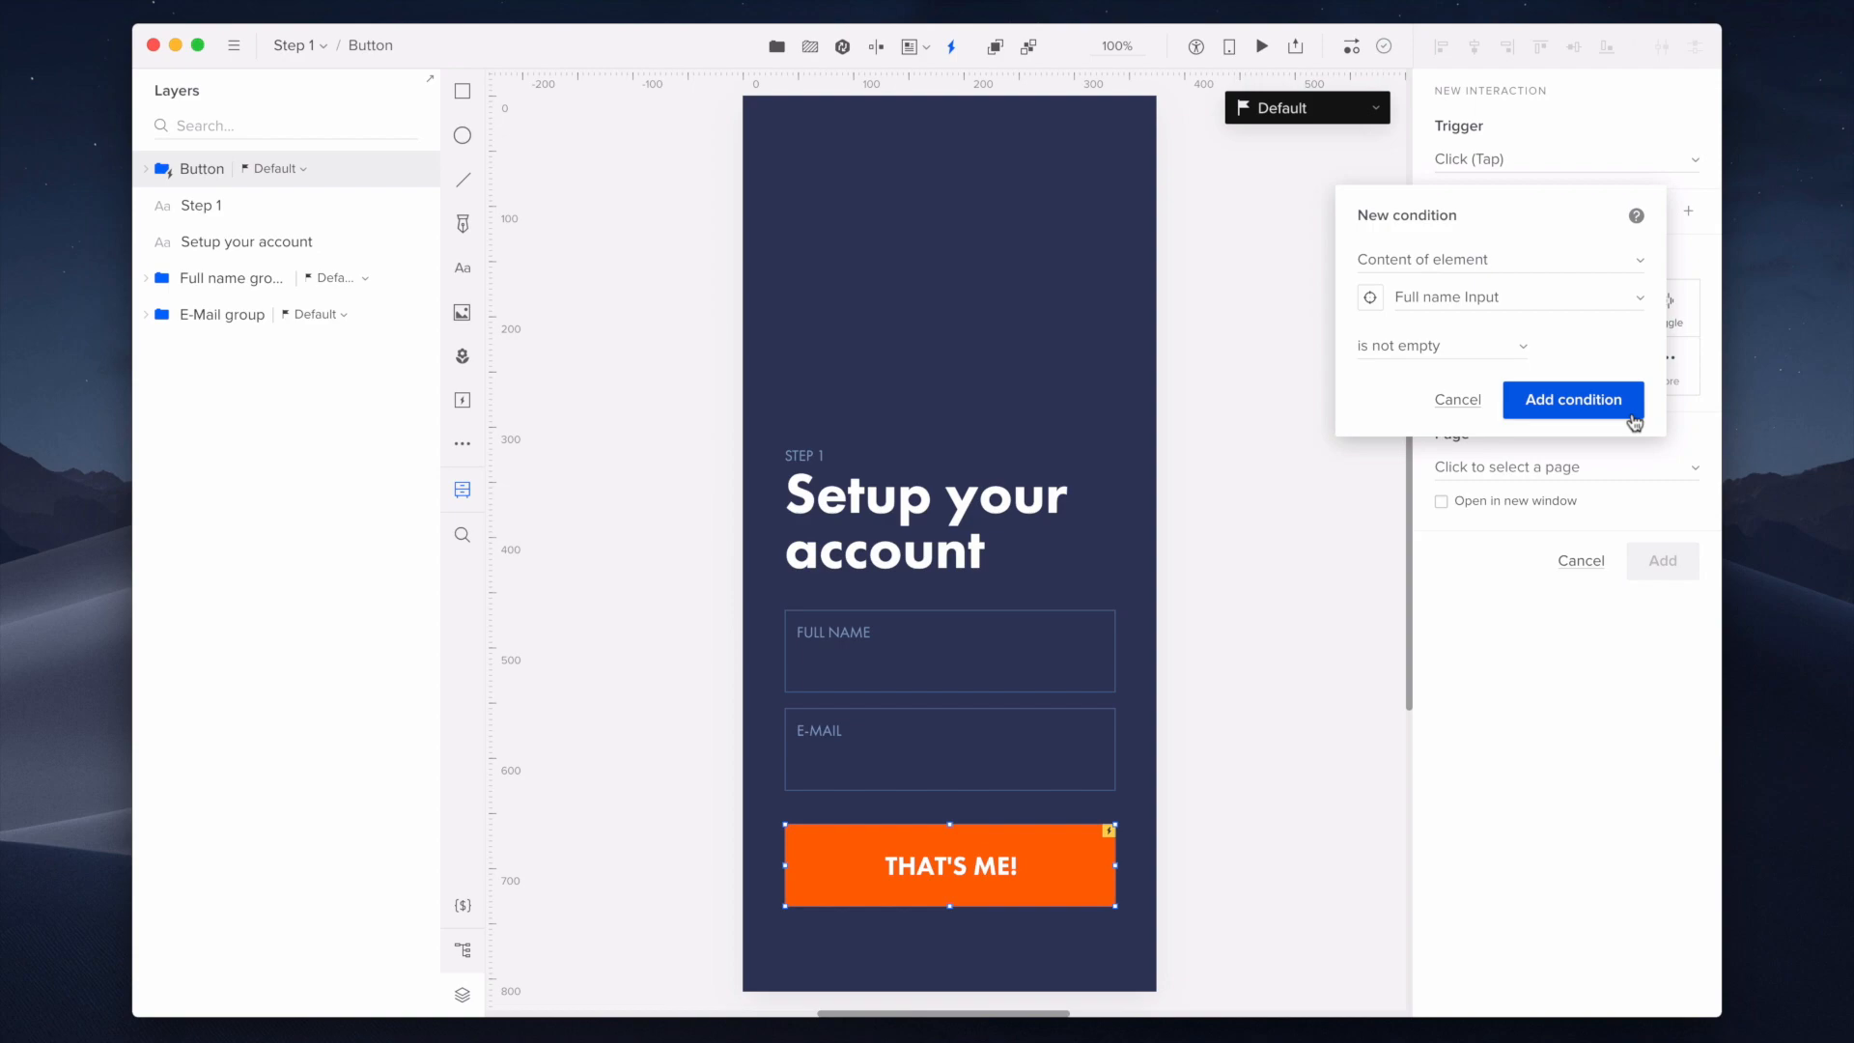
click(1494, 259)
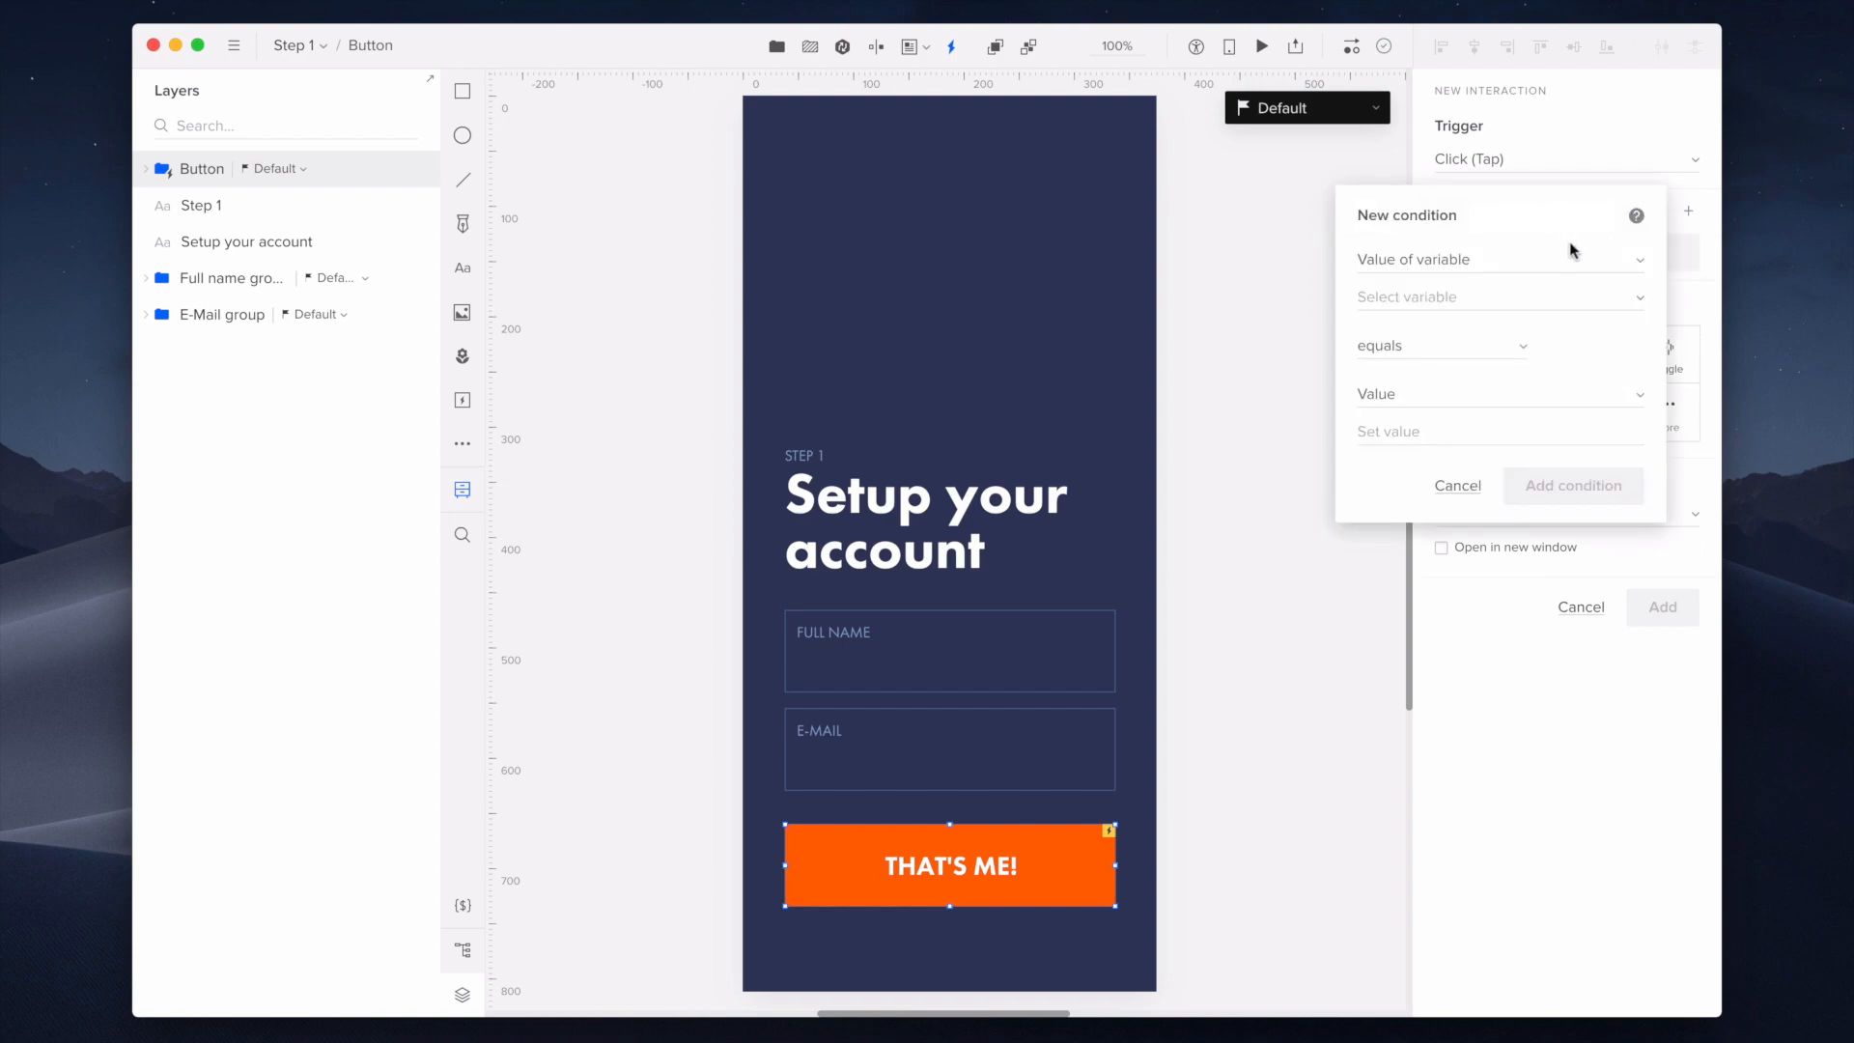
Add the condition that E-mail Input content matches the Email regex pattern
click(1495, 259)
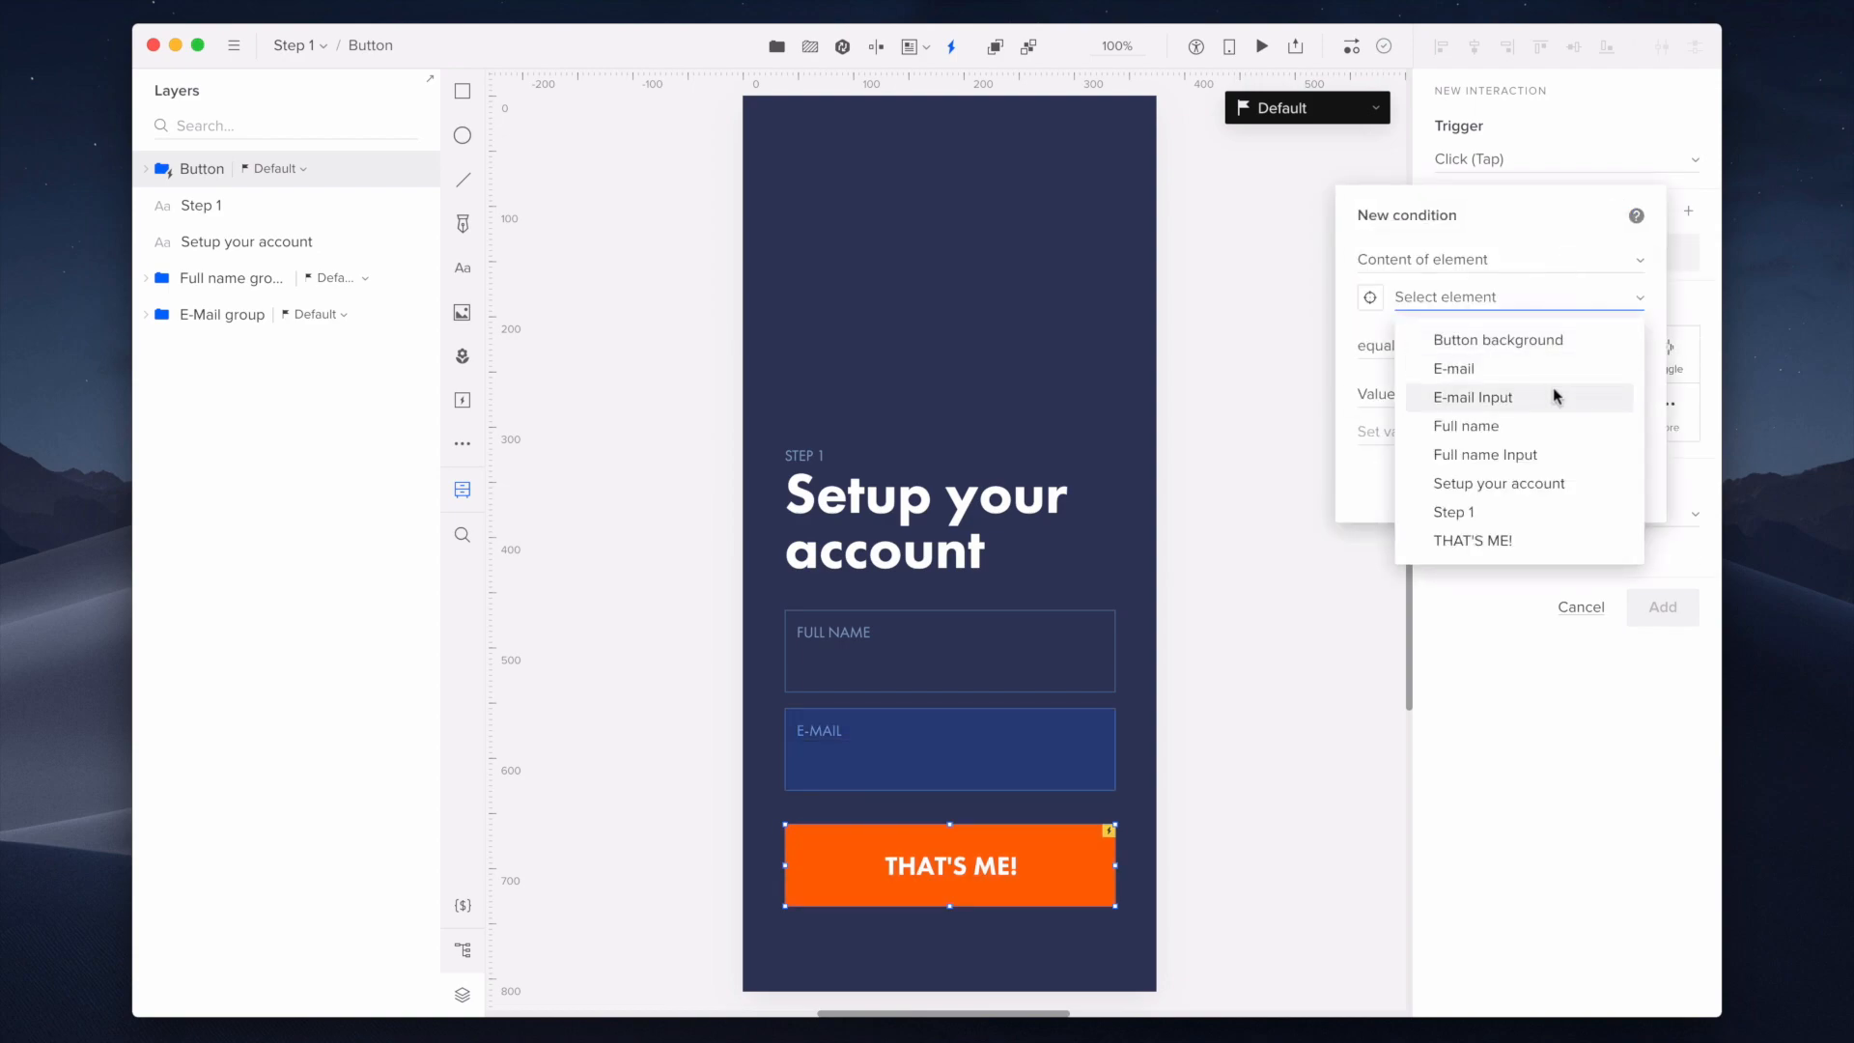
click(1471, 397)
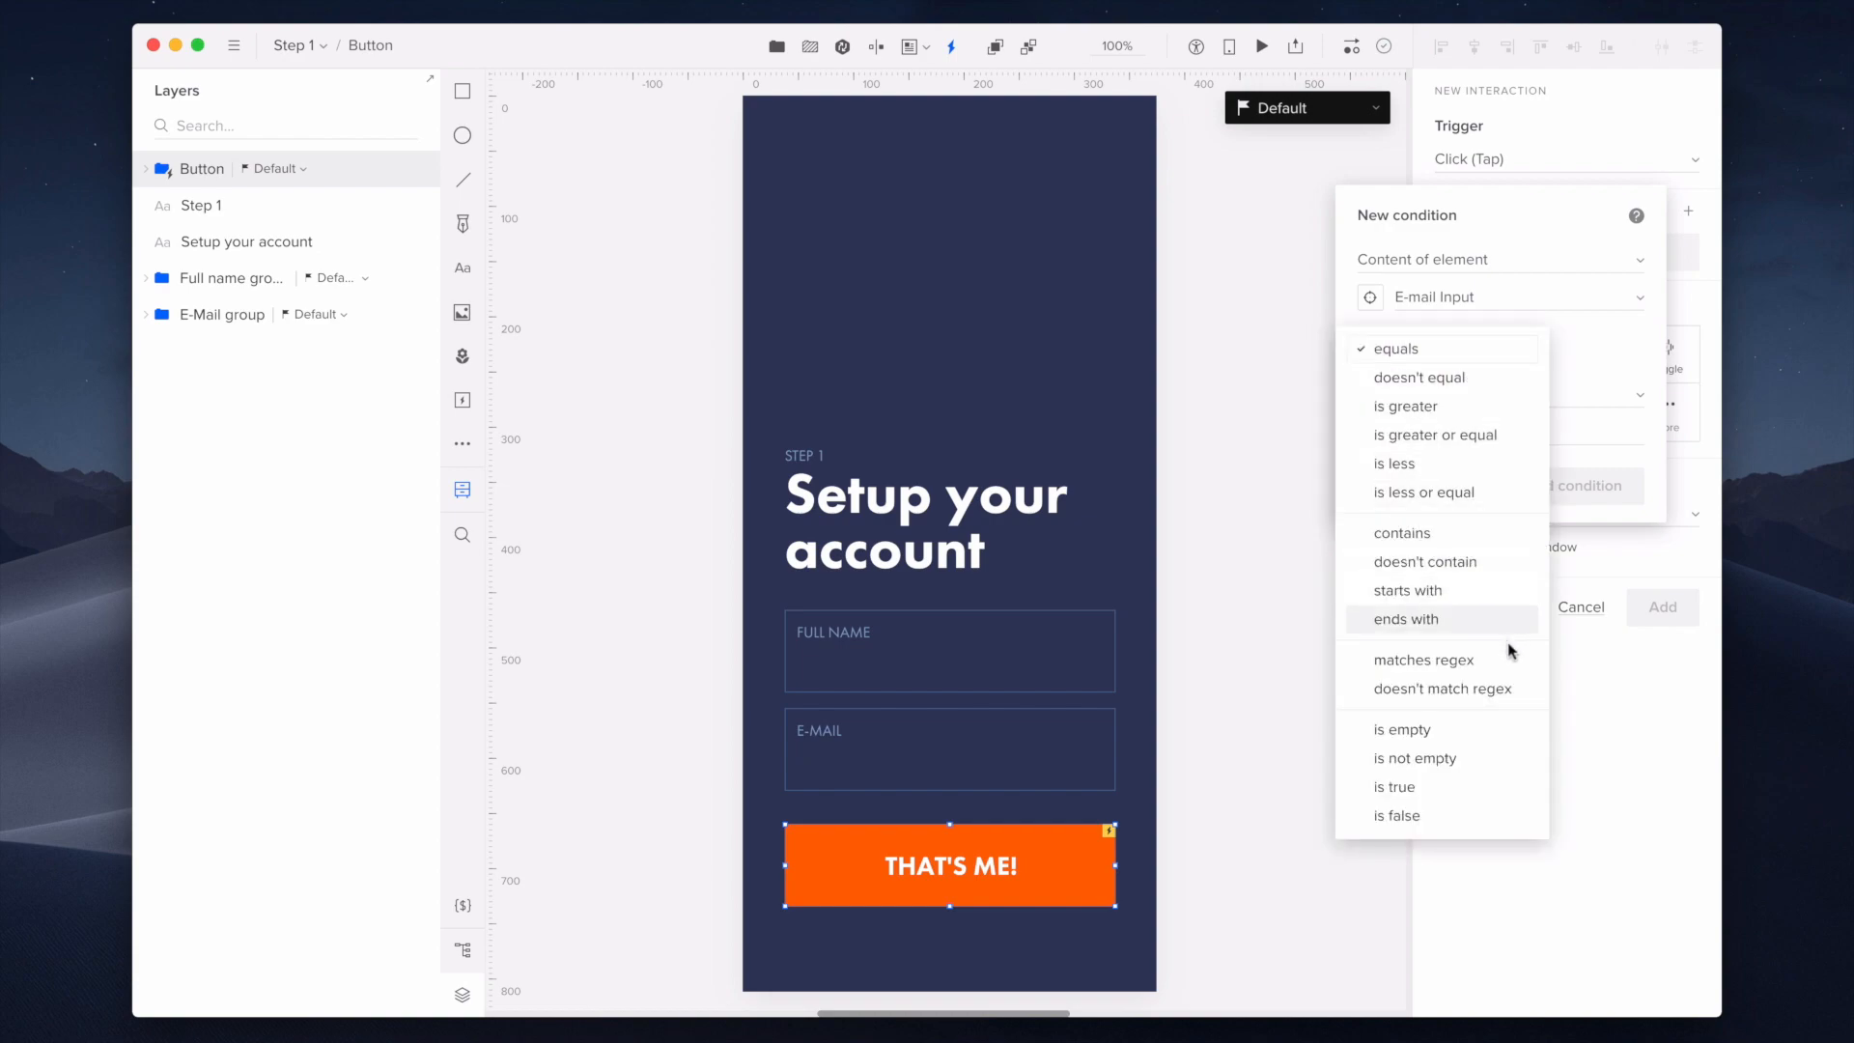
click(1423, 658)
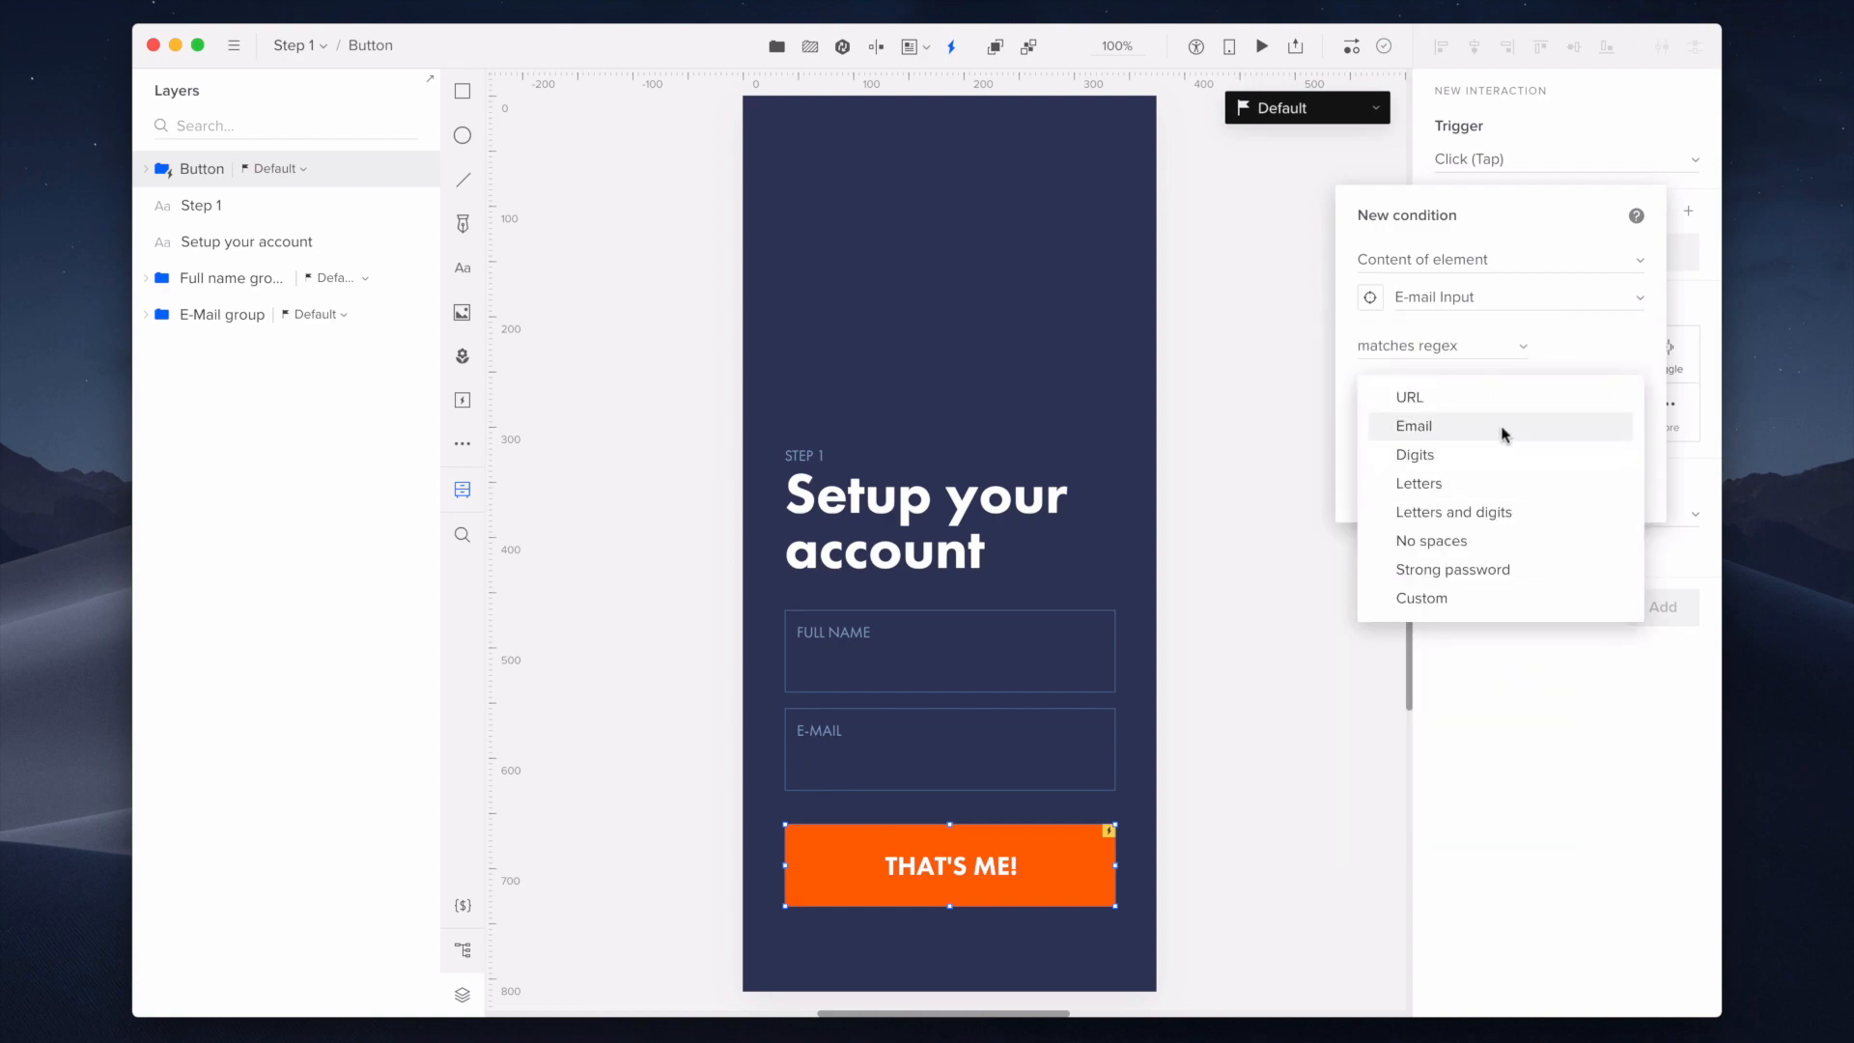
click(1414, 425)
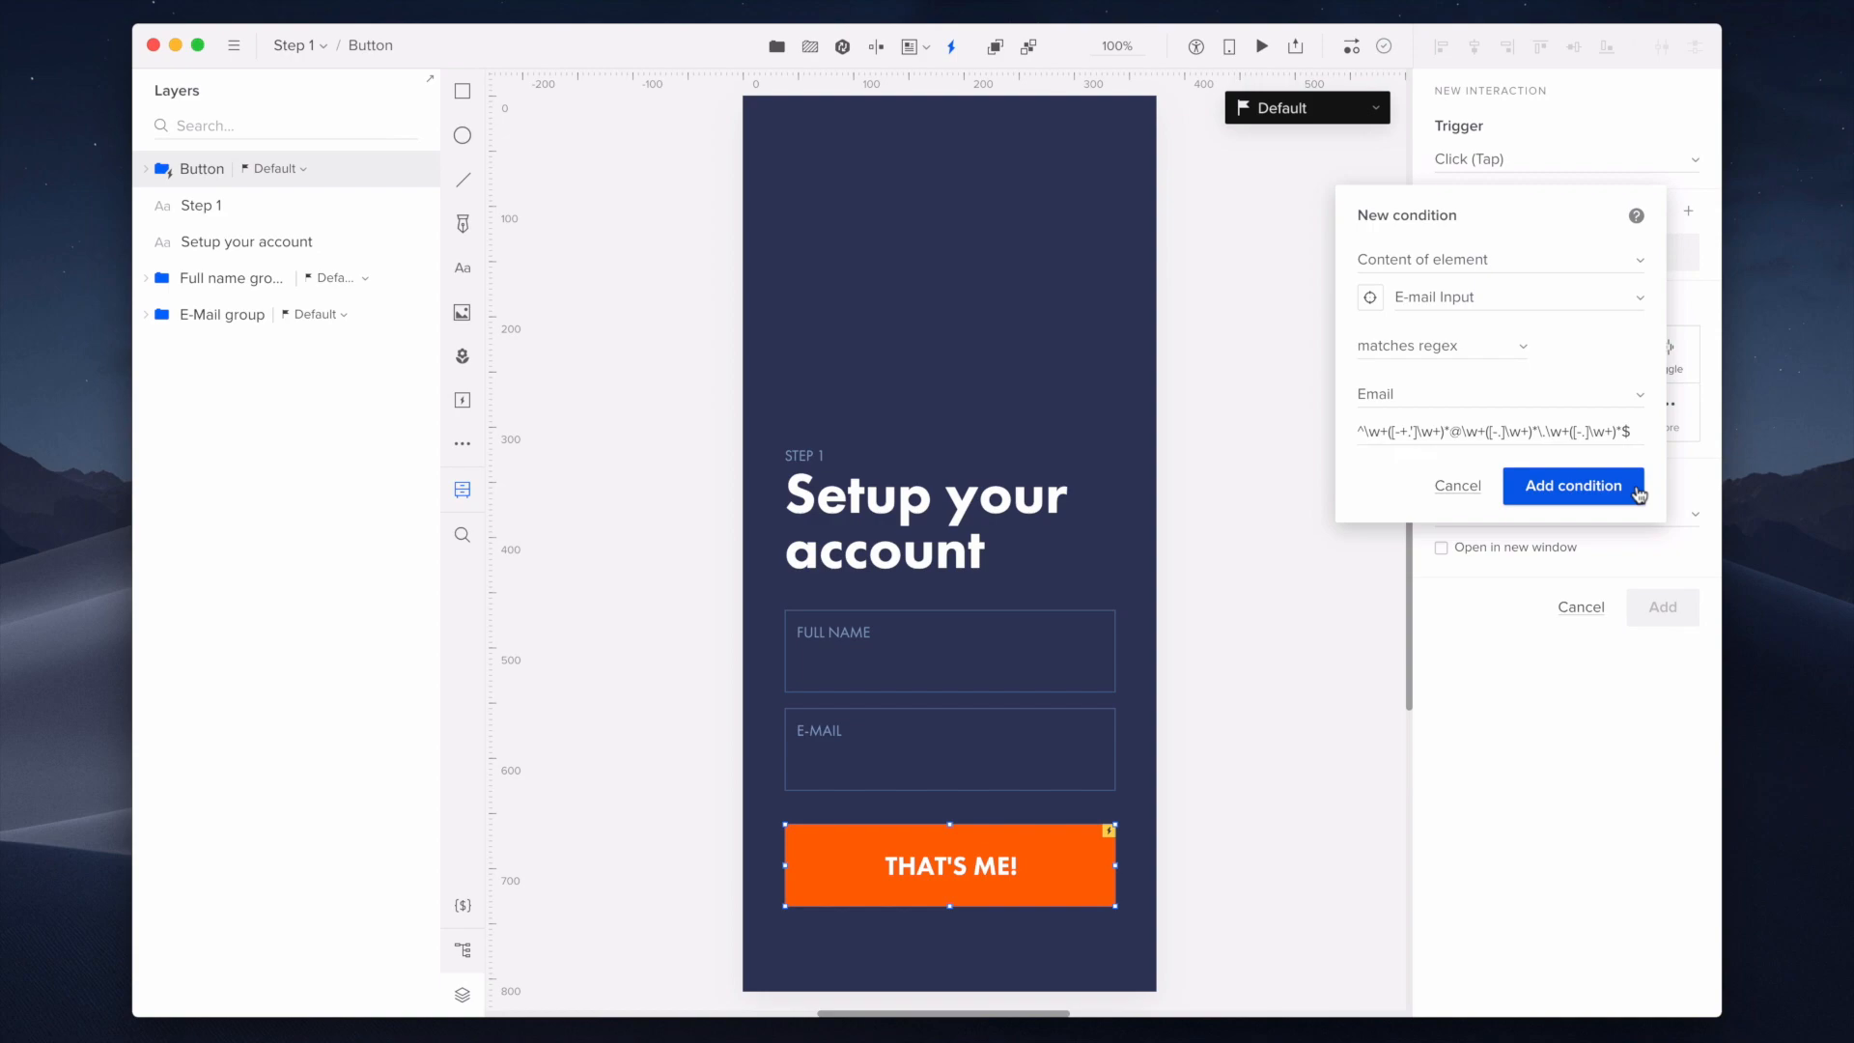
click(1572, 484)
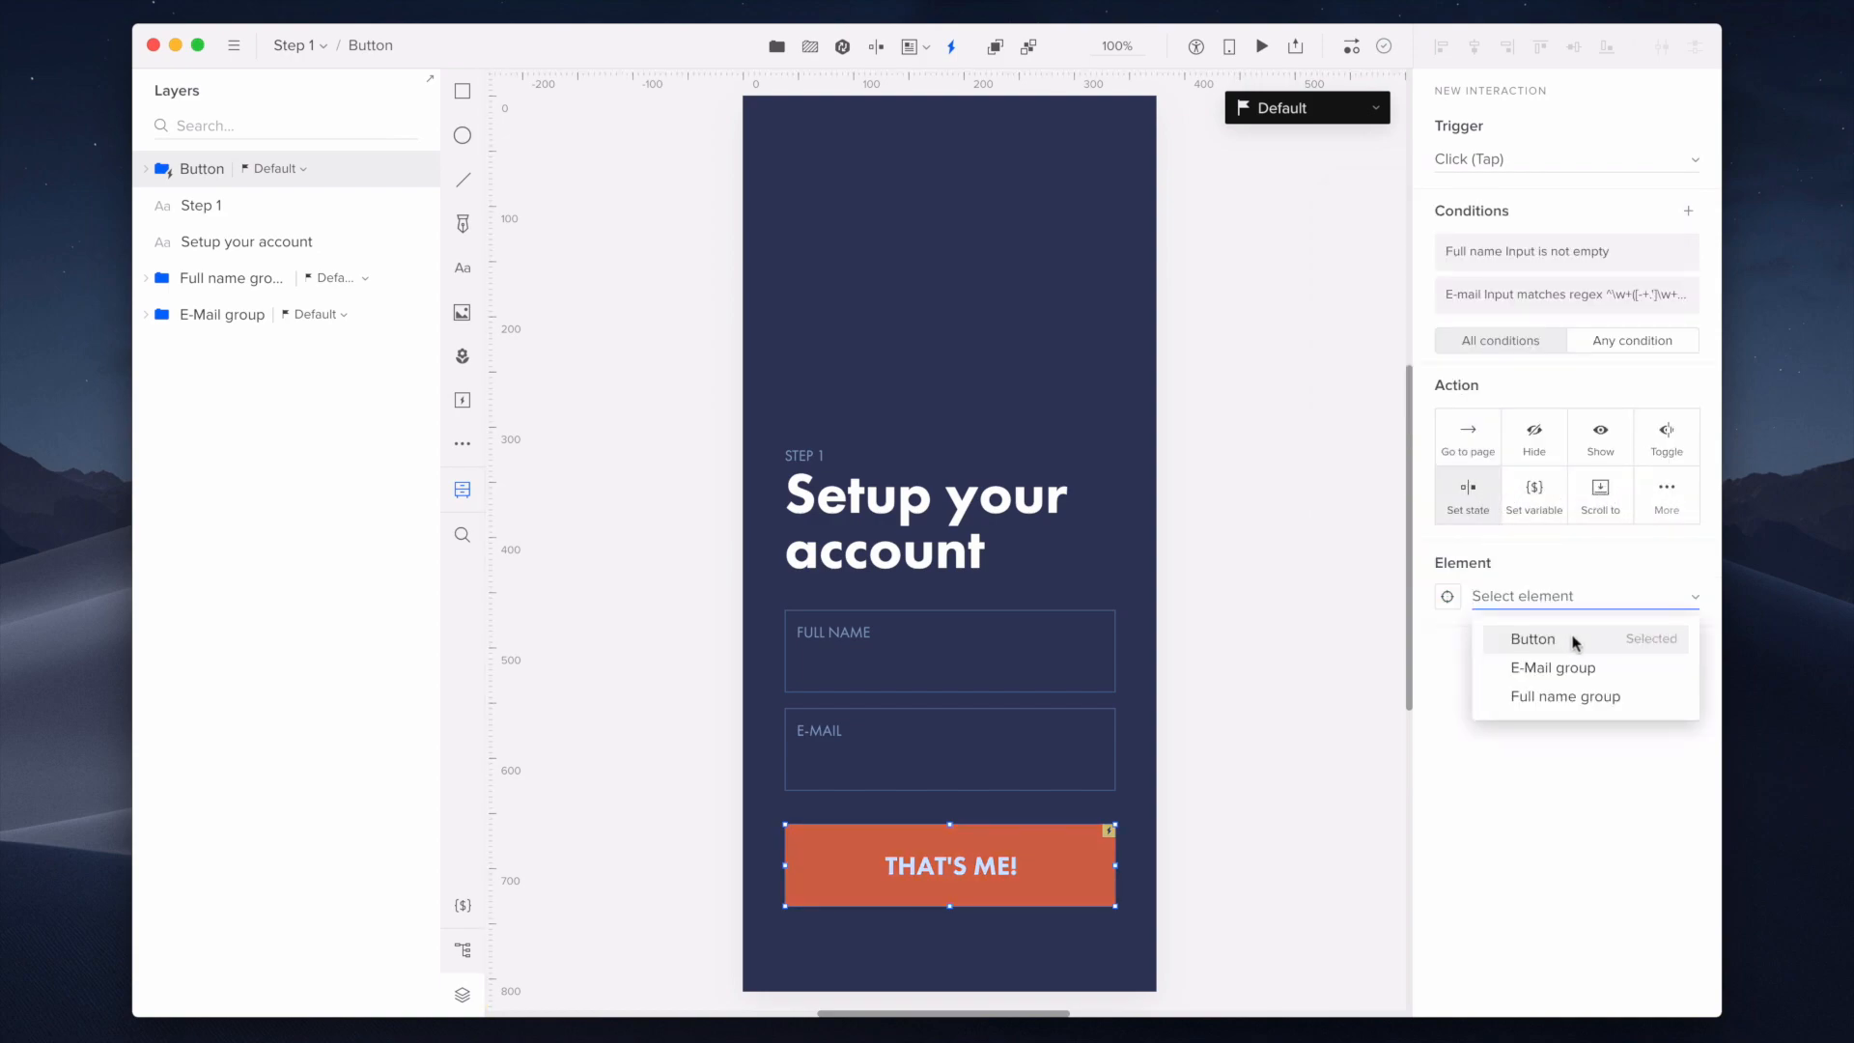
Set state of Button to Clicked with a 150ms duration and save the interaction
click(1532, 639)
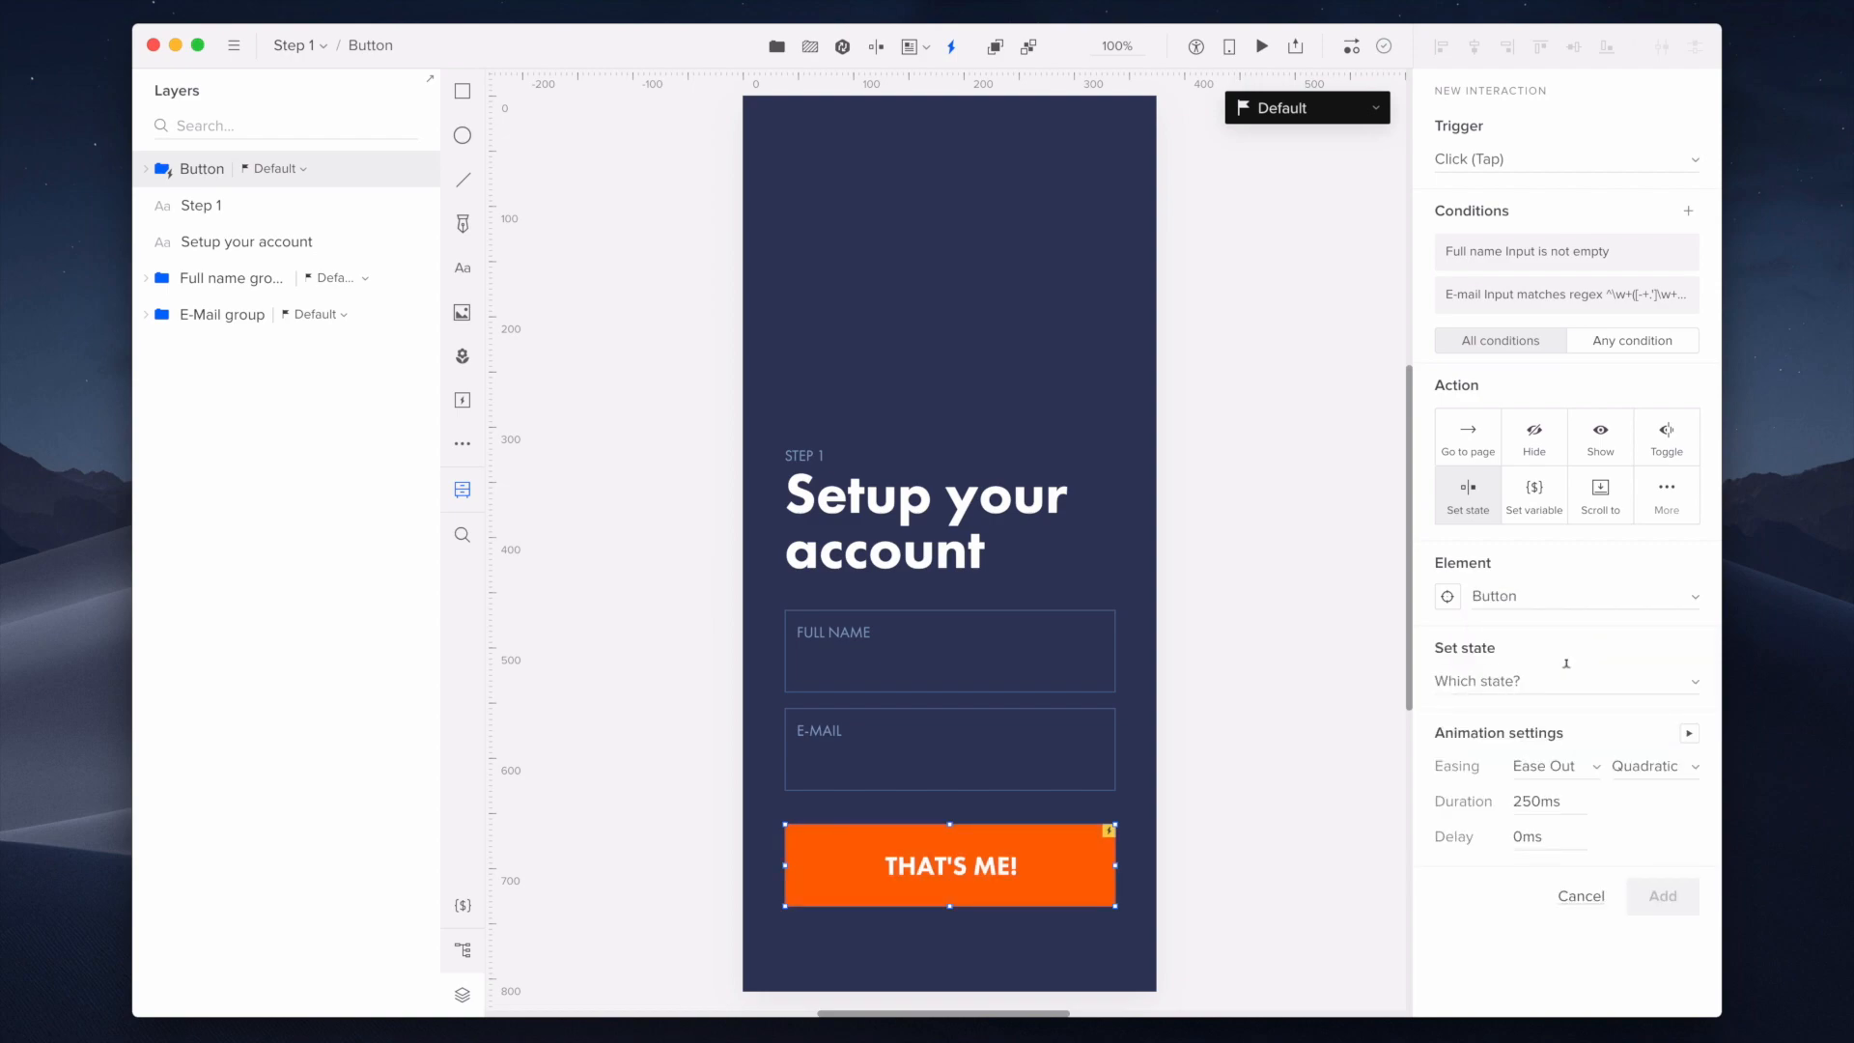
click(1562, 680)
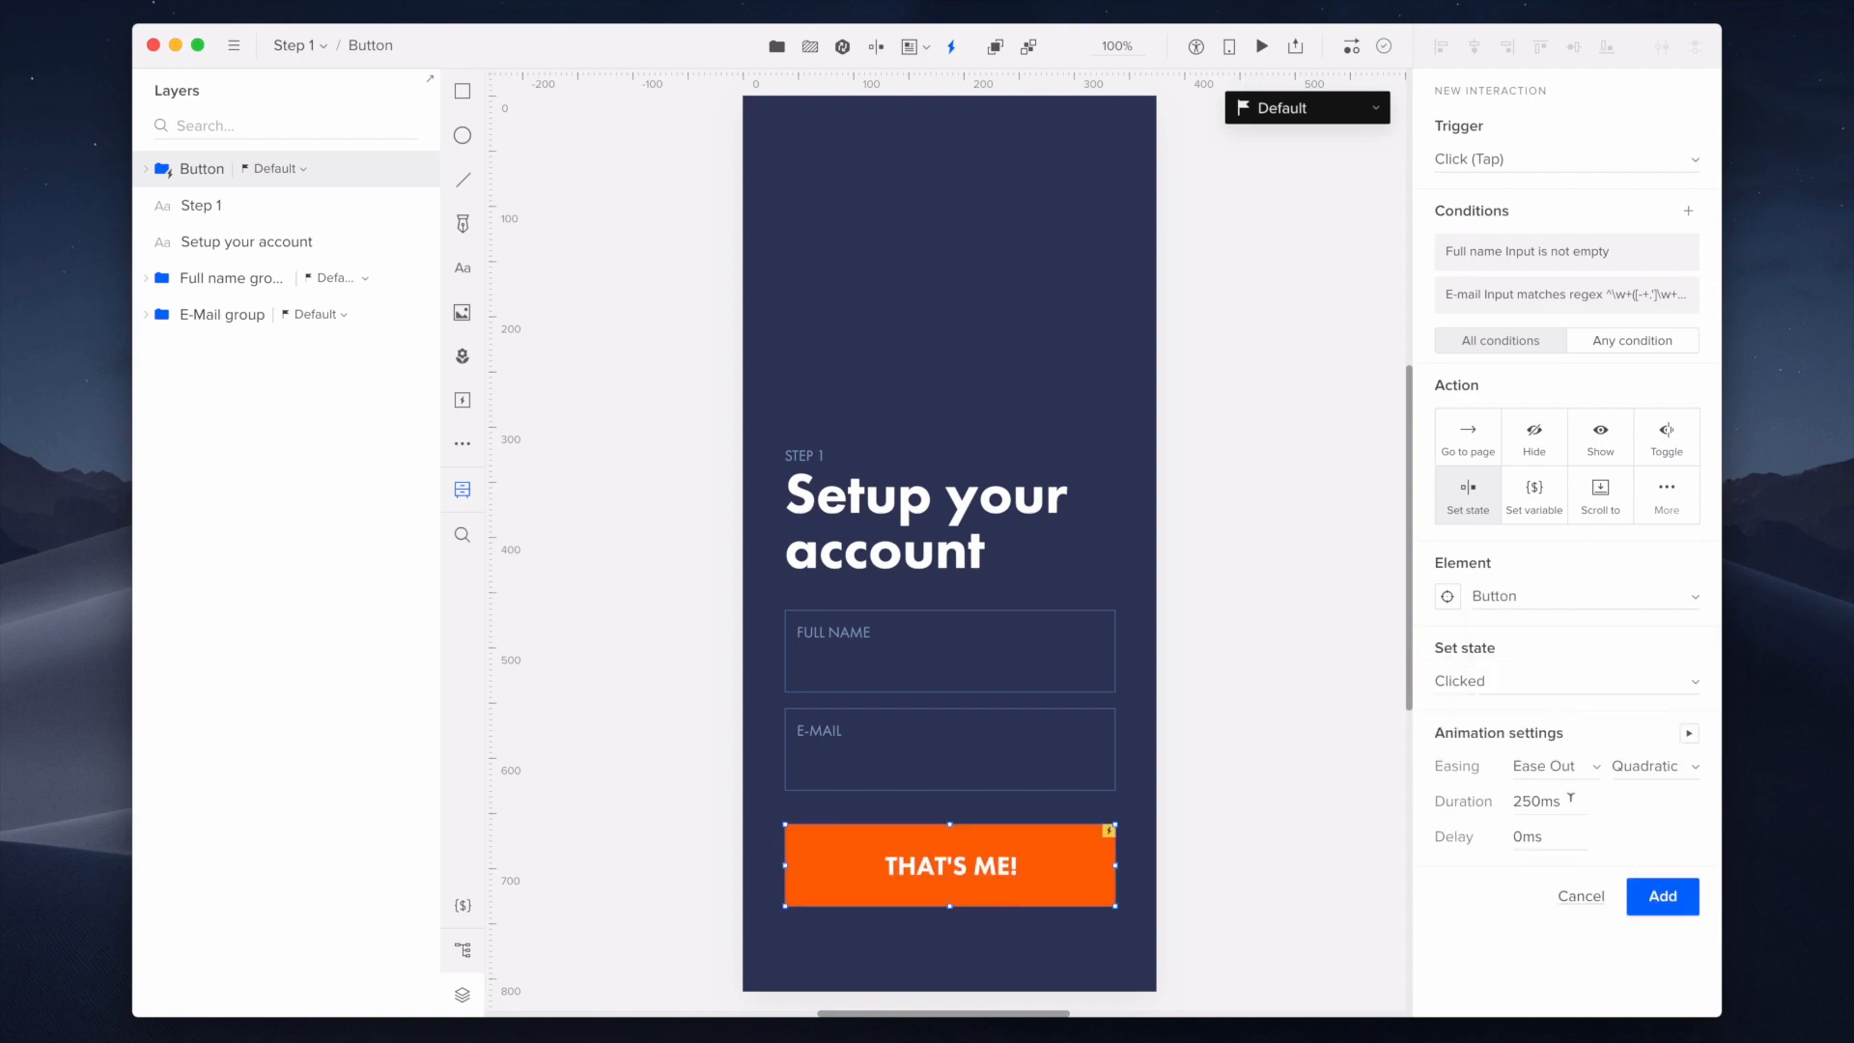
text(150ms)
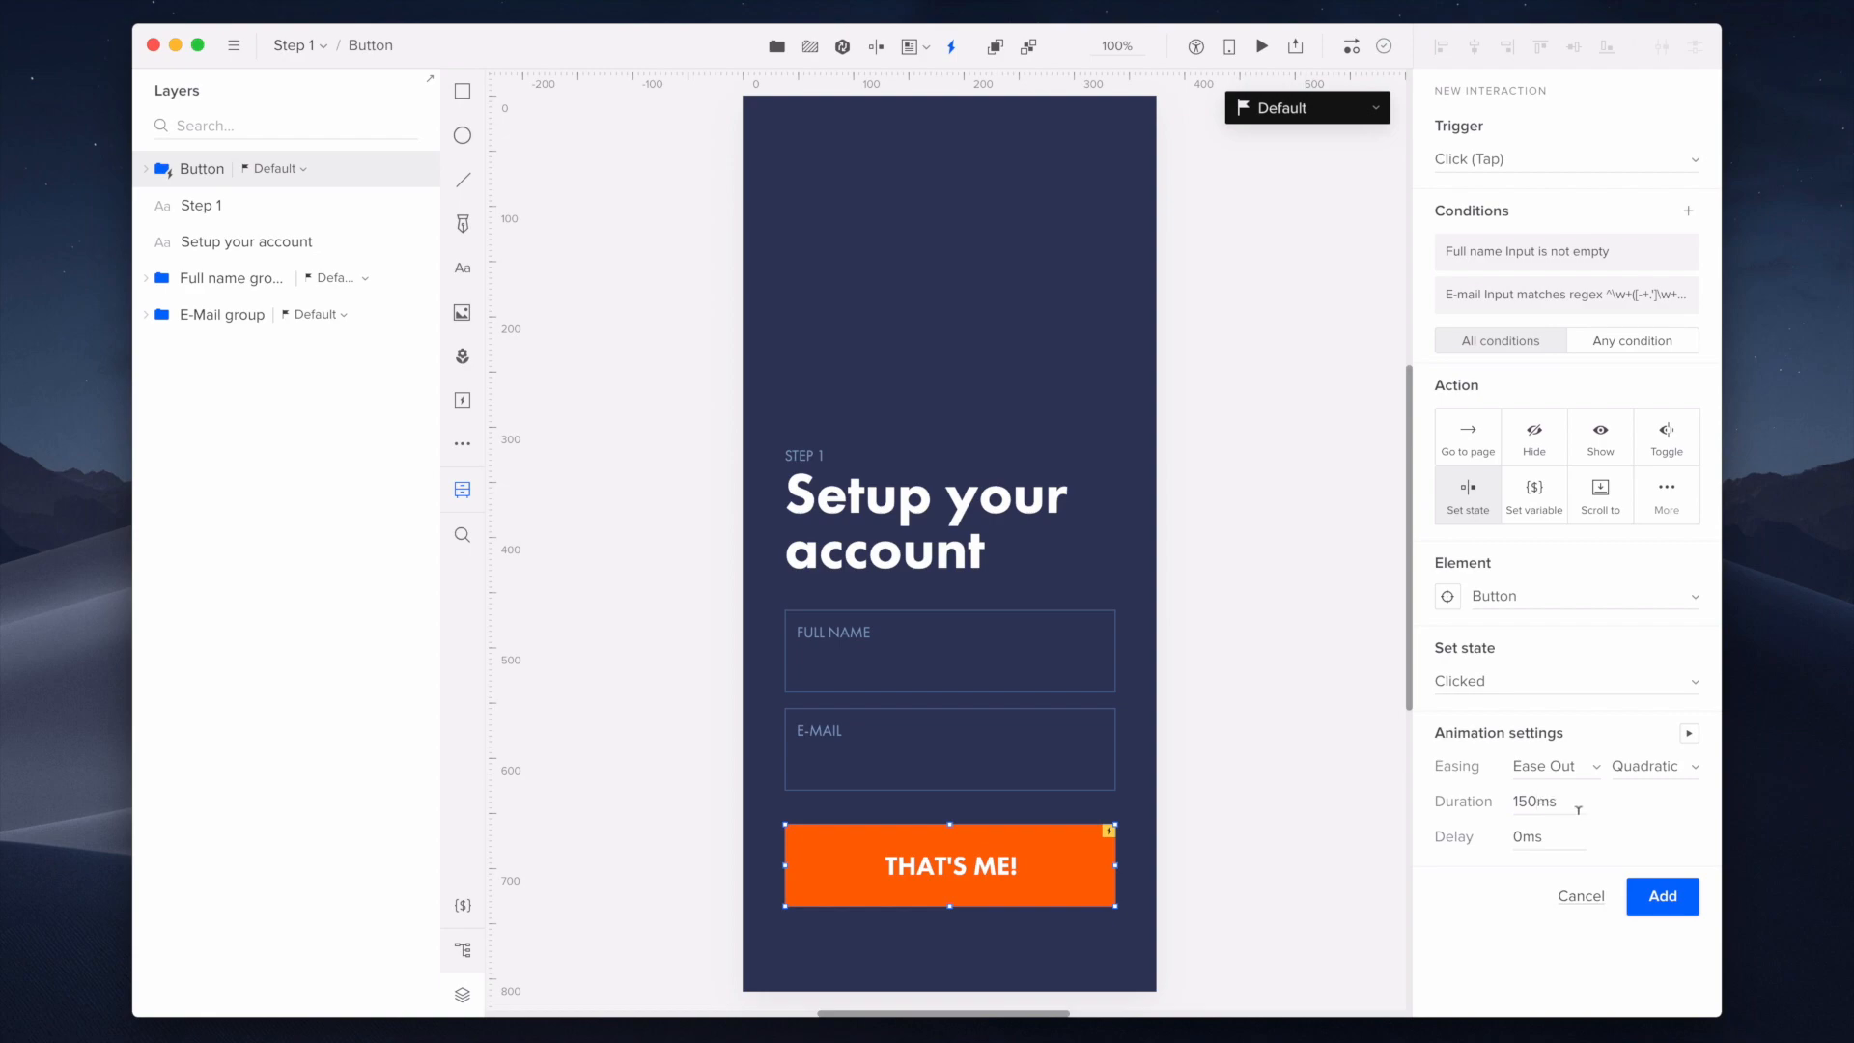
click(1660, 894)
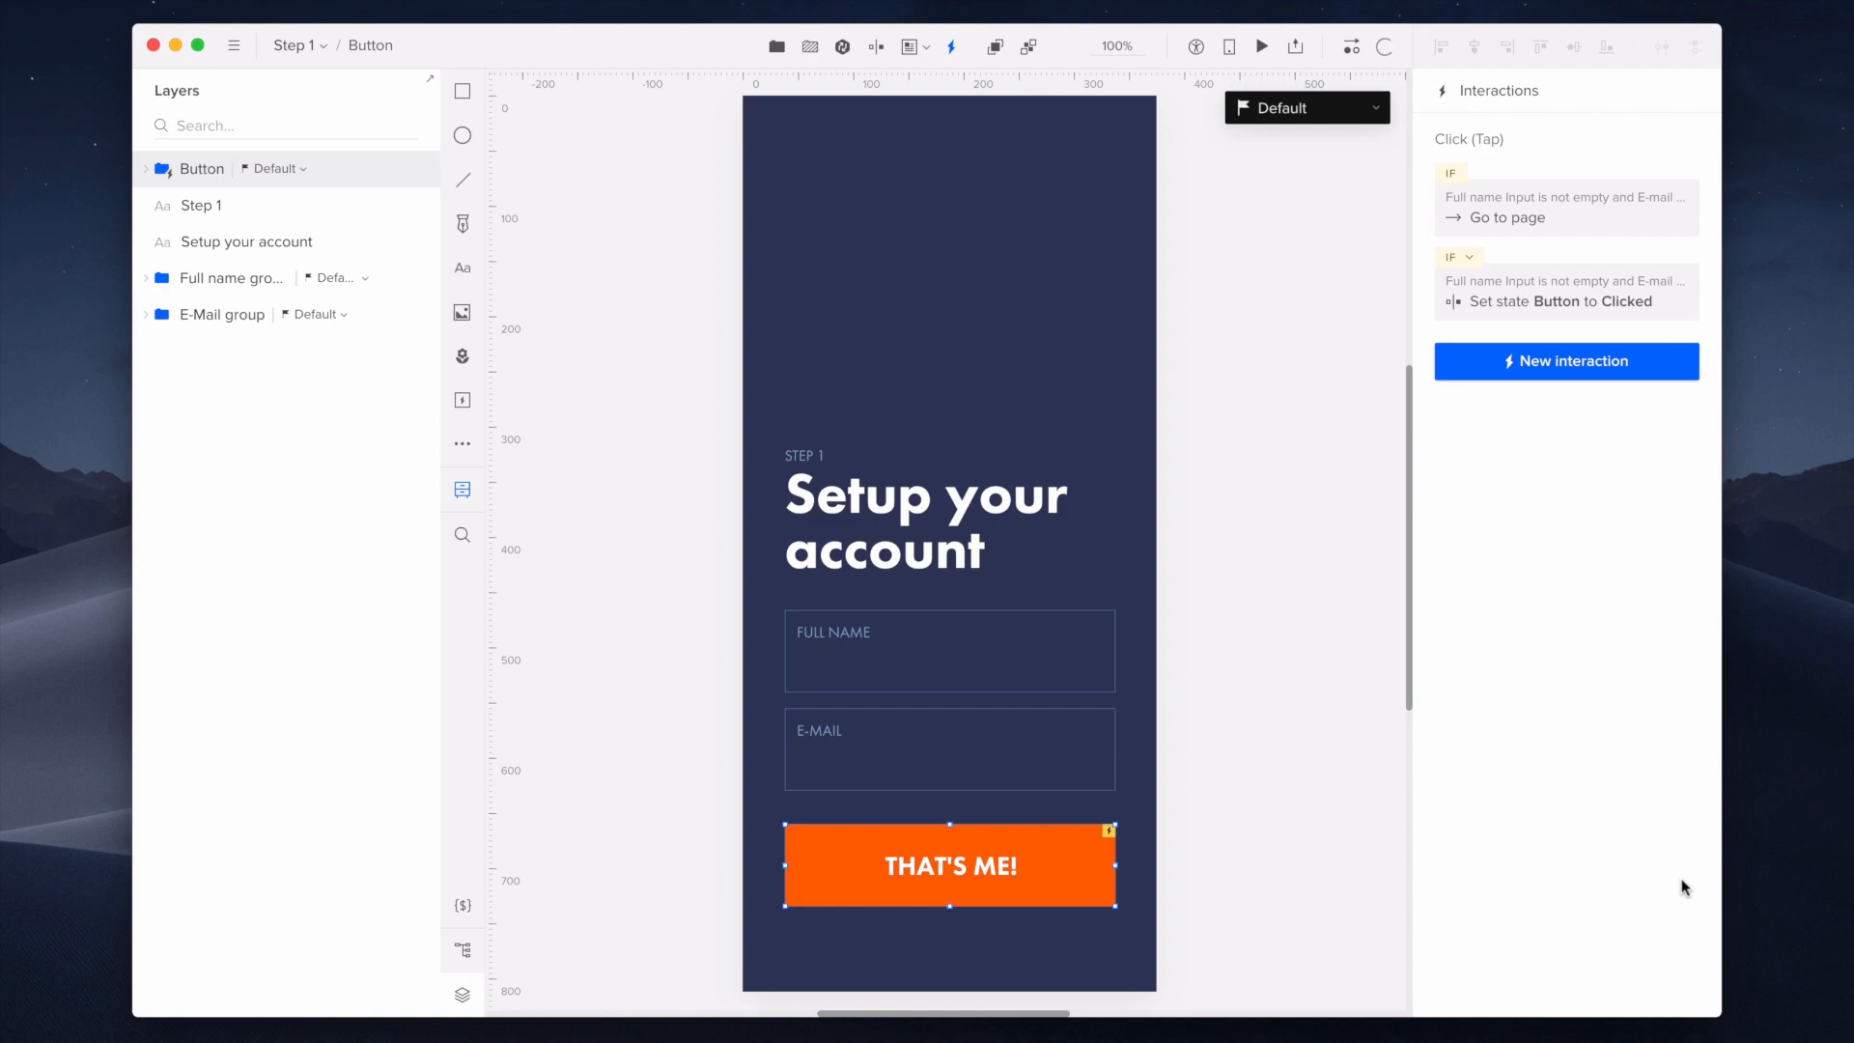
New interaction: when Full name Input is empty, set the Full name group to its Error state
click(1566, 361)
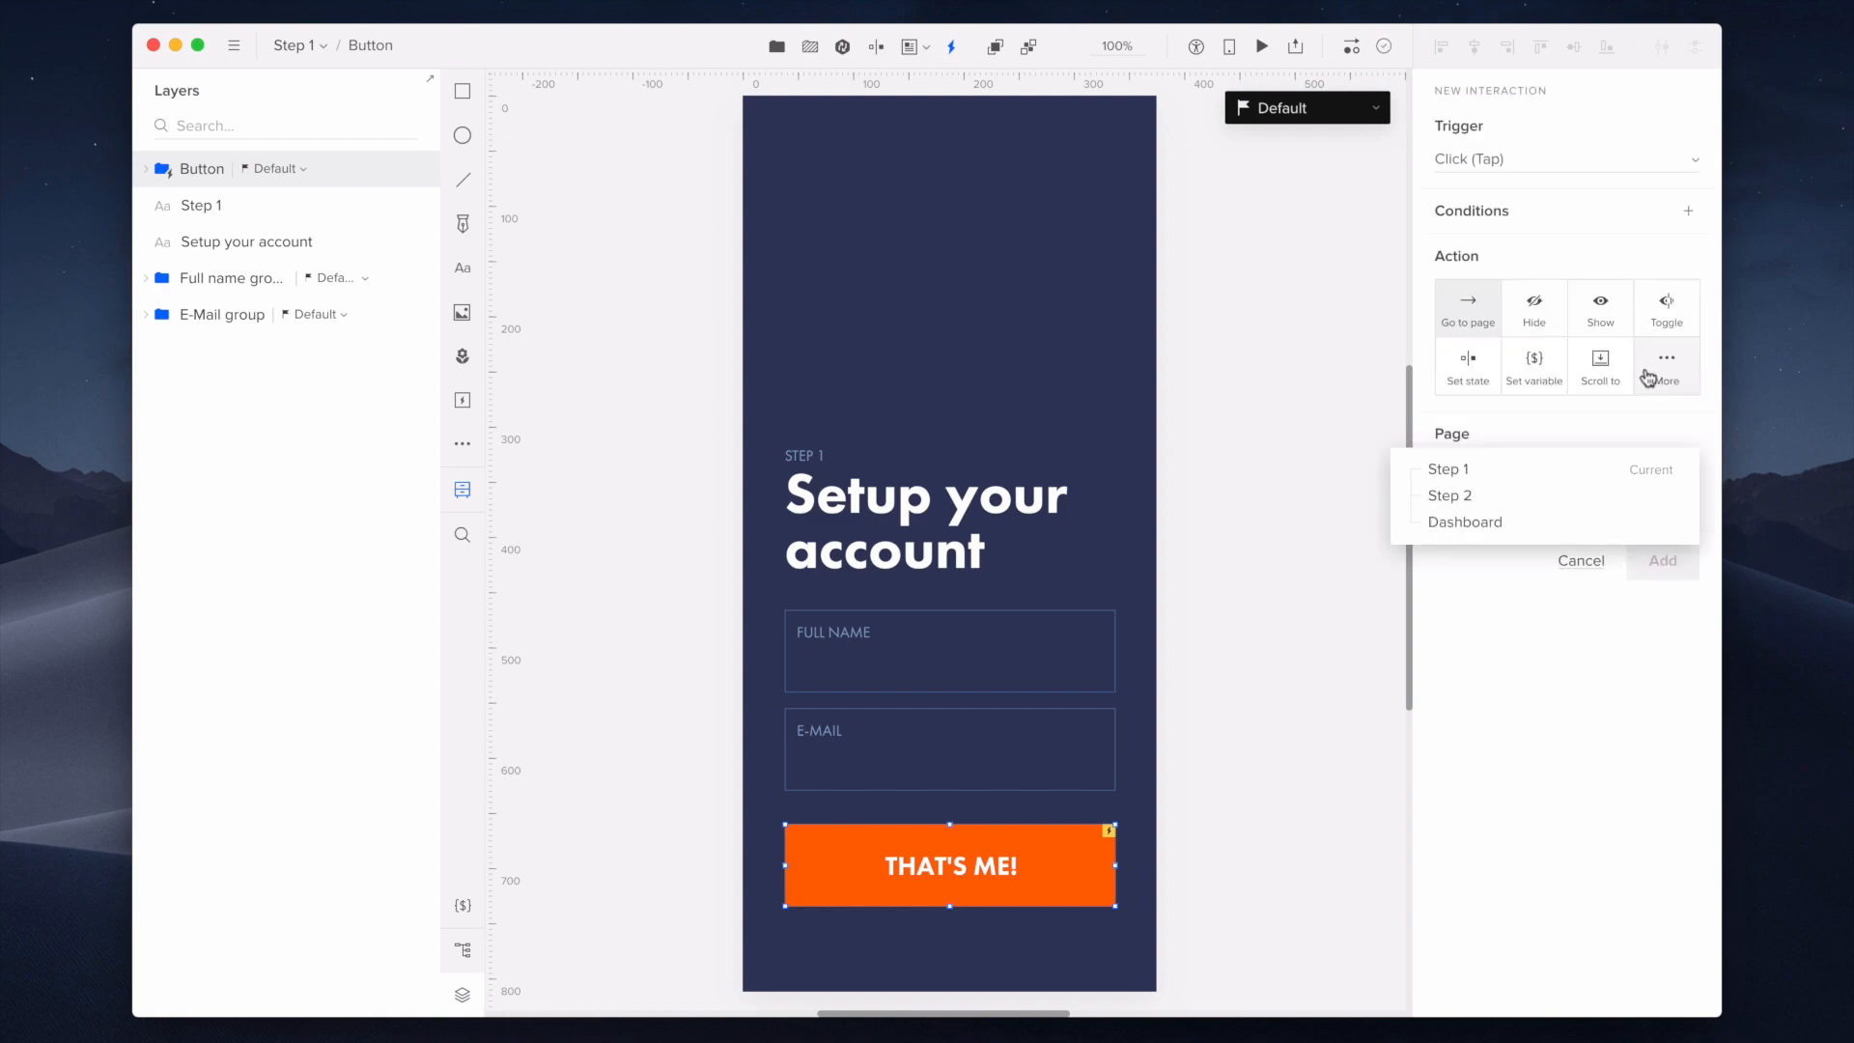
mouse_move(1583, 235)
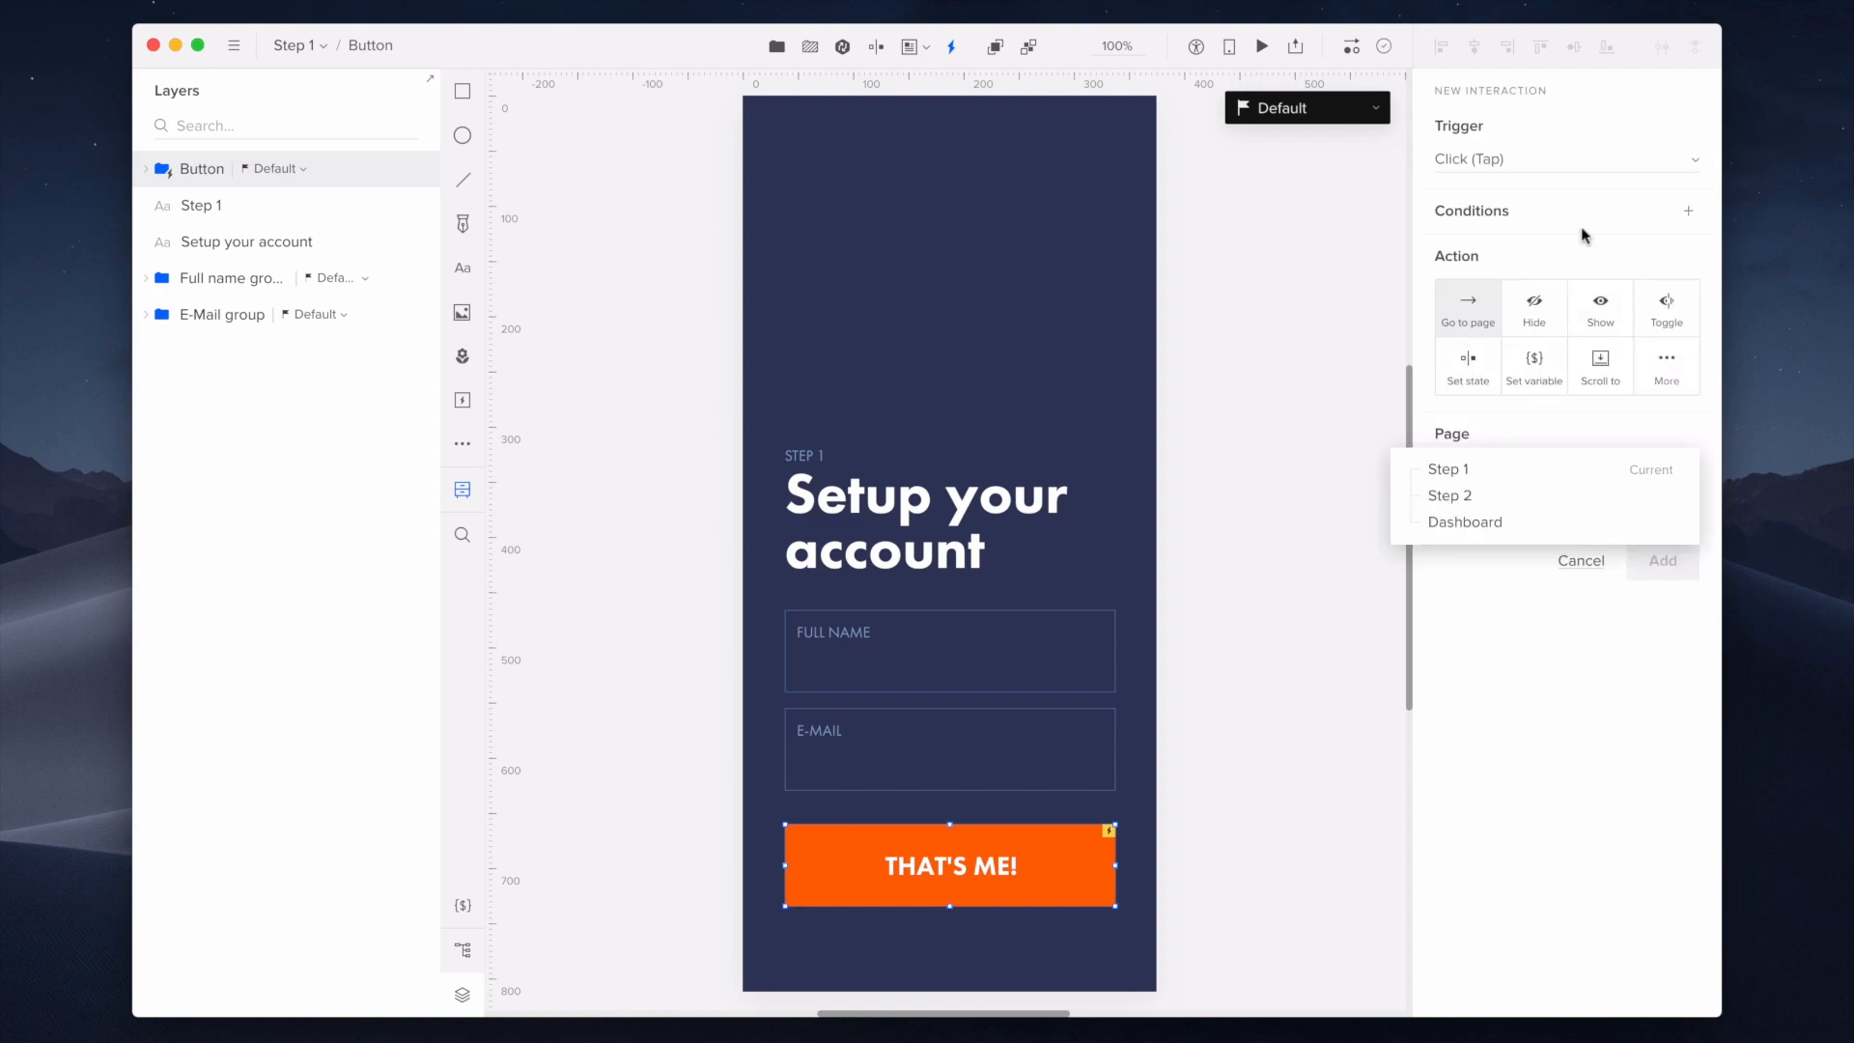
click(1687, 211)
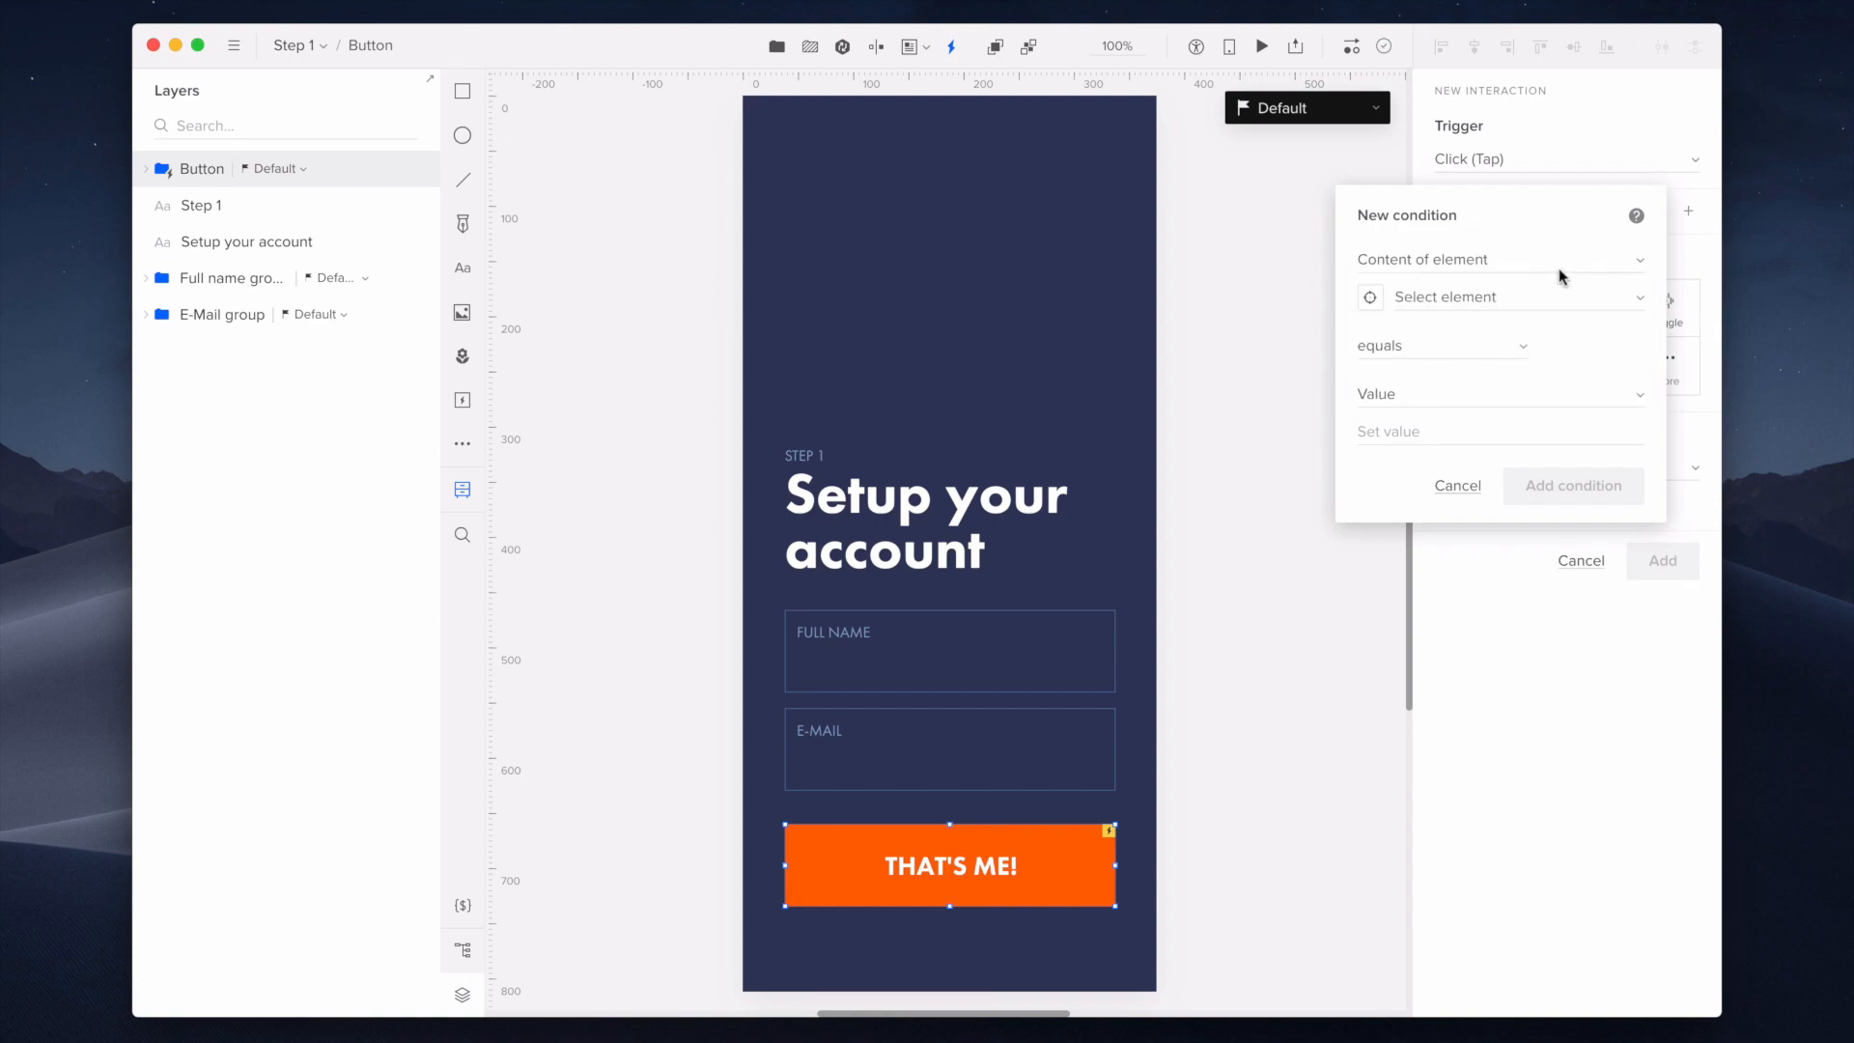
click(1438, 345)
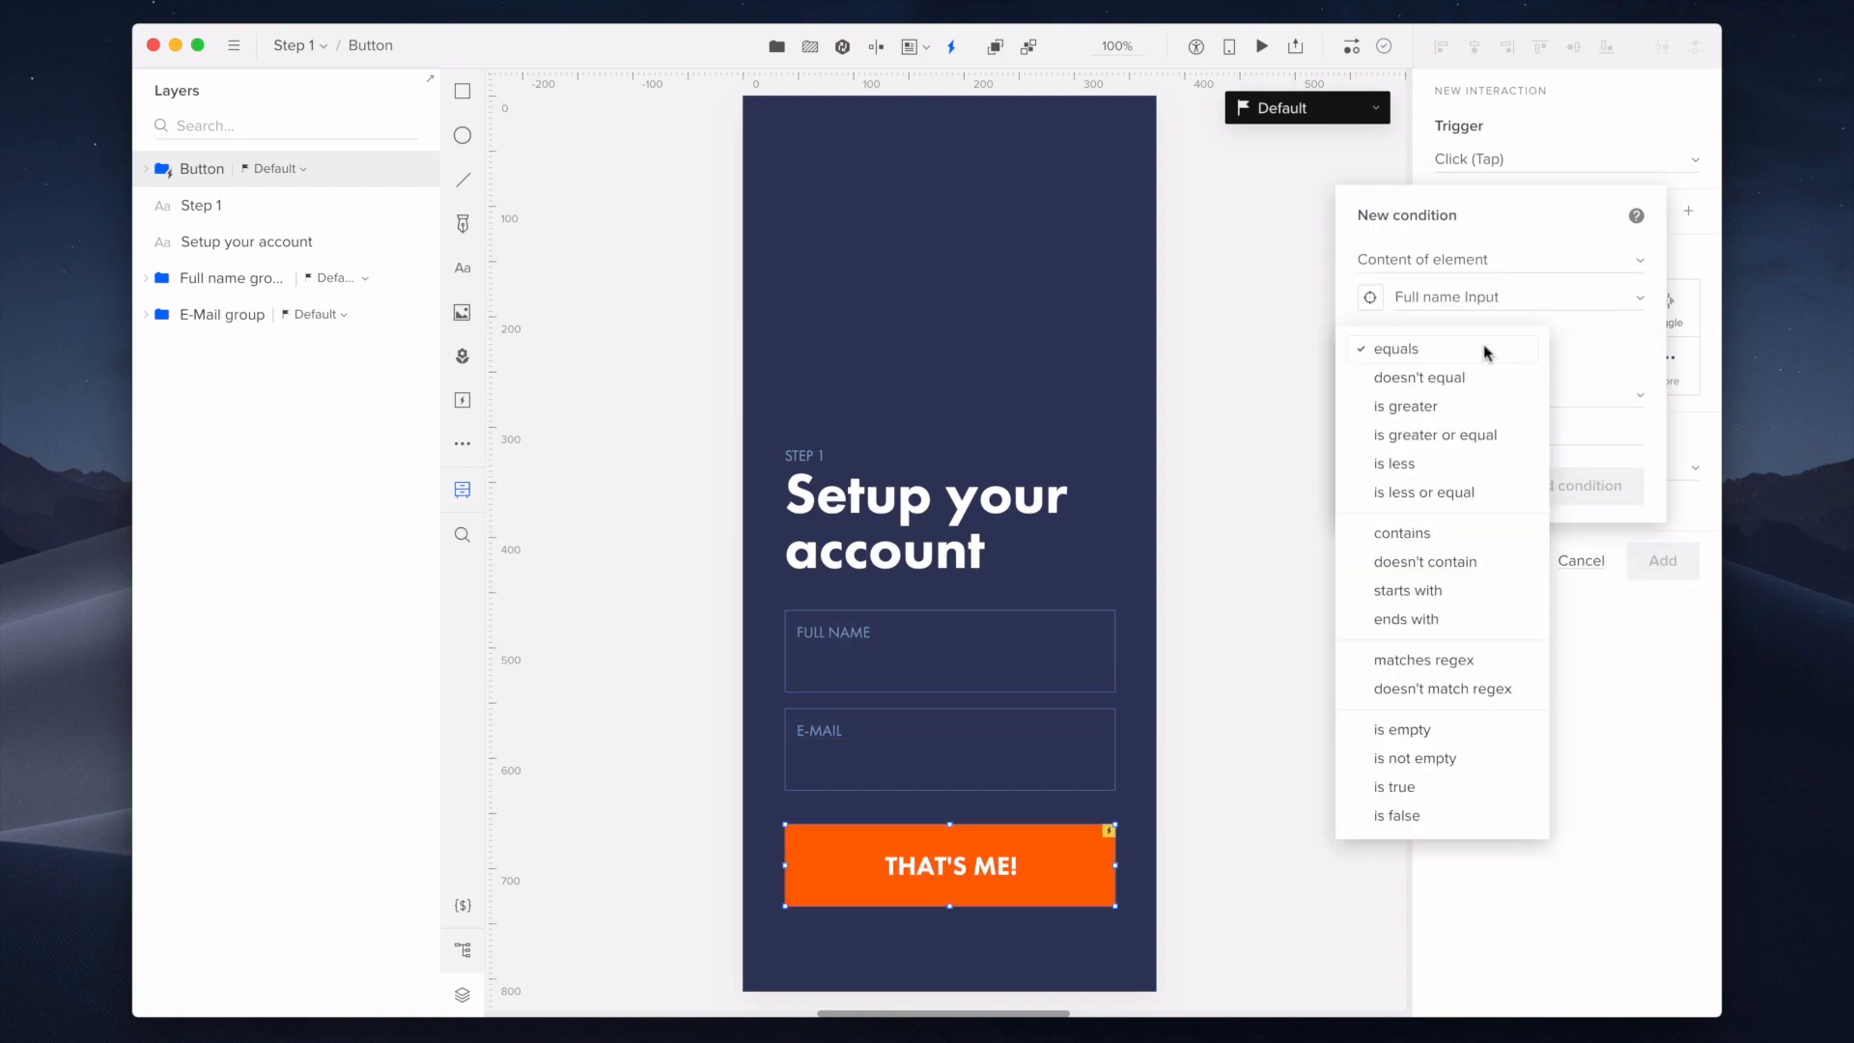
mouse_move(1493, 730)
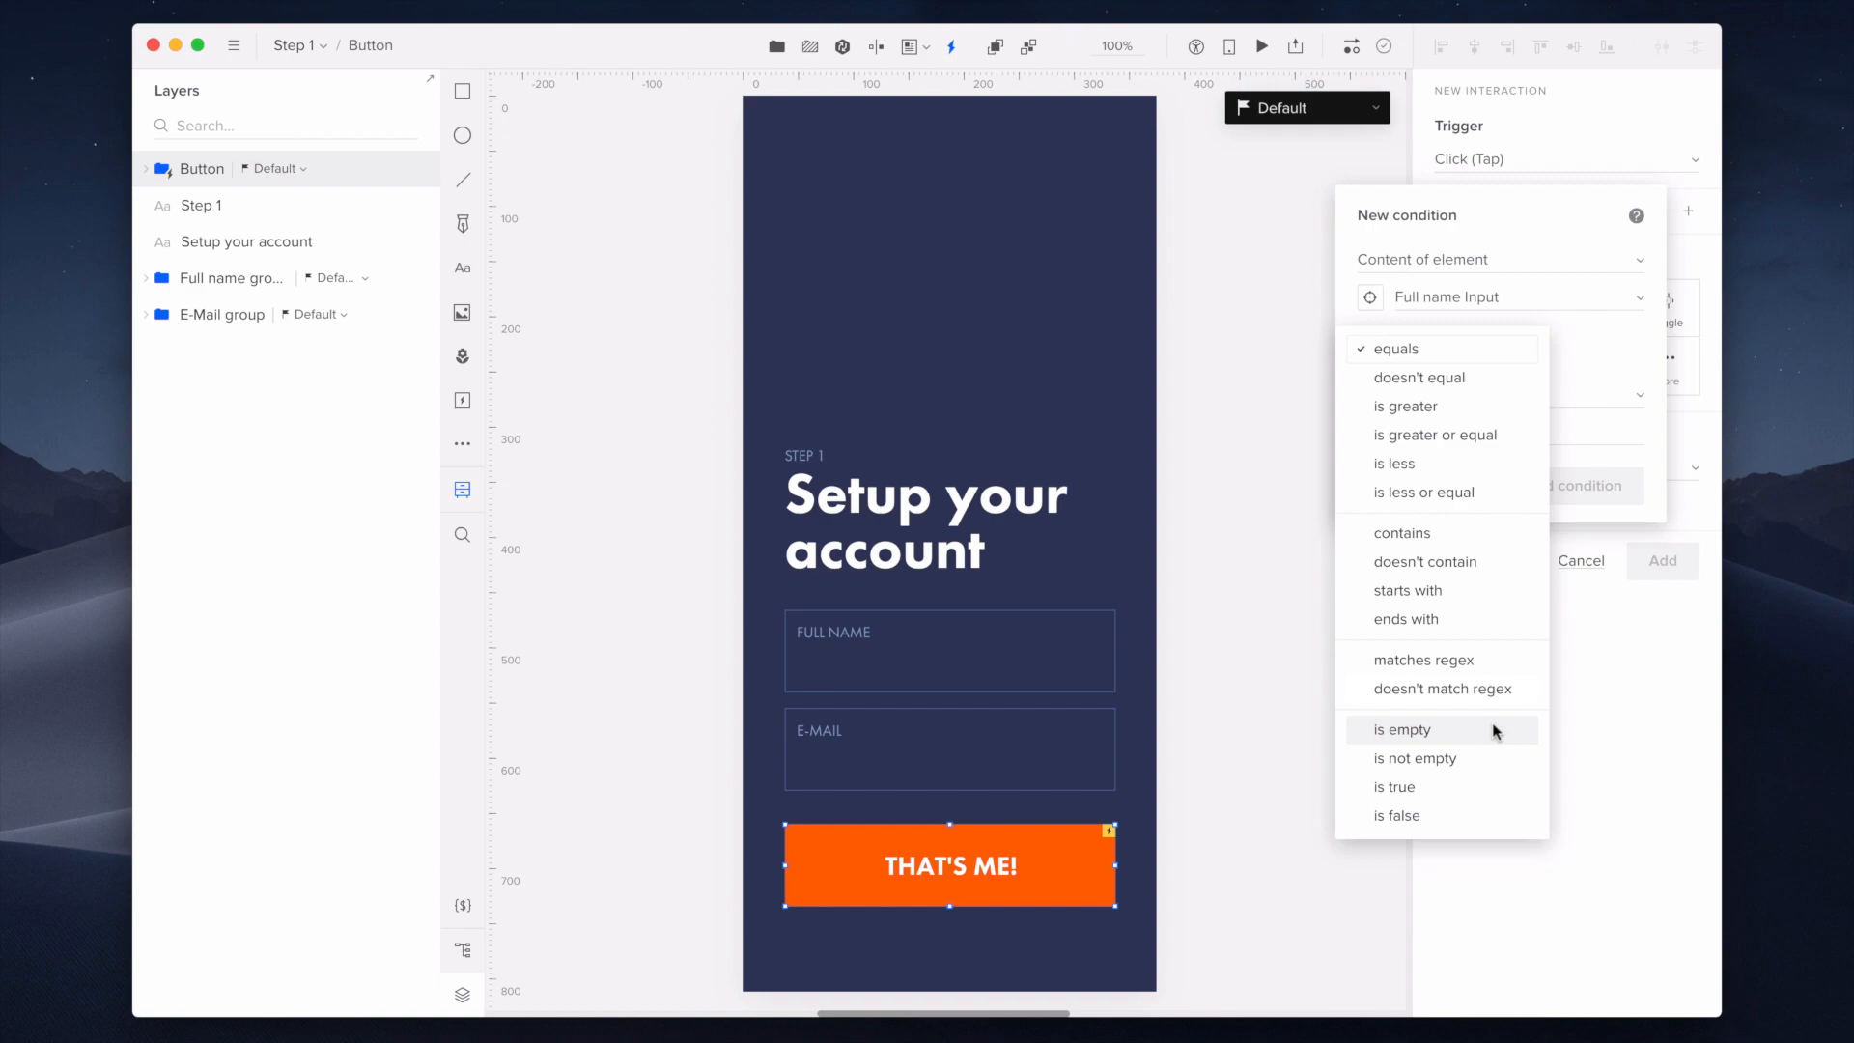
click(1400, 728)
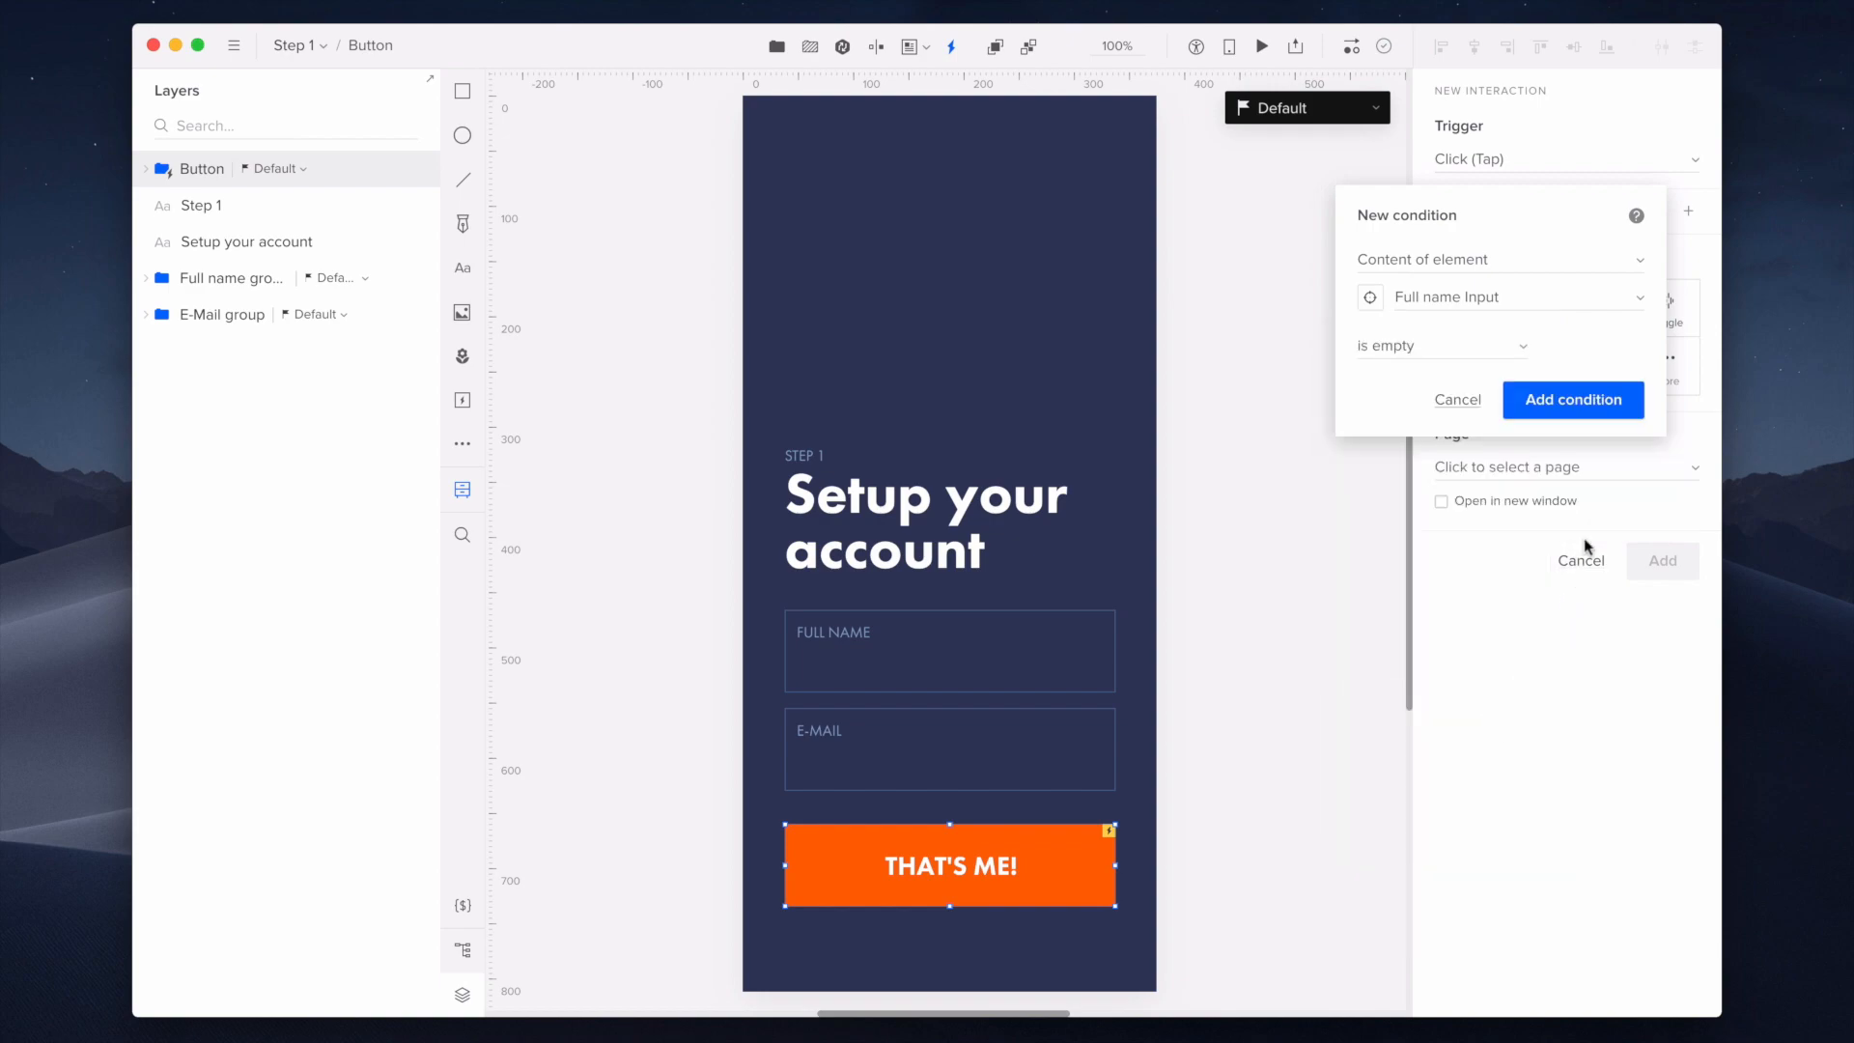
click(1571, 400)
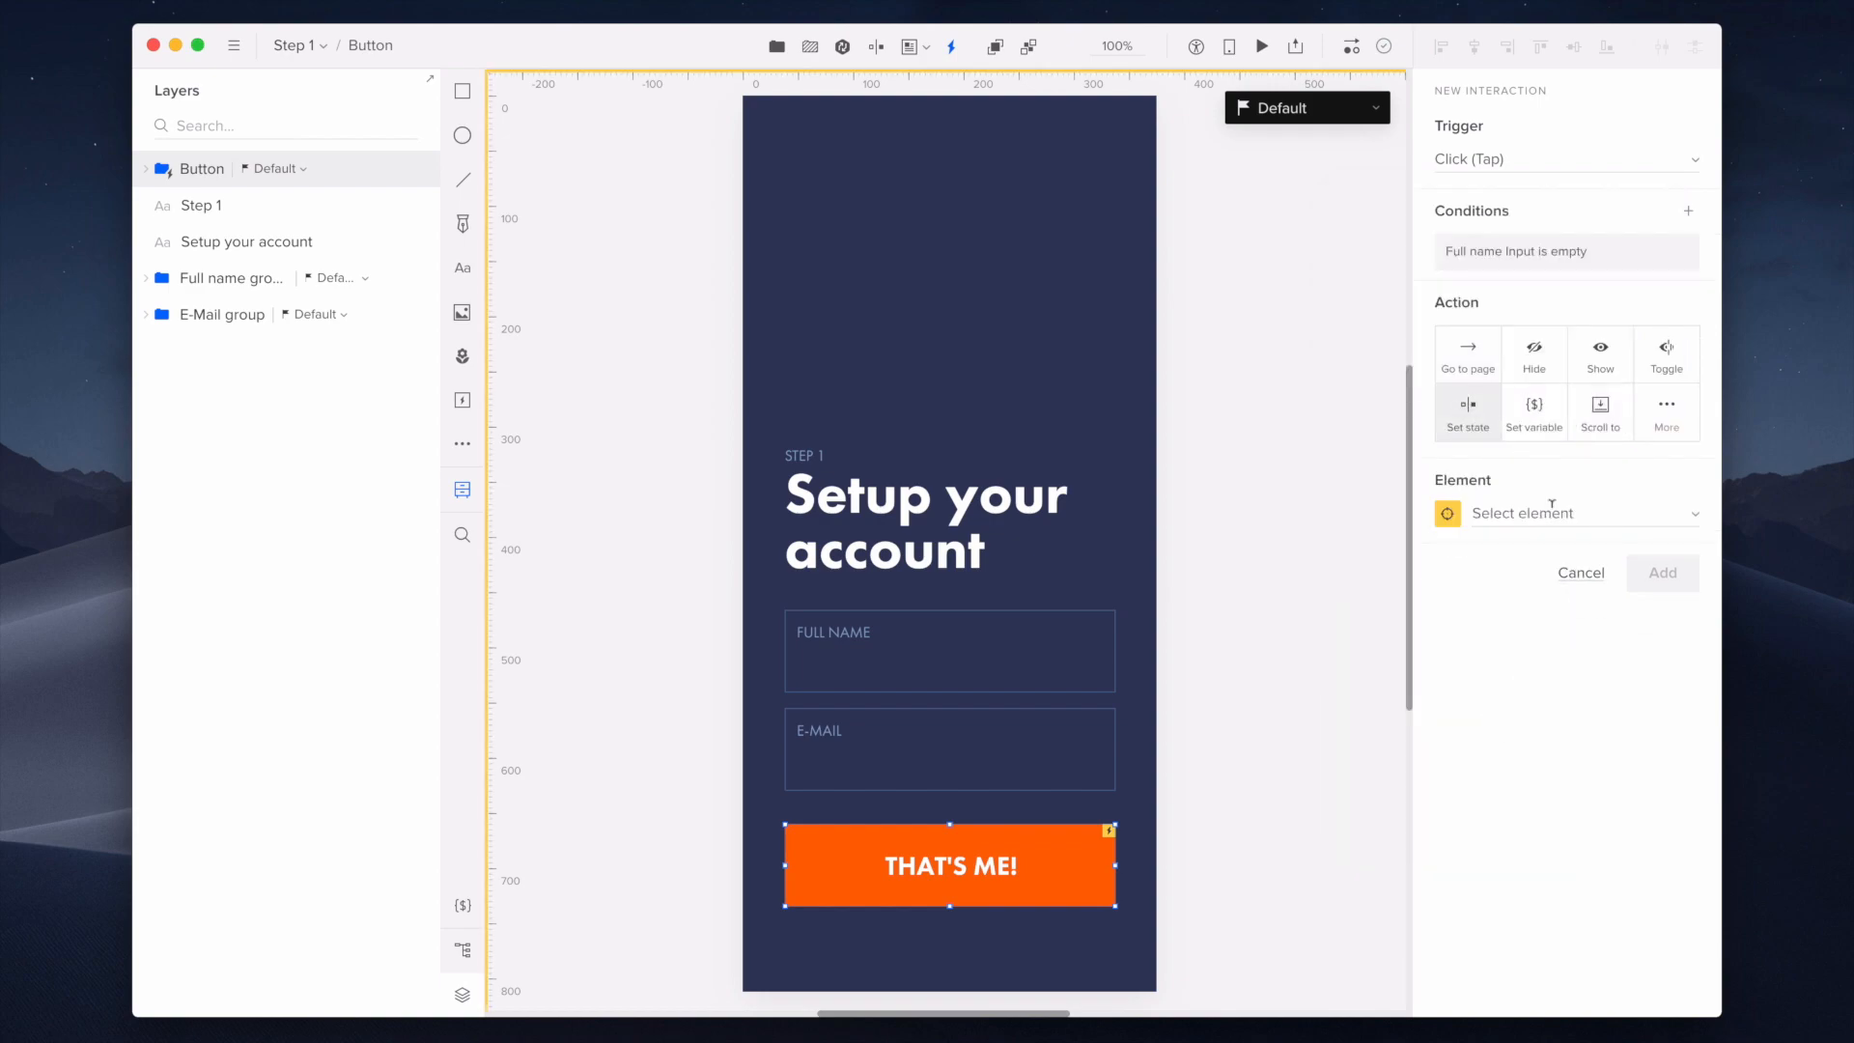
click(1566, 512)
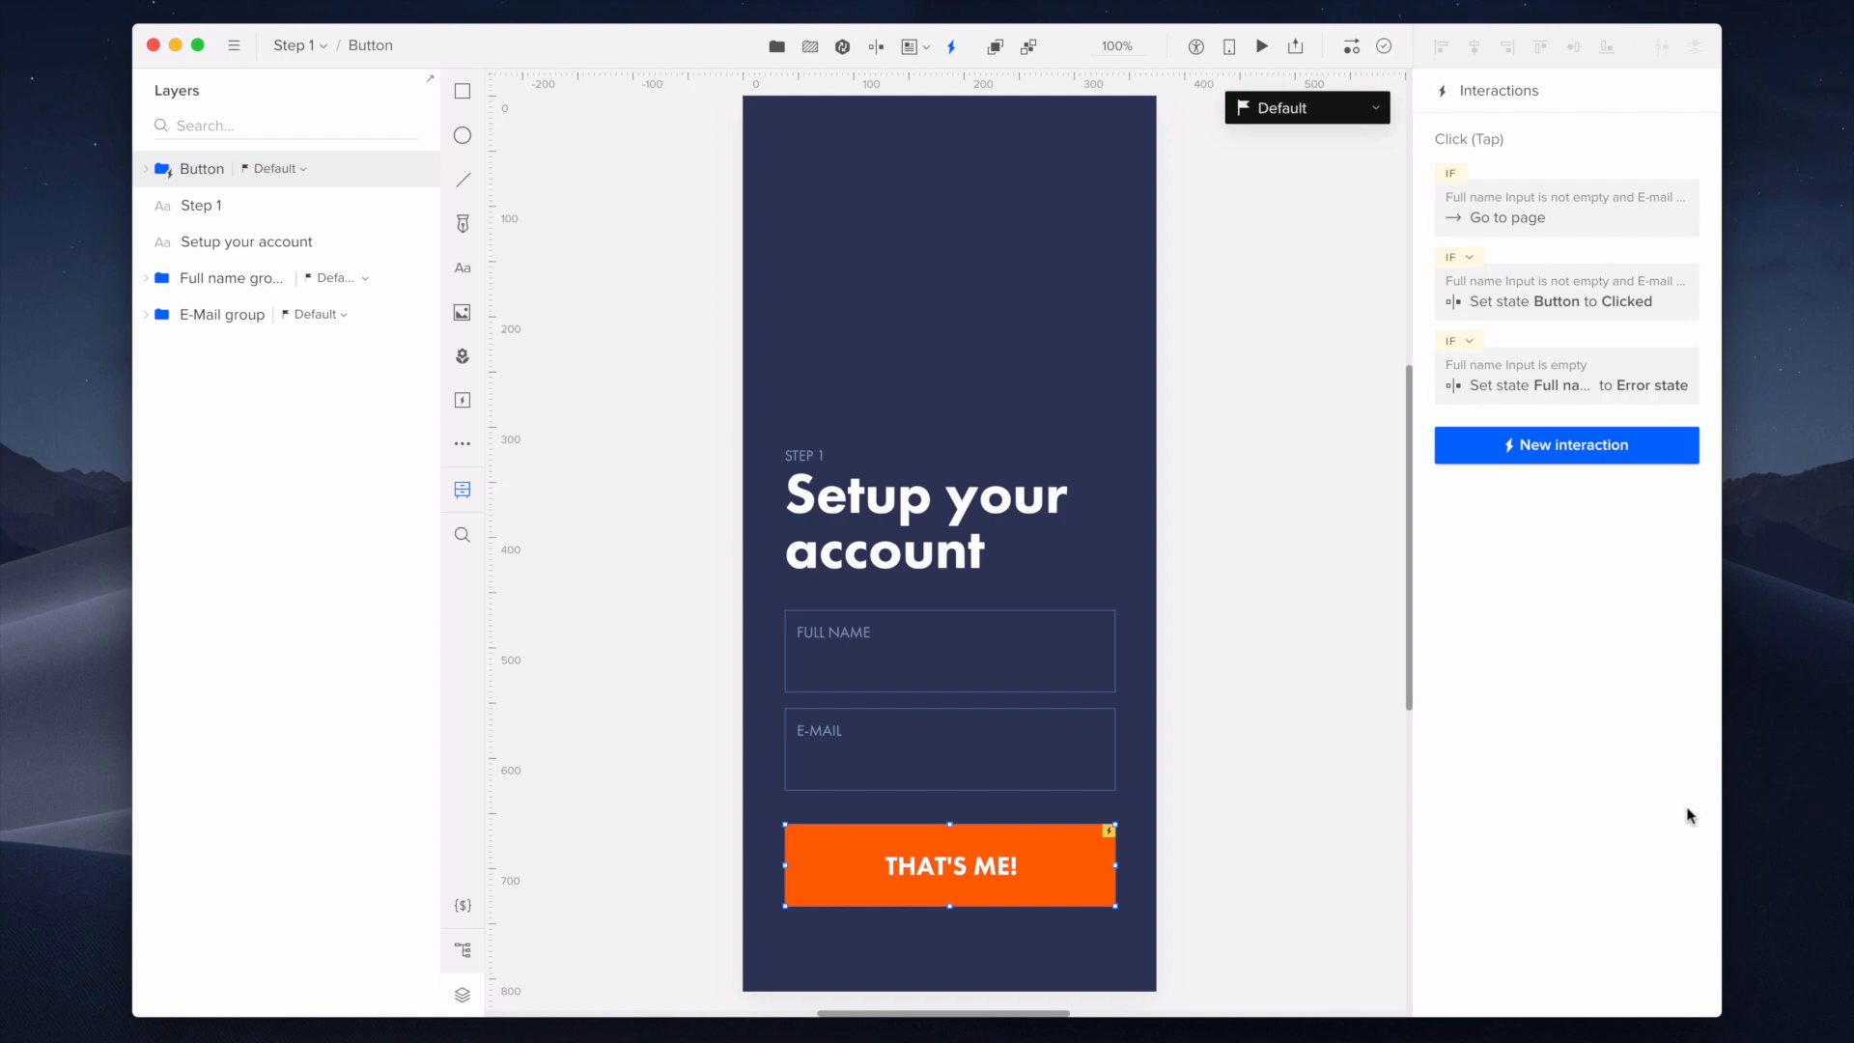
mouse_move(1650, 467)
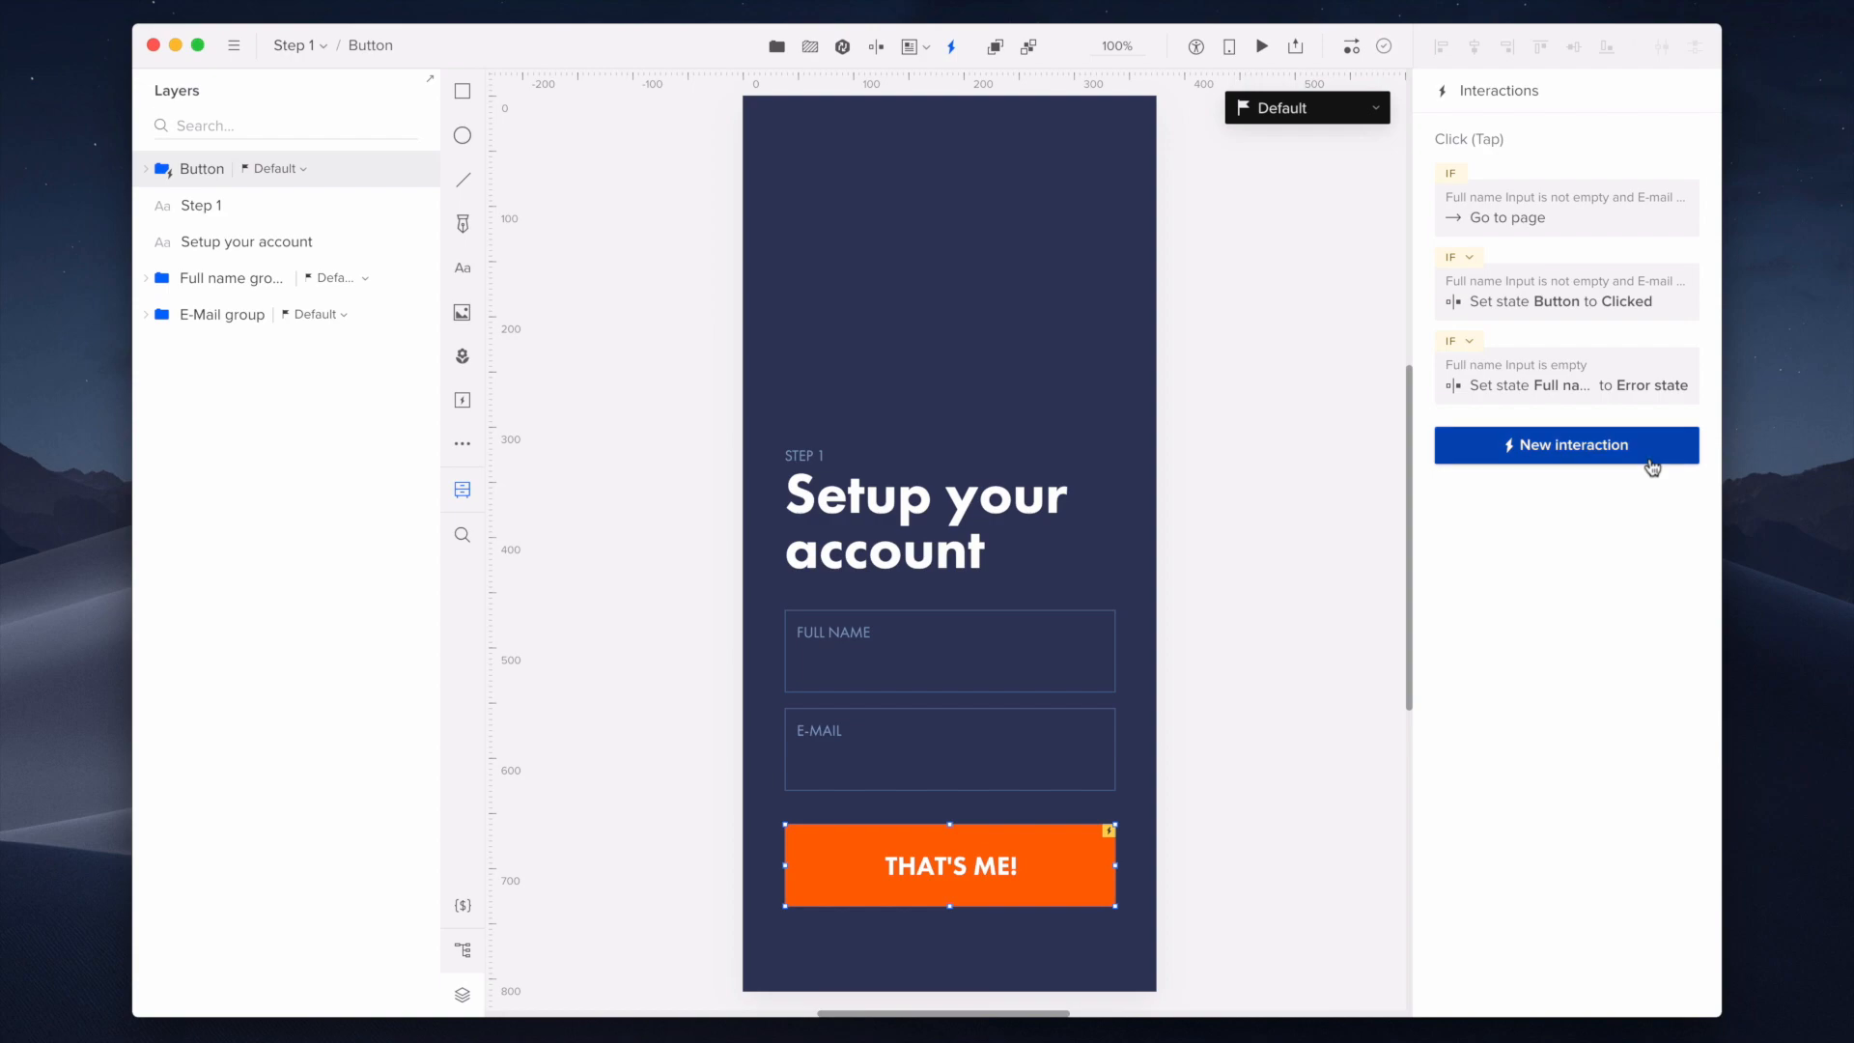
Add an else-branch interaction setting the Full name group back to its Default state
click(1566, 444)
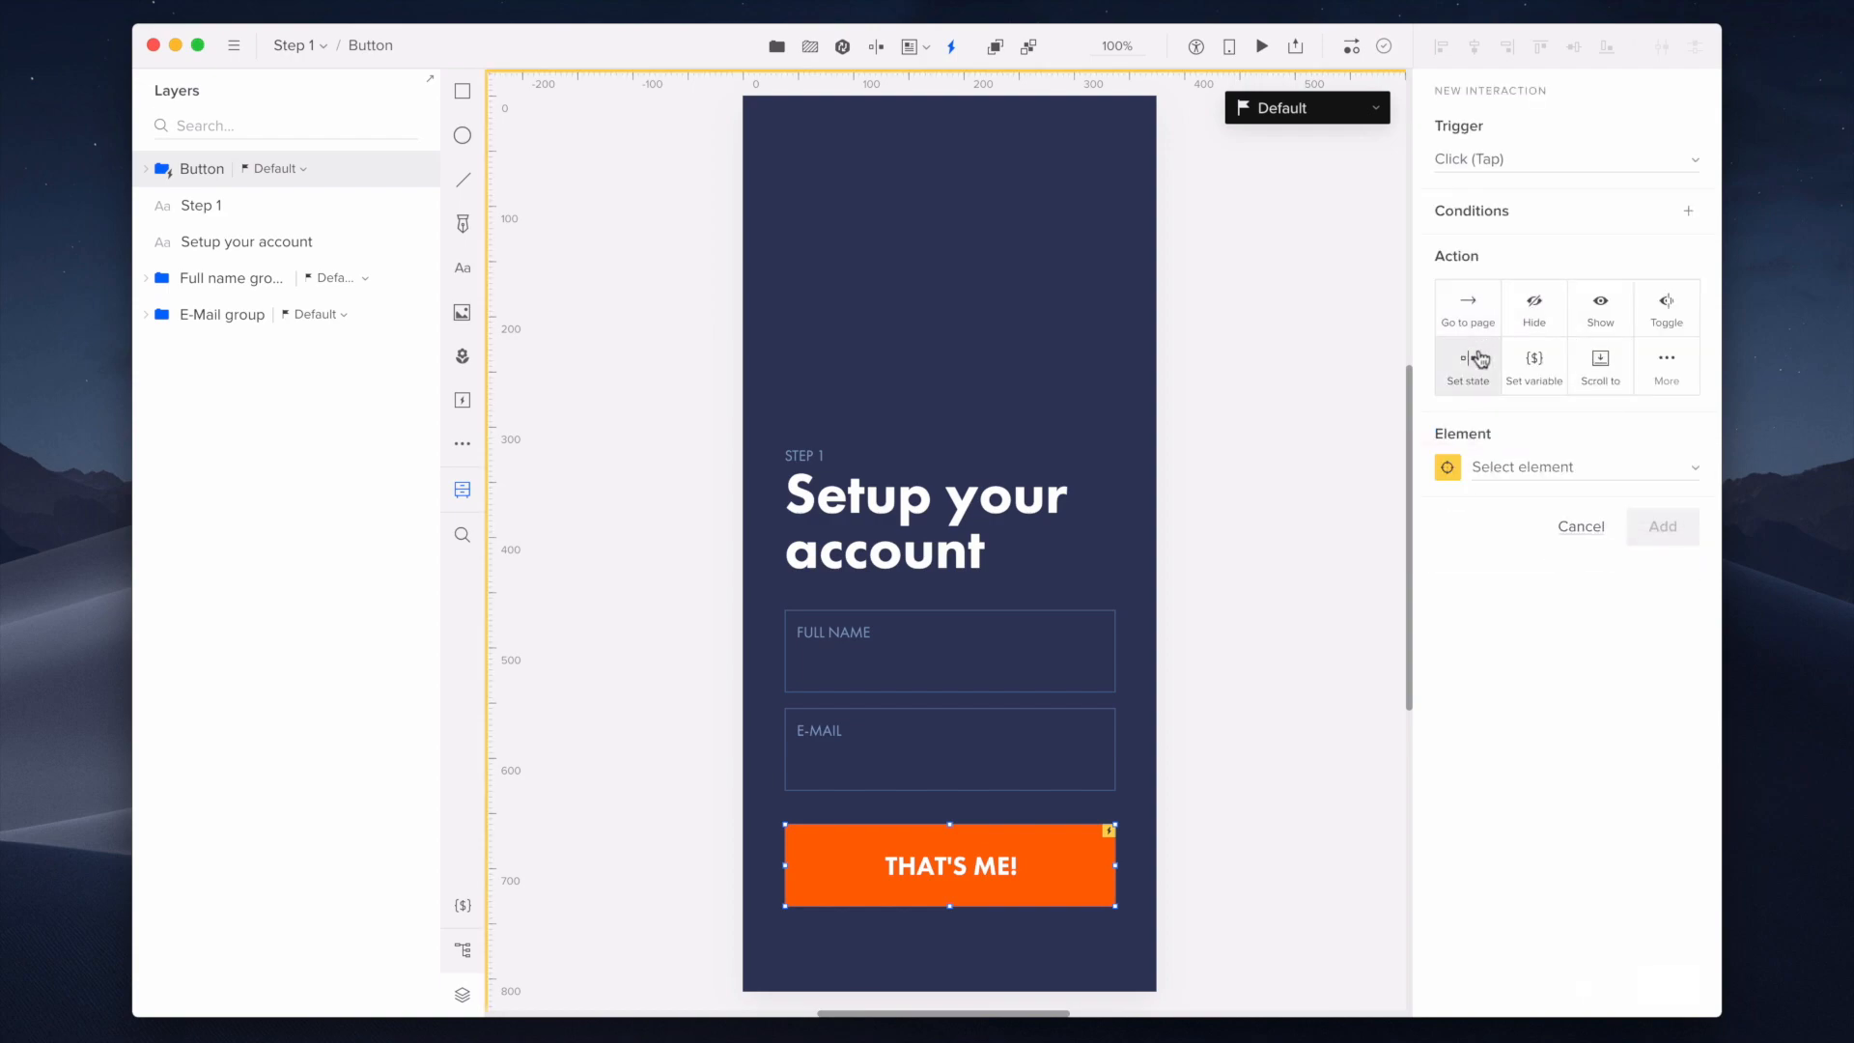
click(1566, 466)
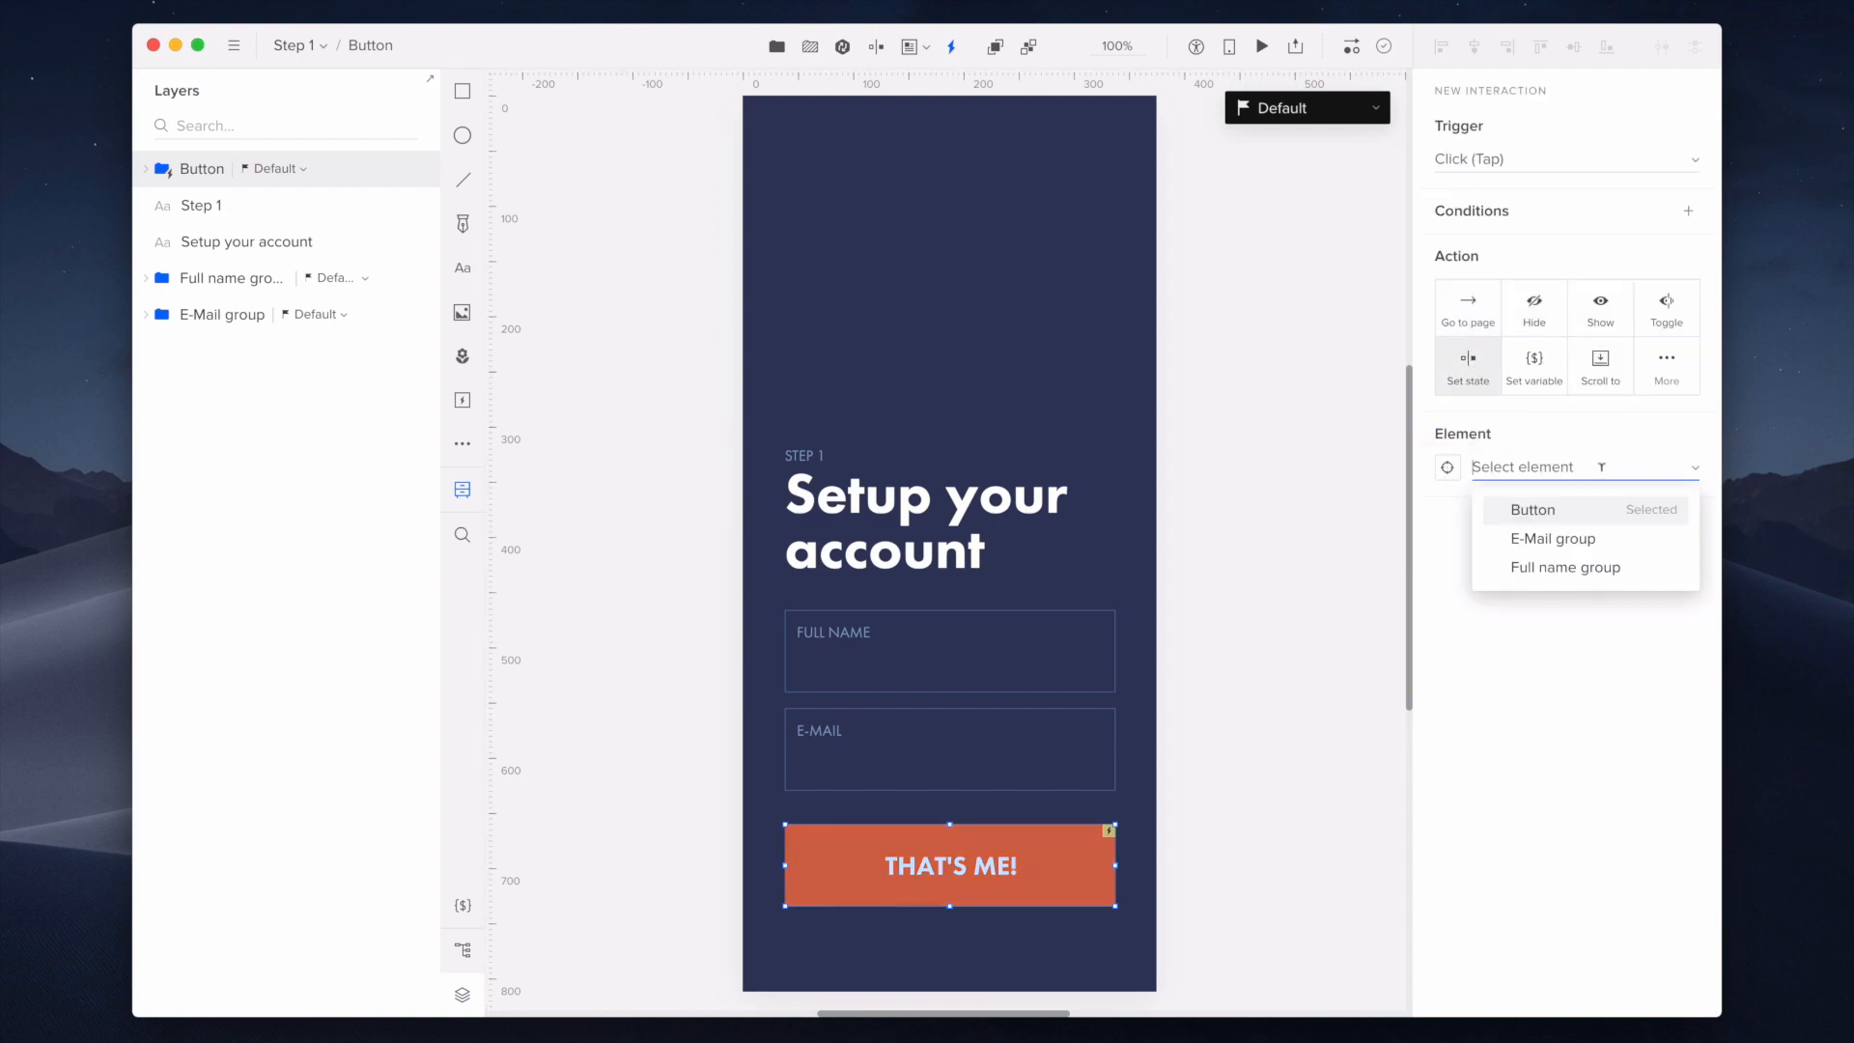
click(1562, 566)
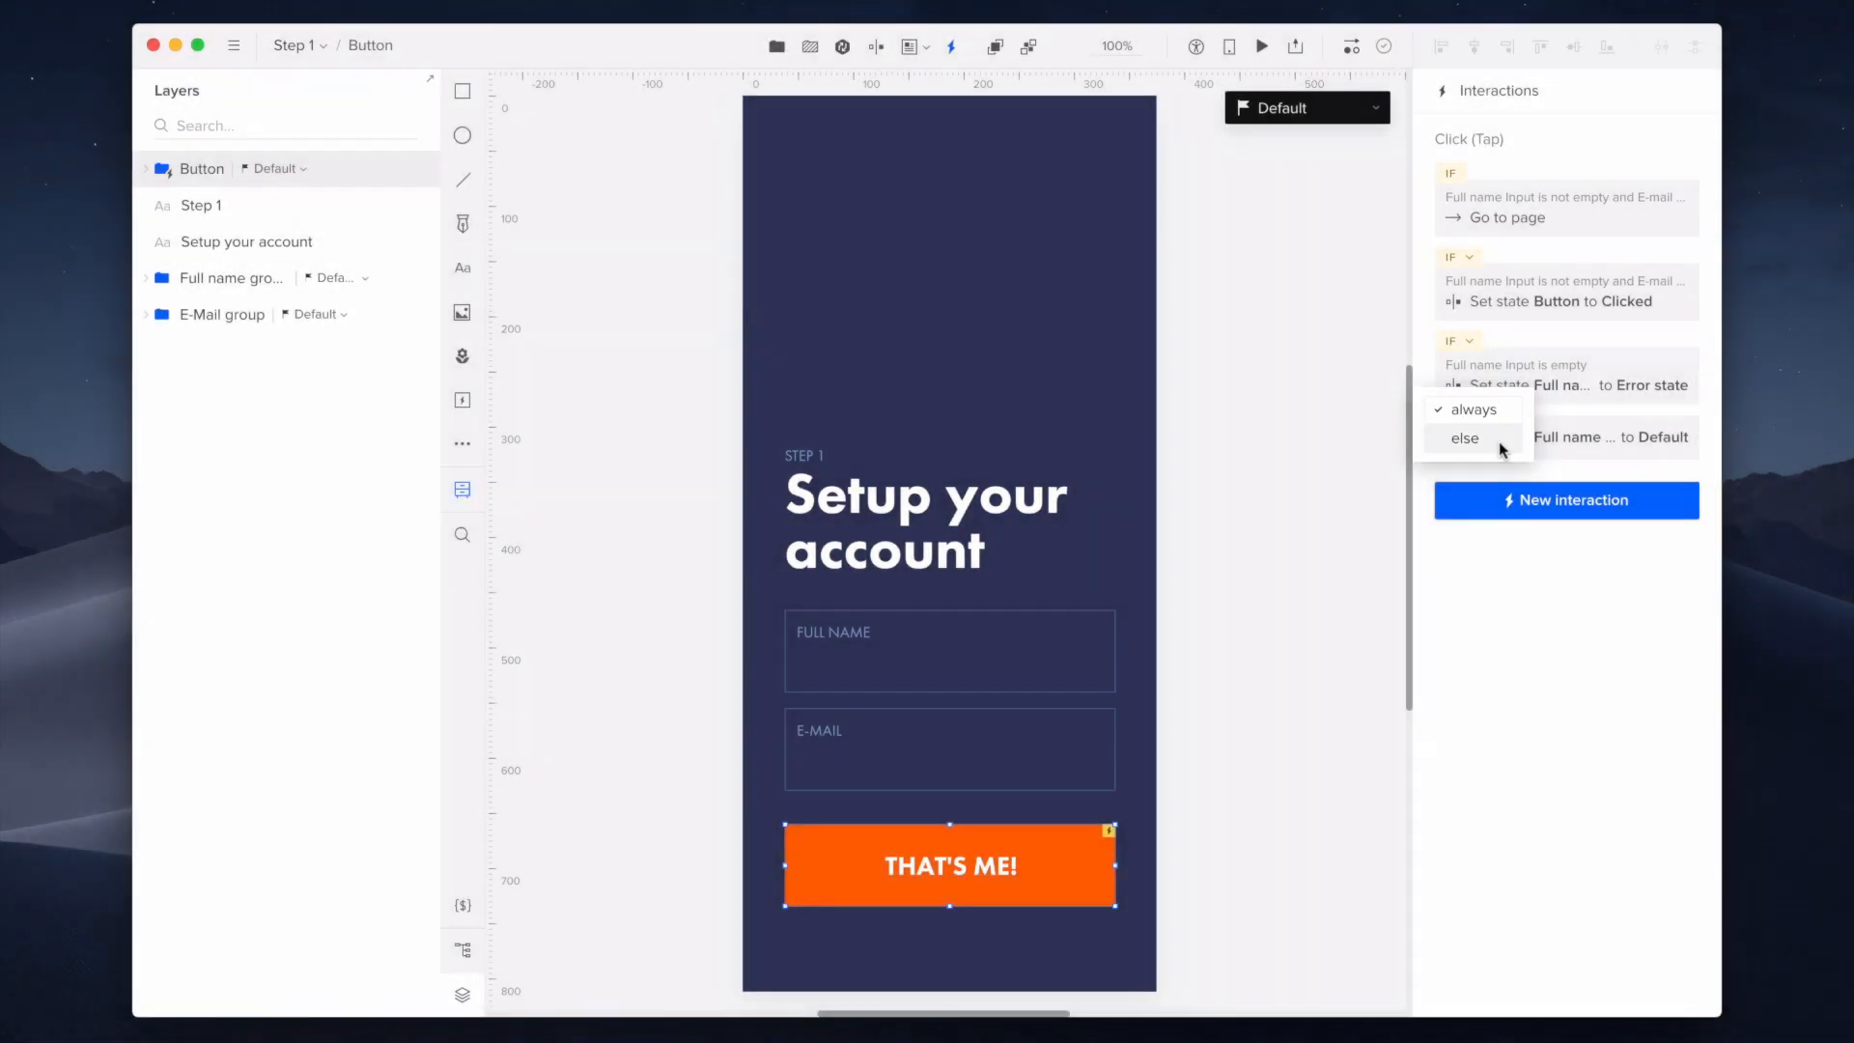
click(1465, 438)
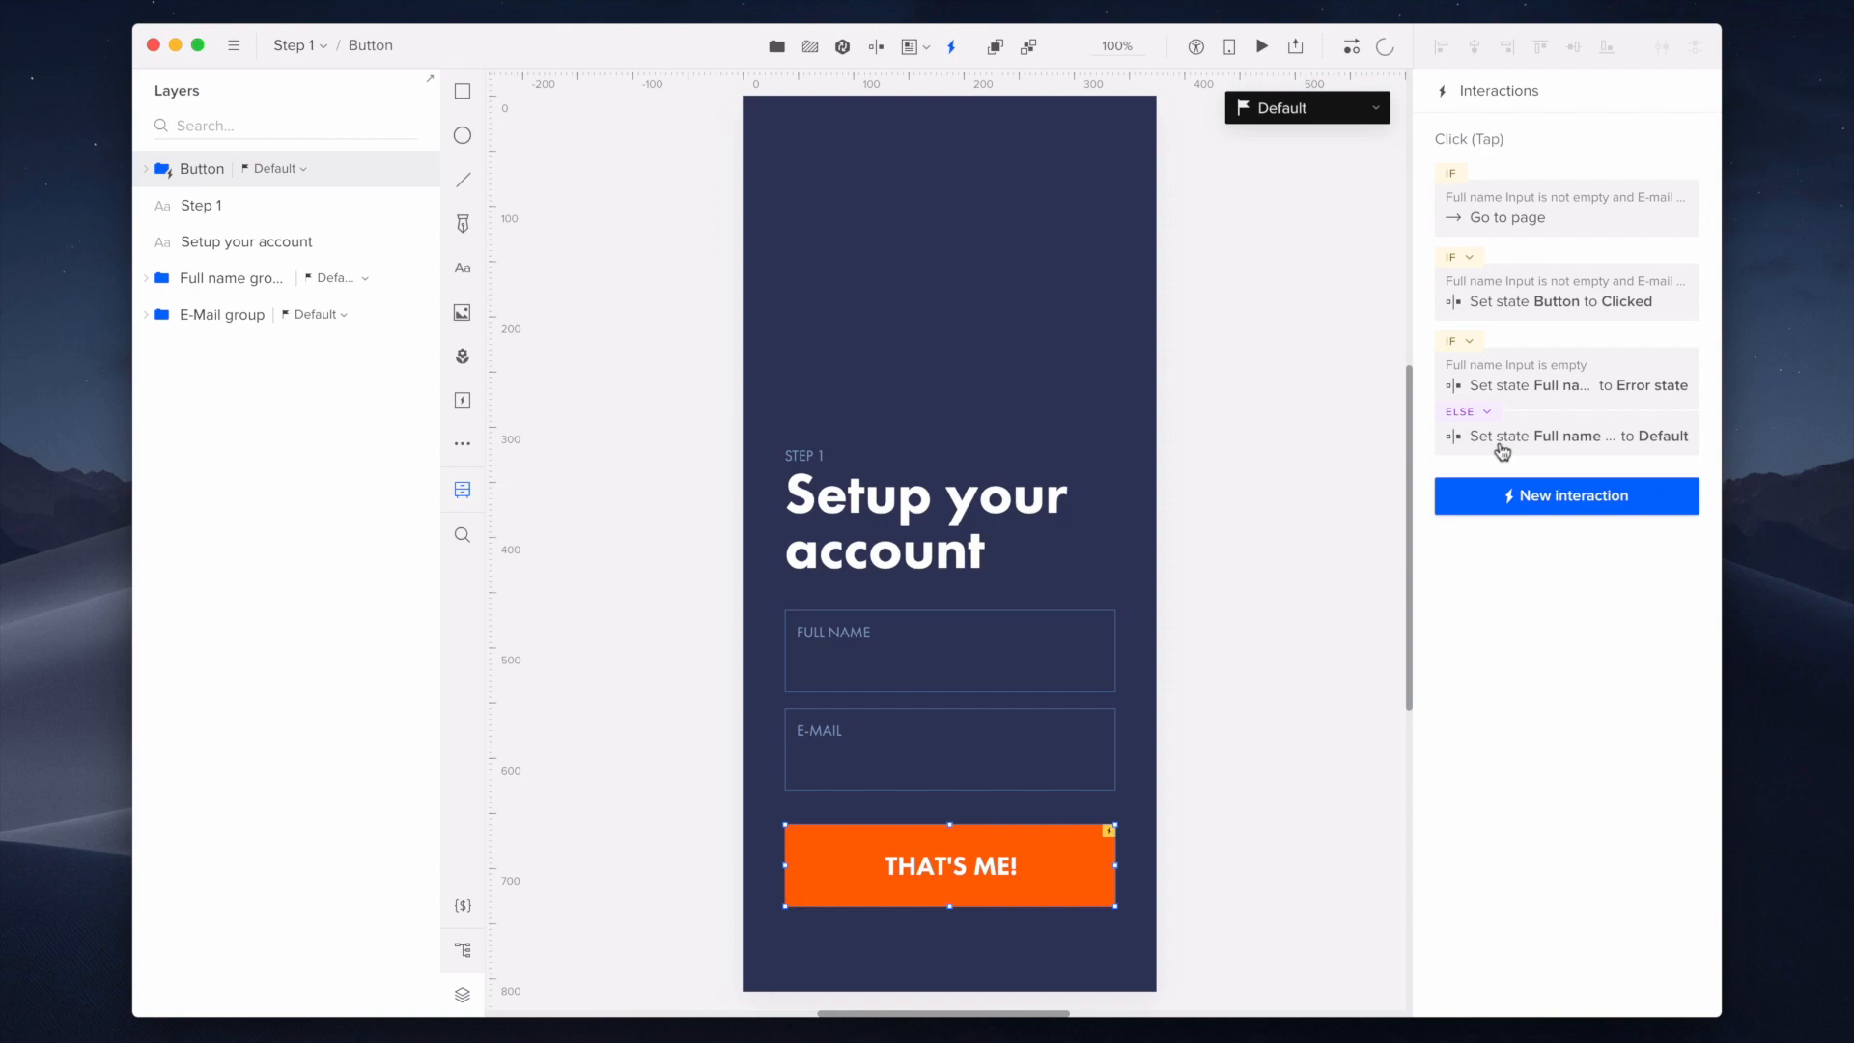
New interaction with condition: E-mail Input content doesn't match the Email regex pattern
click(1566, 496)
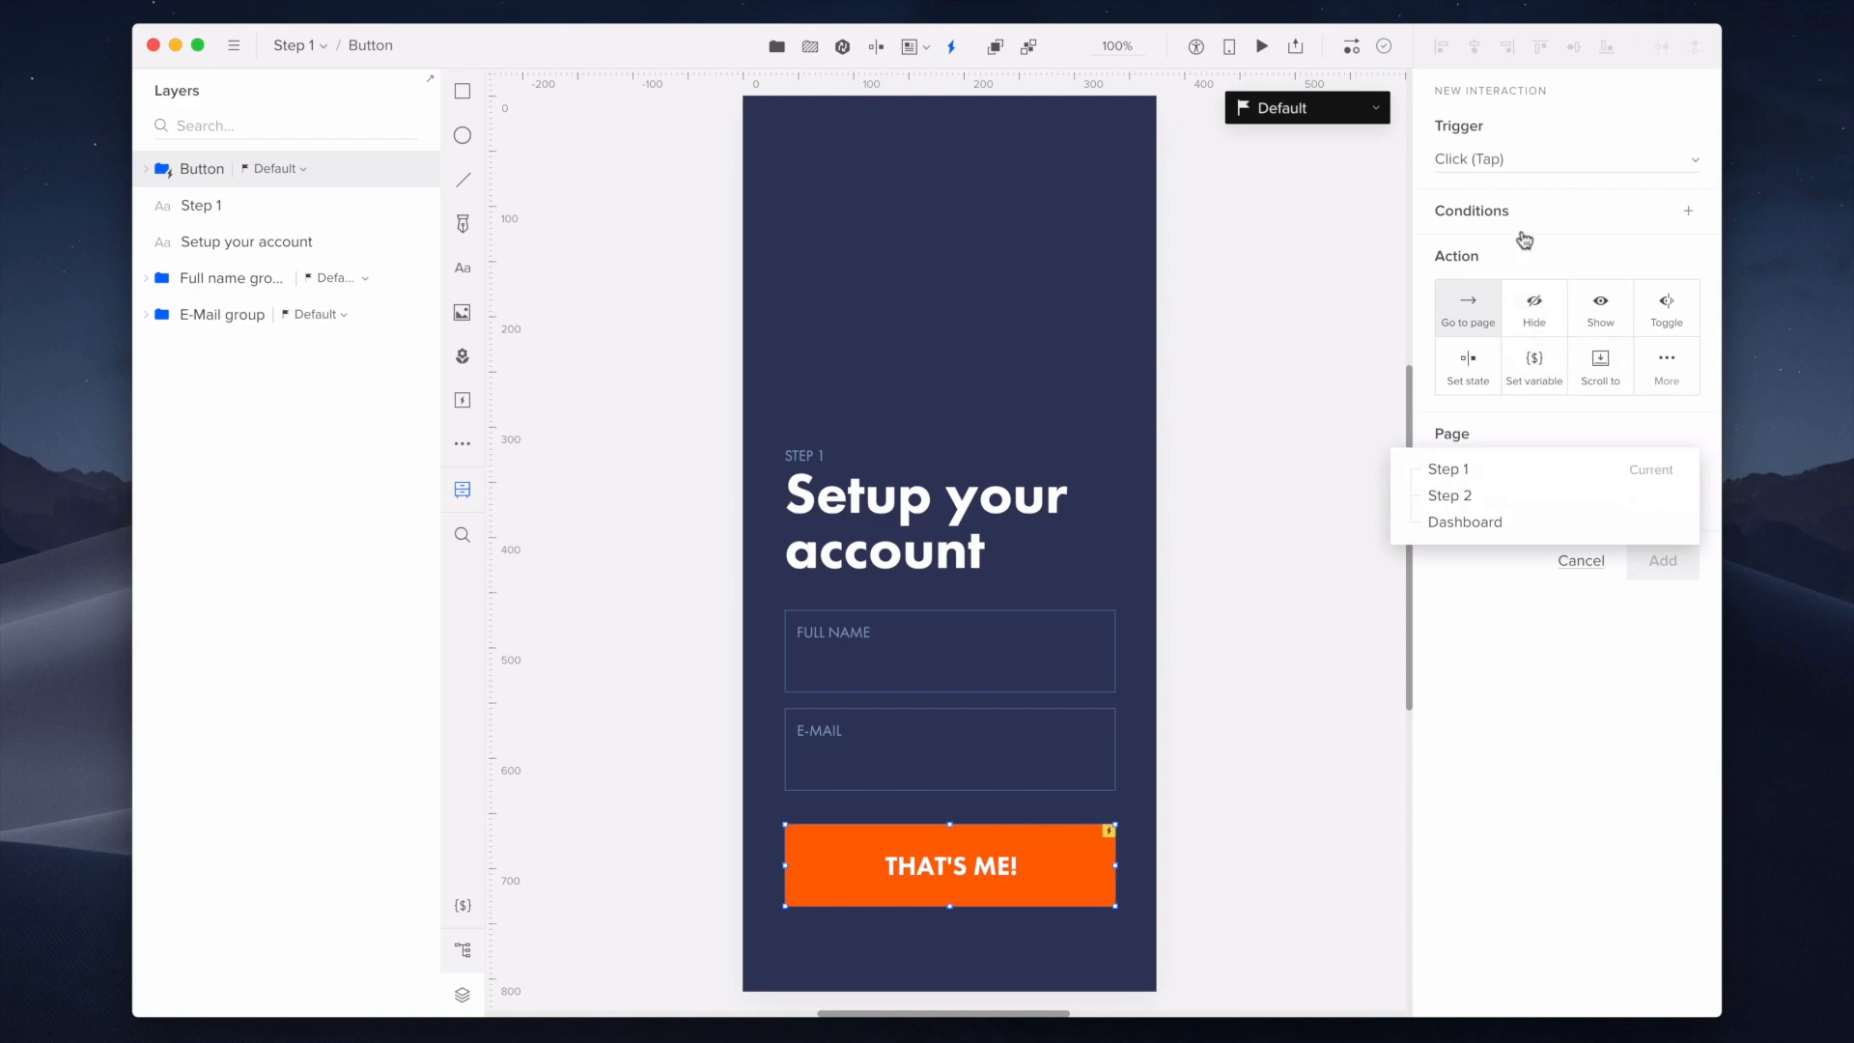
click(1687, 211)
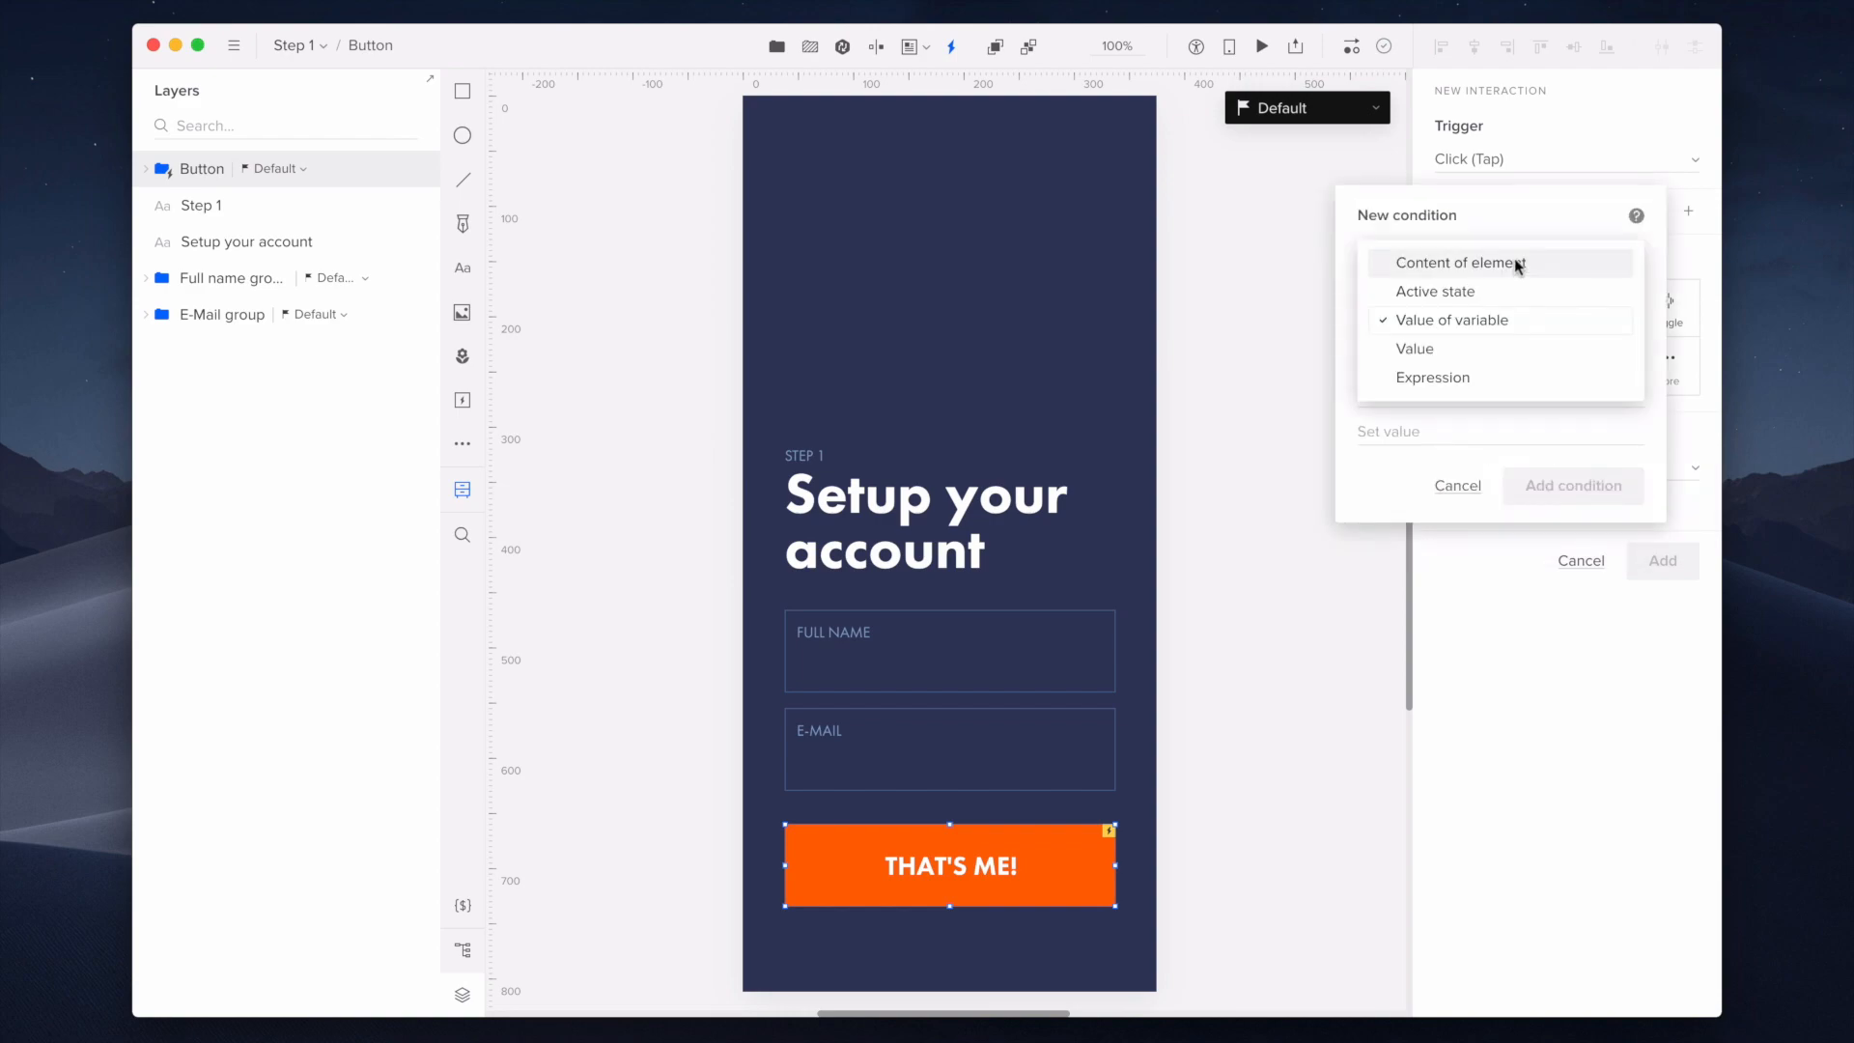
click(1456, 263)
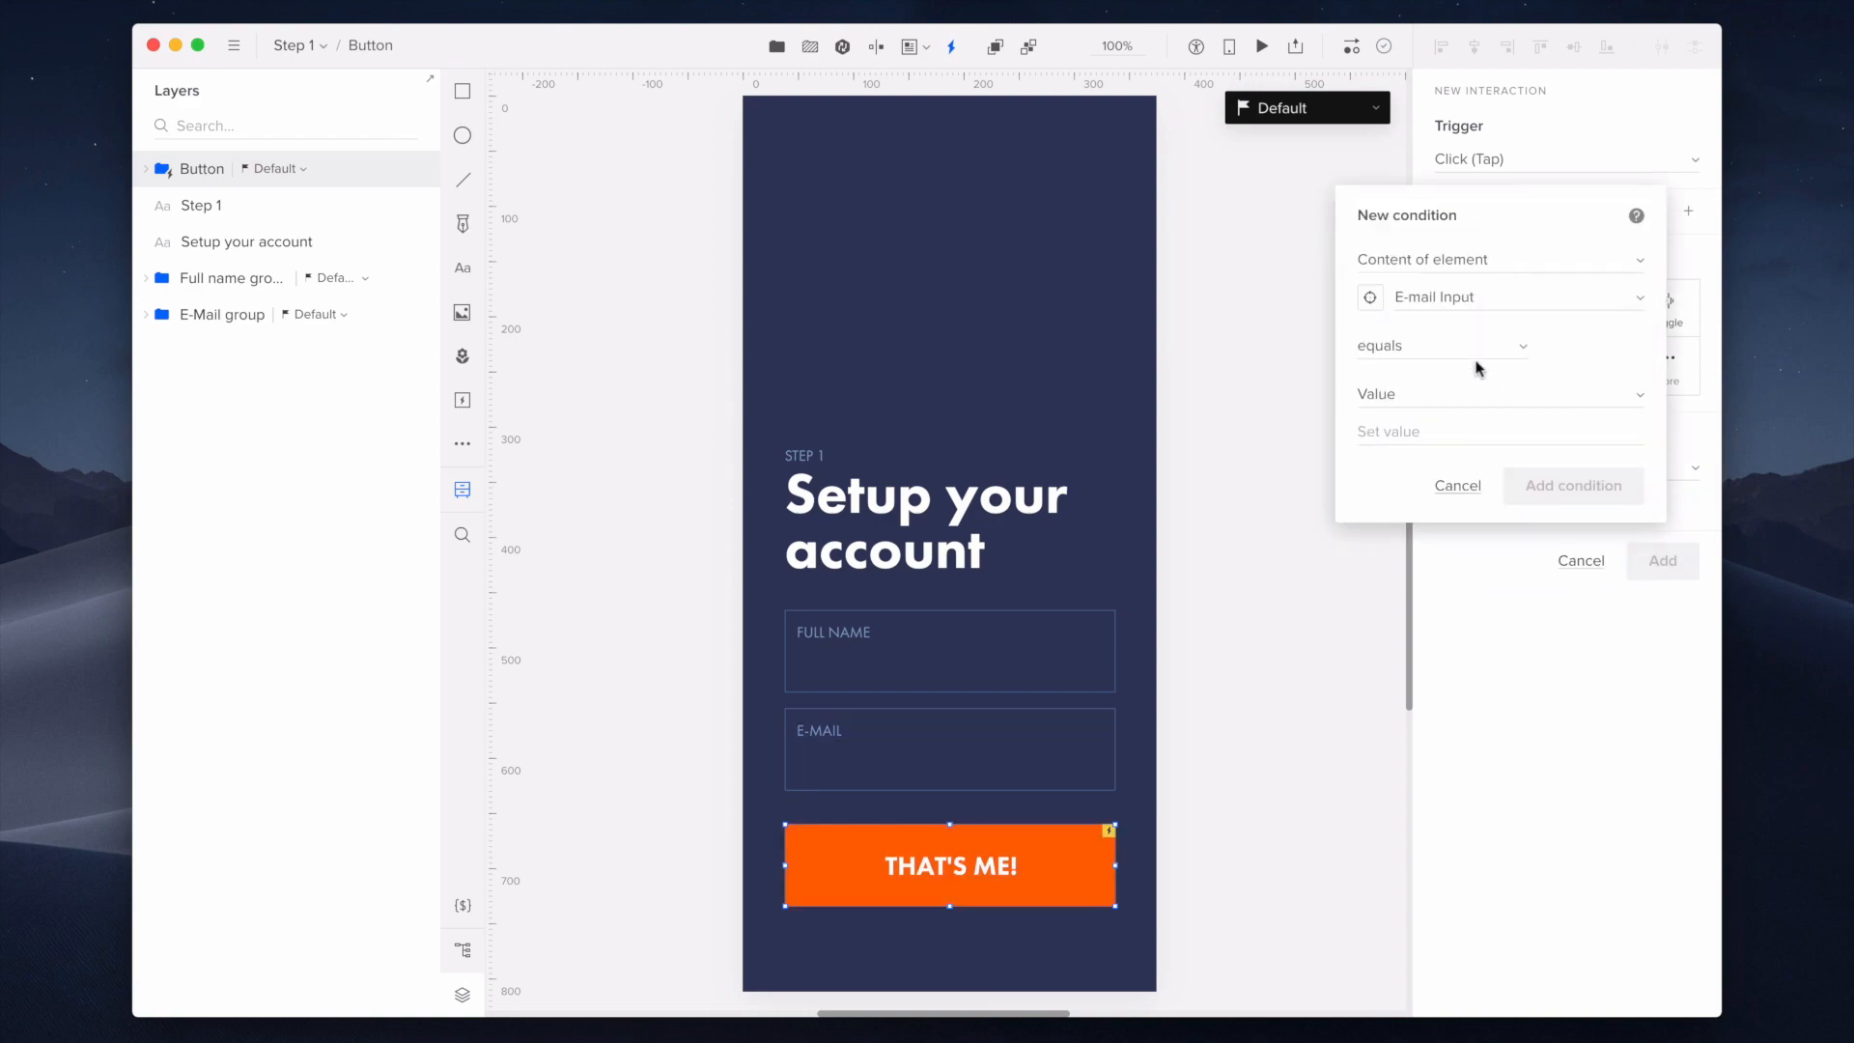
click(1440, 345)
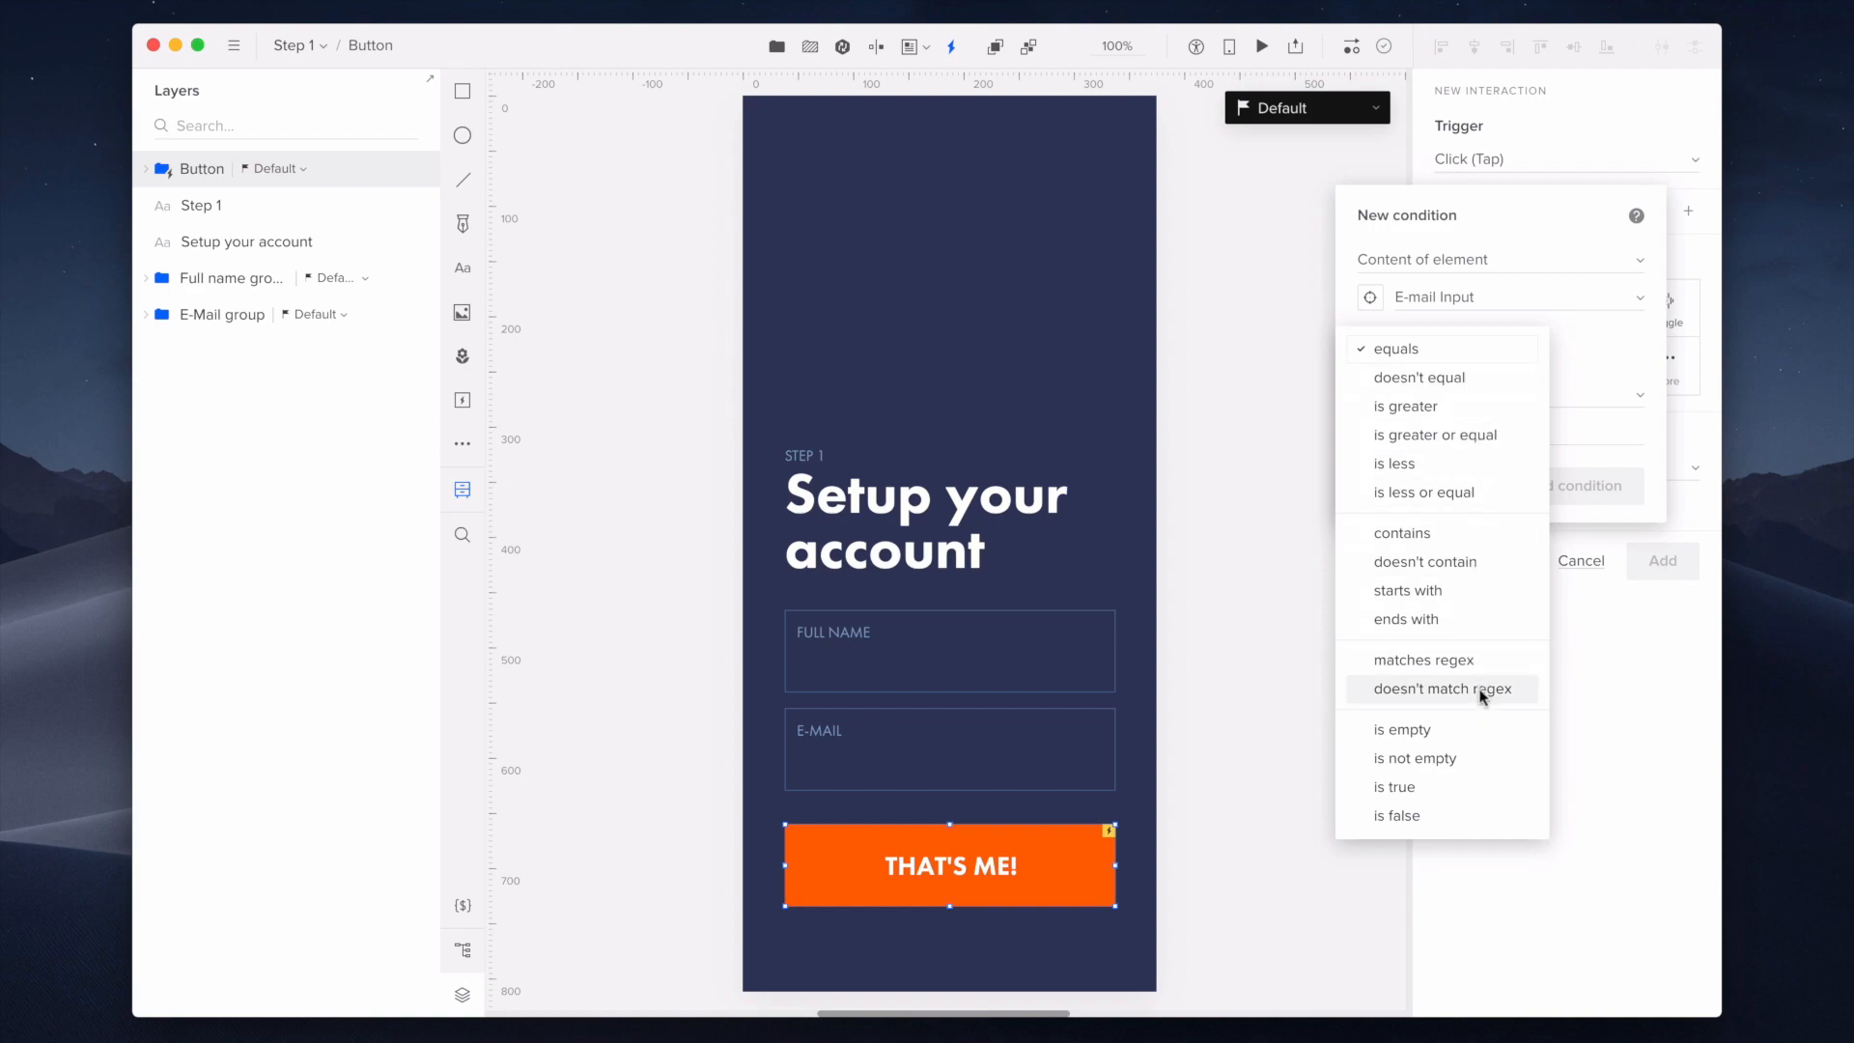
click(1440, 687)
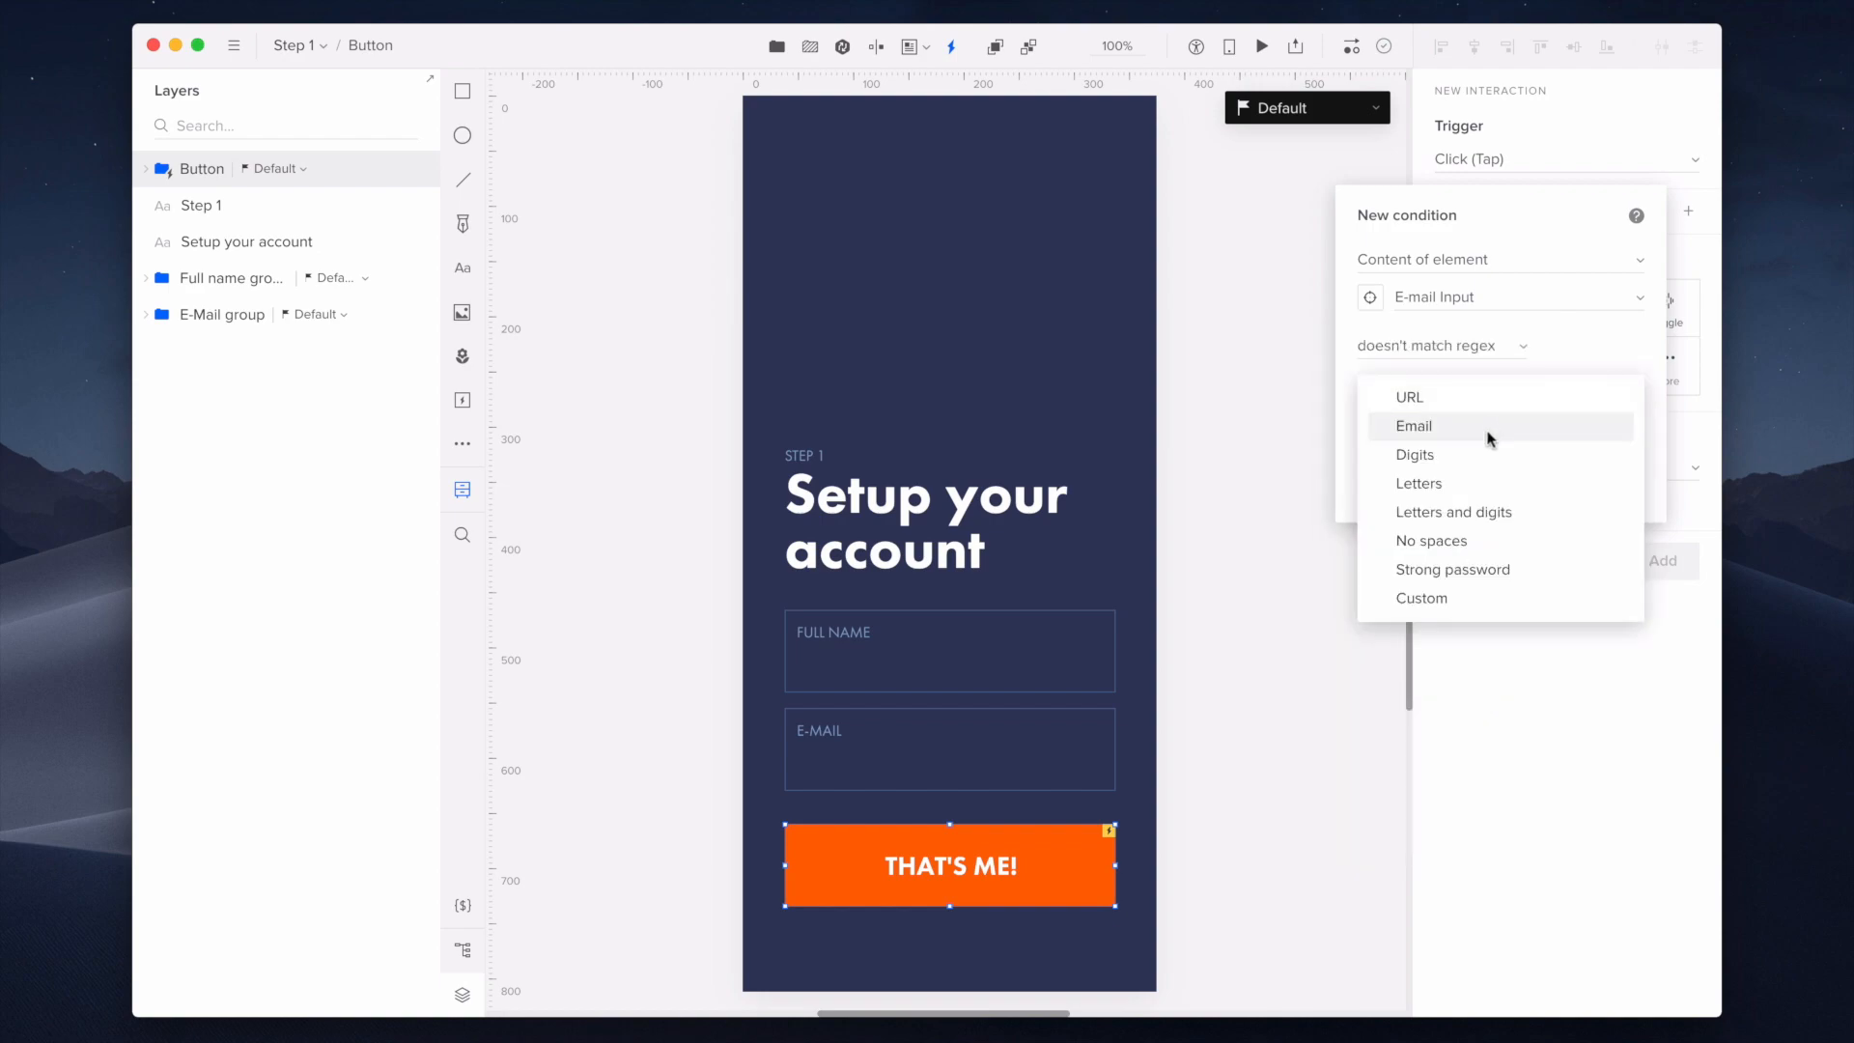
click(1414, 425)
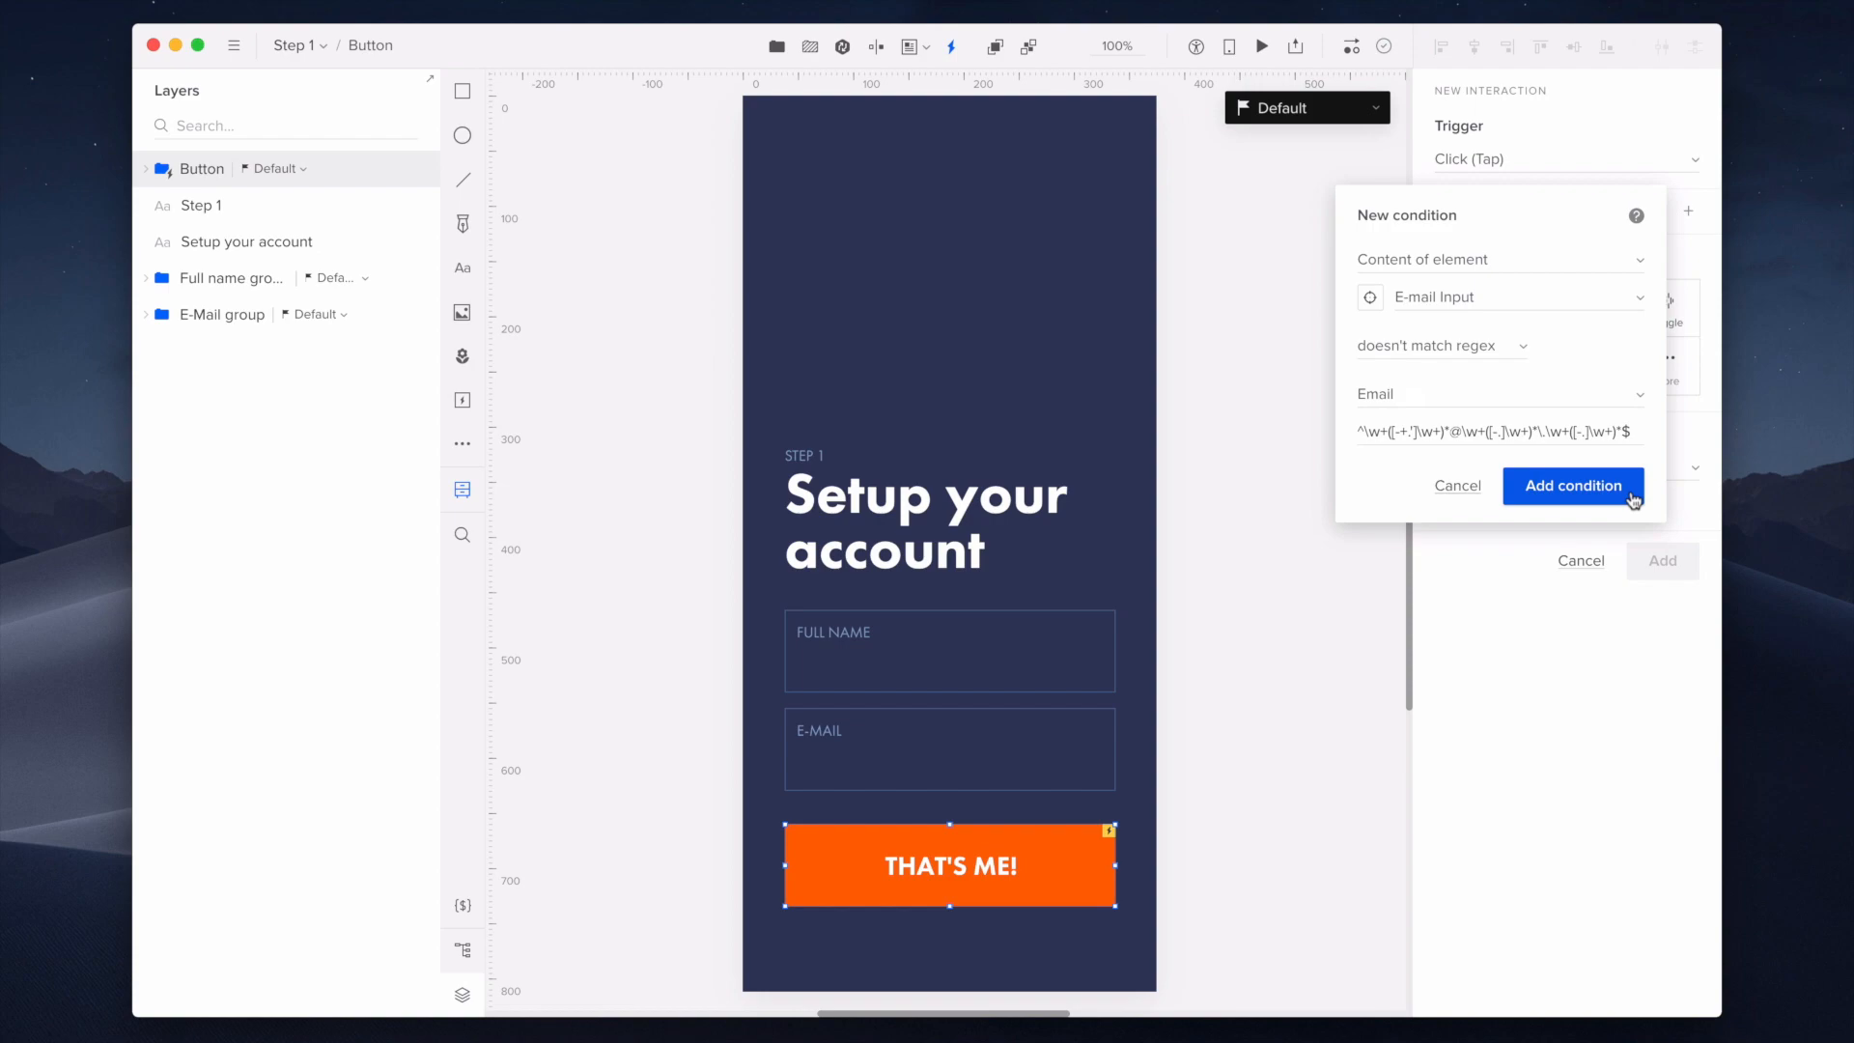
click(1571, 485)
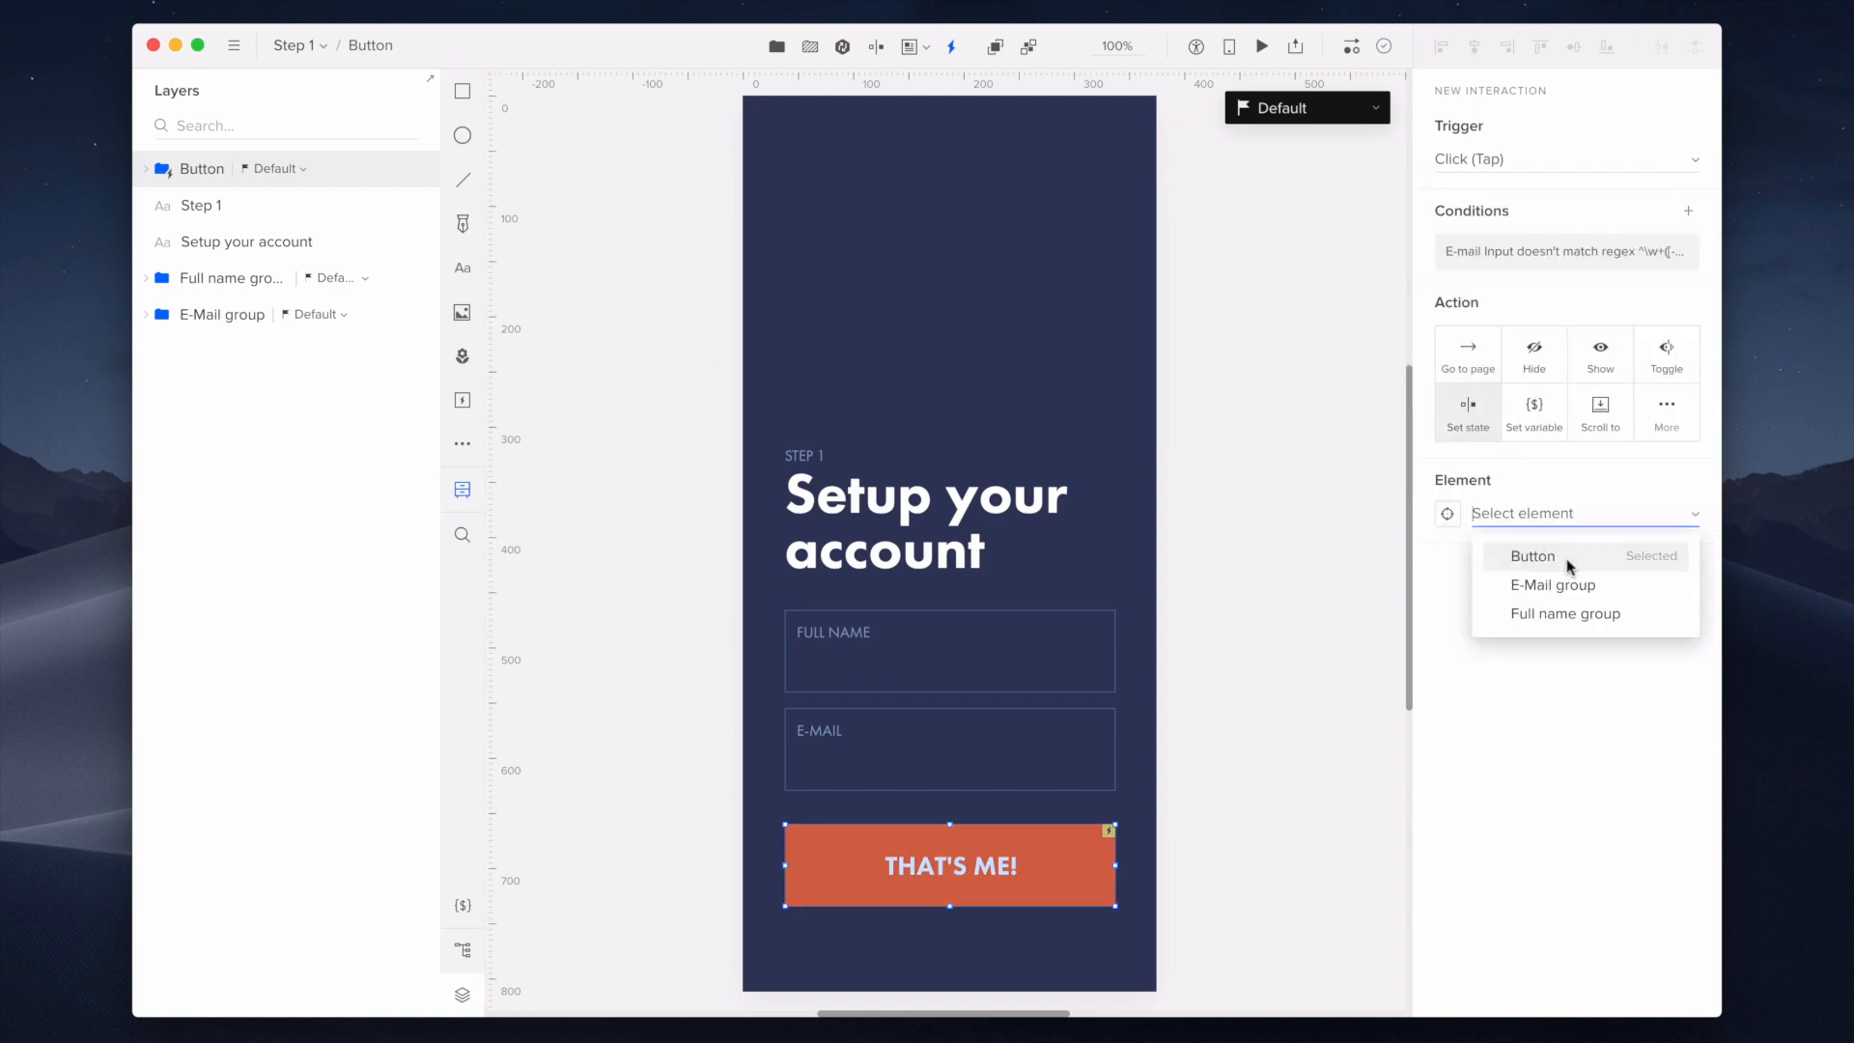
Set the E-Mail group to its Error state and save the interaction
click(1553, 583)
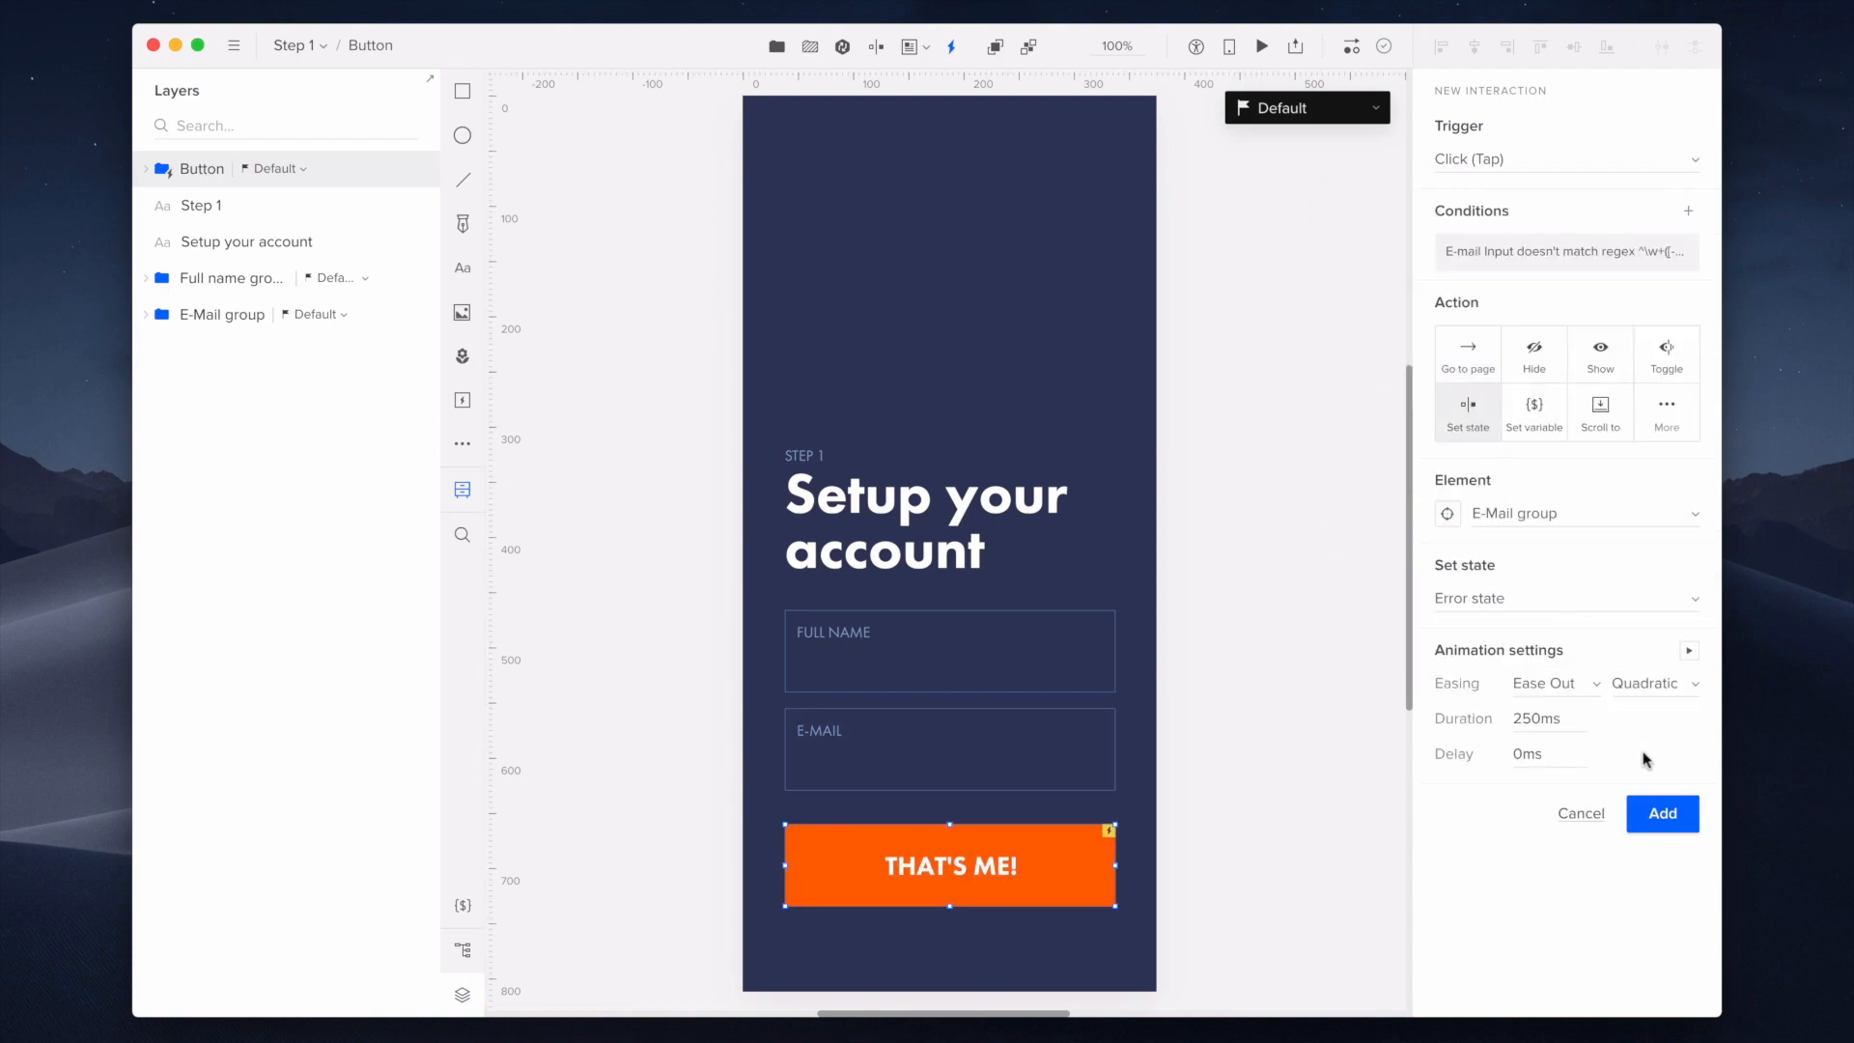
click(1661, 813)
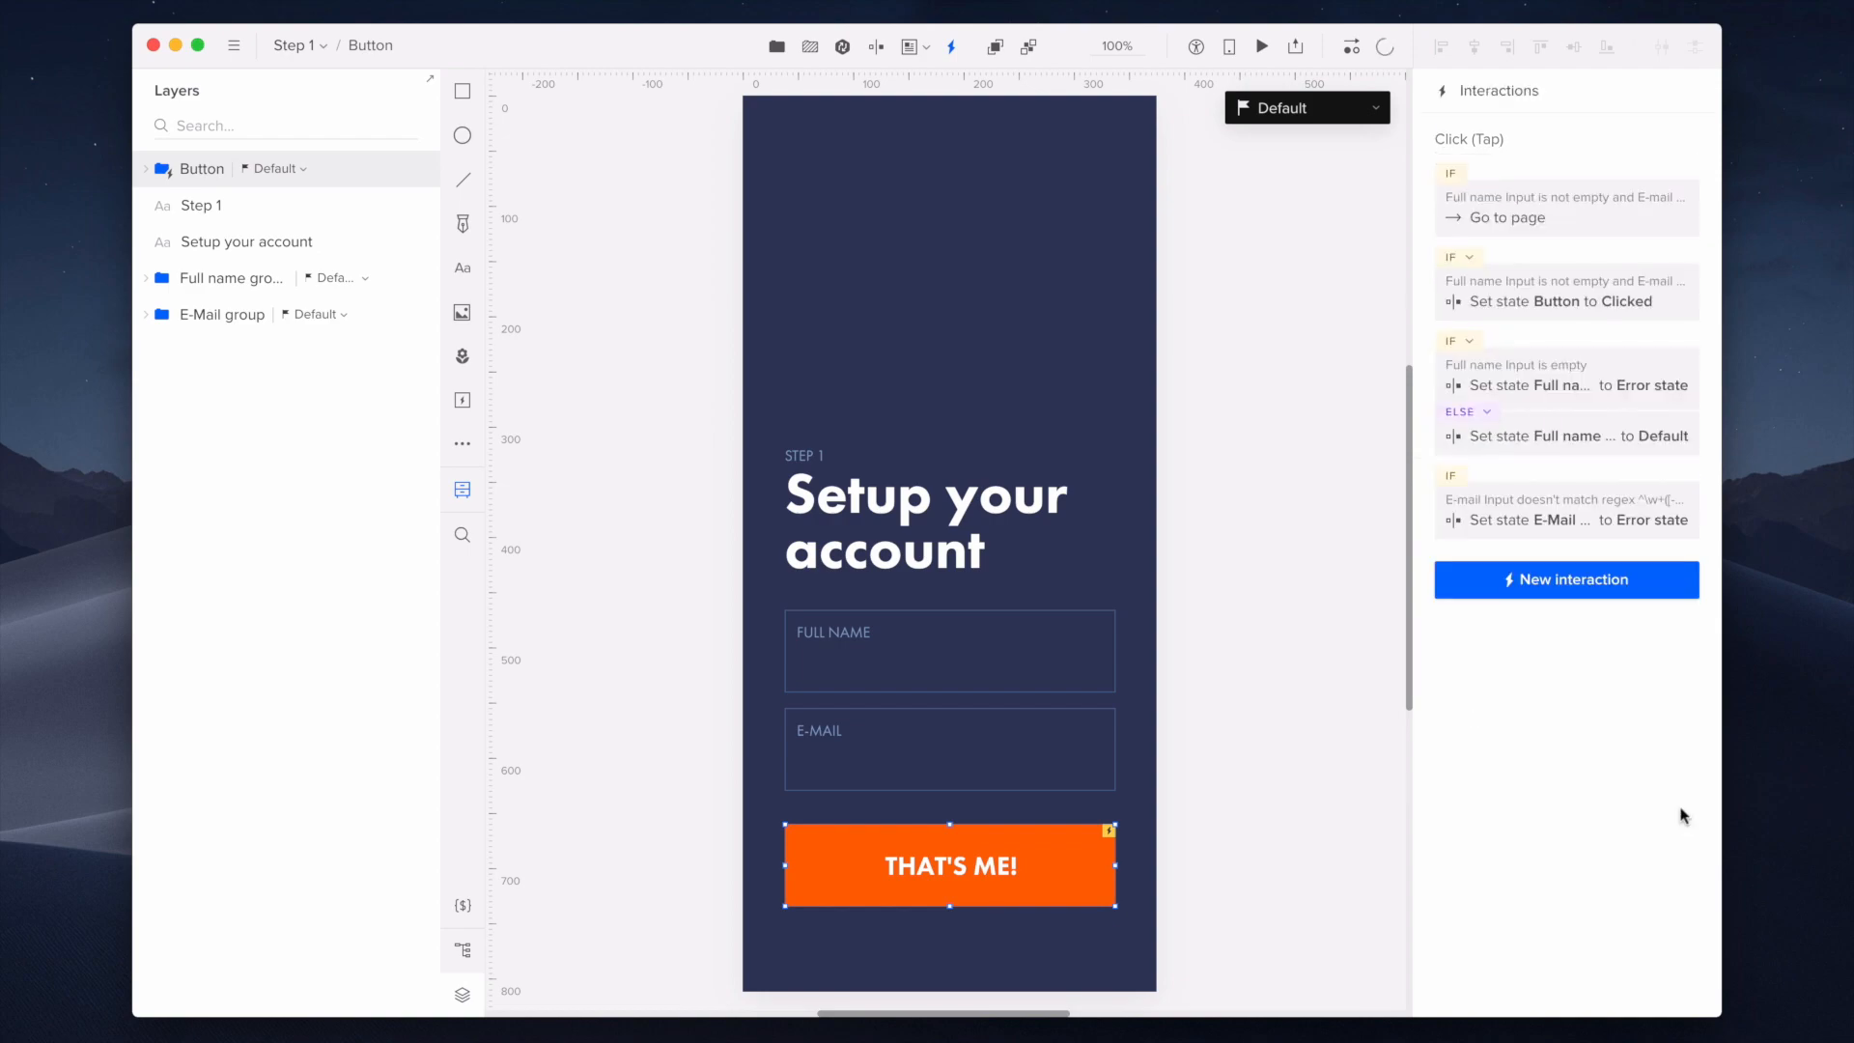
Add an Else rule setting the E-Mail group back to its Default state when the email is valid
click(1566, 580)
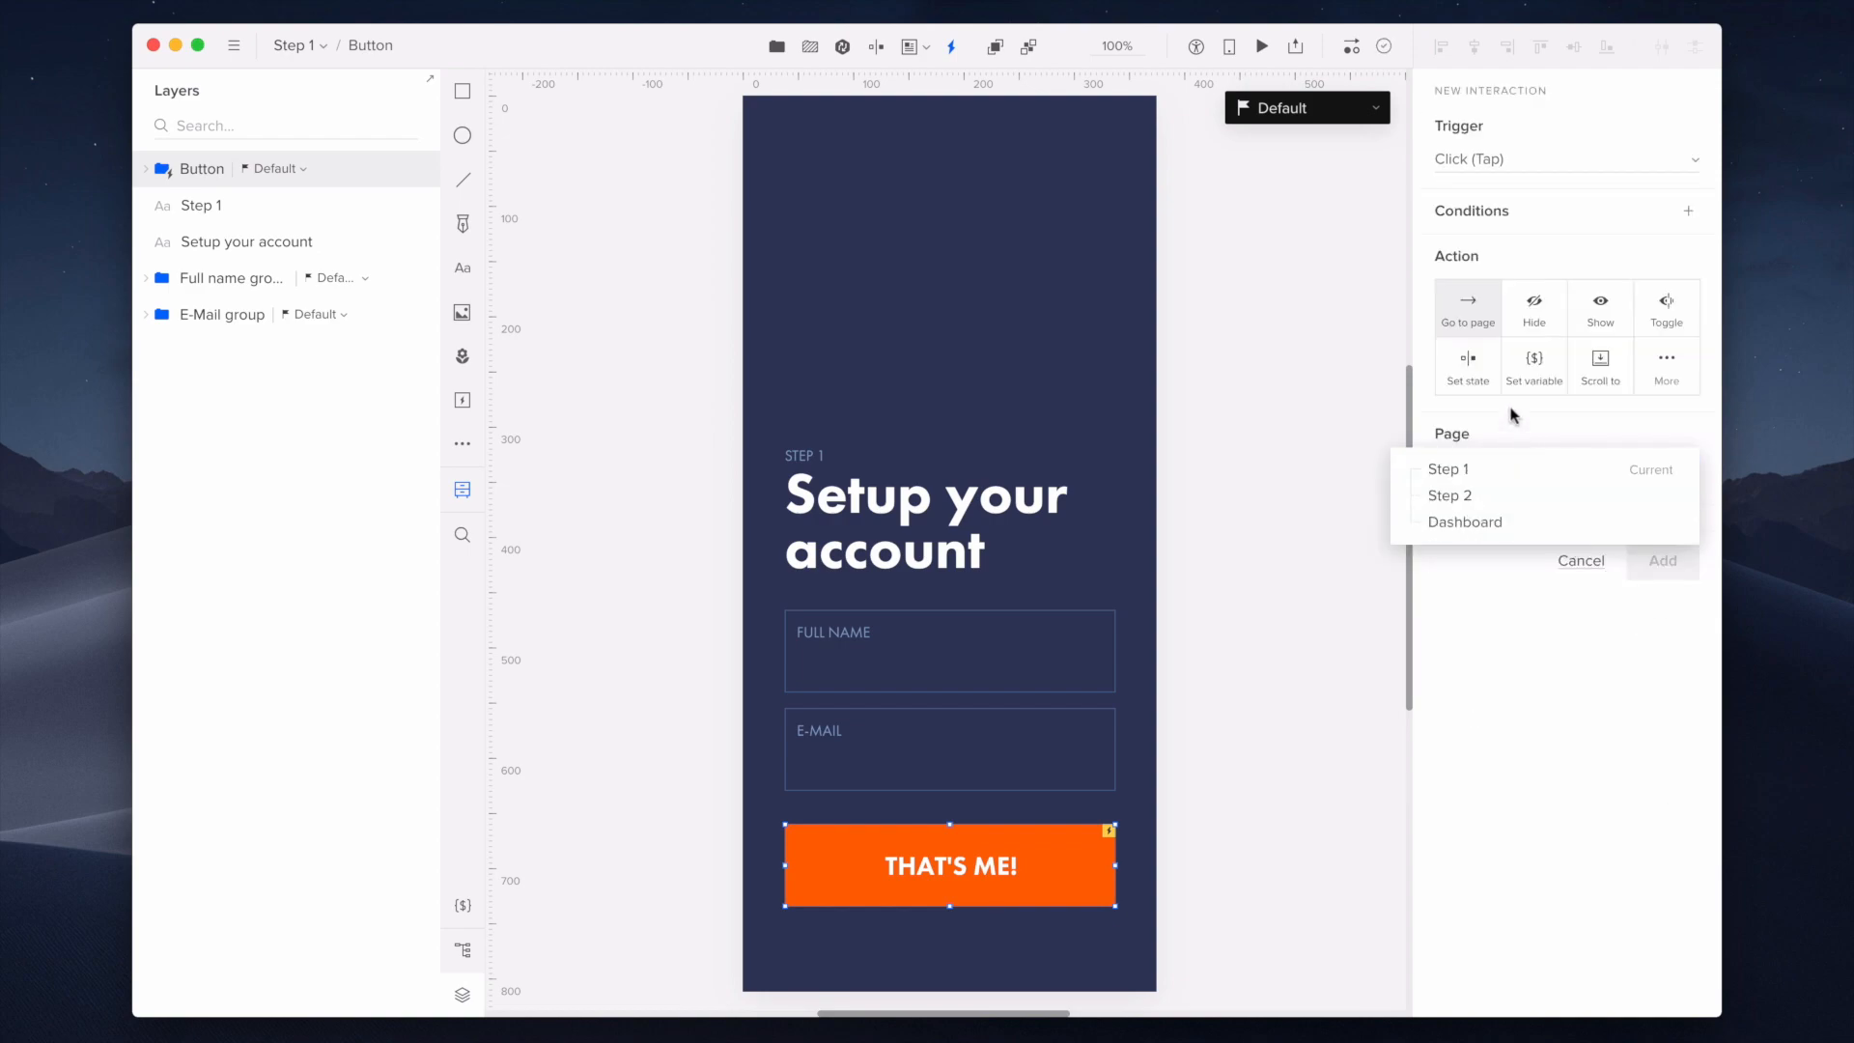
click(1465, 367)
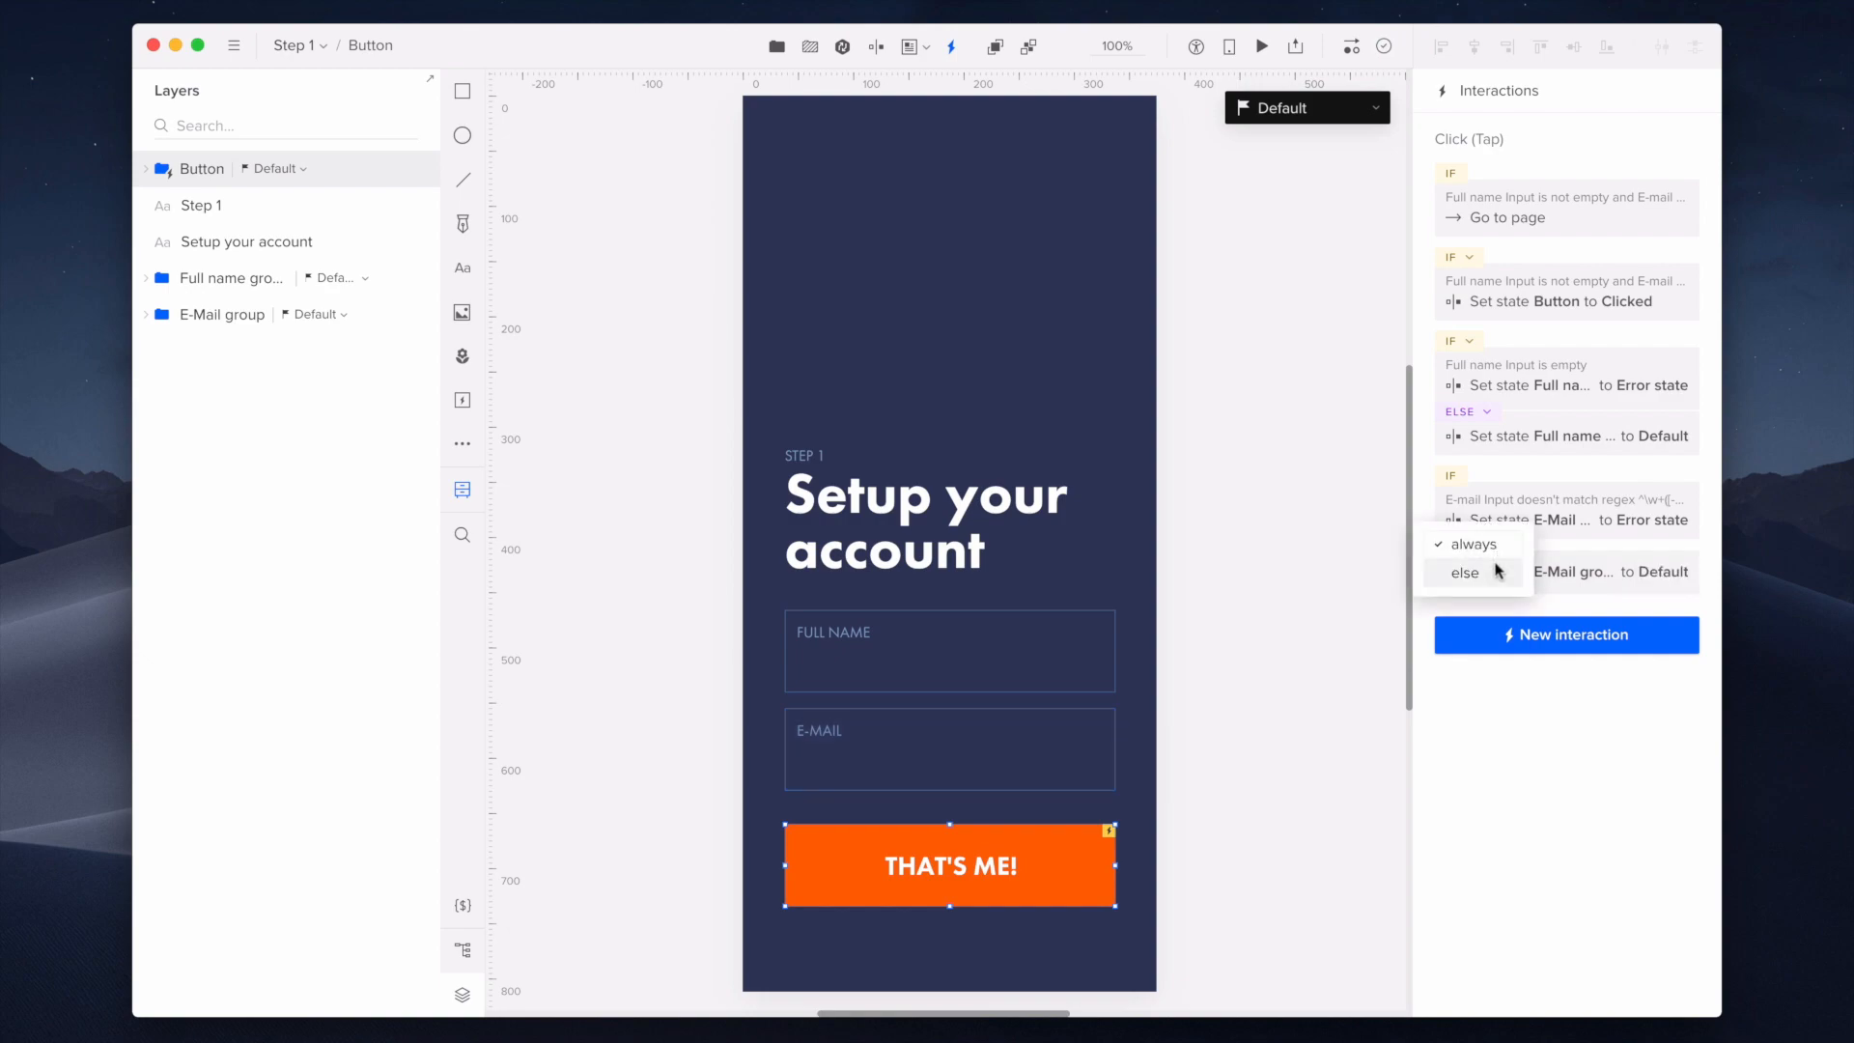
click(1463, 571)
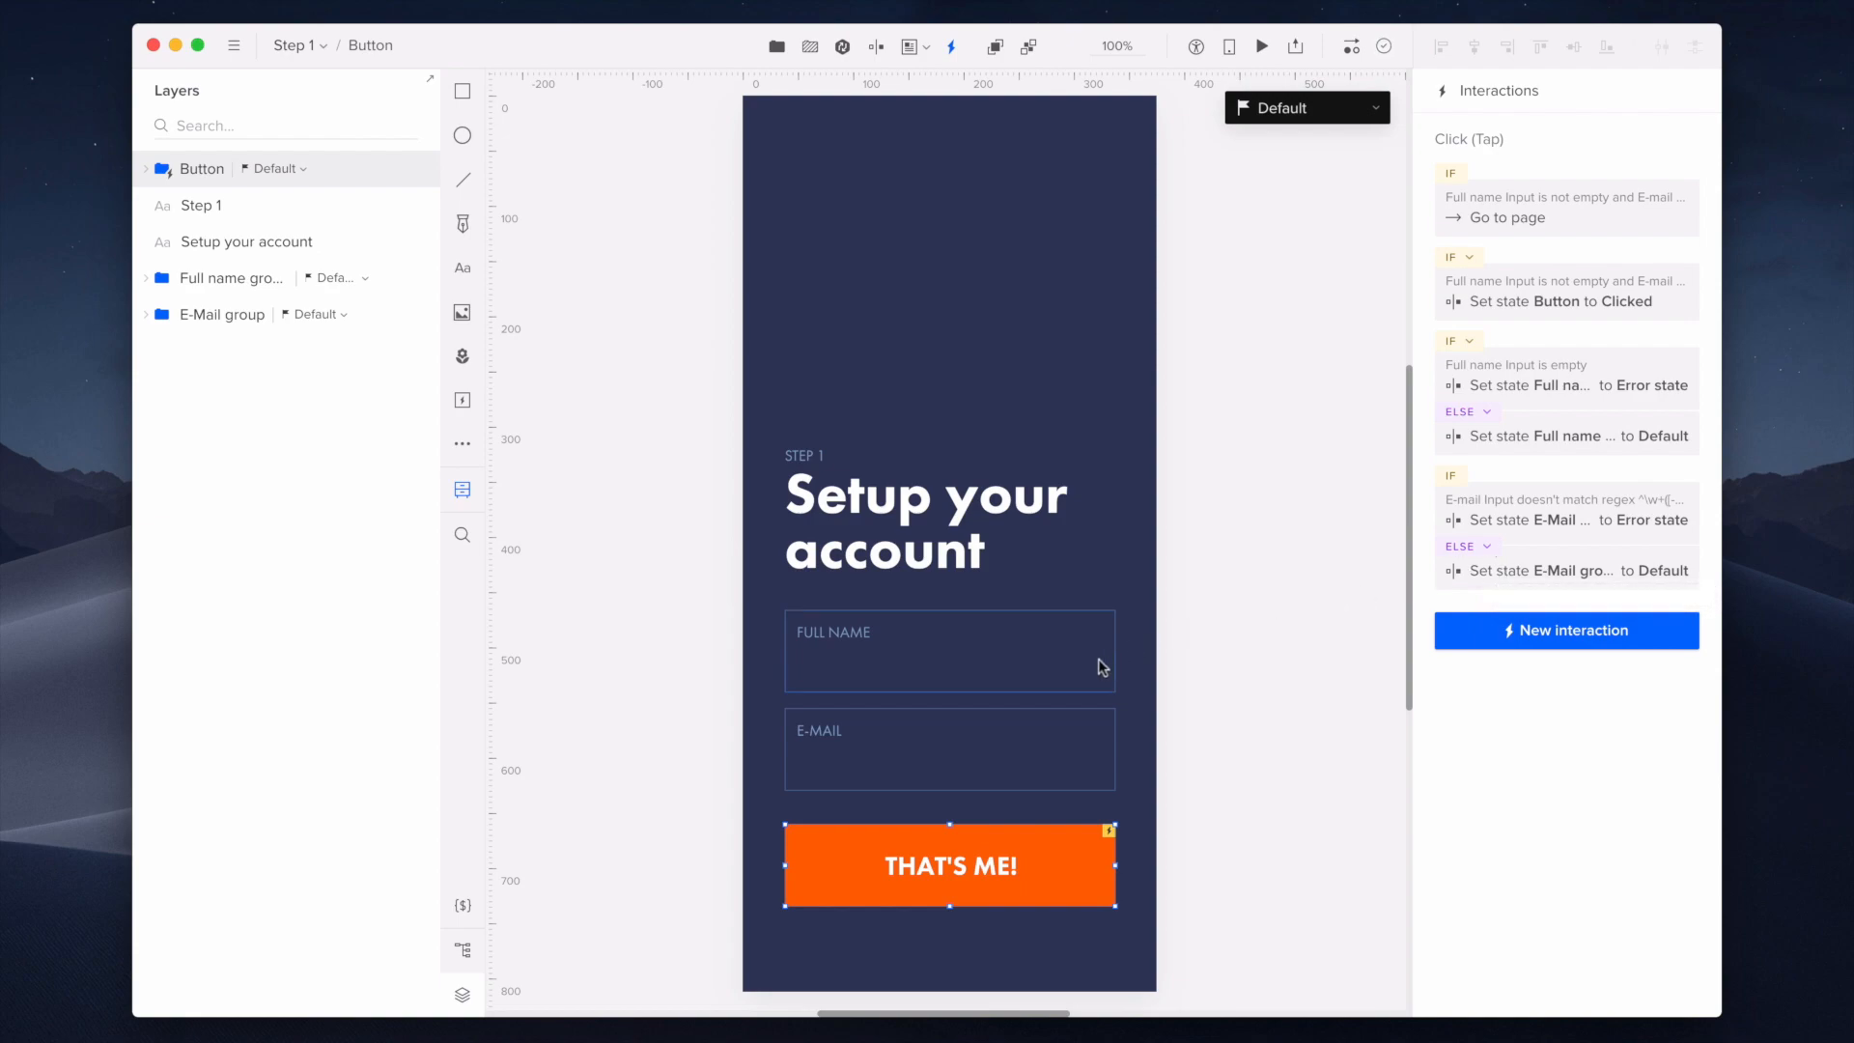
Give Full name Input a Focus interaction that sets the Full name group to Default
click(948, 650)
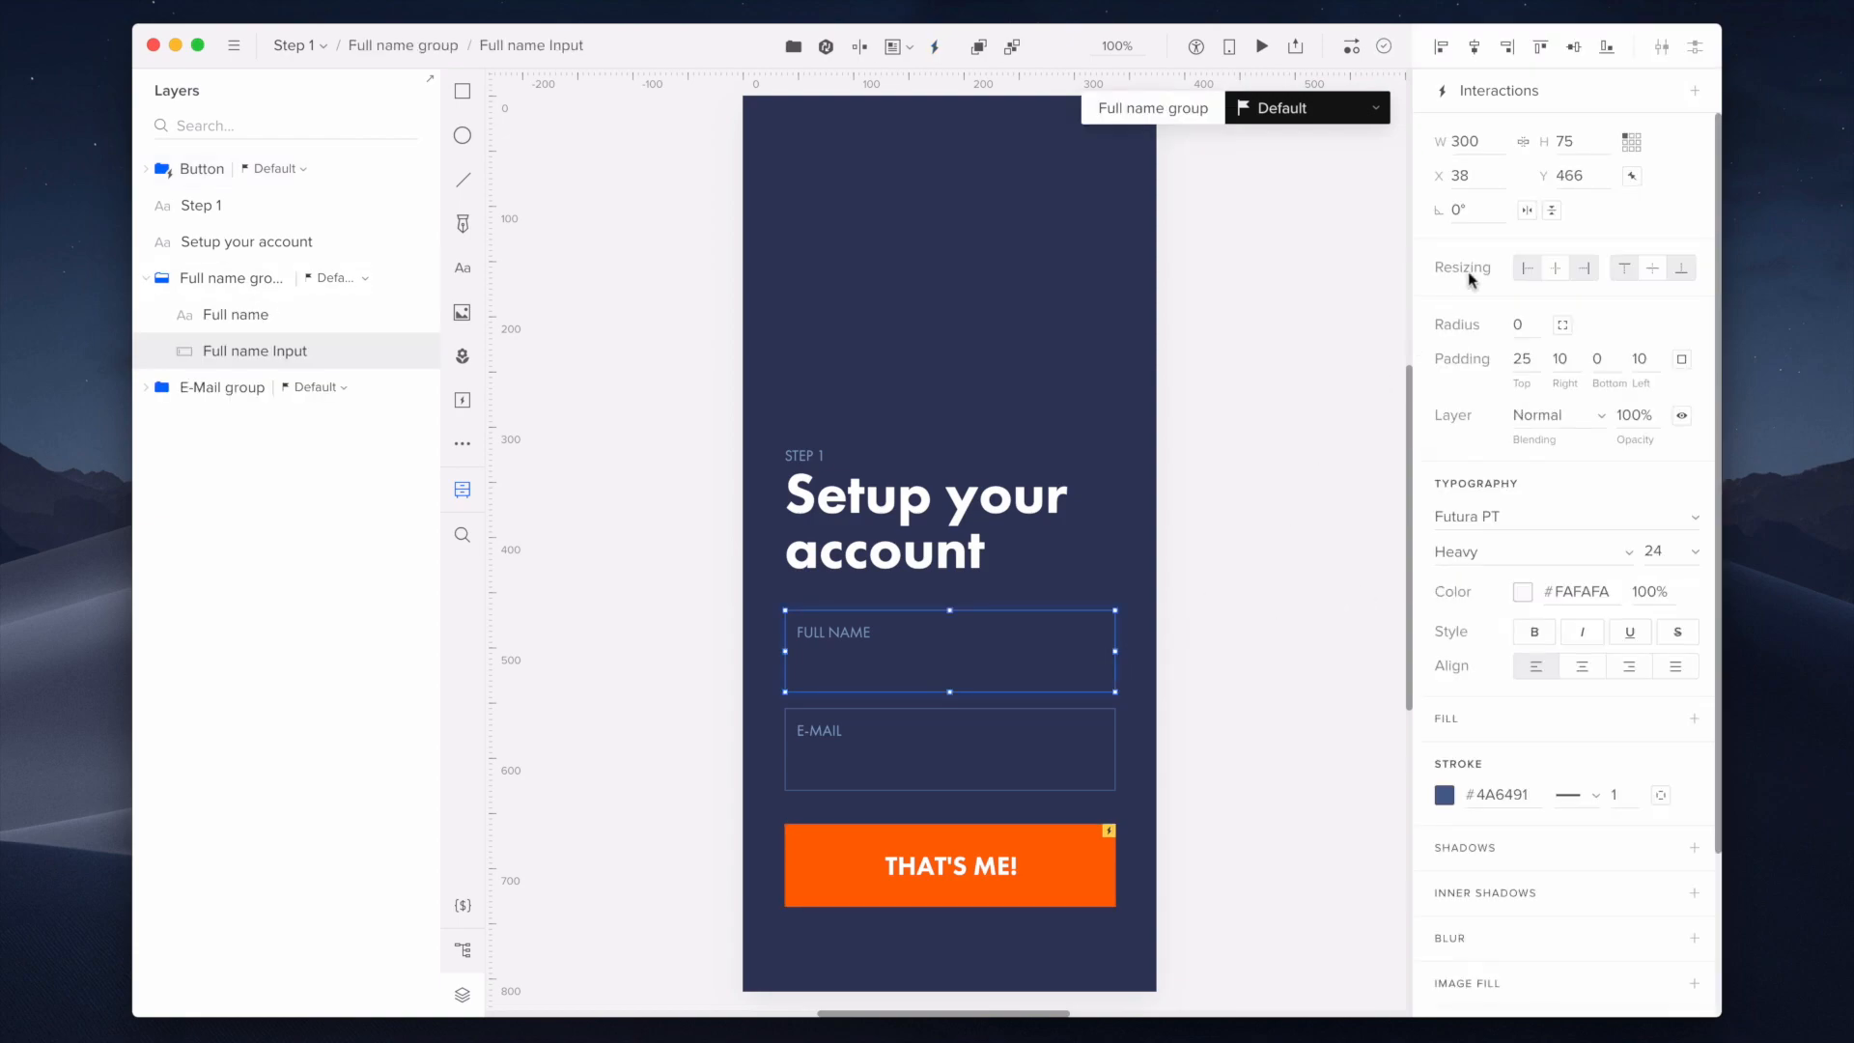
click(1693, 91)
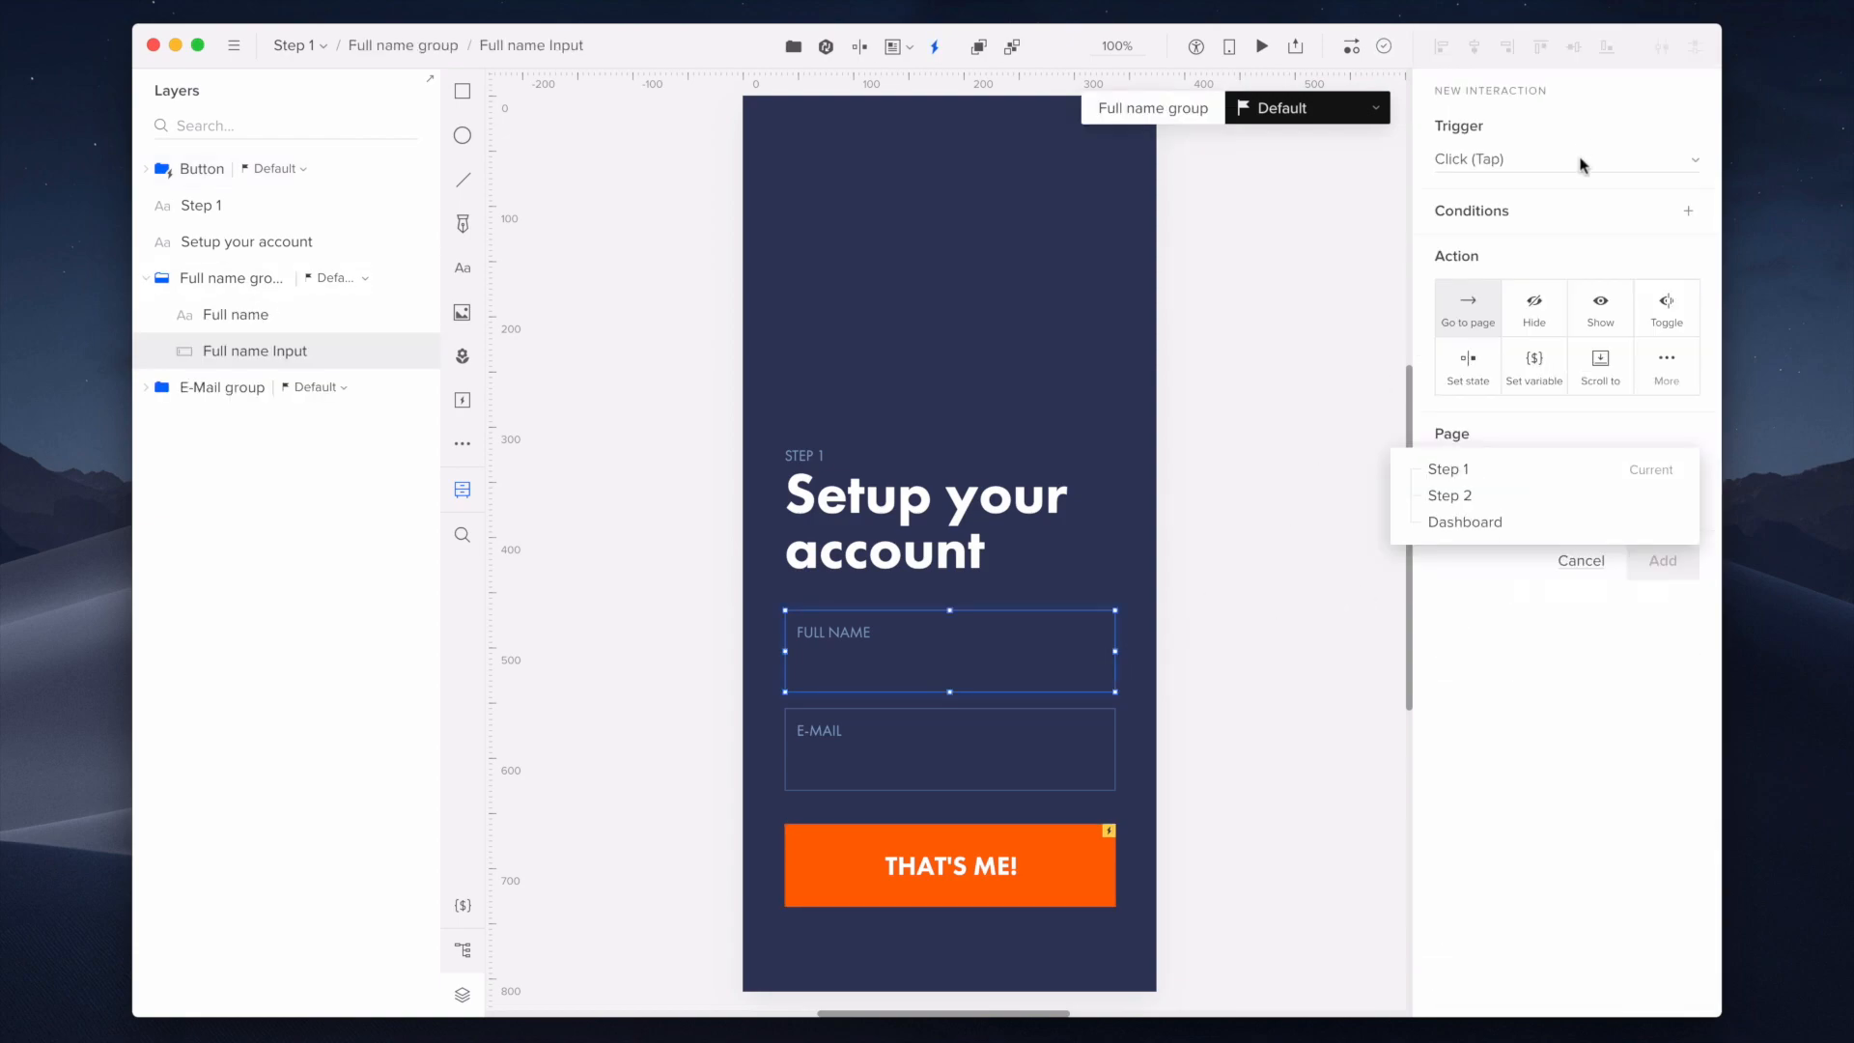
click(1560, 158)
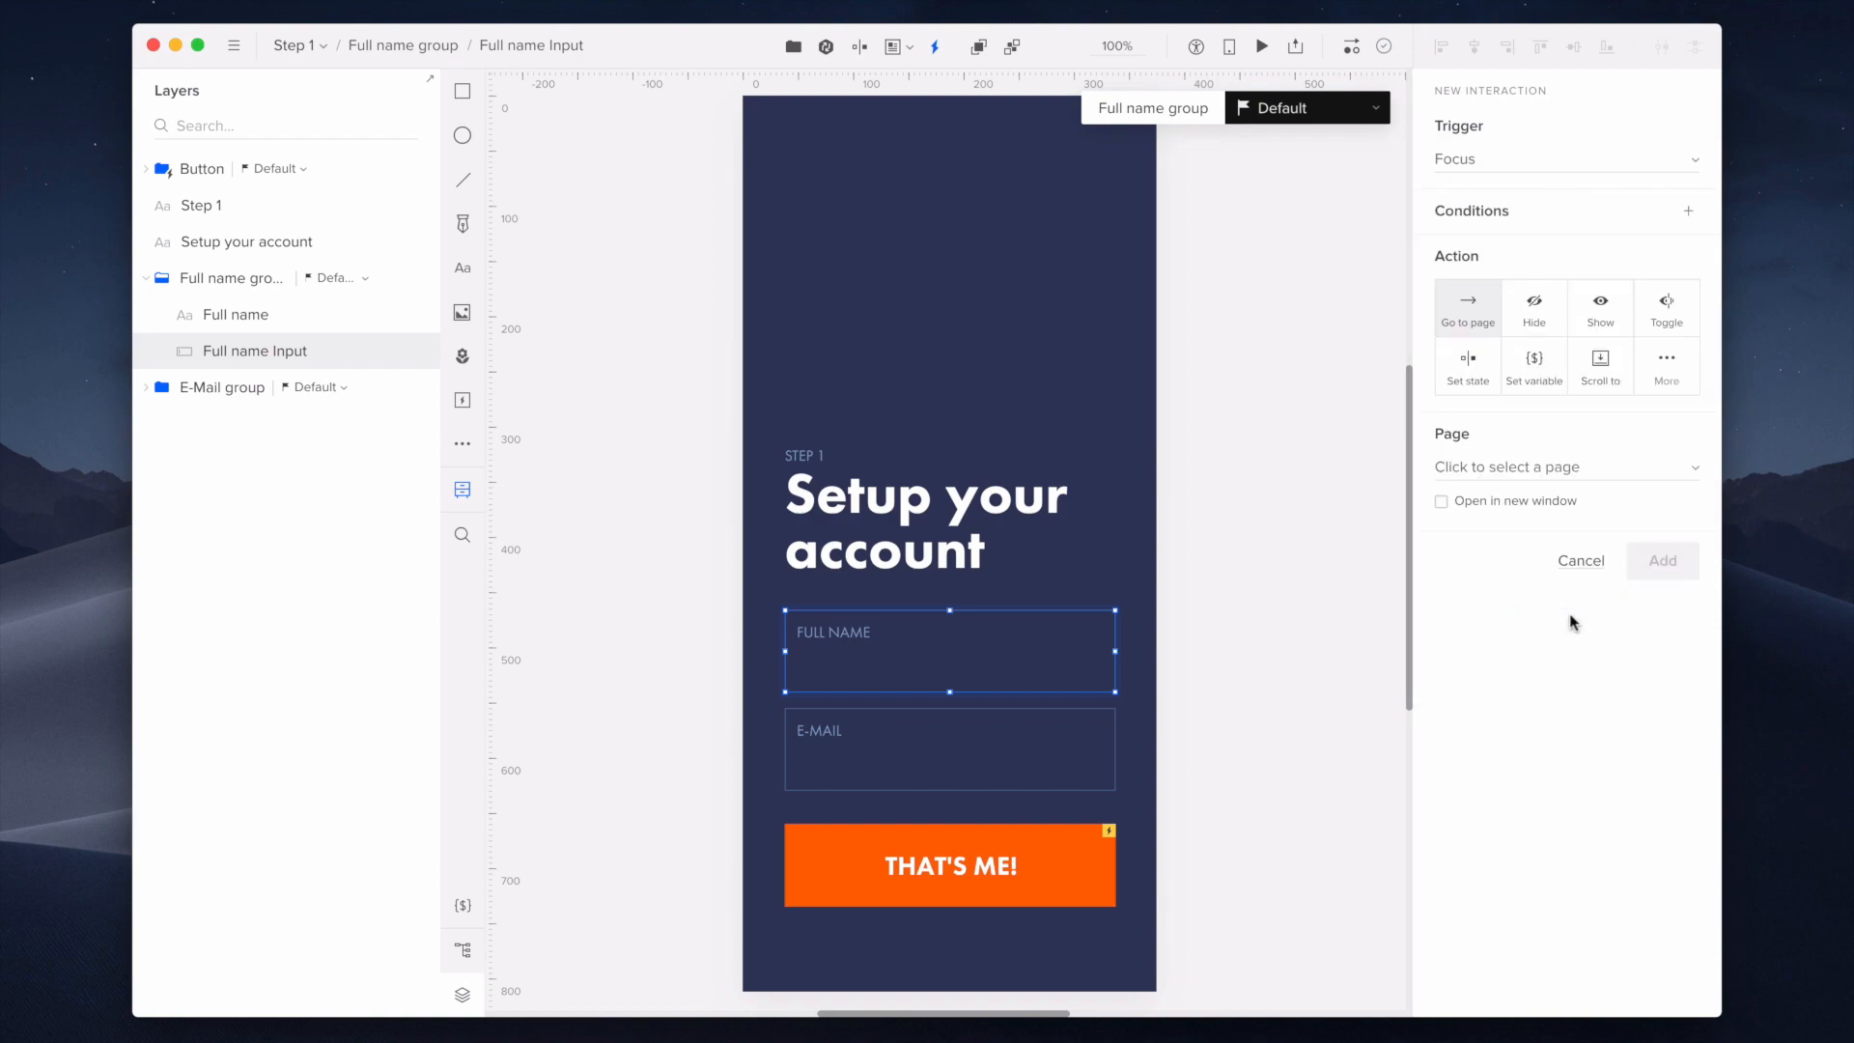
click(1468, 365)
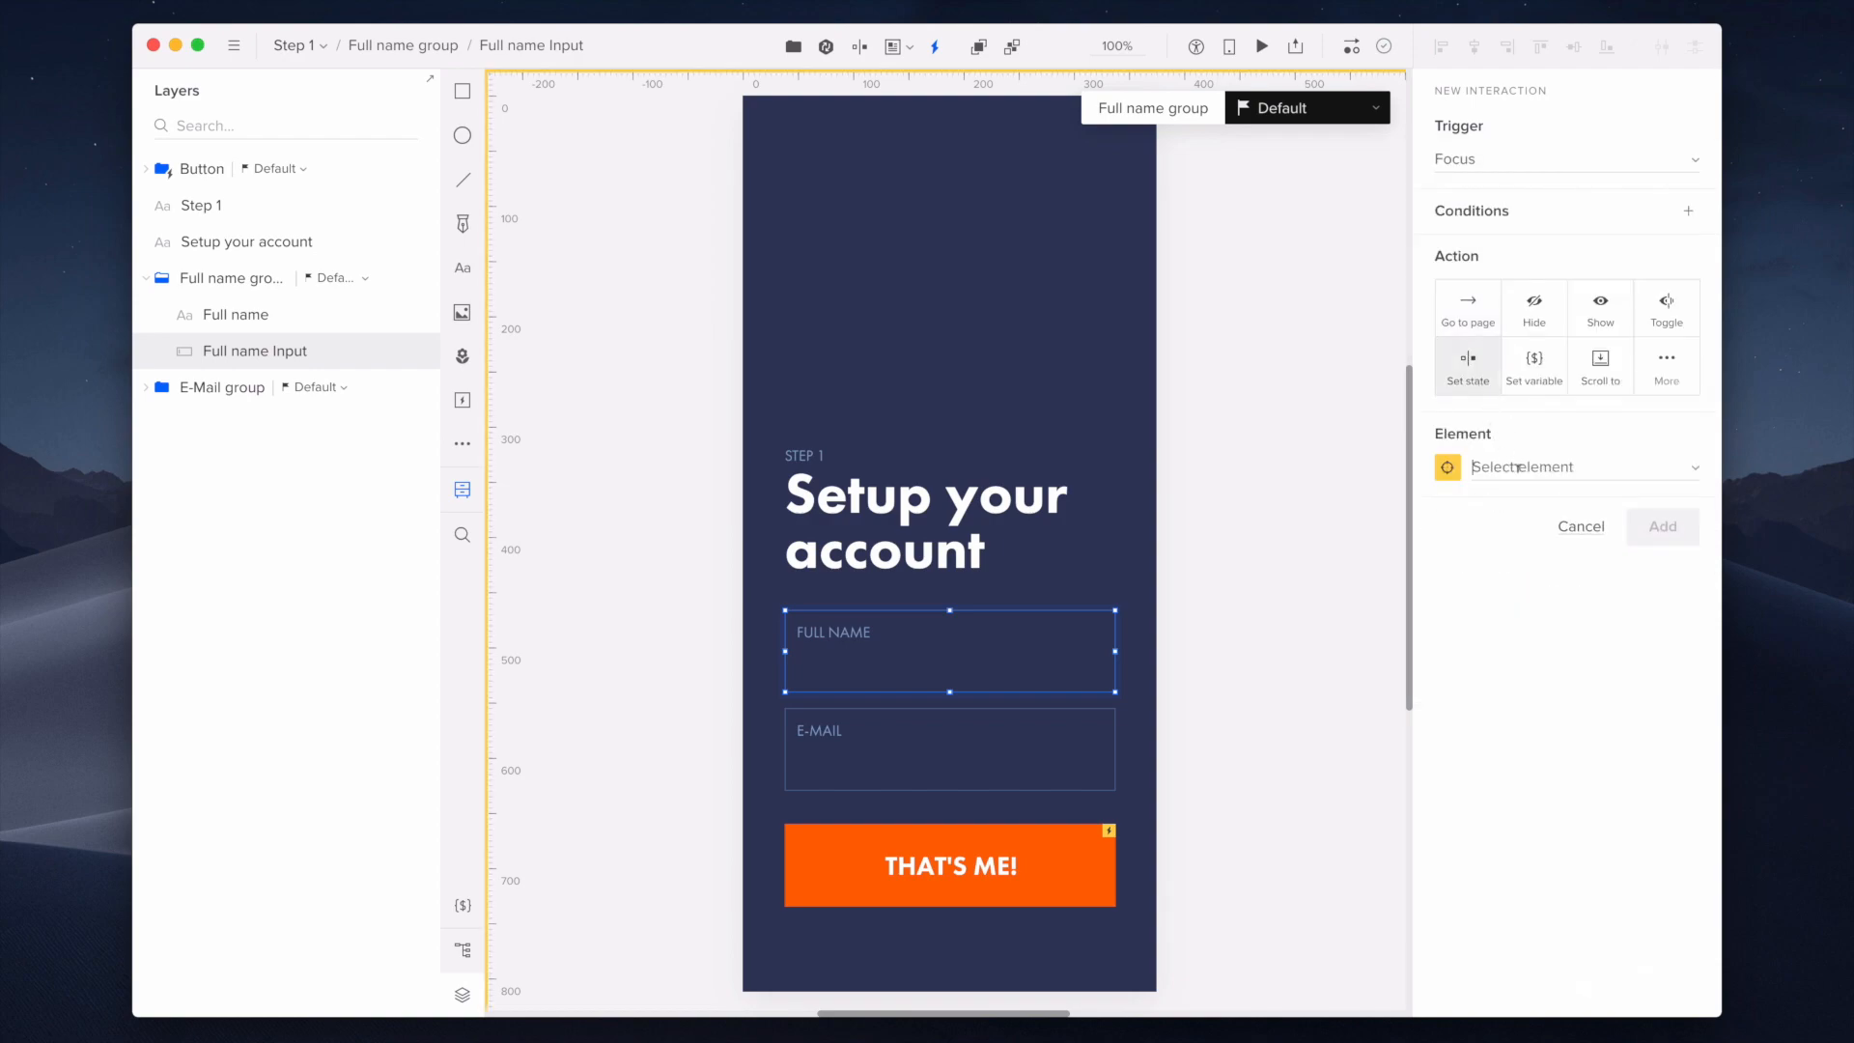
click(1582, 465)
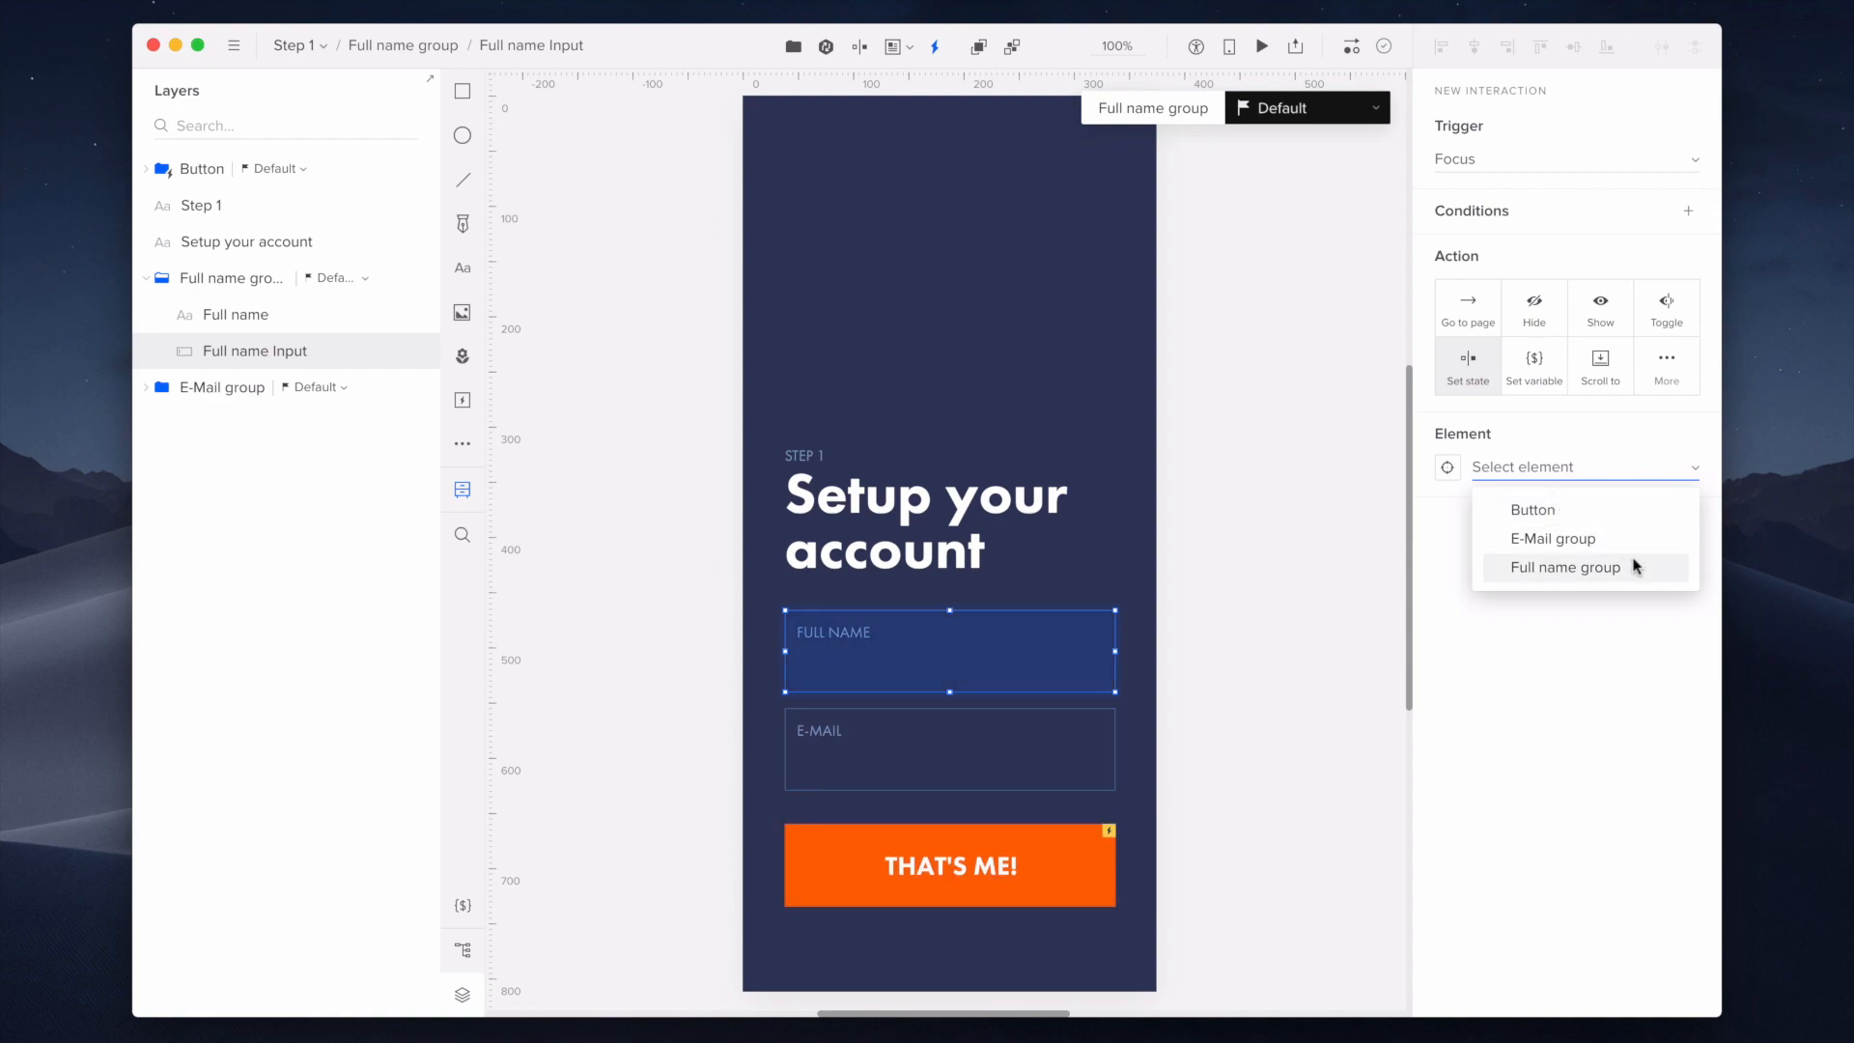
click(1566, 565)
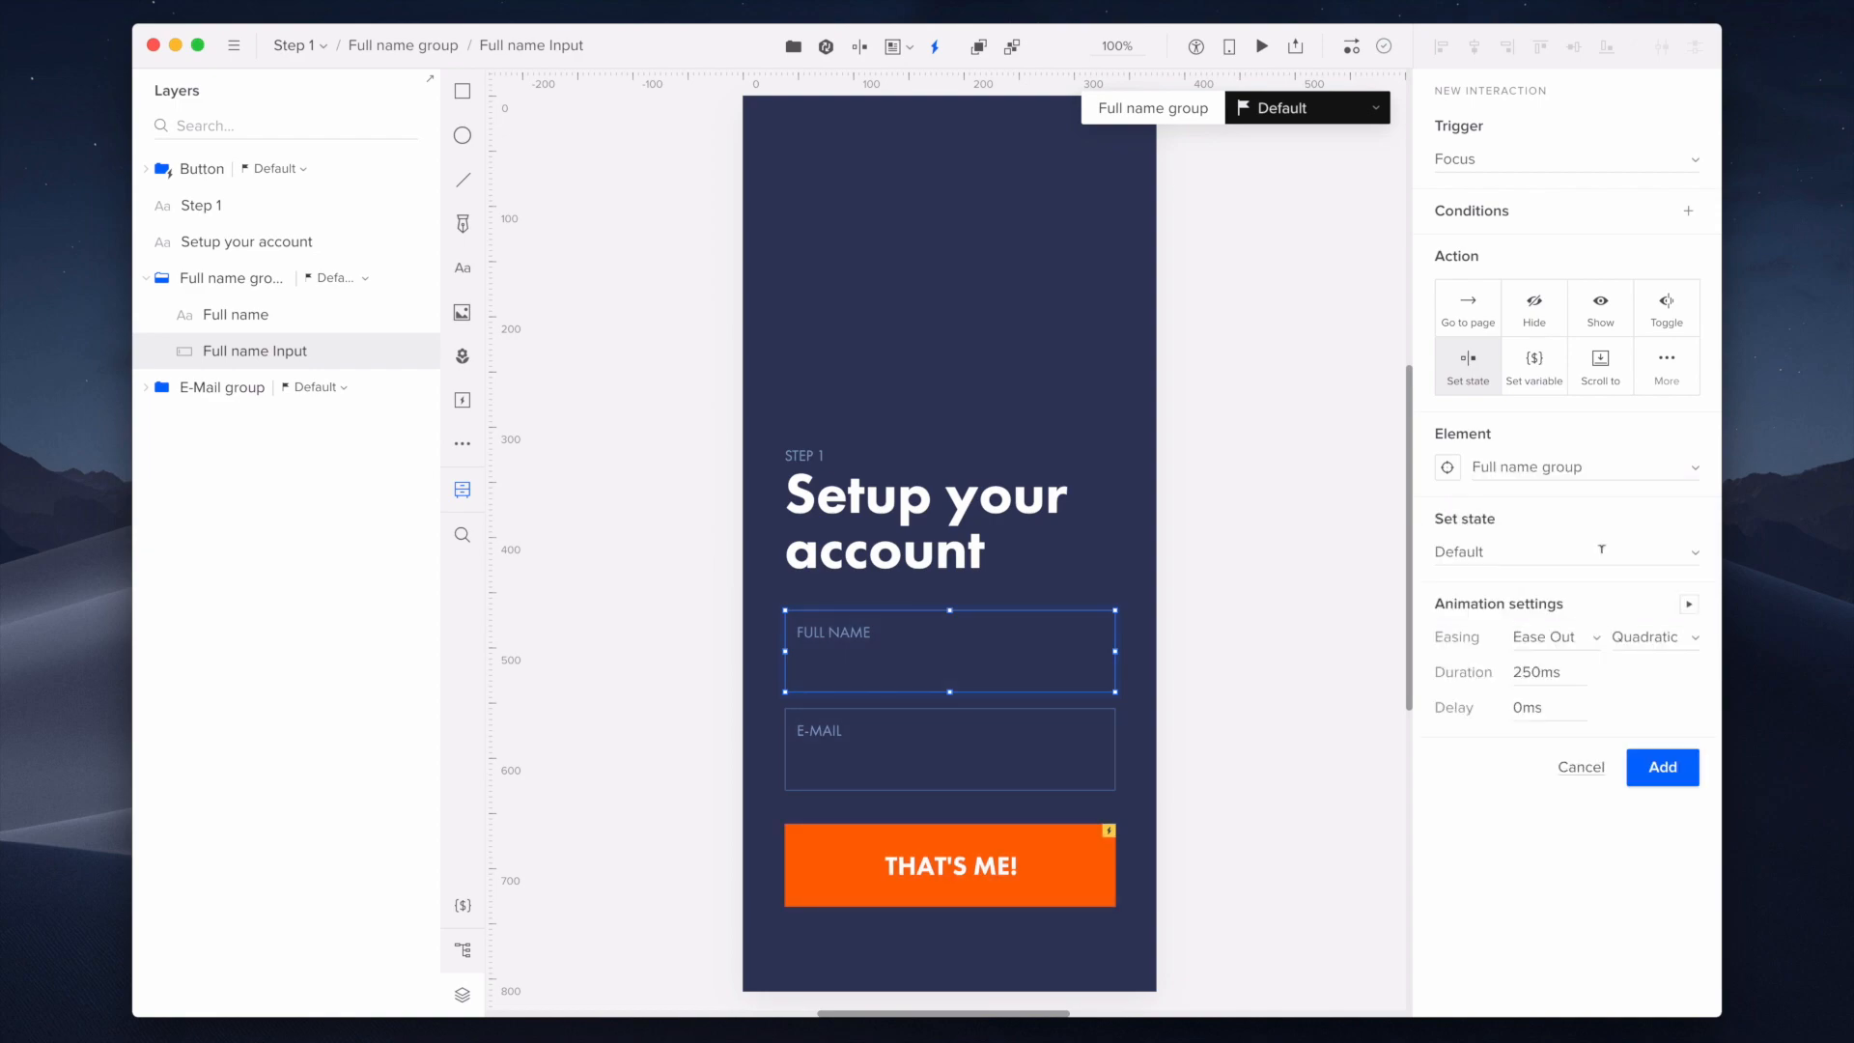
click(1661, 766)
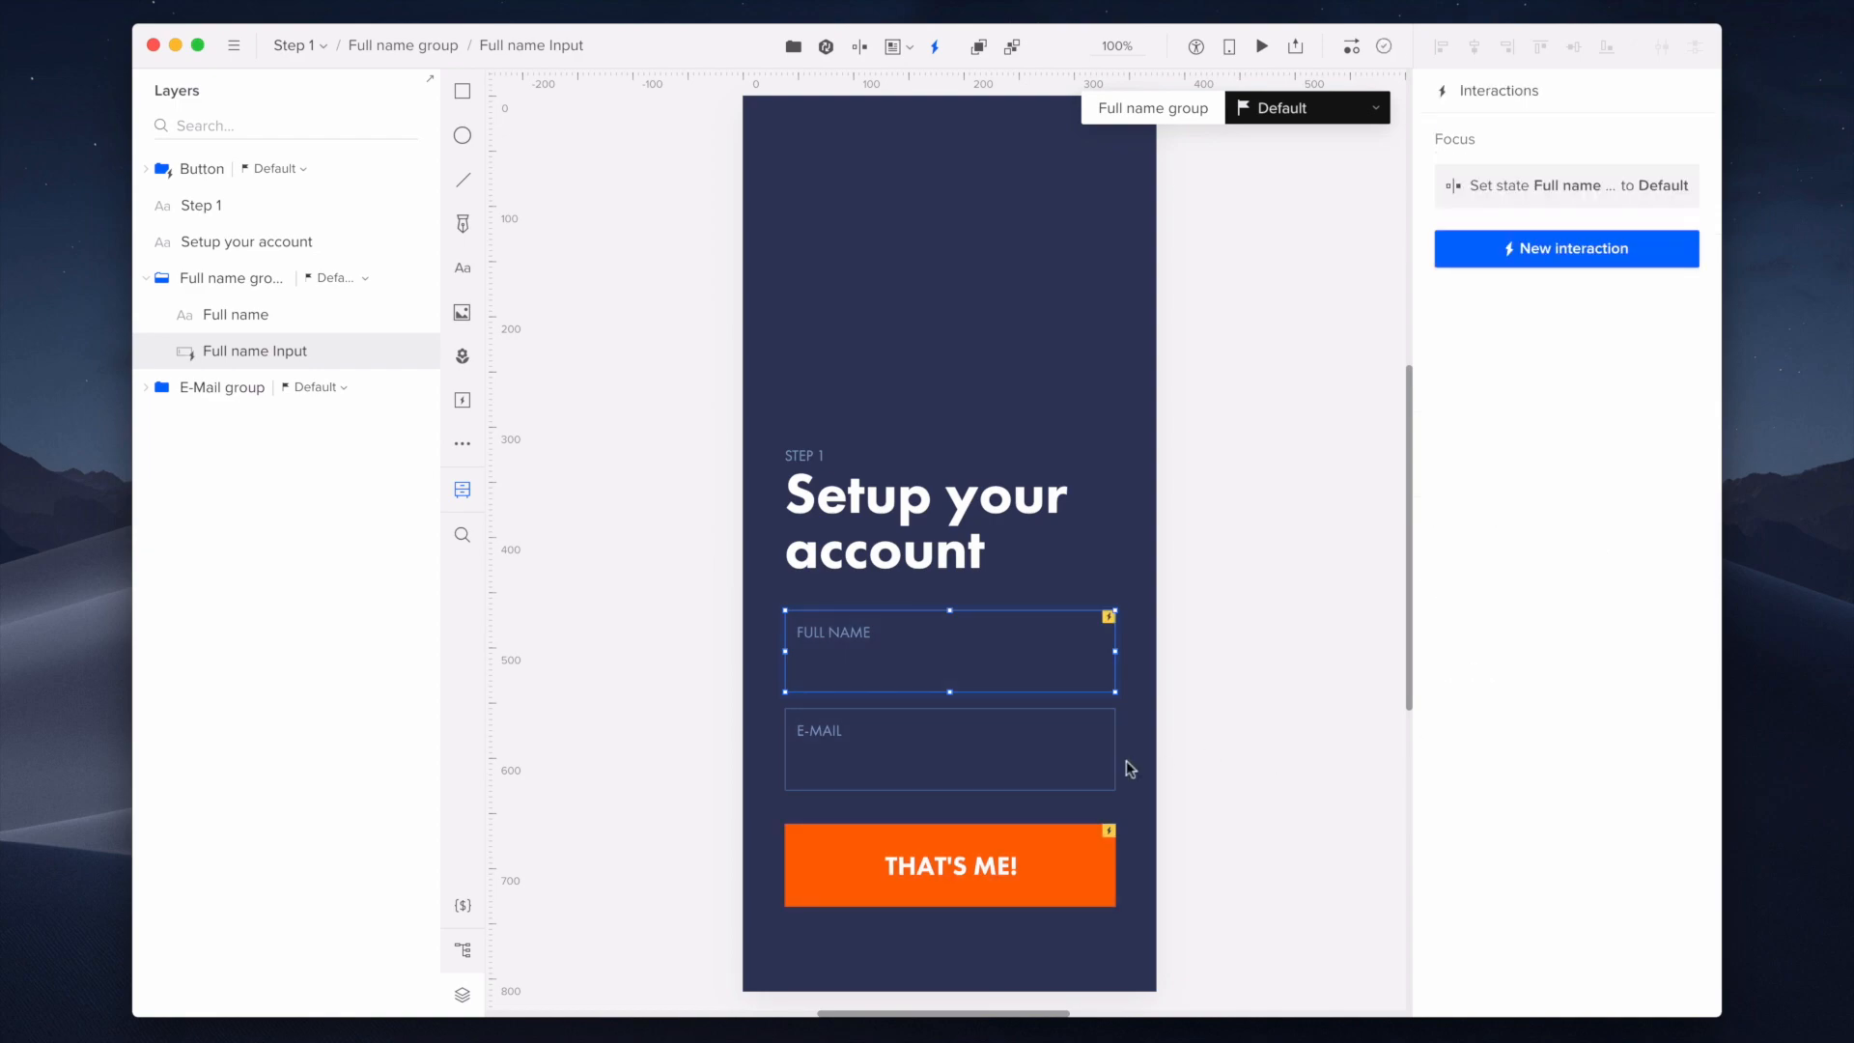
Give E-mail Input a Focus interaction setting the E-Mail group to Default, and start the preview
click(1565, 249)
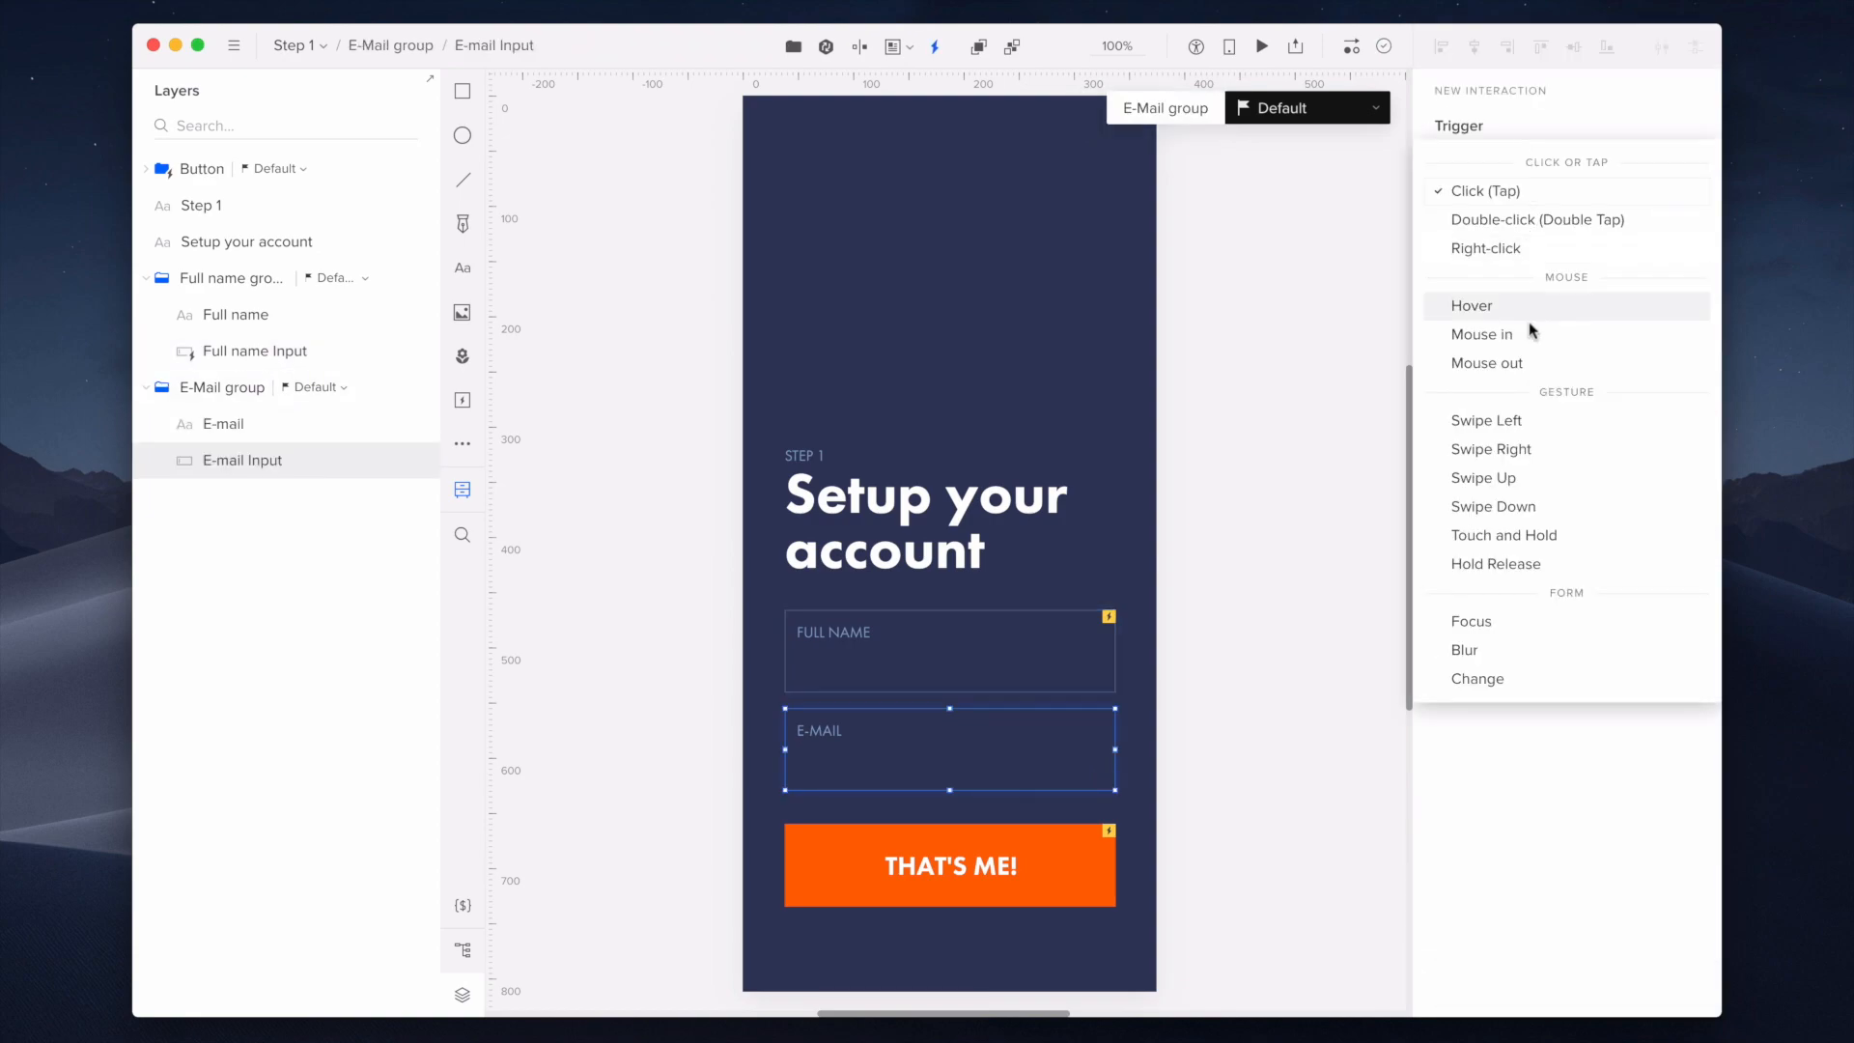
click(1471, 620)
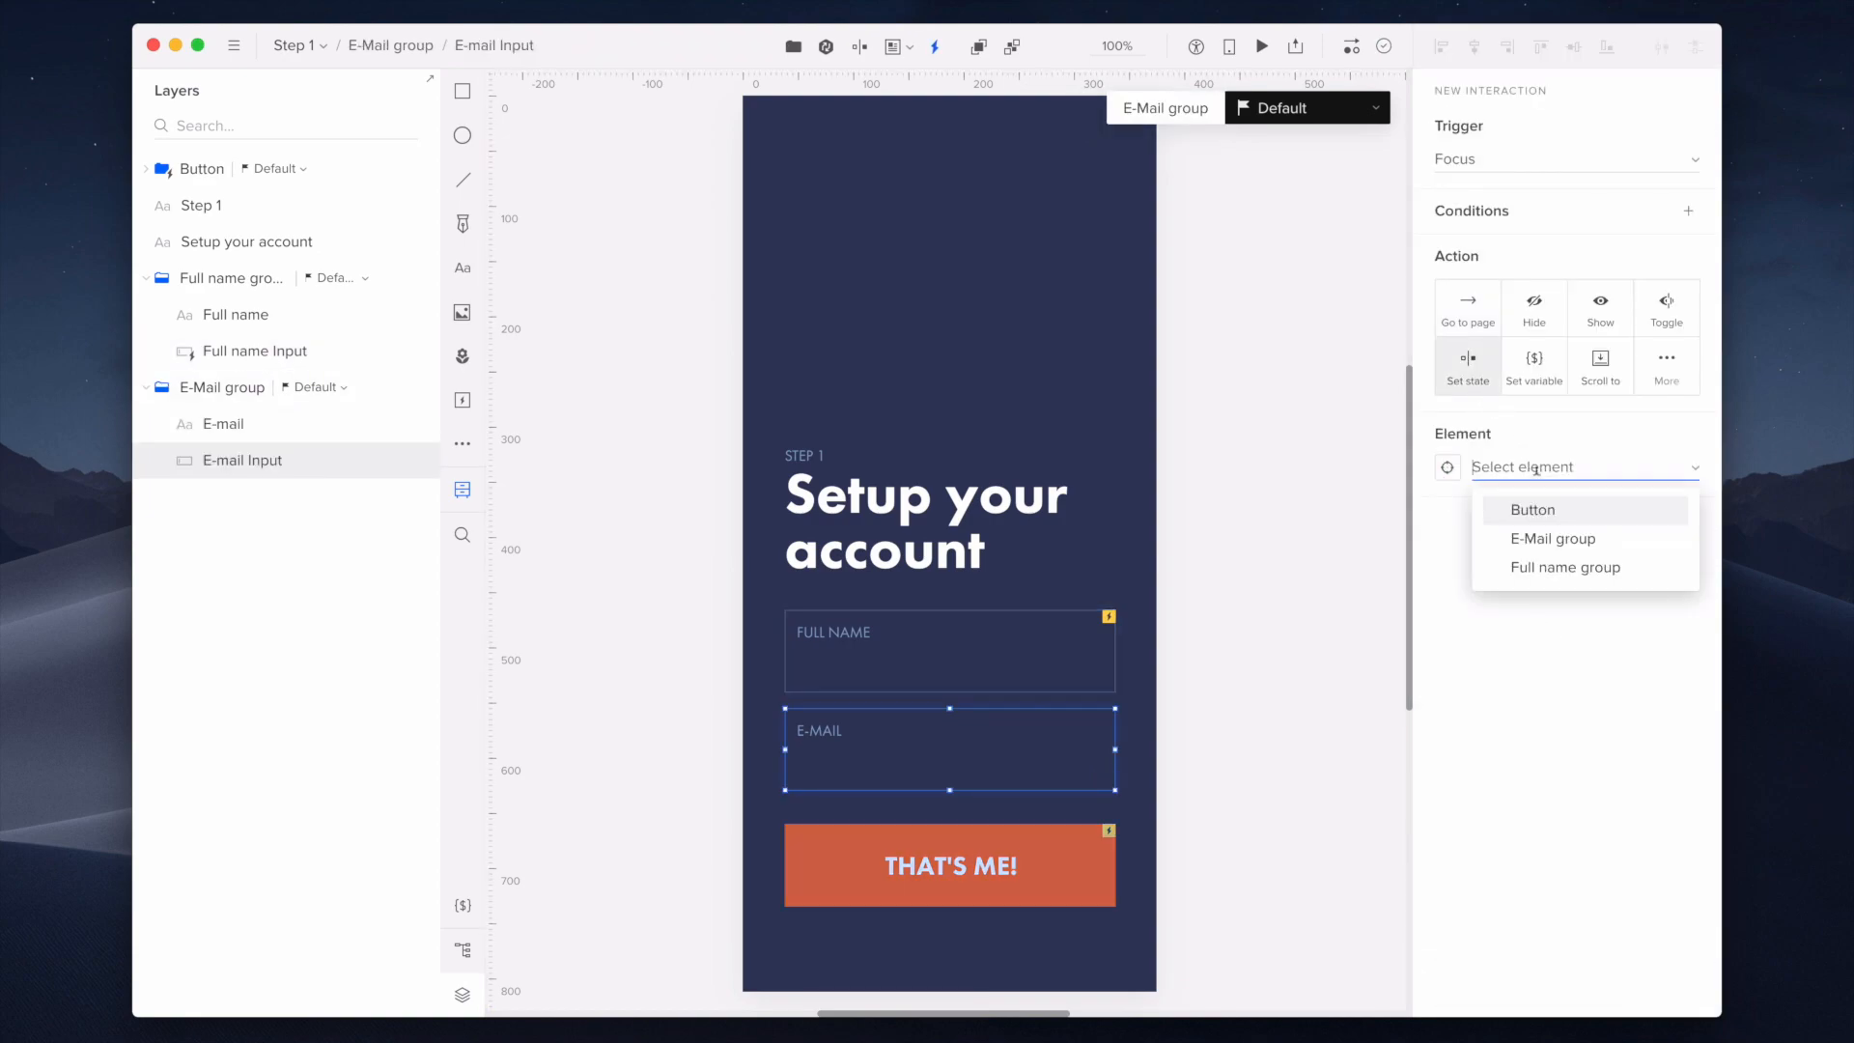
click(1553, 539)
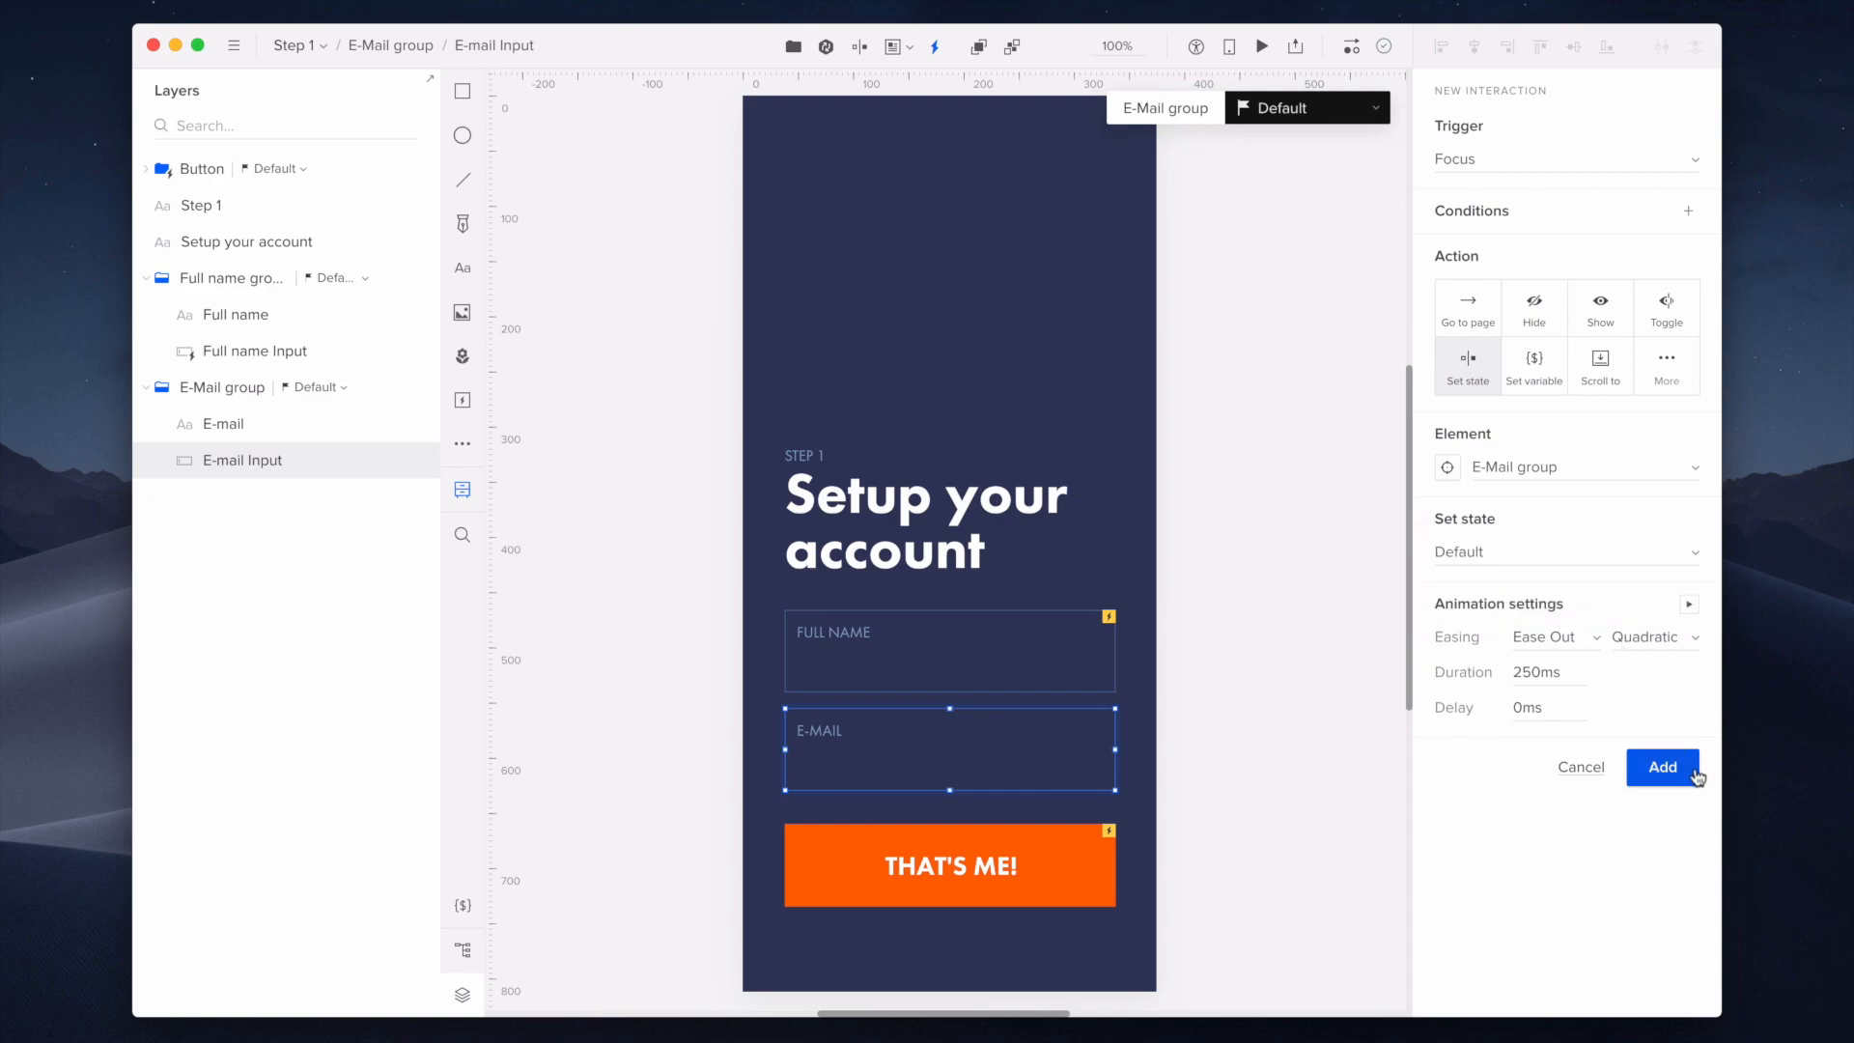
click(1660, 766)
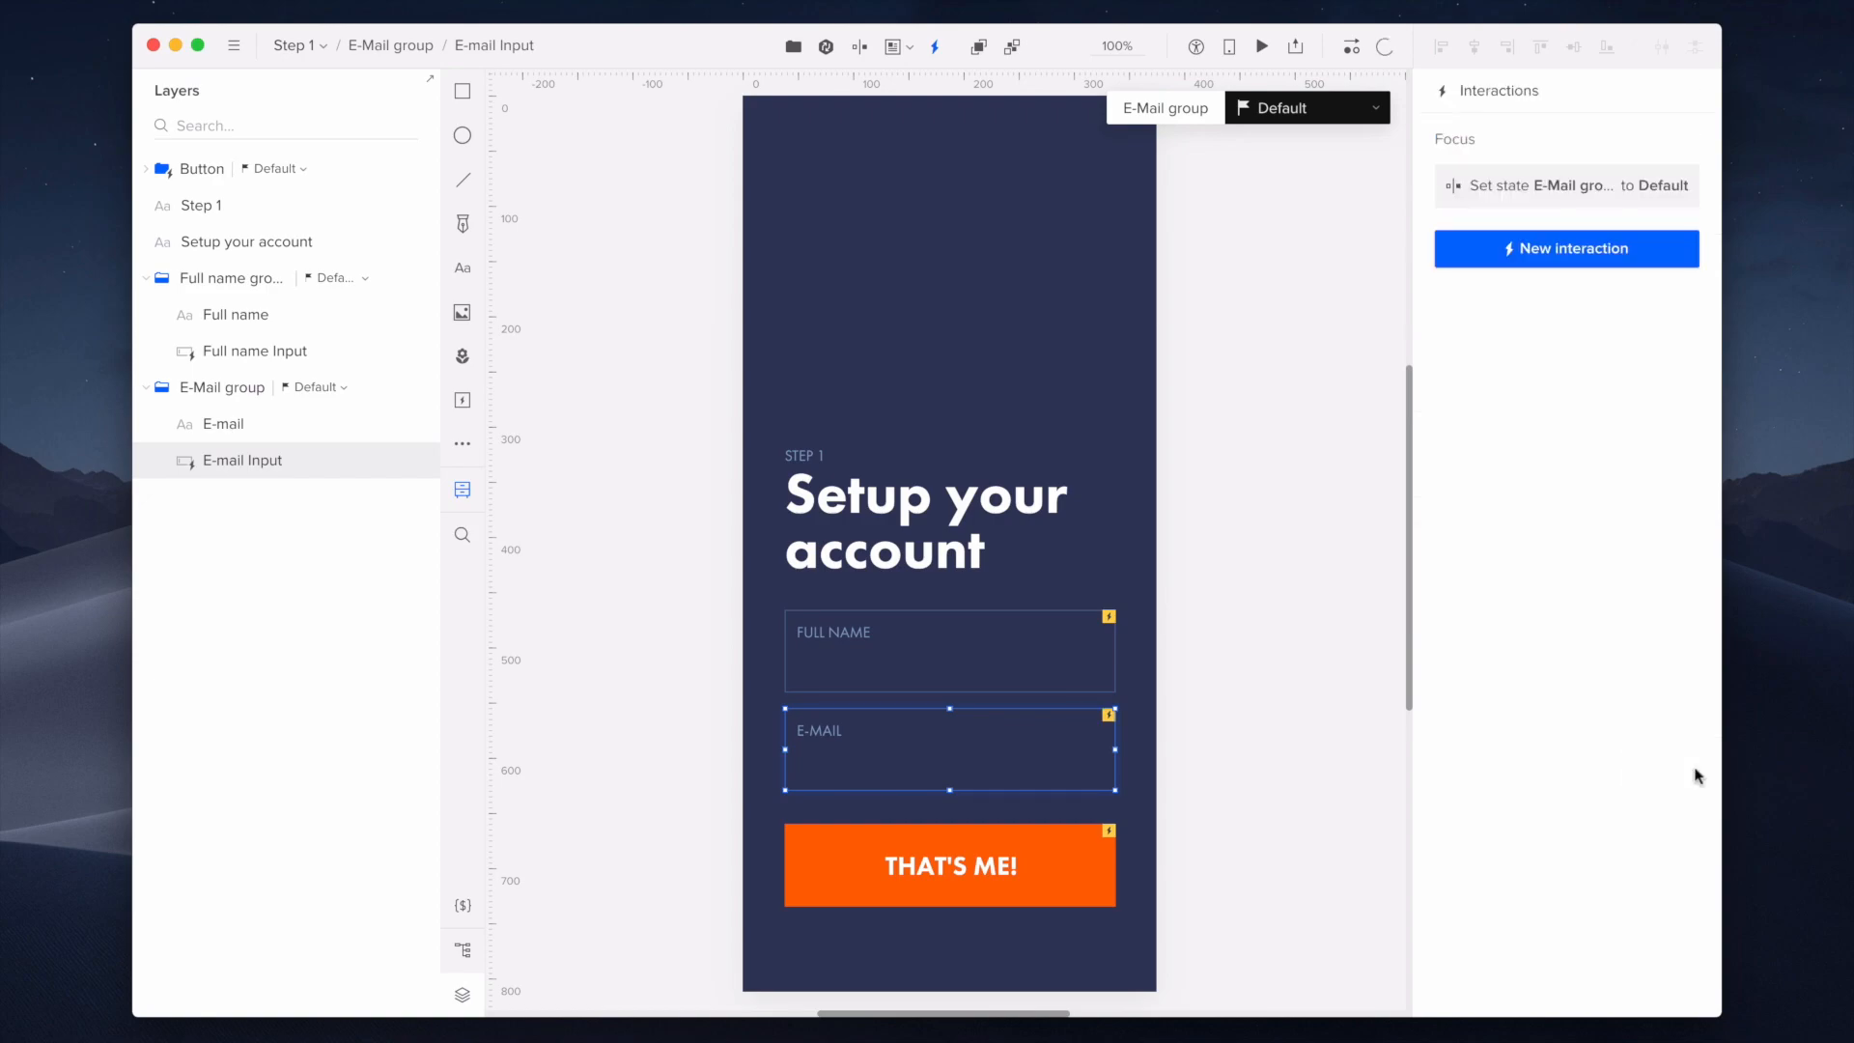
click(1261, 46)
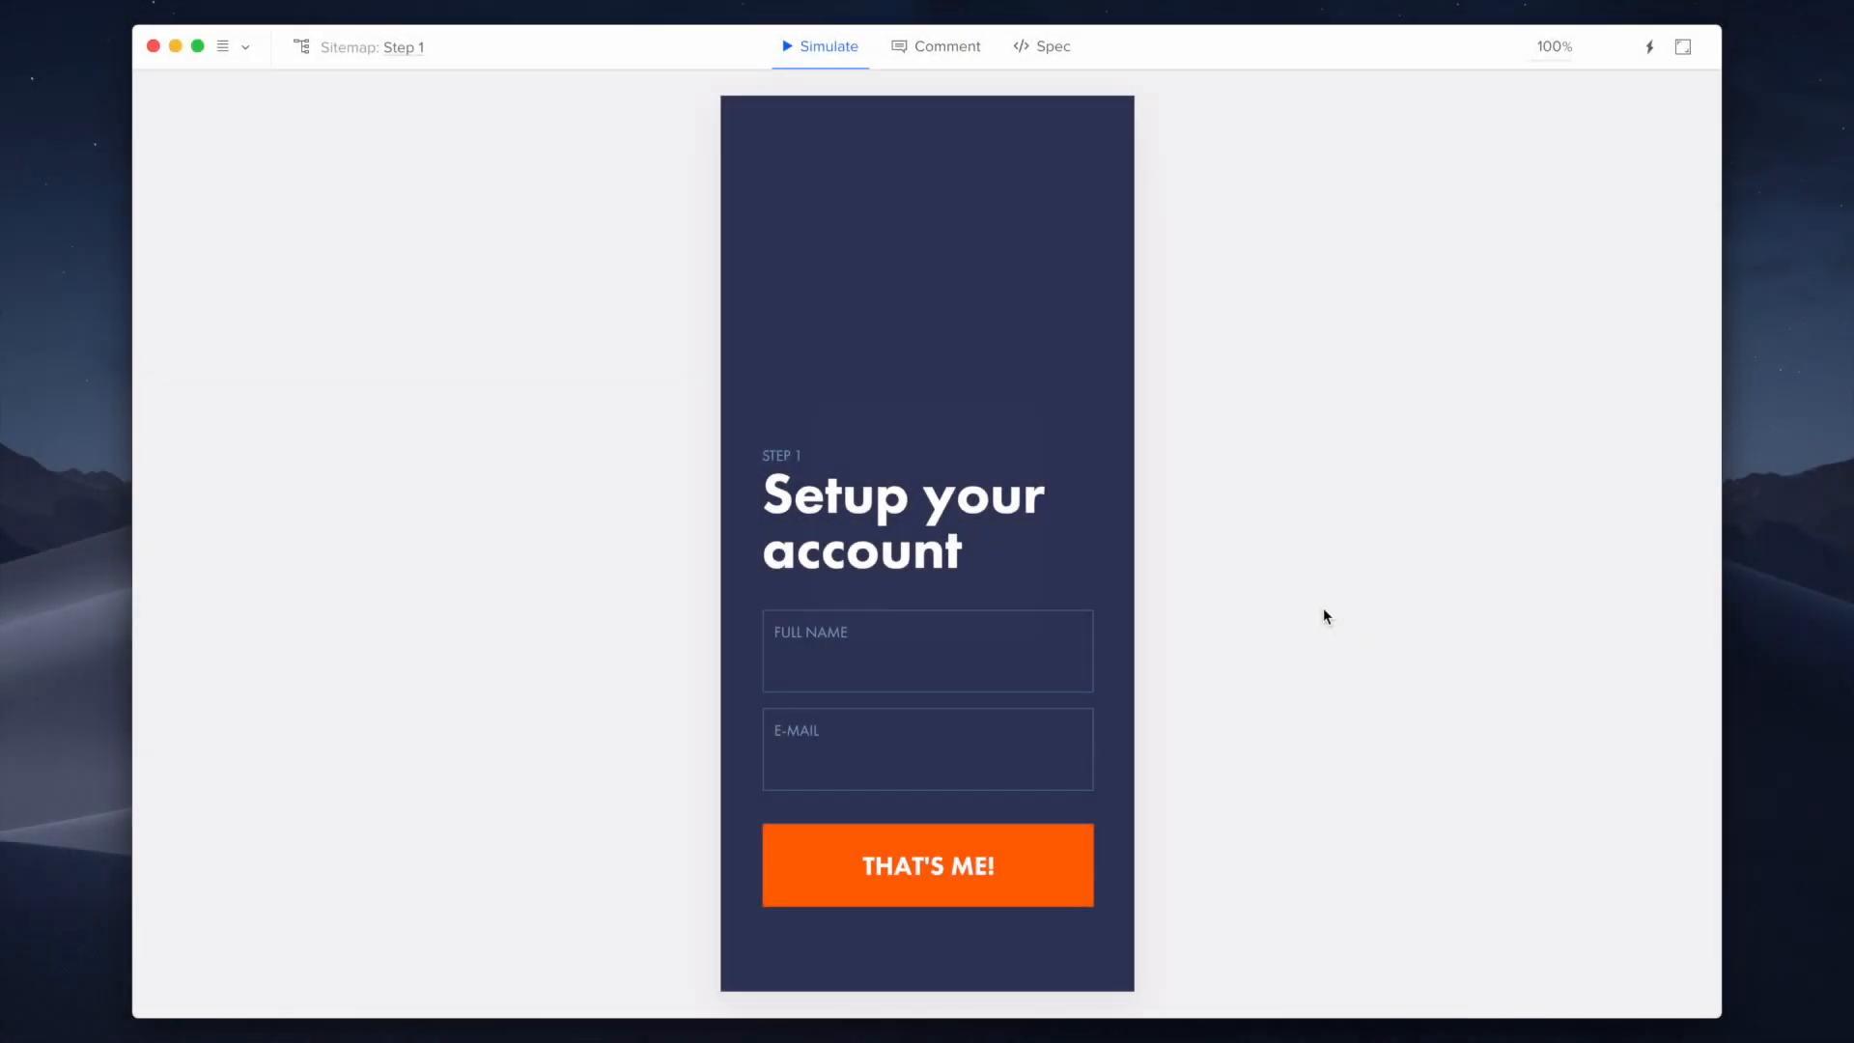
mouse_move(1068, 861)
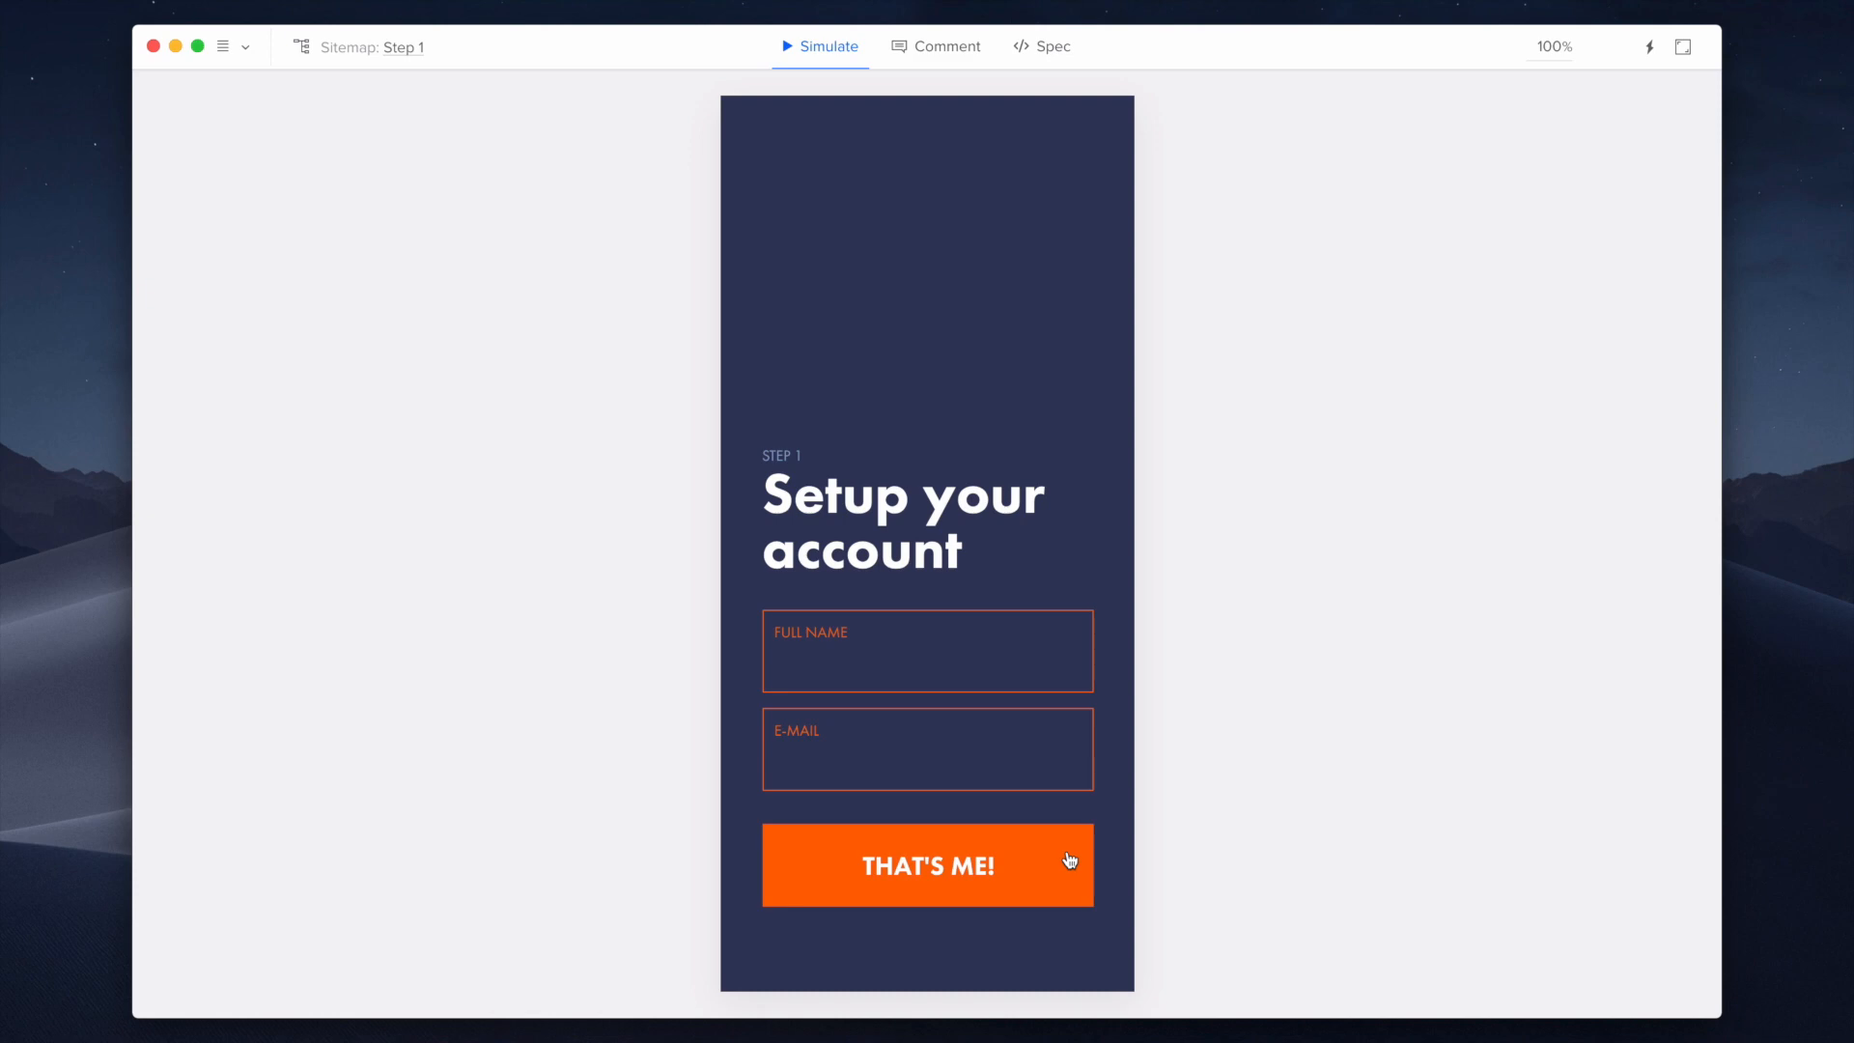
click(927, 651)
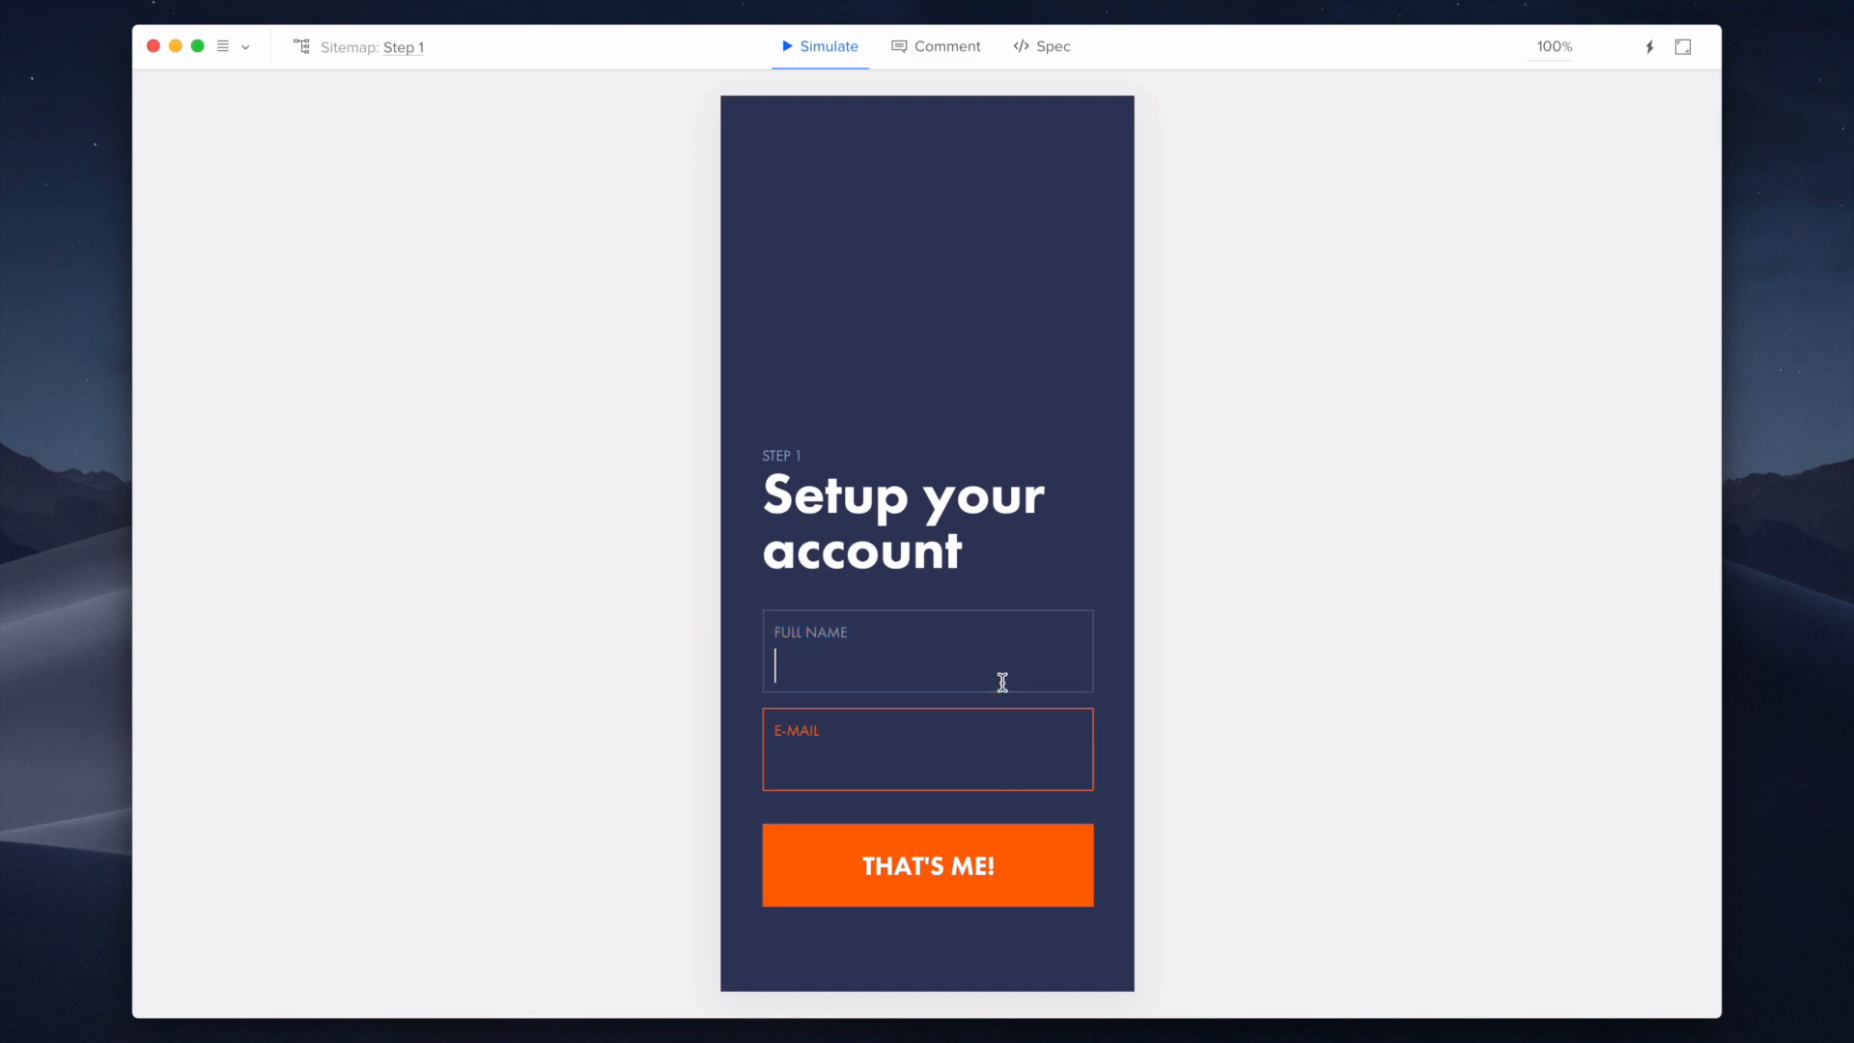
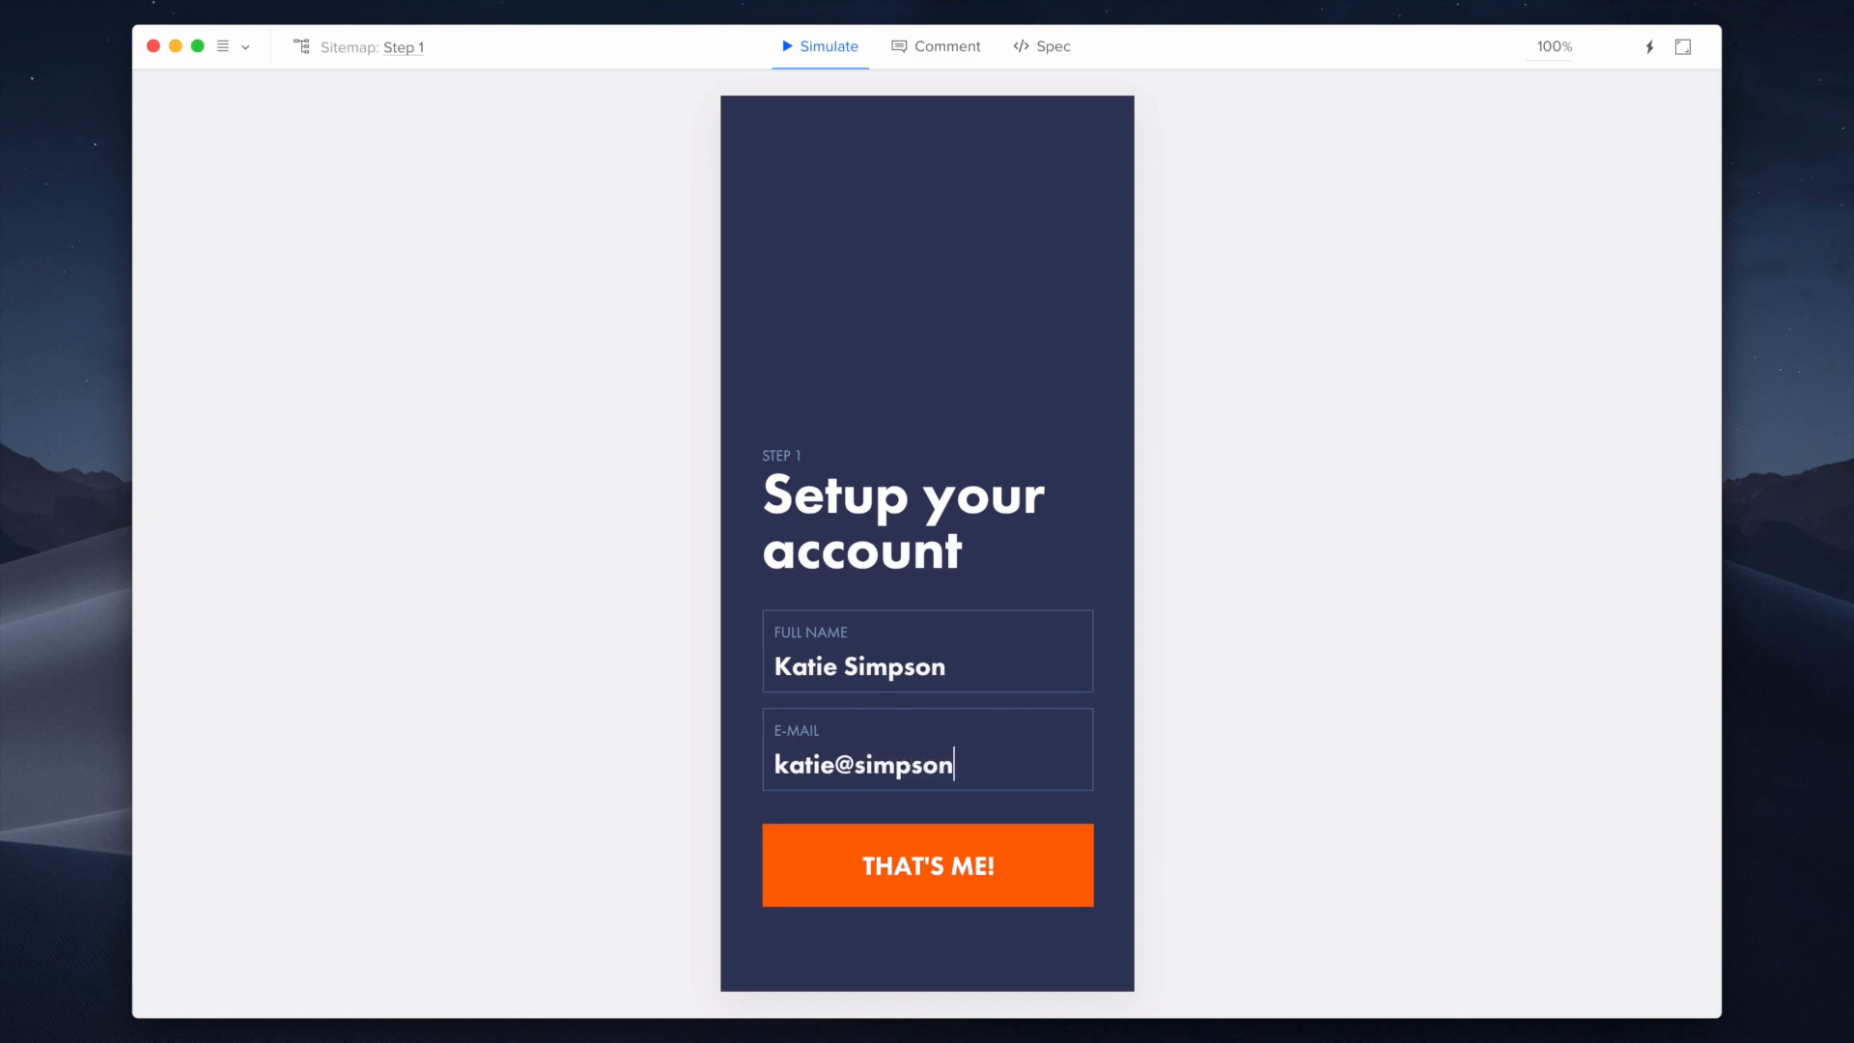
click(927, 865)
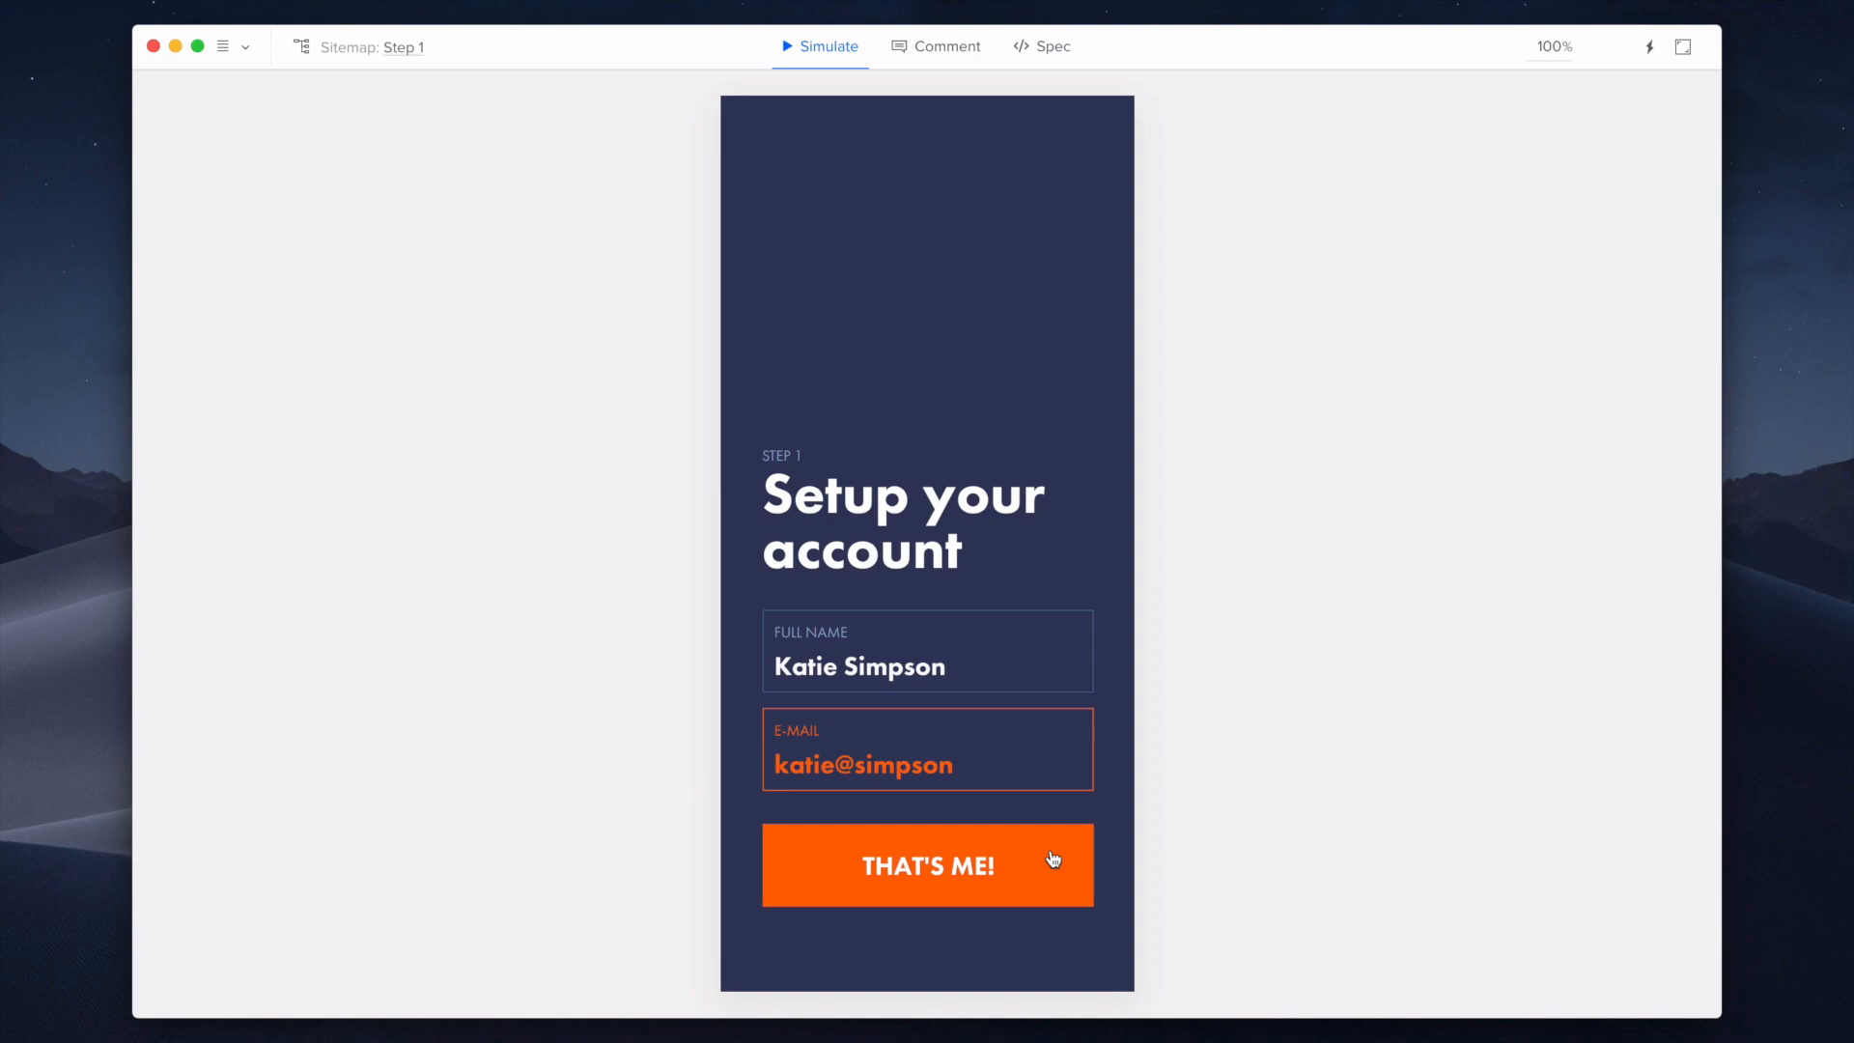
text(.)
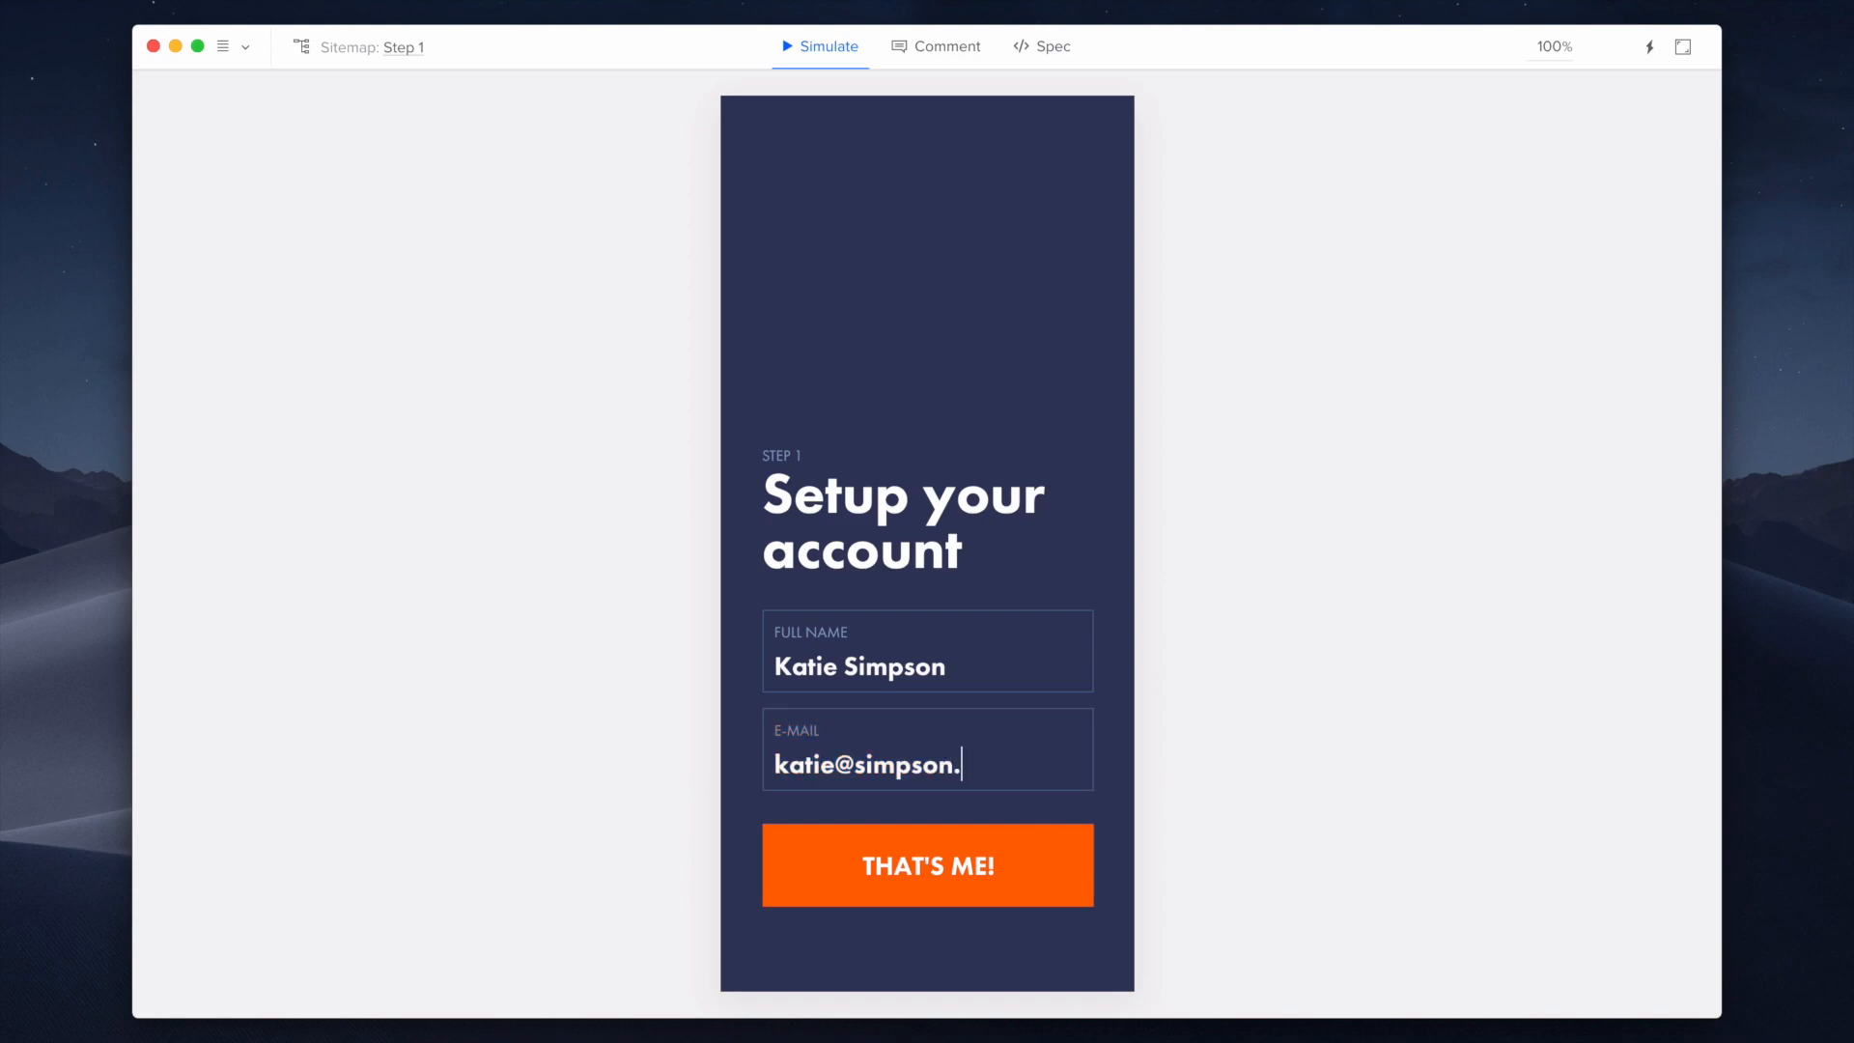
text(com)
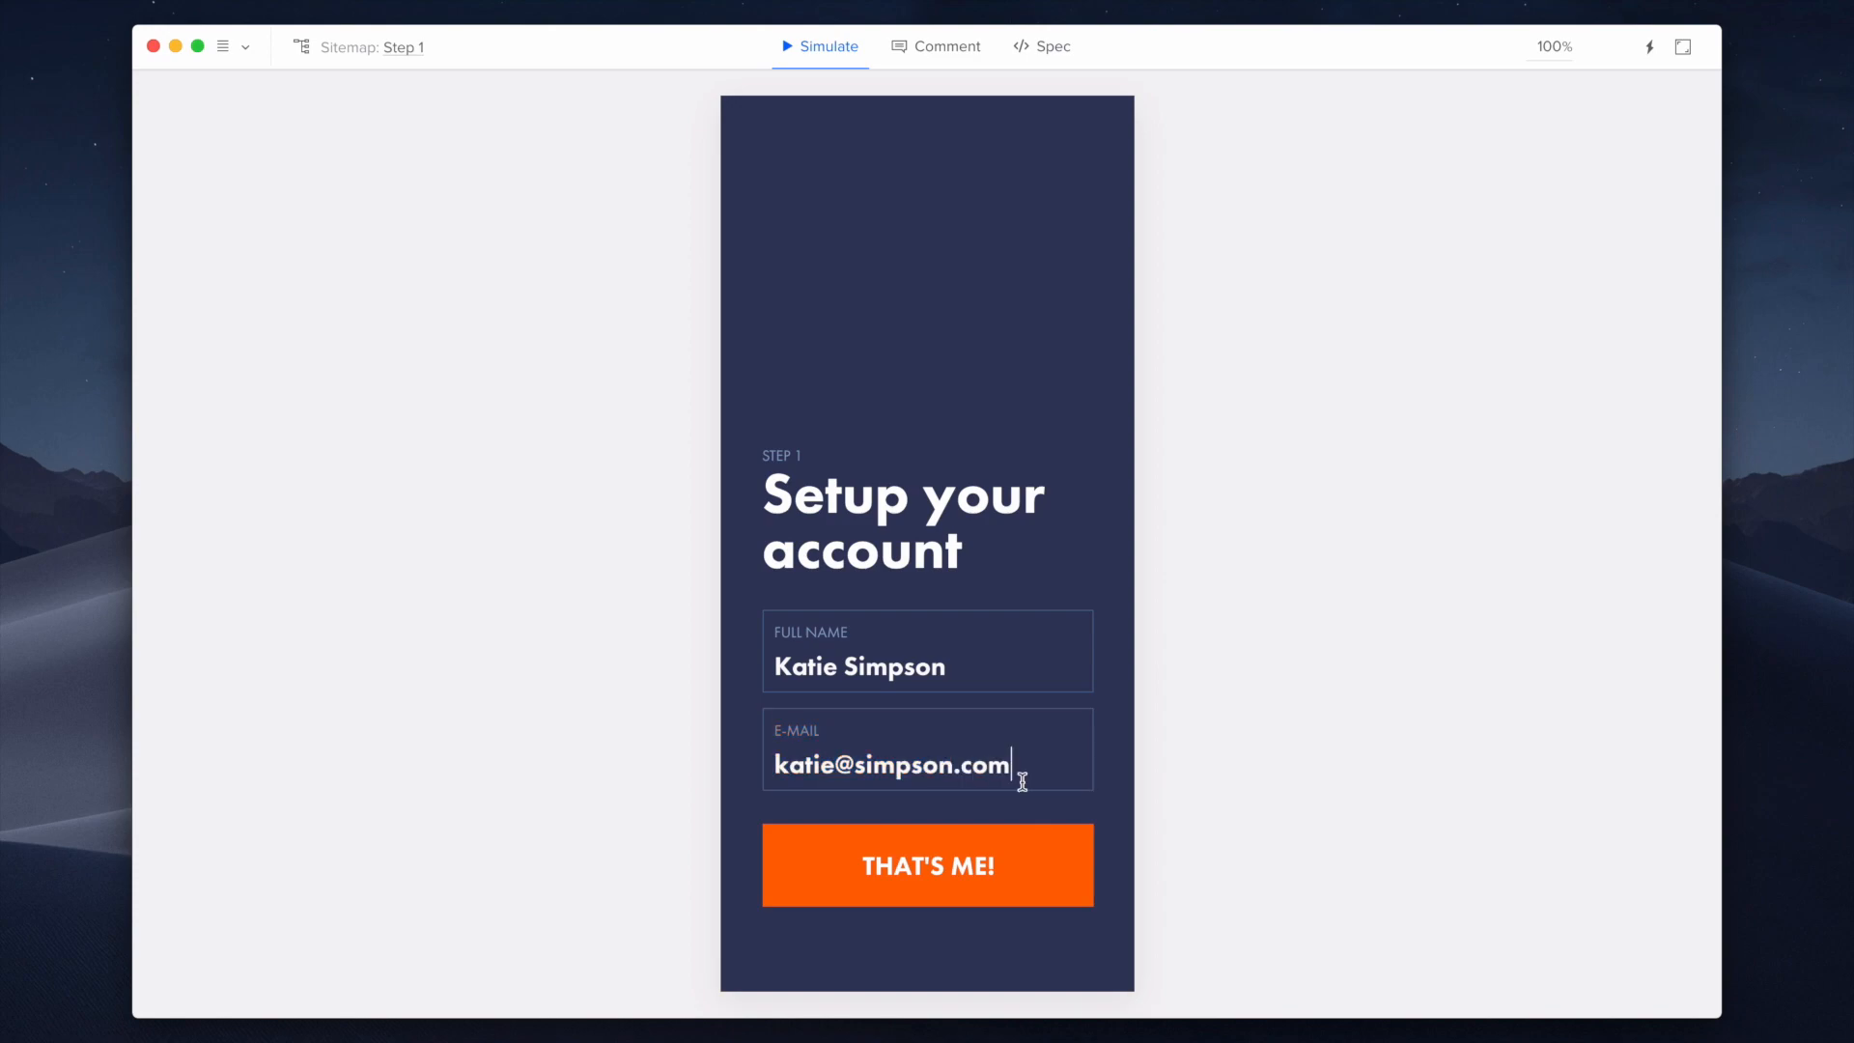
click(927, 865)
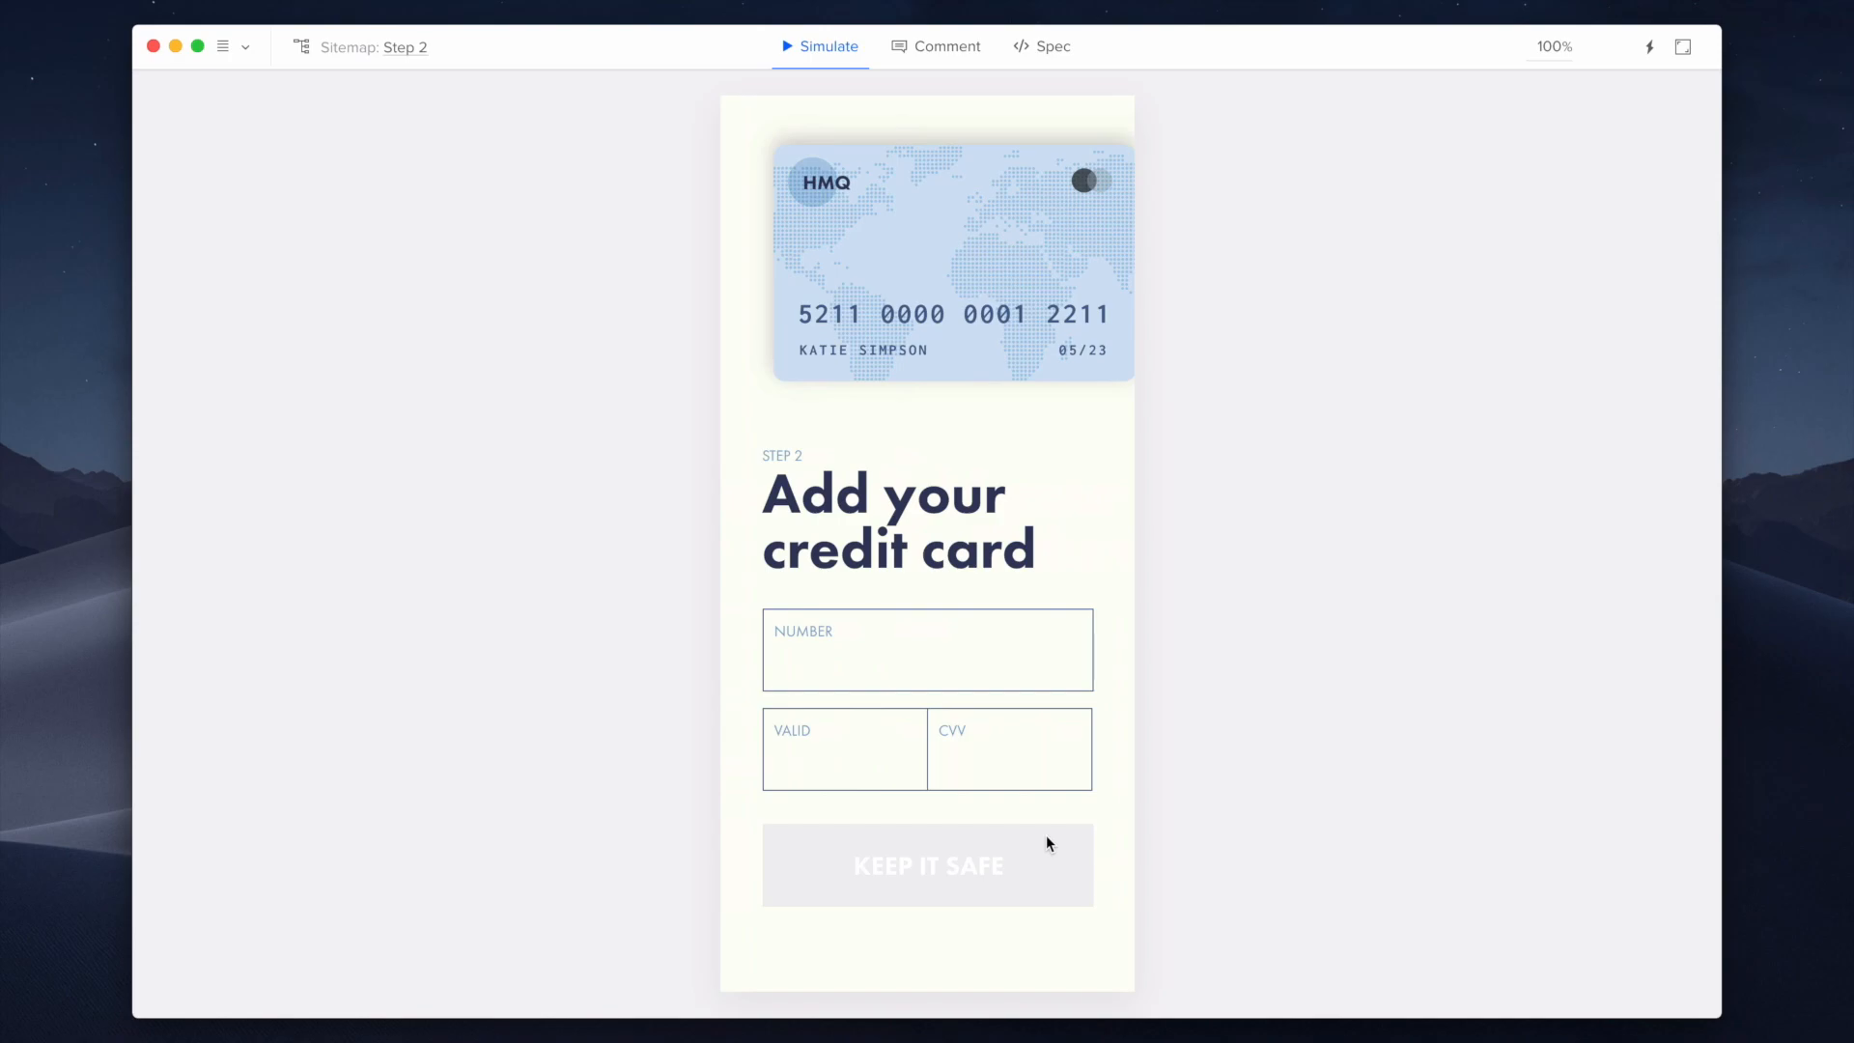